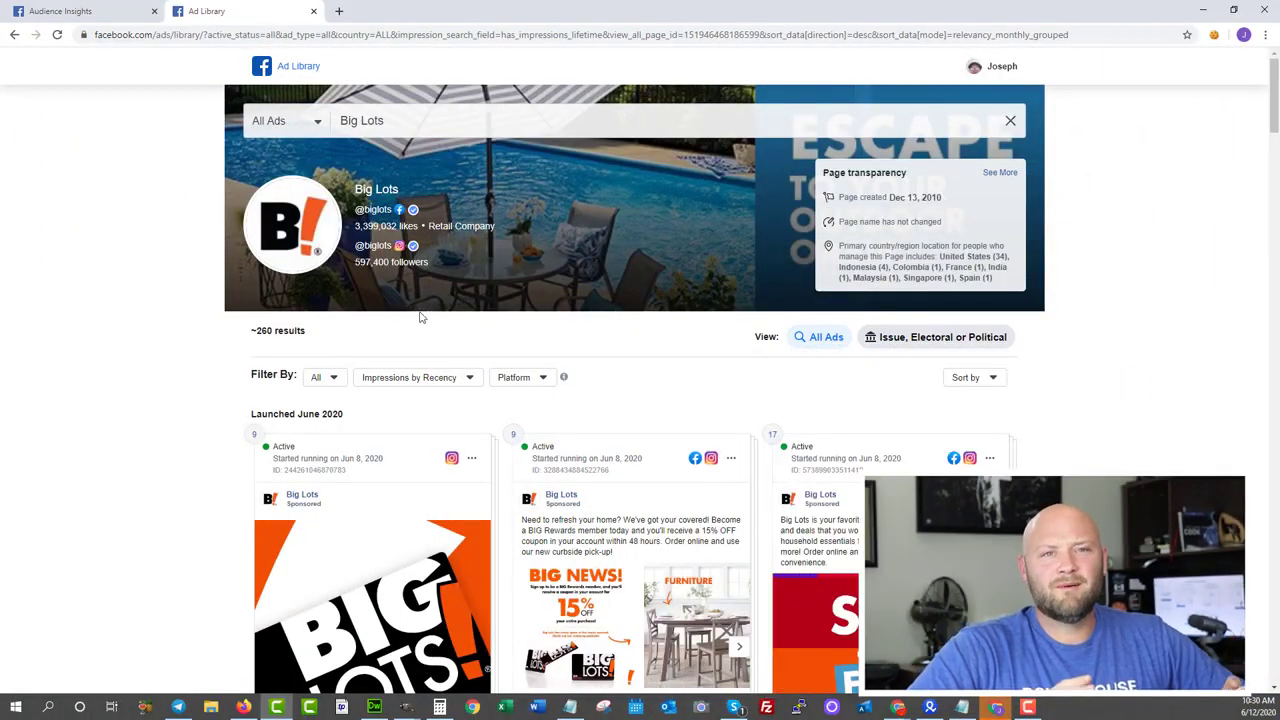
- Scroll through Big Lots' active ads, then switch to the Audience Insights report
scroll("down", 3)
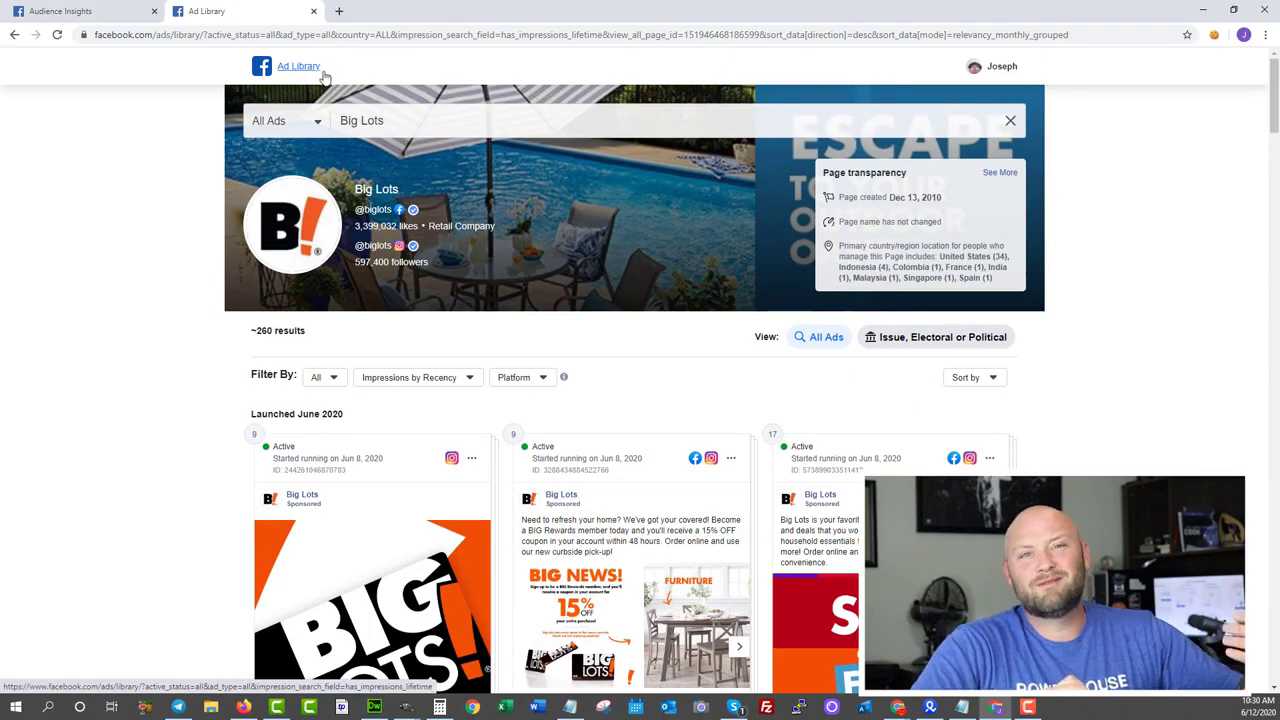
scroll("down", 3)
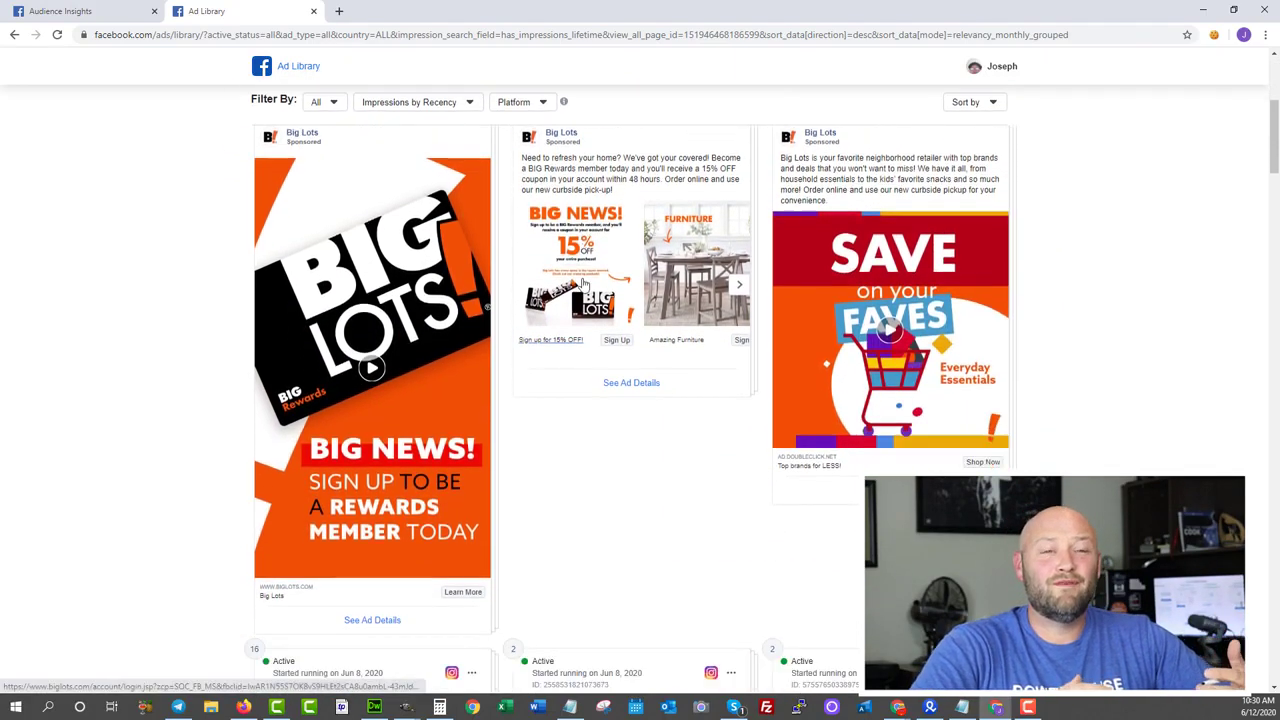
scroll("down", 3)
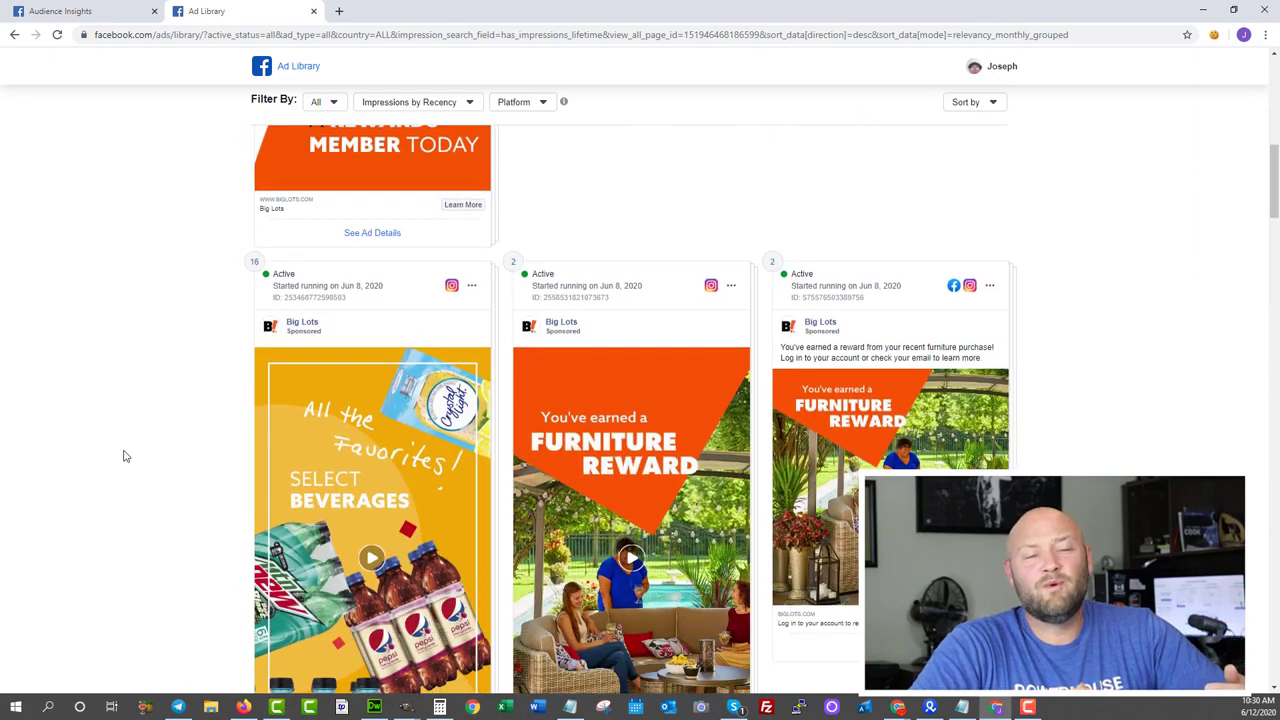
left_click(80, 11)
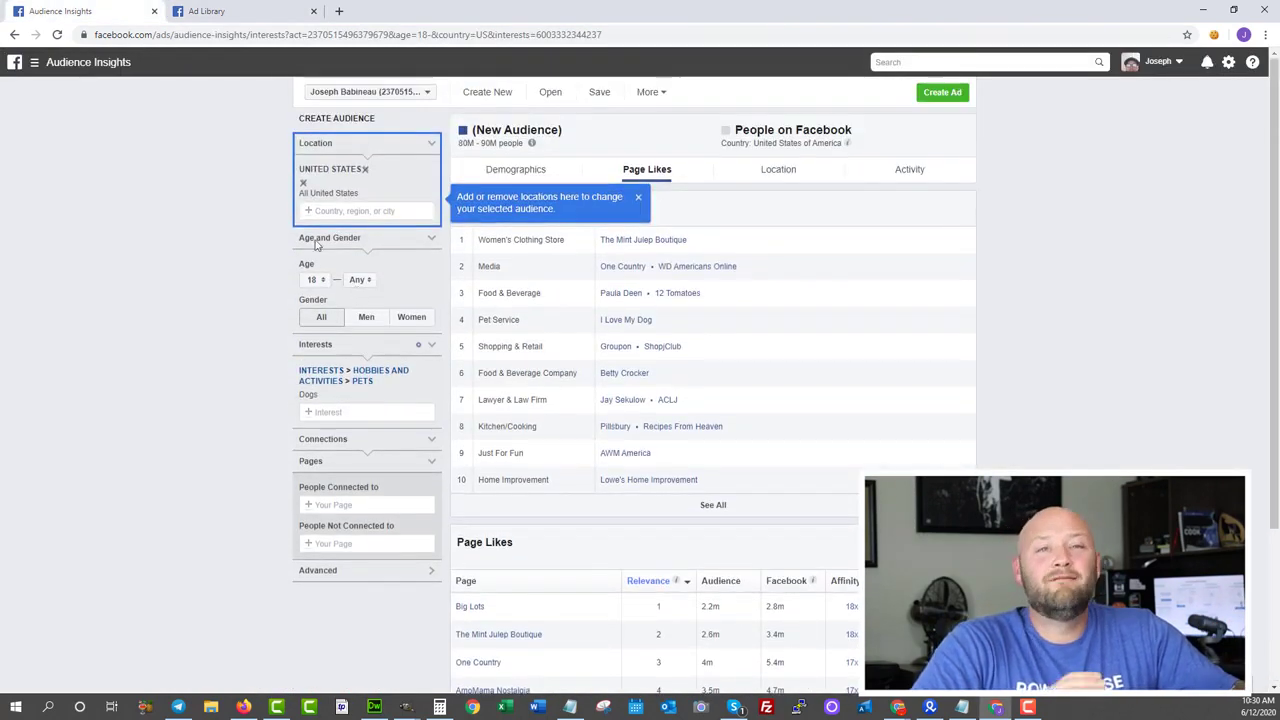
mouse_move(357, 315)
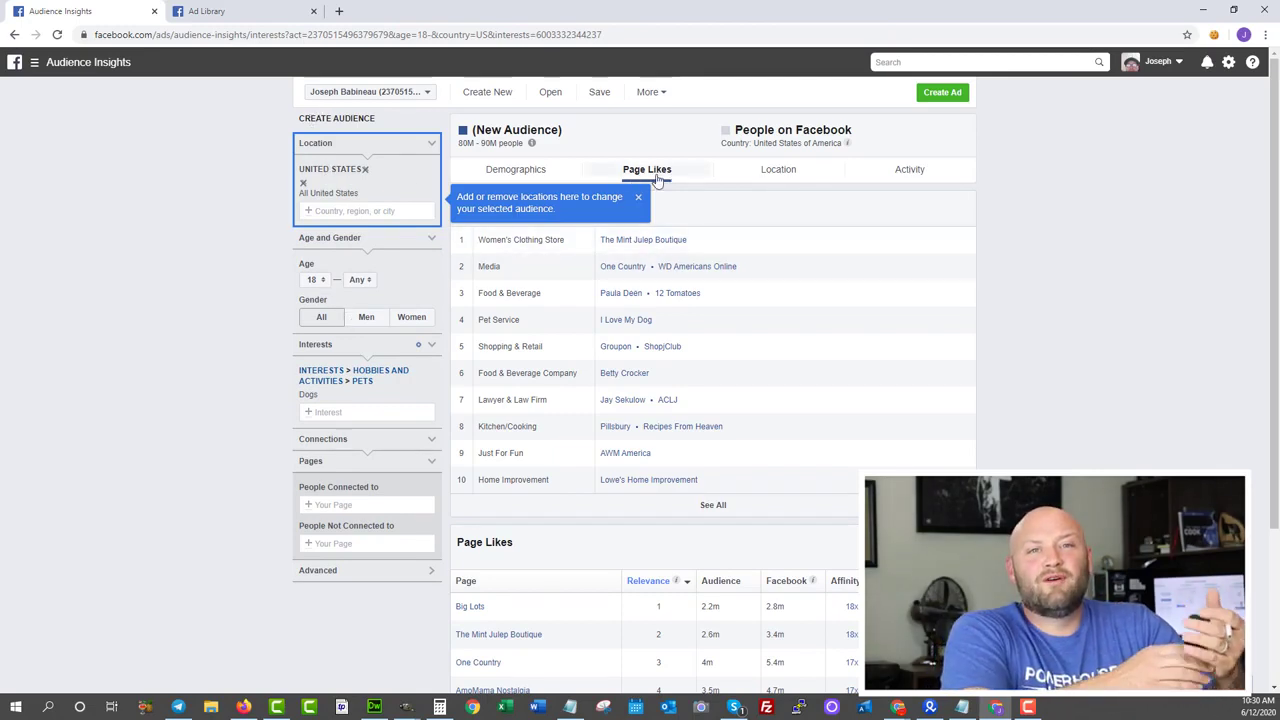
mouse_move(645, 180)
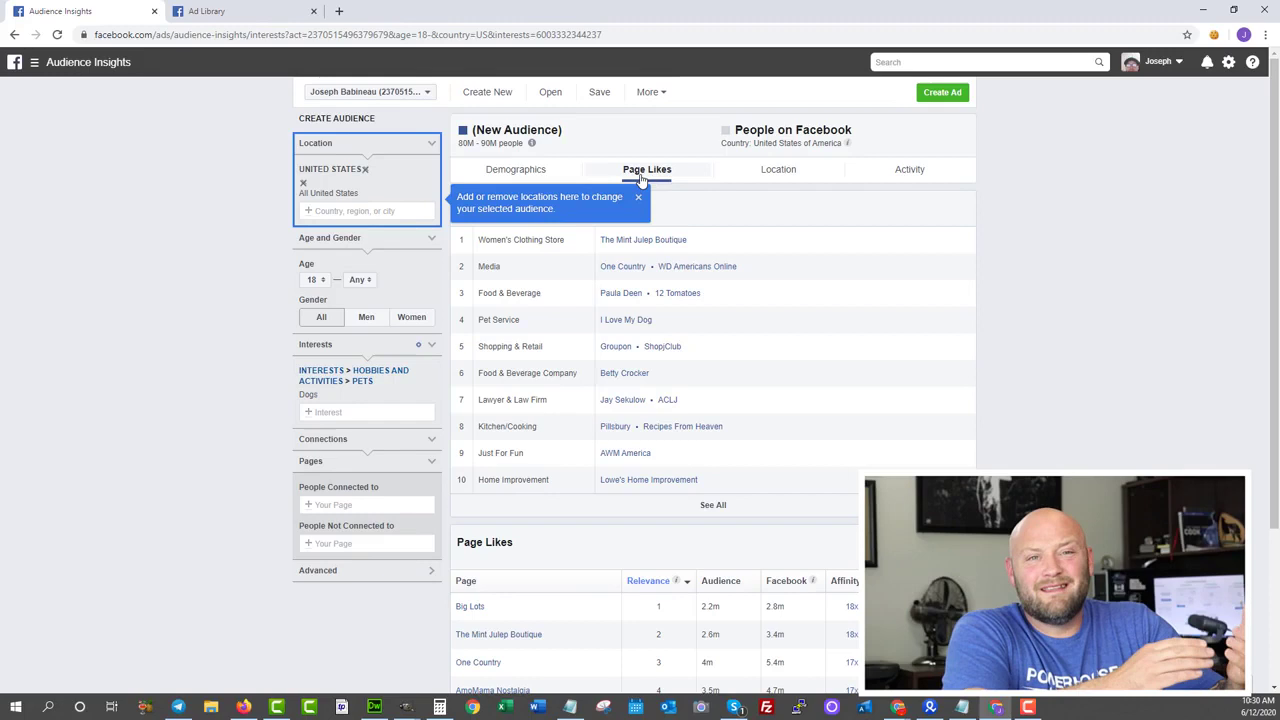
- Review the Page Likes table for US dog-interest users, then return to Big Lots' ads
scroll("down", 3)
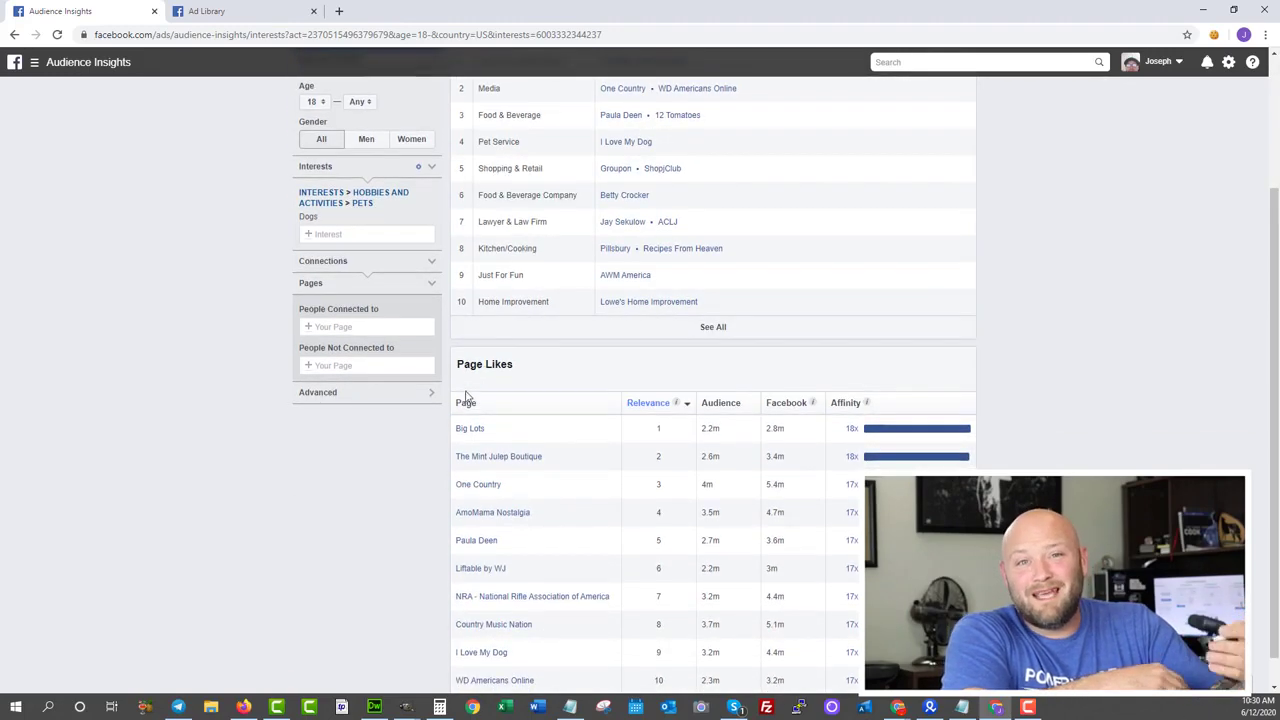
mouse_move(473, 470)
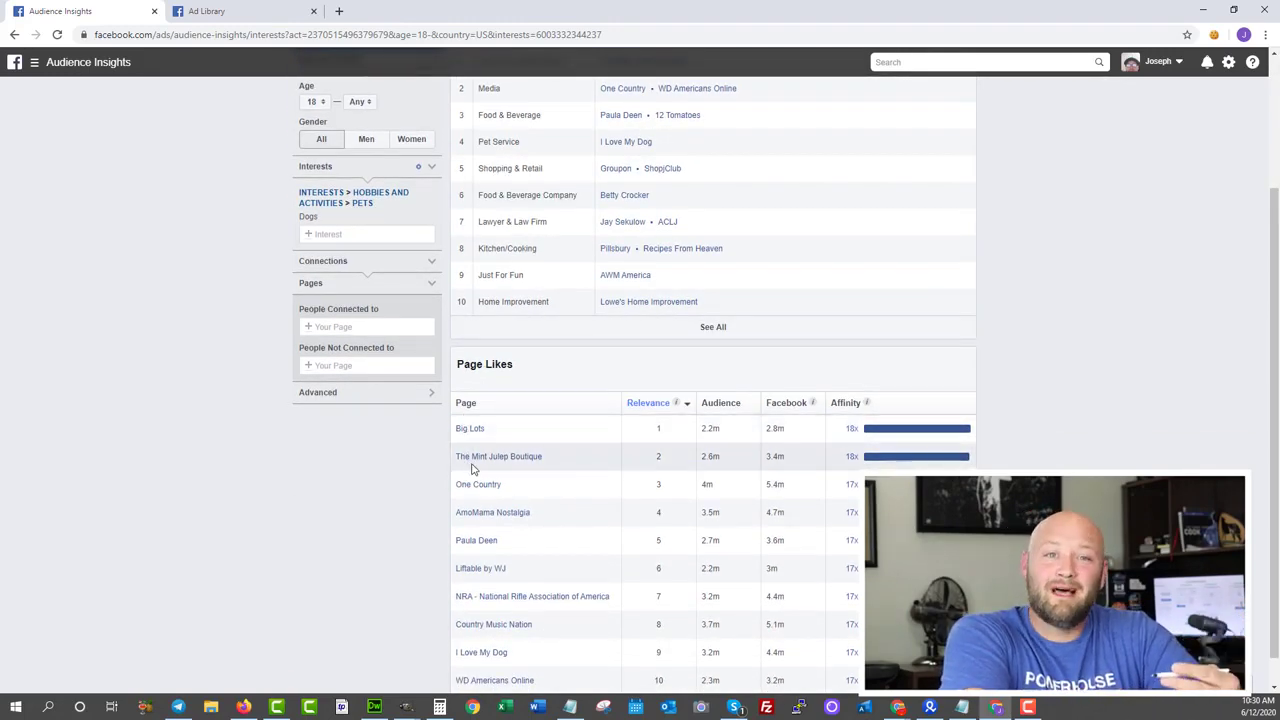
mouse_move(492, 512)
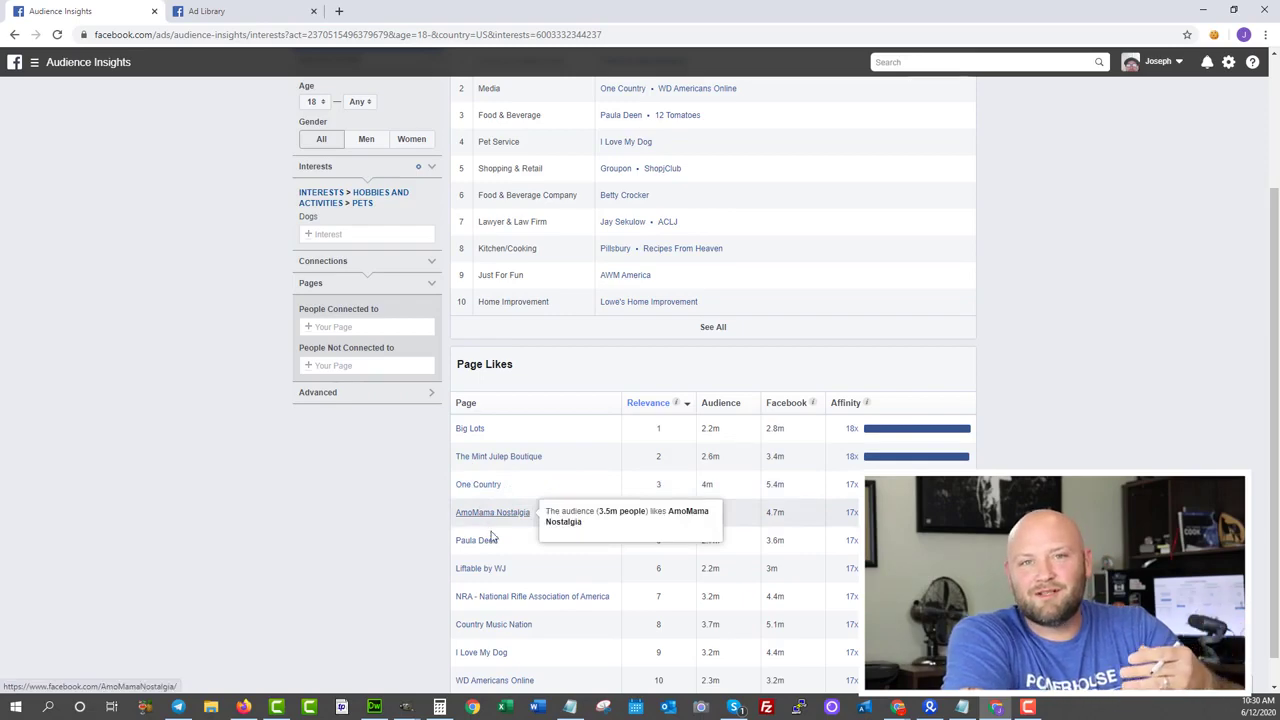
left_click(207, 11)
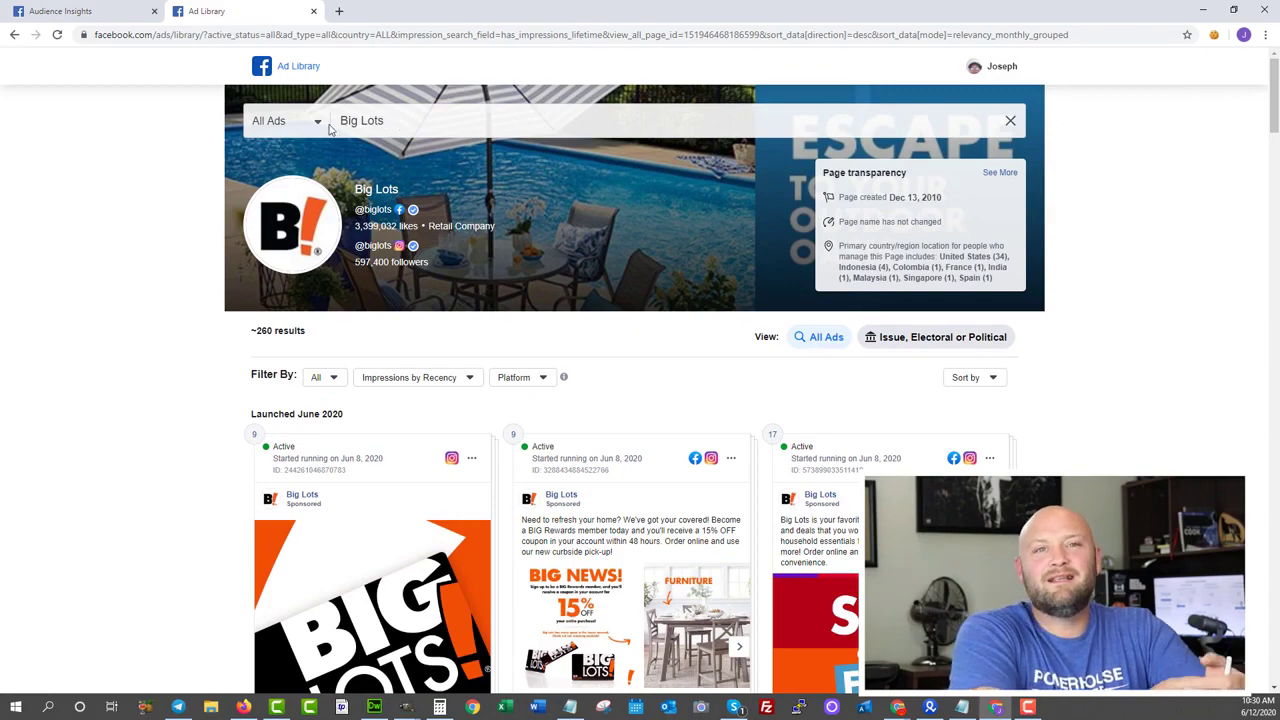
scroll("down", 3)
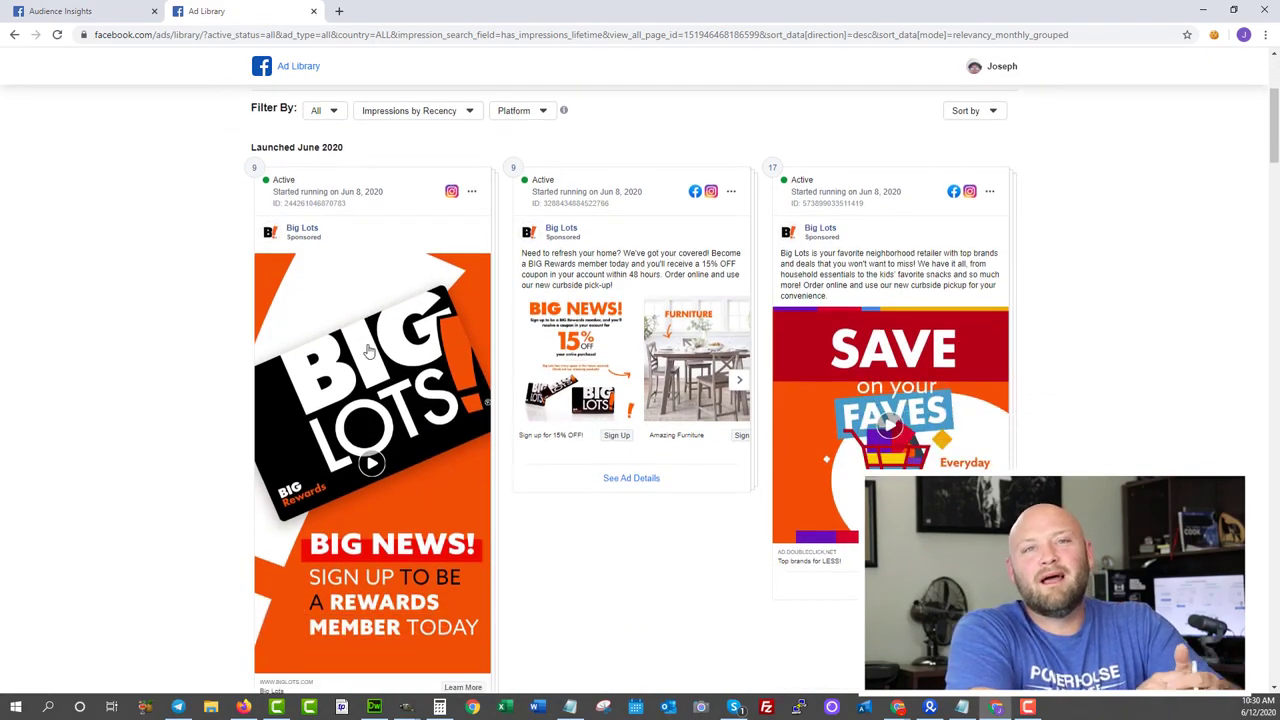
scroll("down", 3)
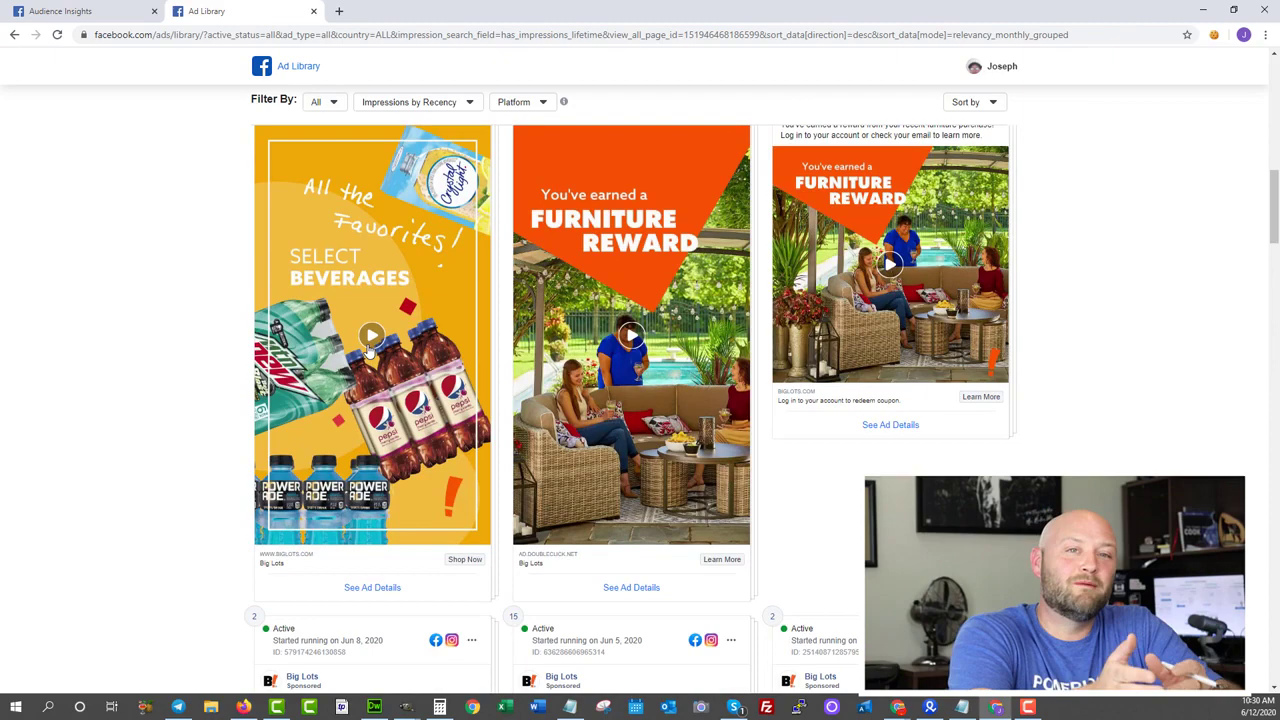
scroll("down", 3)
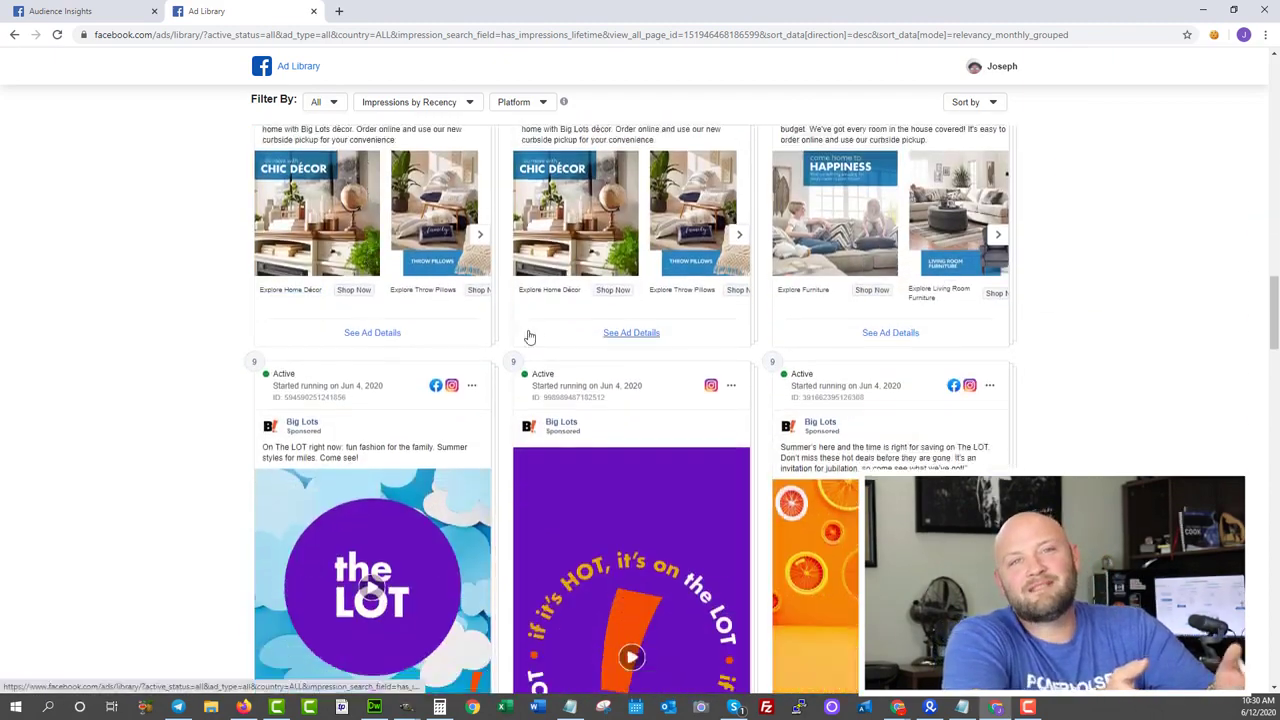
scroll("up", 3)
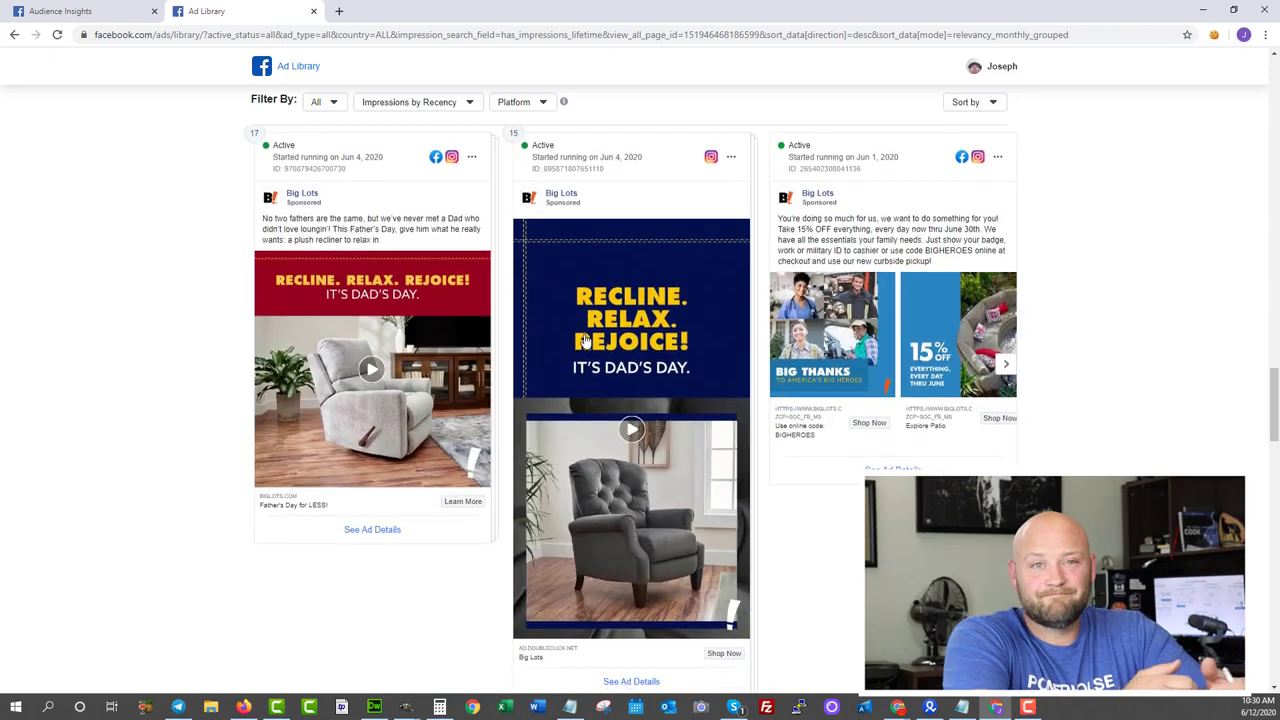
scroll("down", 3)
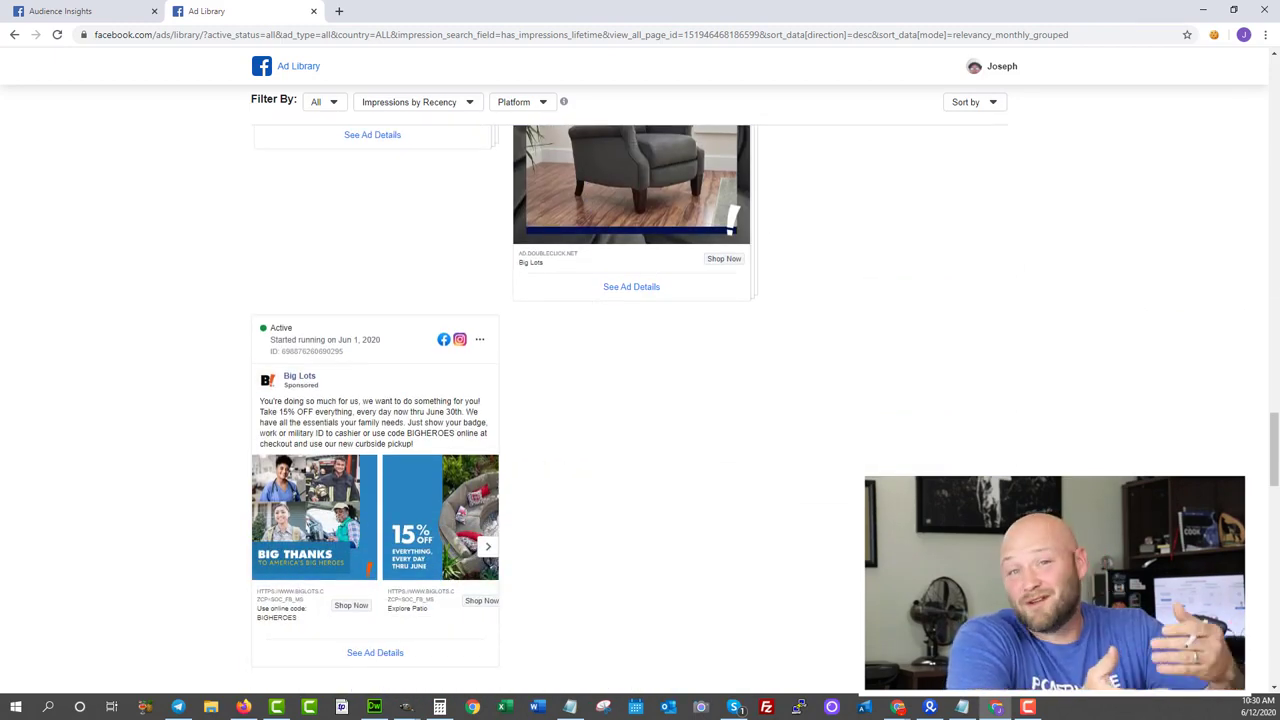
scroll("down", 3)
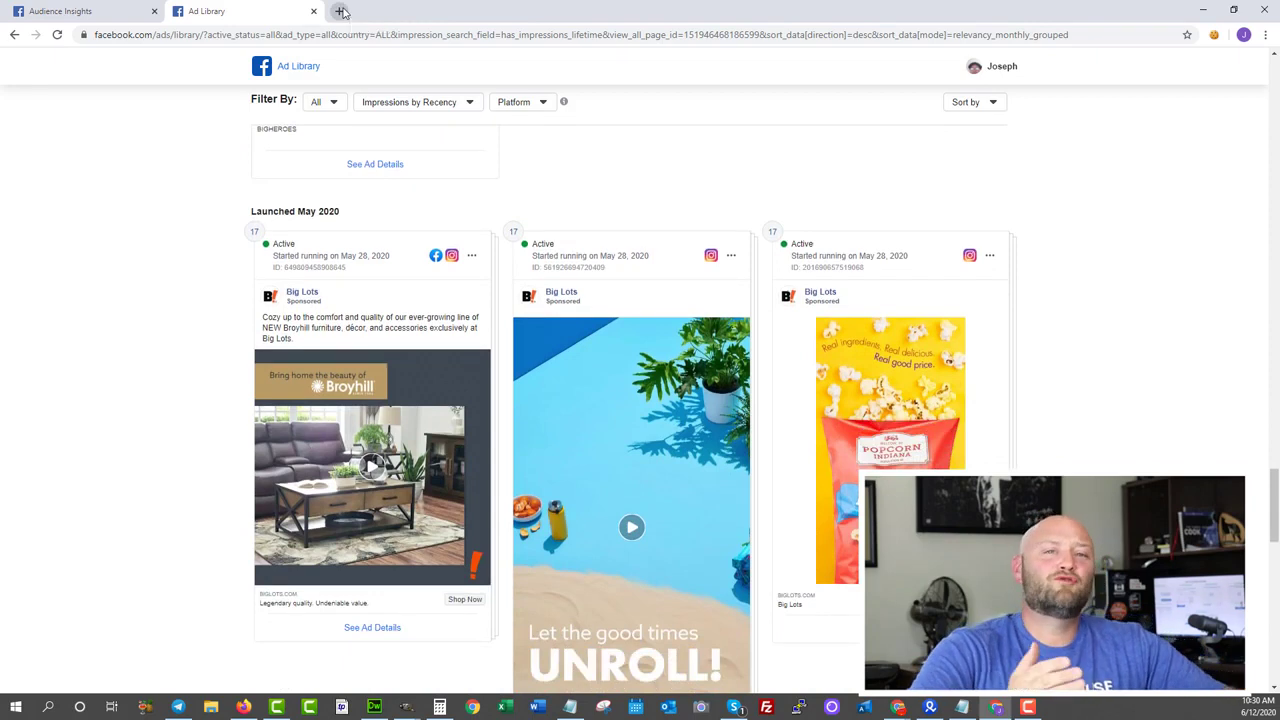
- In a new tab, go to dayjobhacks.com/bem to reach the BeMob site
left_click(341, 11)
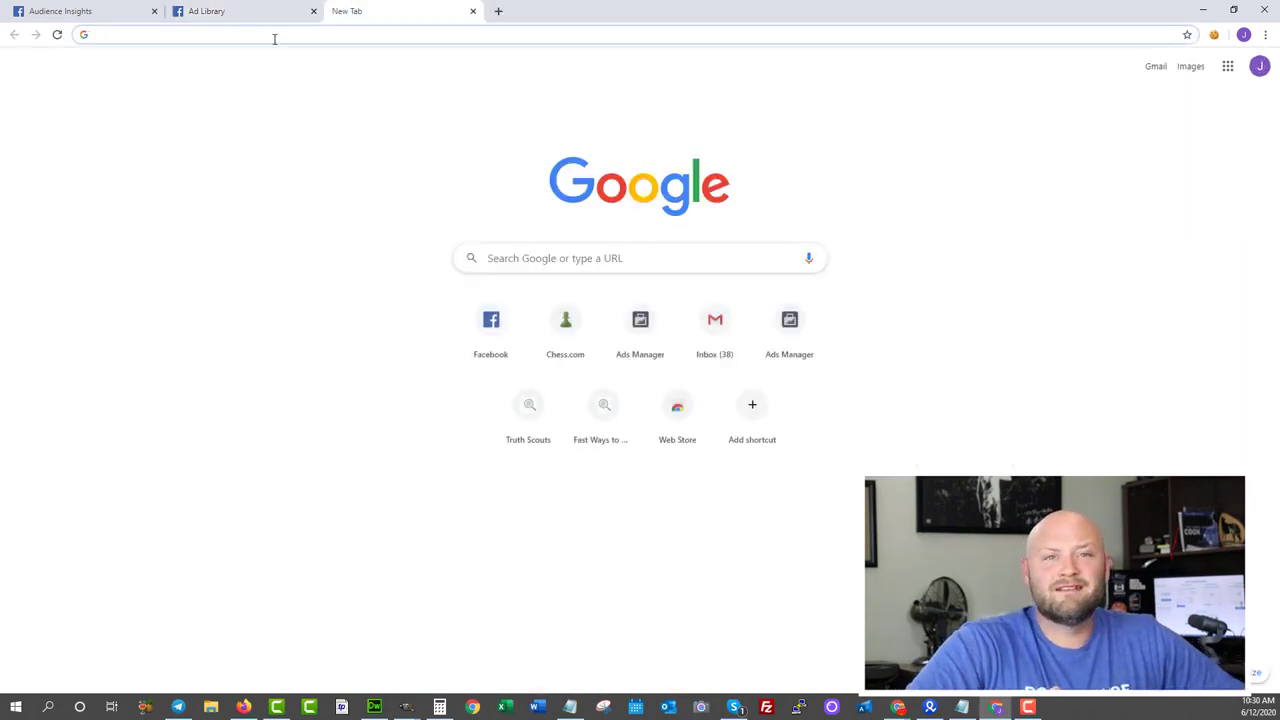
type("d")
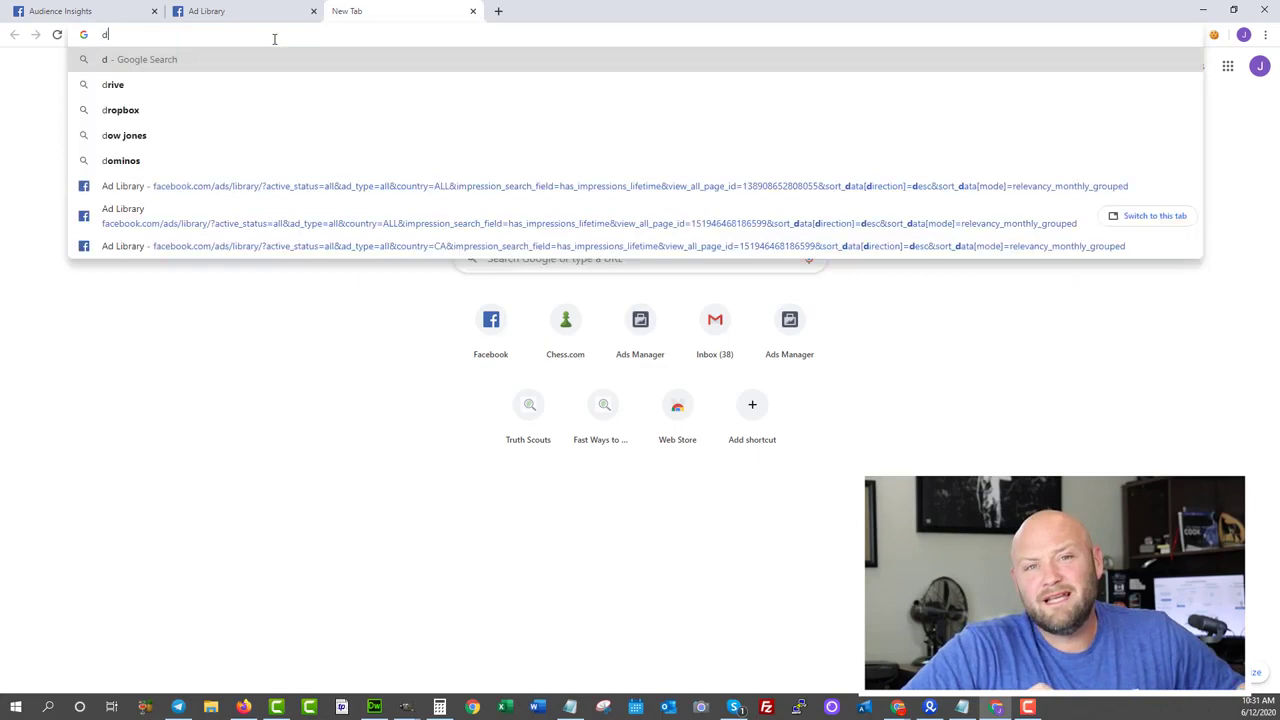
type("ayjobh")
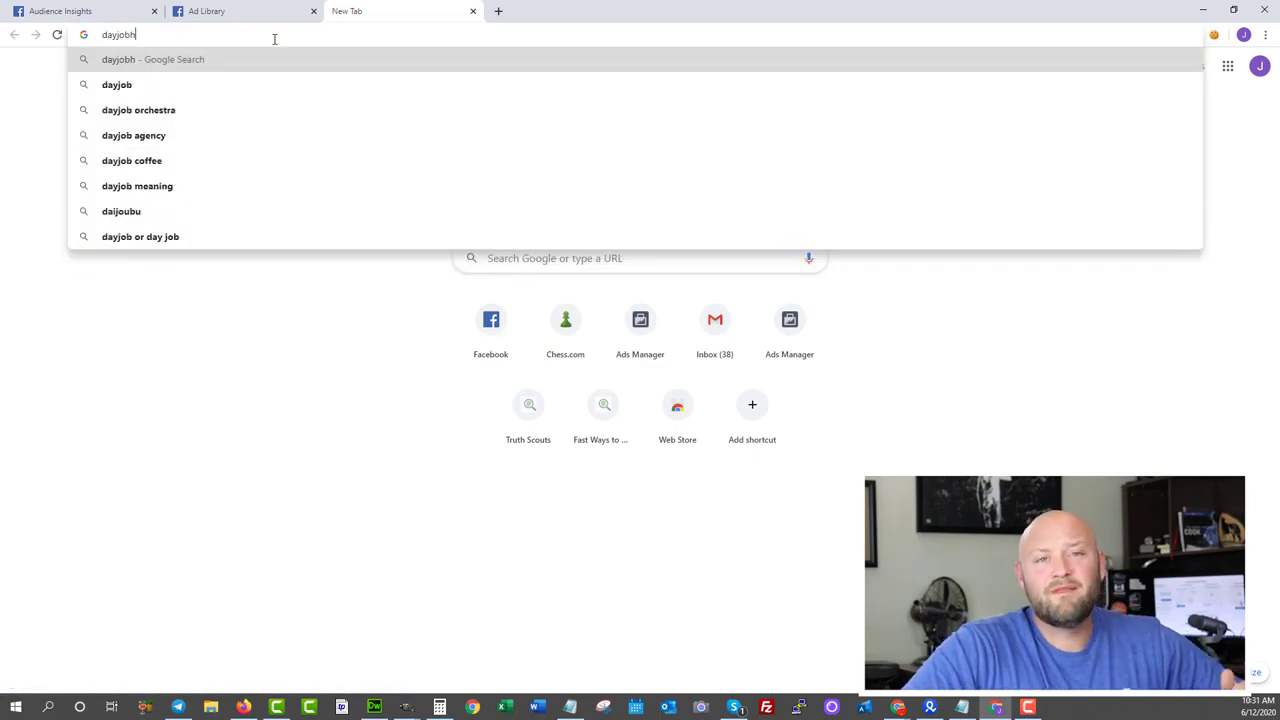
type("acks")
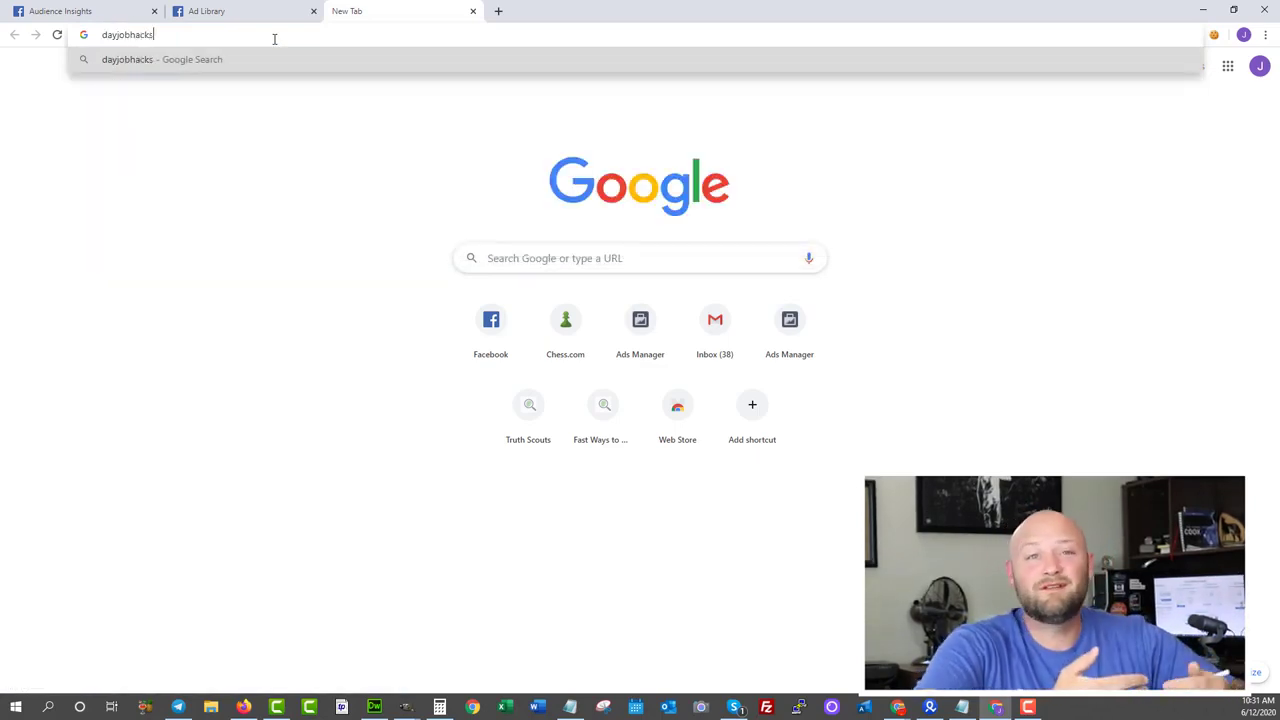
type(".com/")
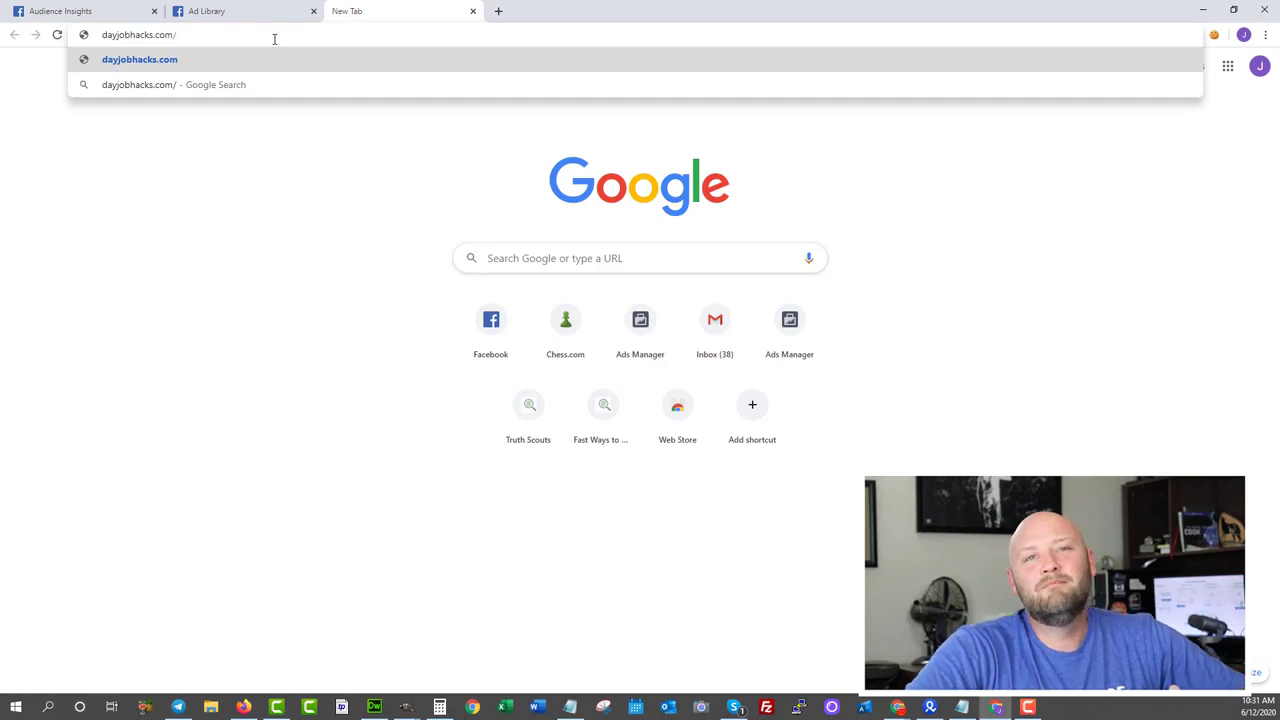
type("bemob.com/?ref=wgpnek3xfk")
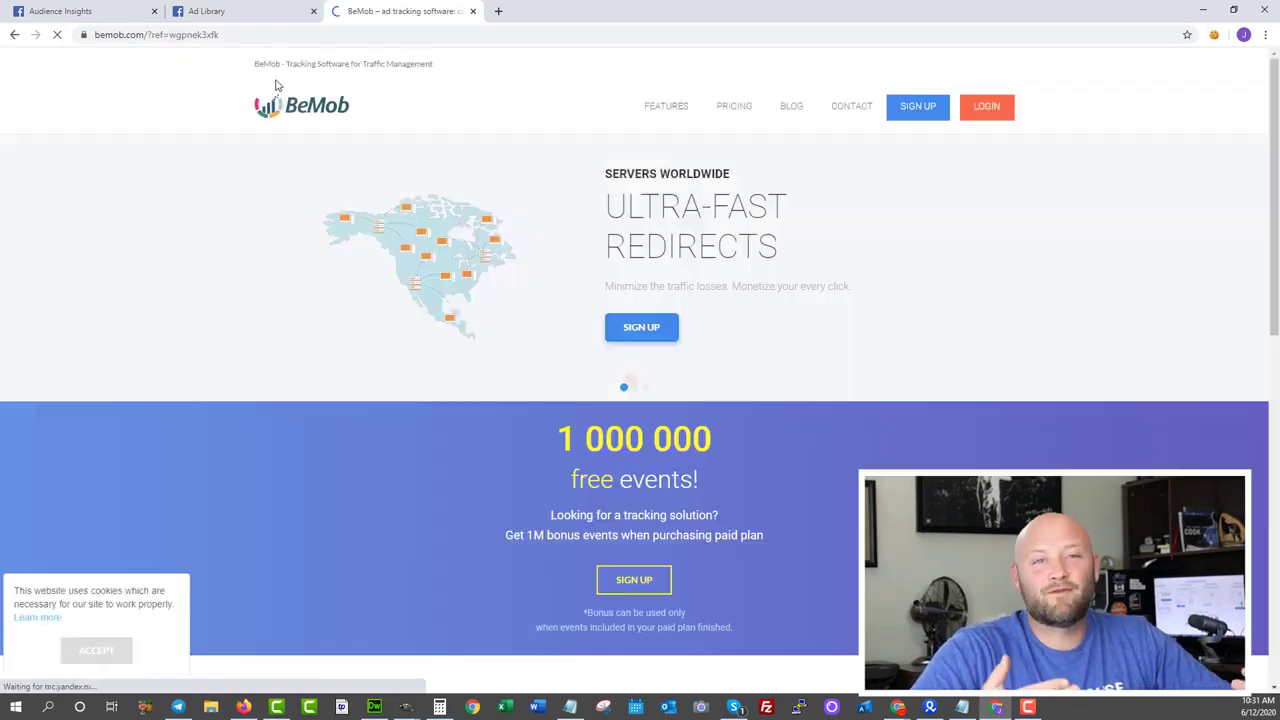
- Browse the BeMob homepage and open its pricing page, from Basic through Enterprise tiers
scroll("down", 3)
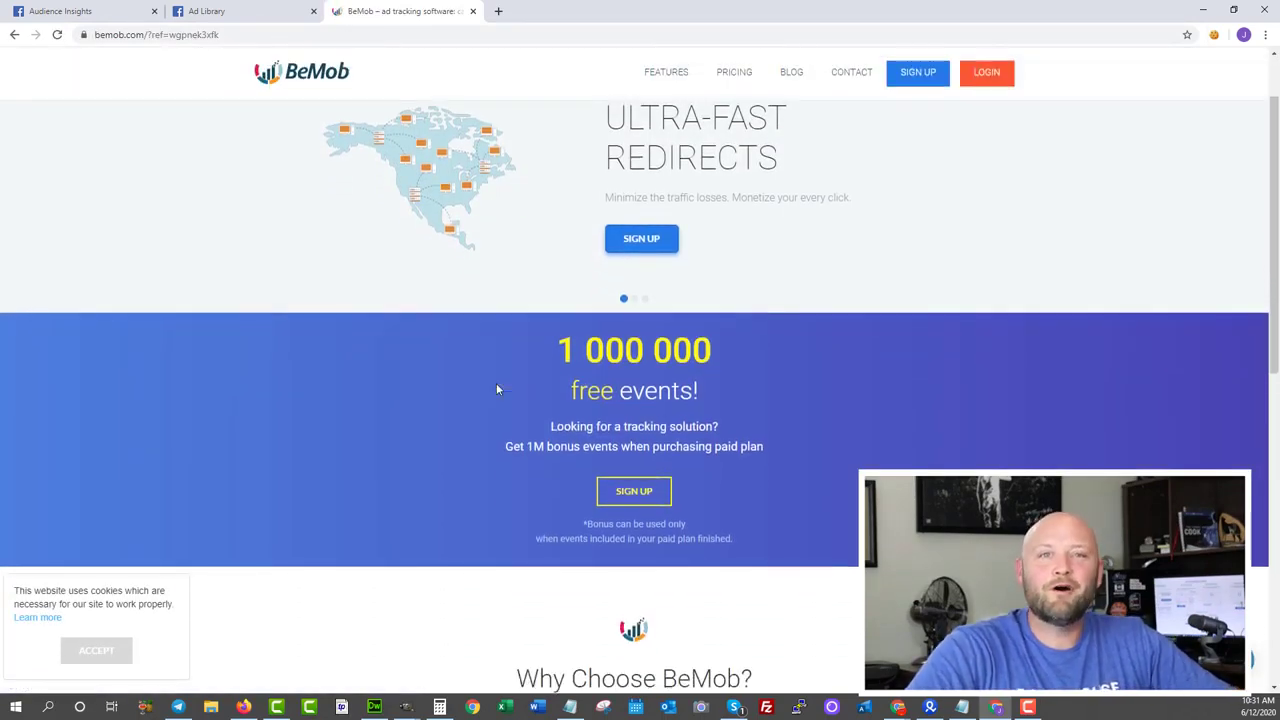
scroll("down", 3)
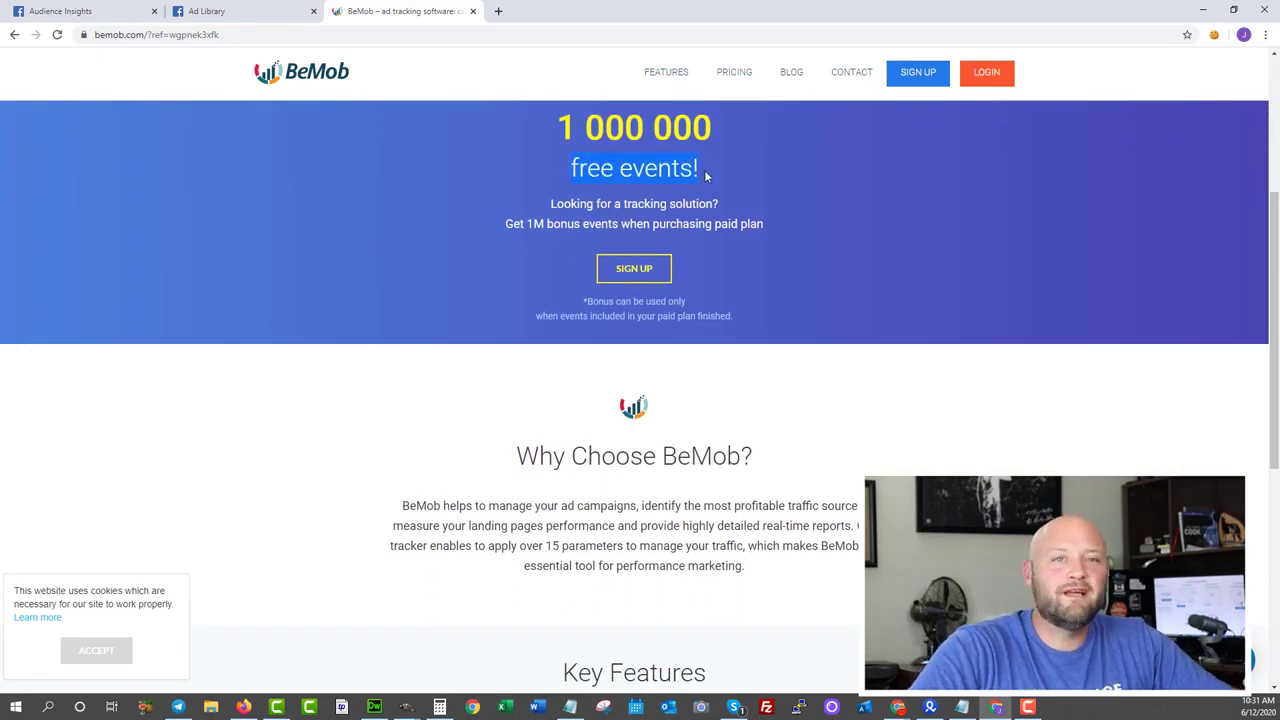
mouse_move(550, 395)
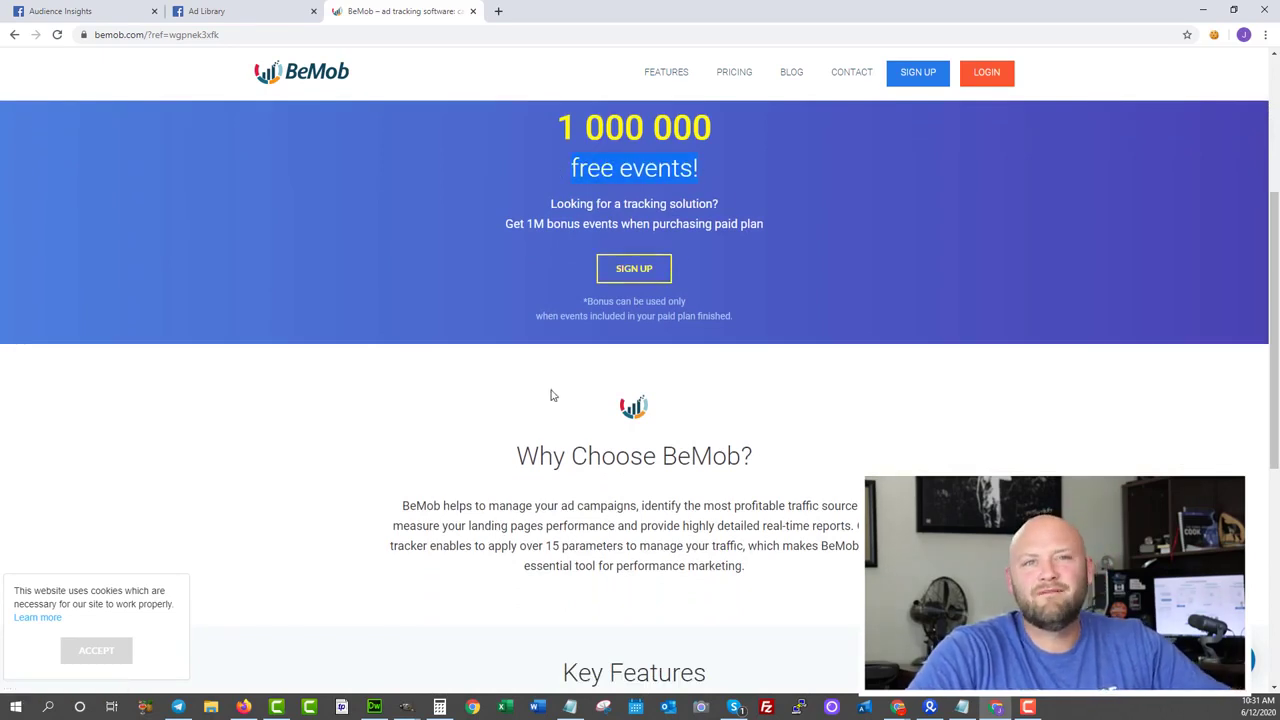
scroll("up", 3)
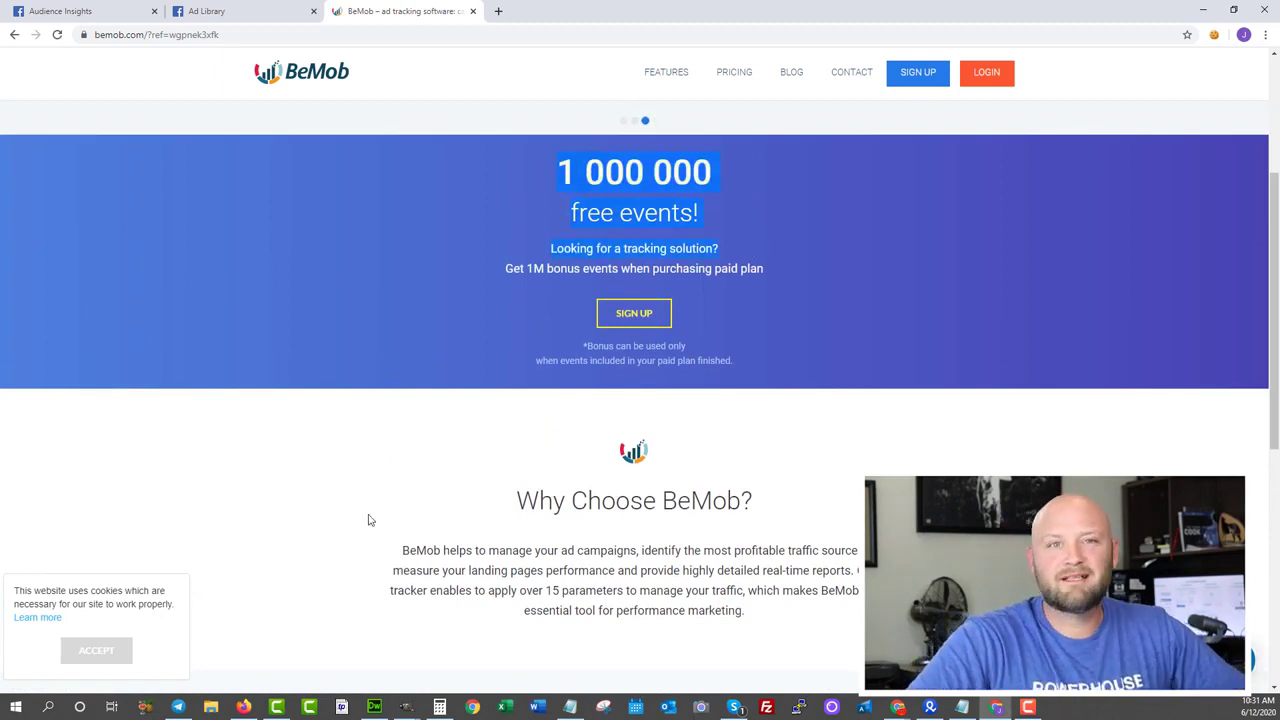
scroll("down", 3)
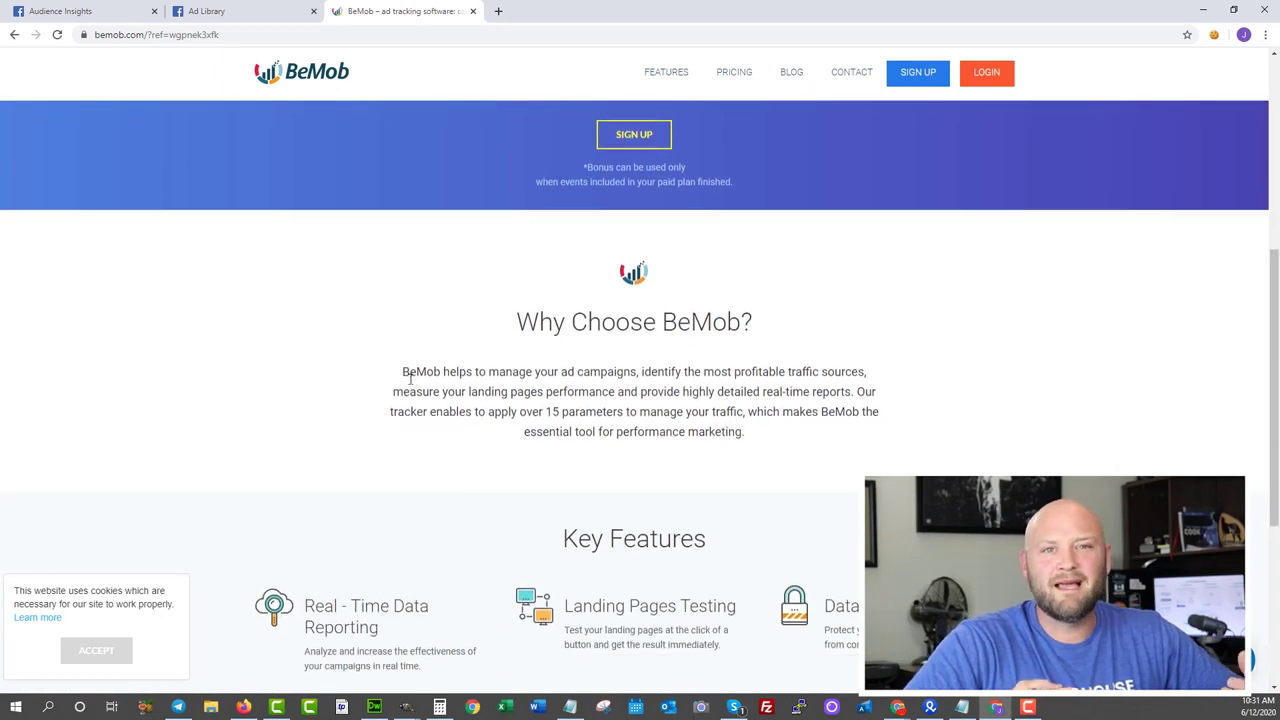
scroll("down", 3)
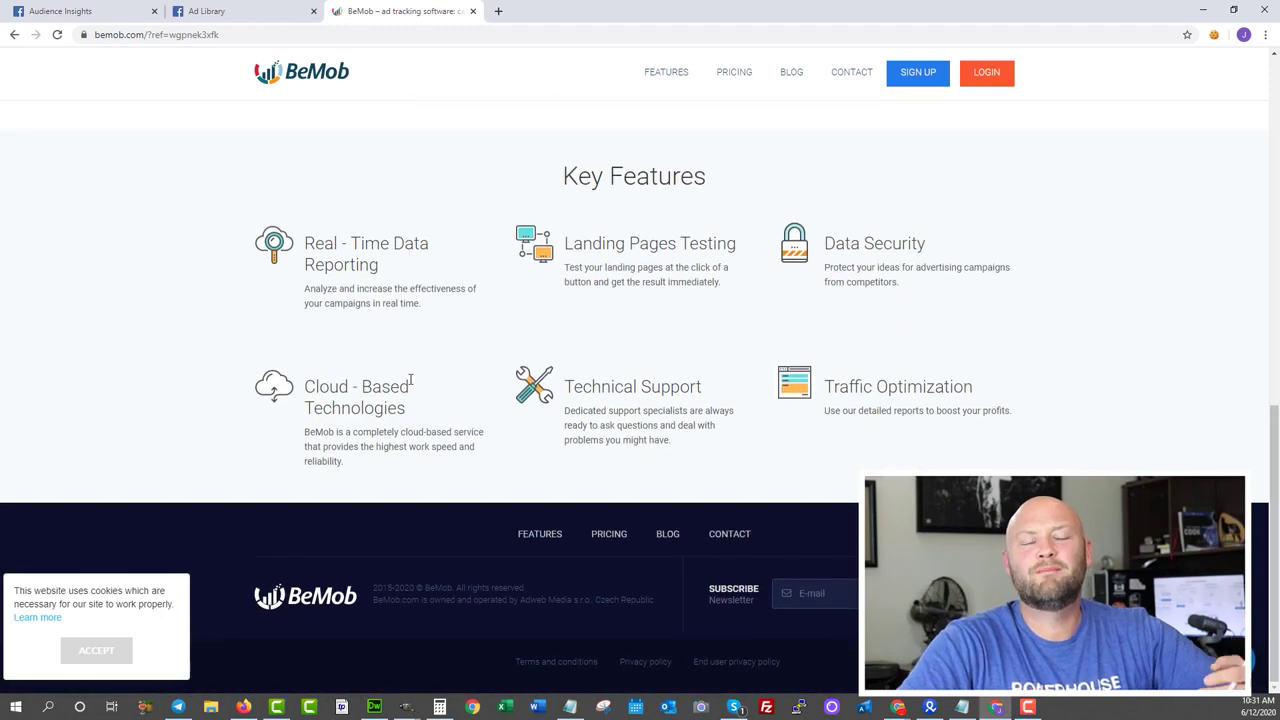
scroll("up", 3)
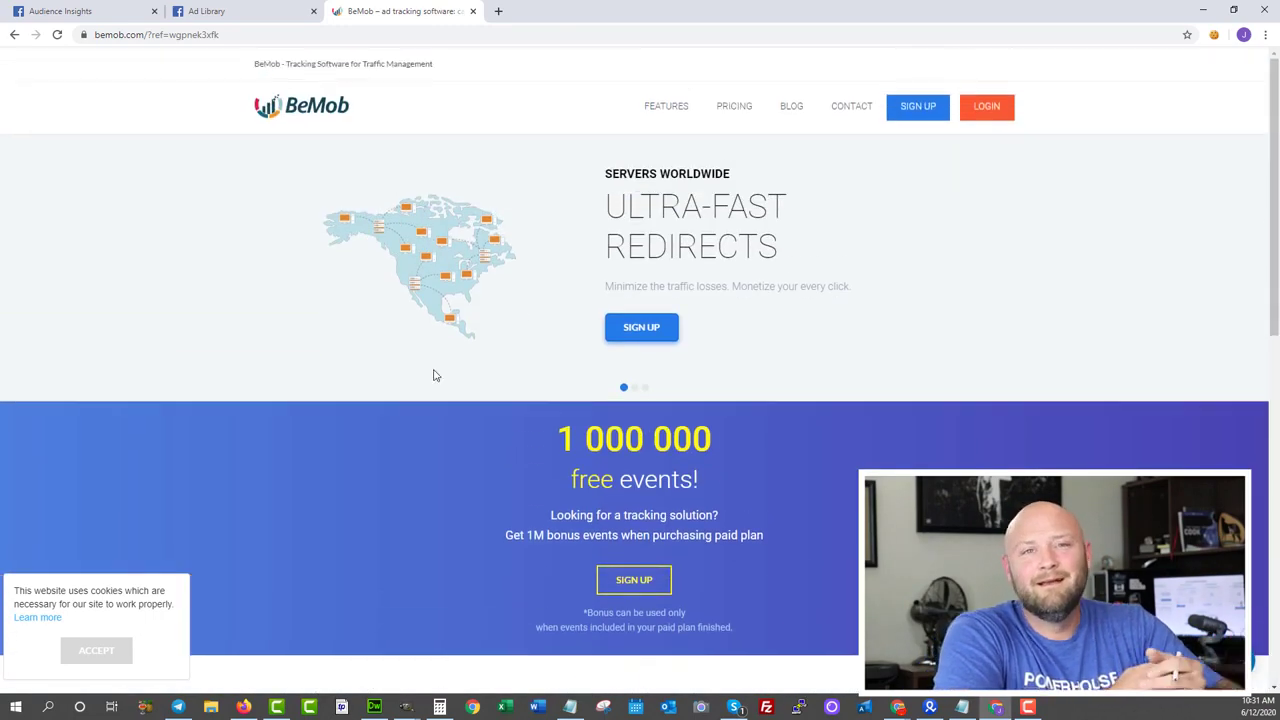
left_click(734, 106)
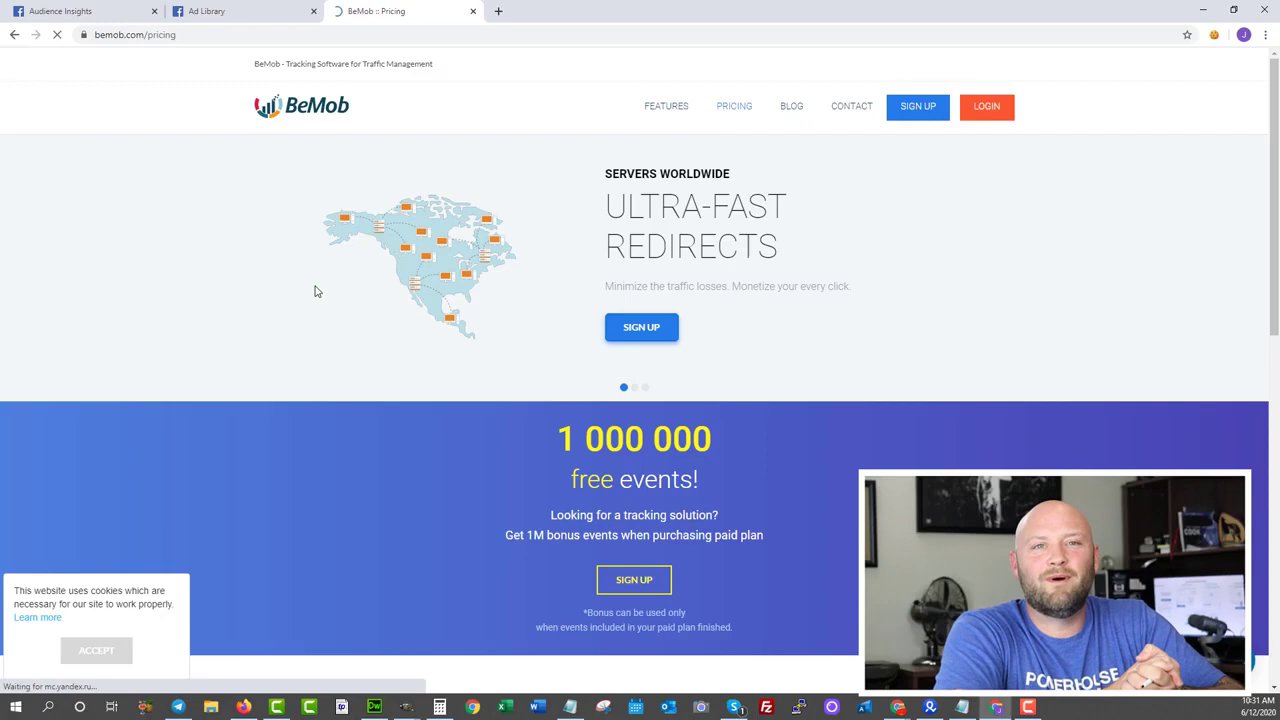
left_click(734, 106)
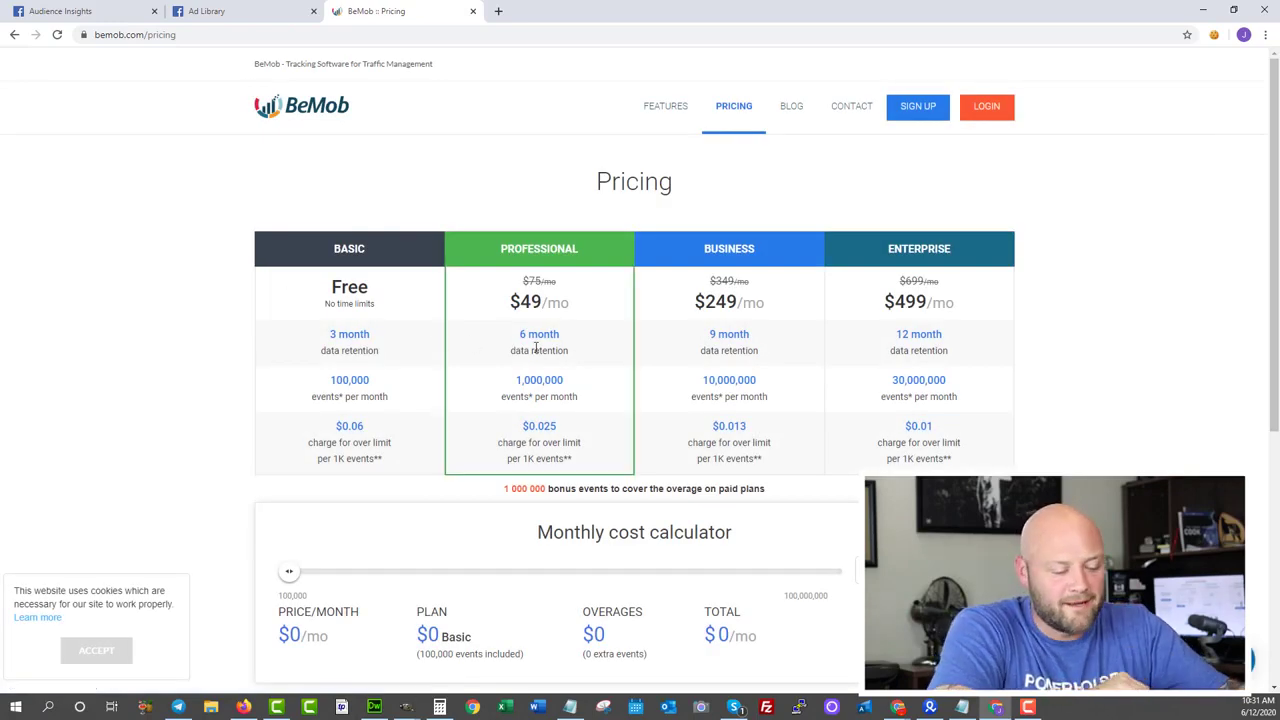
left_click(377, 34)
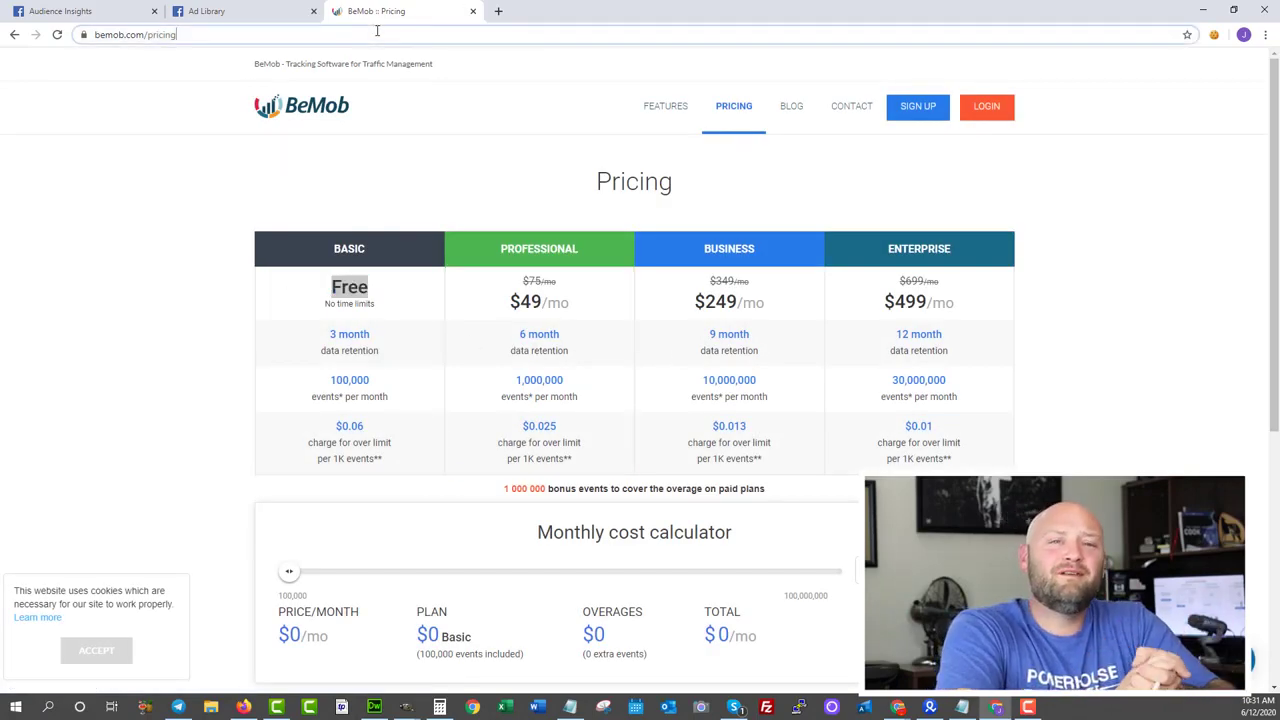
- Search Google for github, showing GitHub's site and company info panel
type("gi")
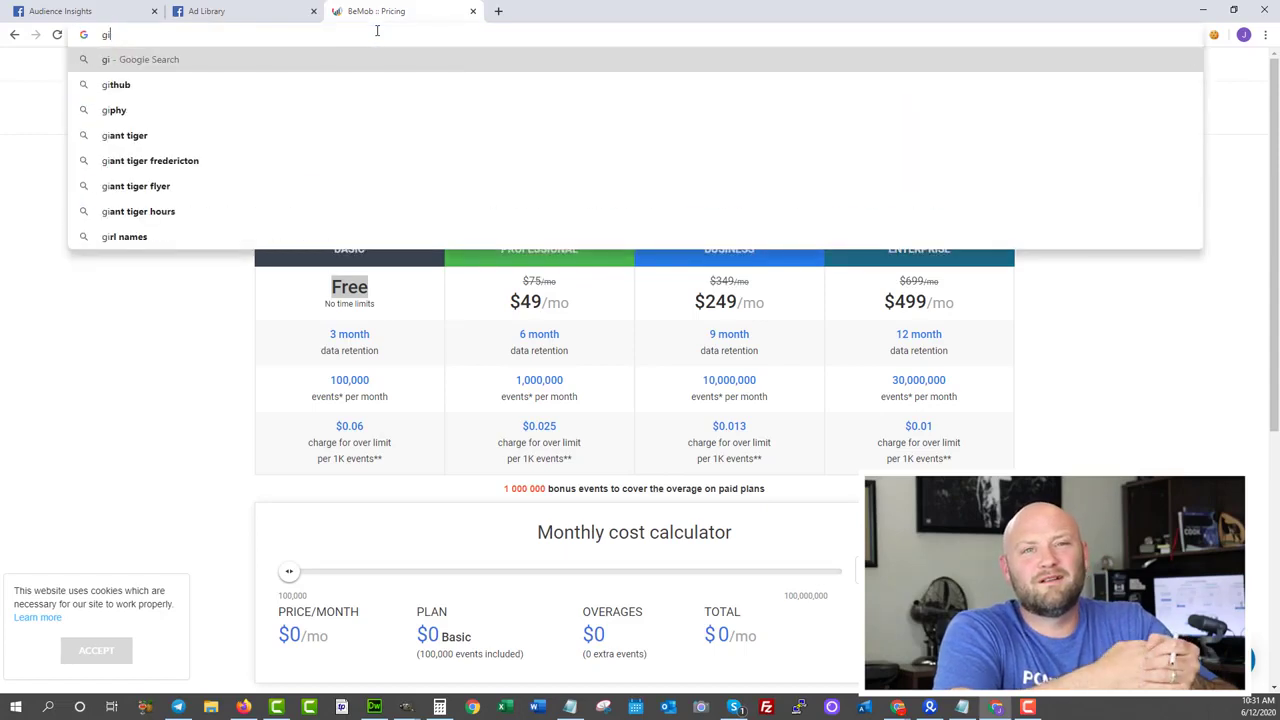
type("thub.c")
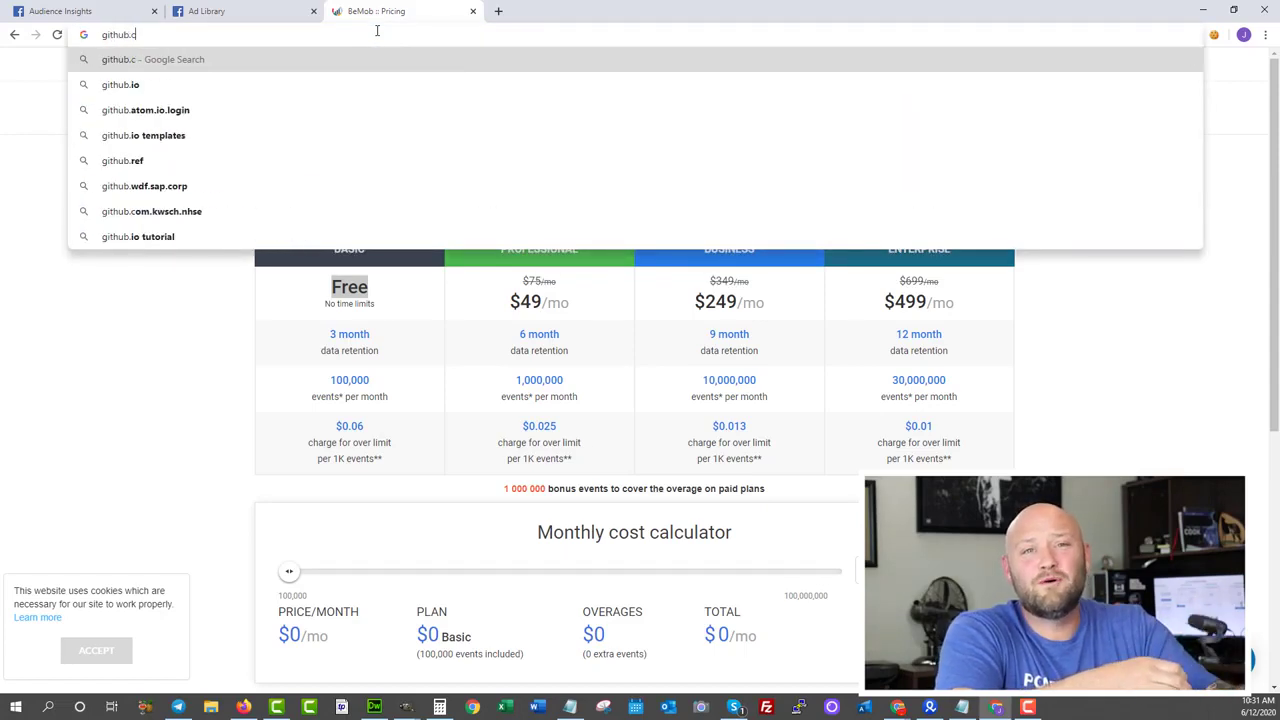
key("Return")
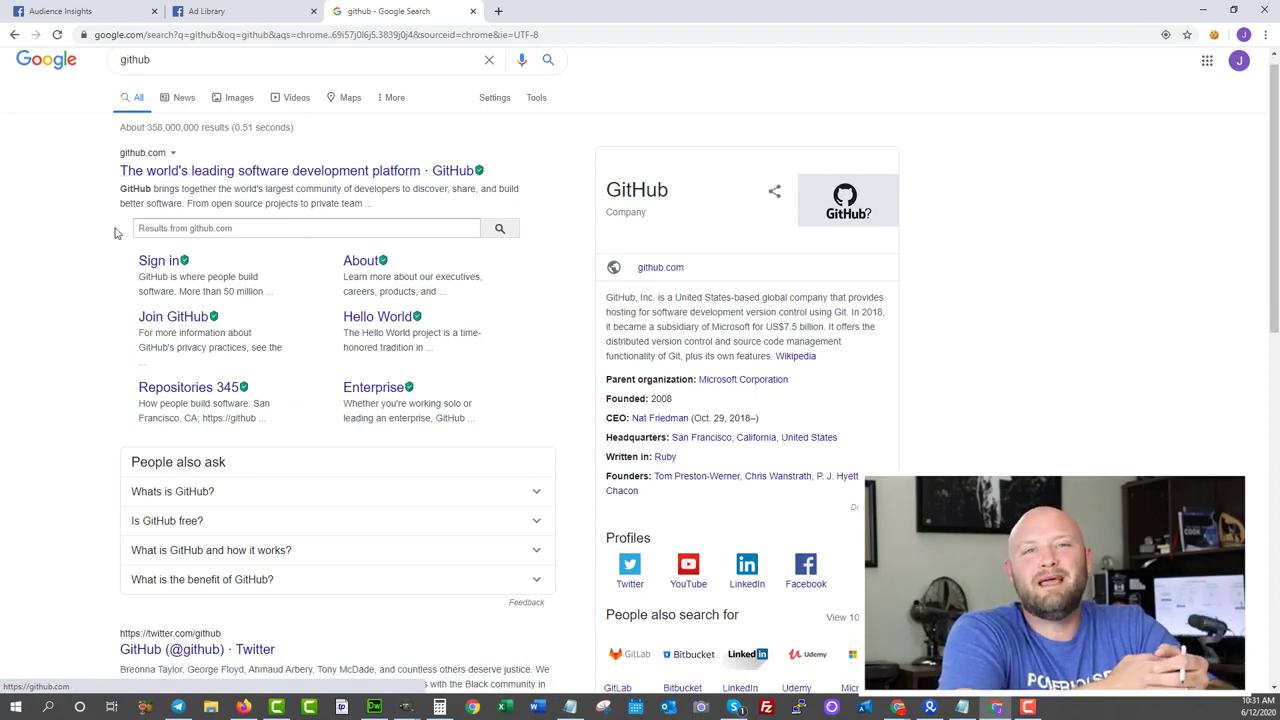
scroll("up", 3)
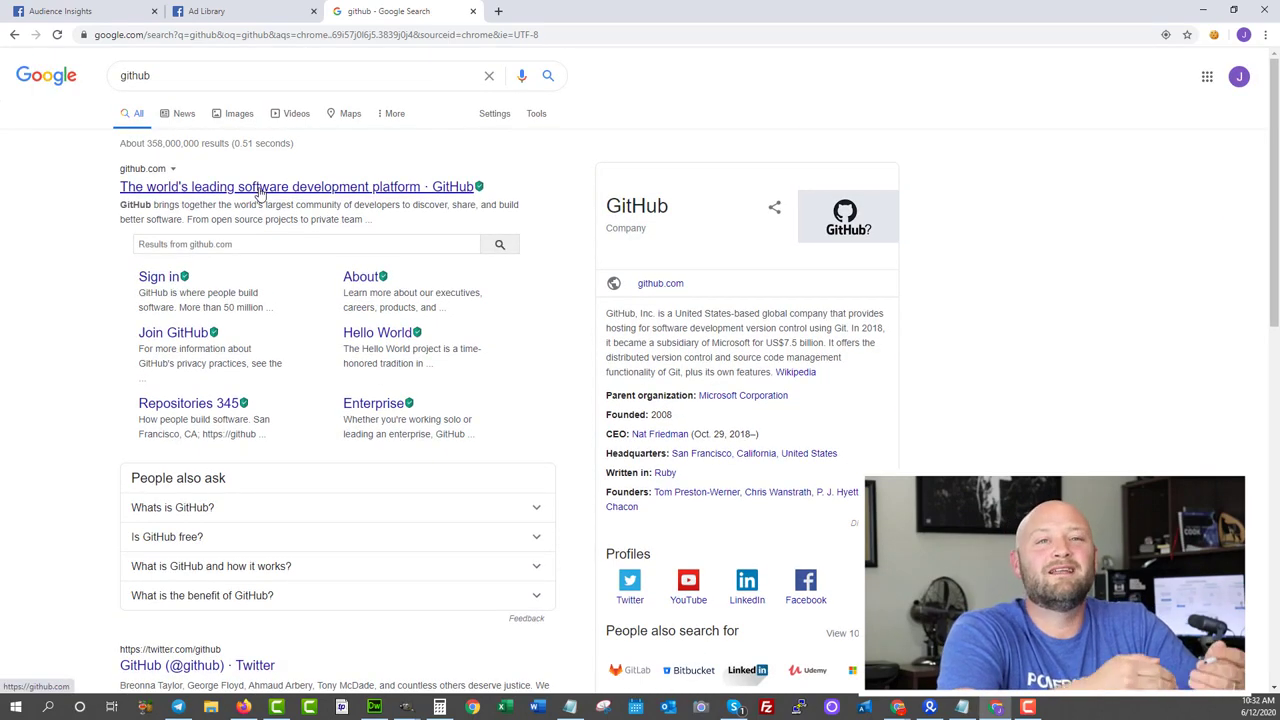
- Open github.com from the top result and scroll through its developer homepage and sign-up form
left_click(296, 187)
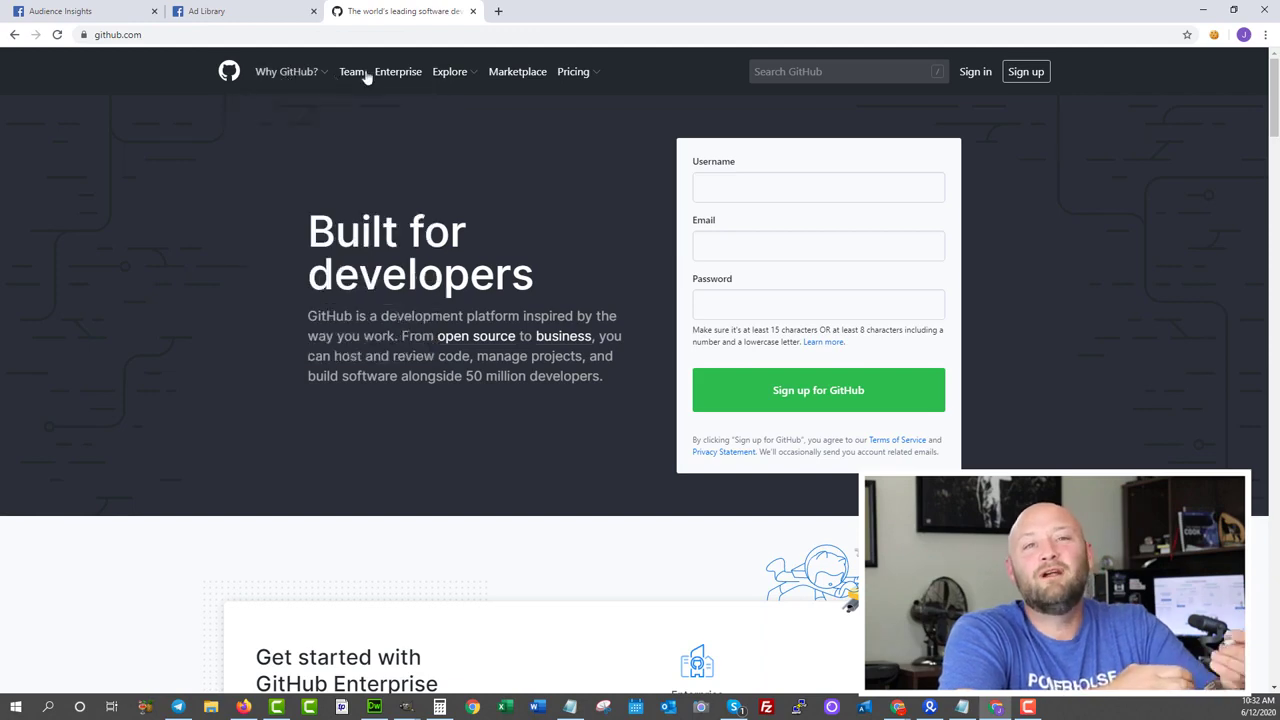
mouse_move(1134, 102)
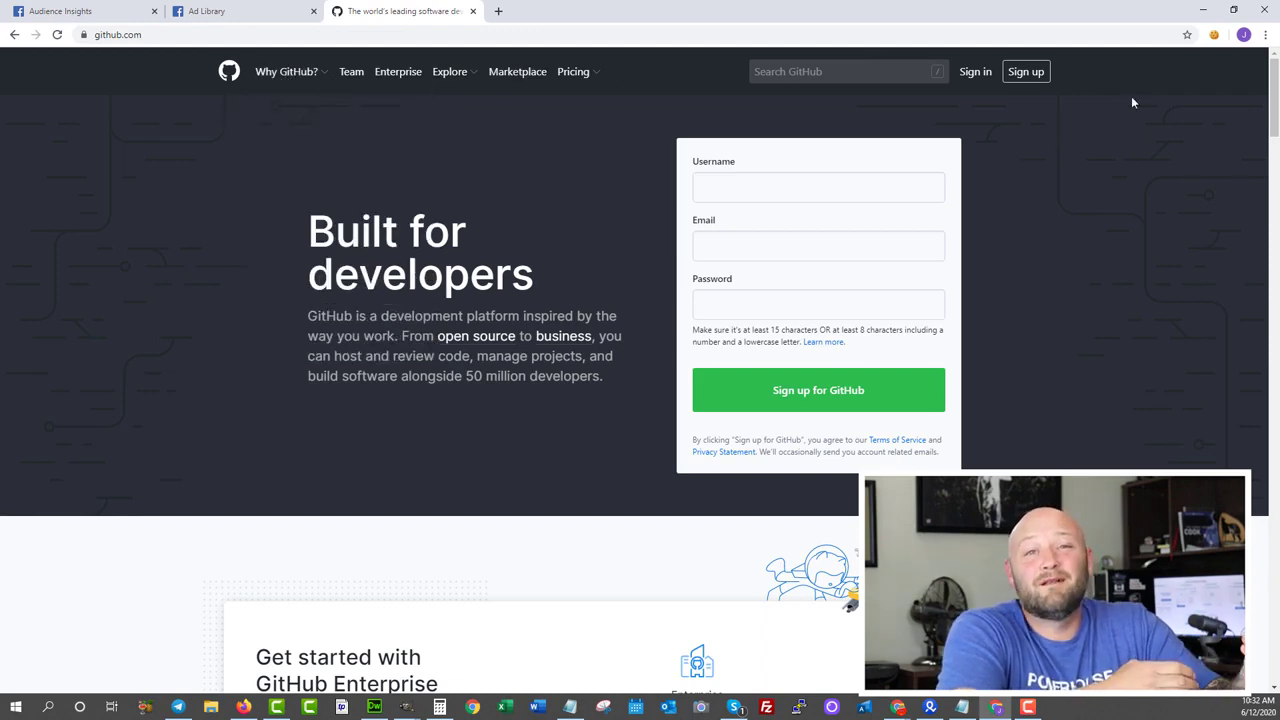
scroll("down", 3)
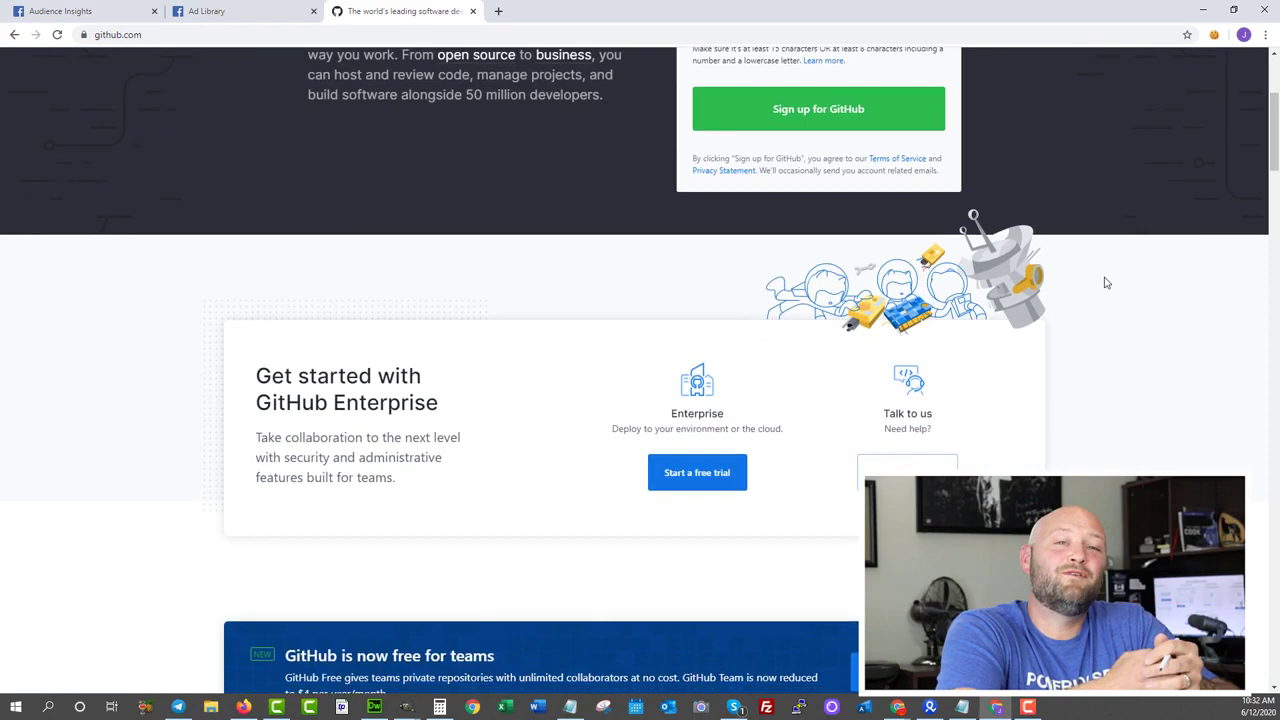
scroll("down", 3)
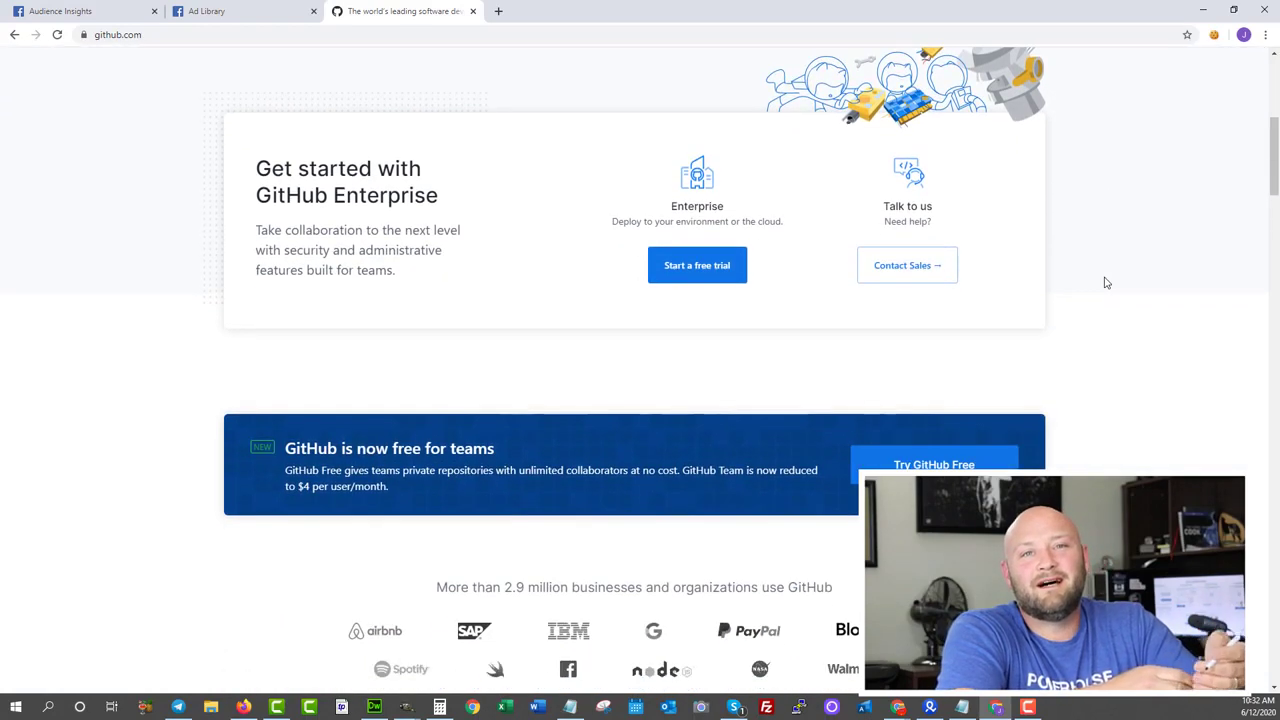
scroll("down", 3)
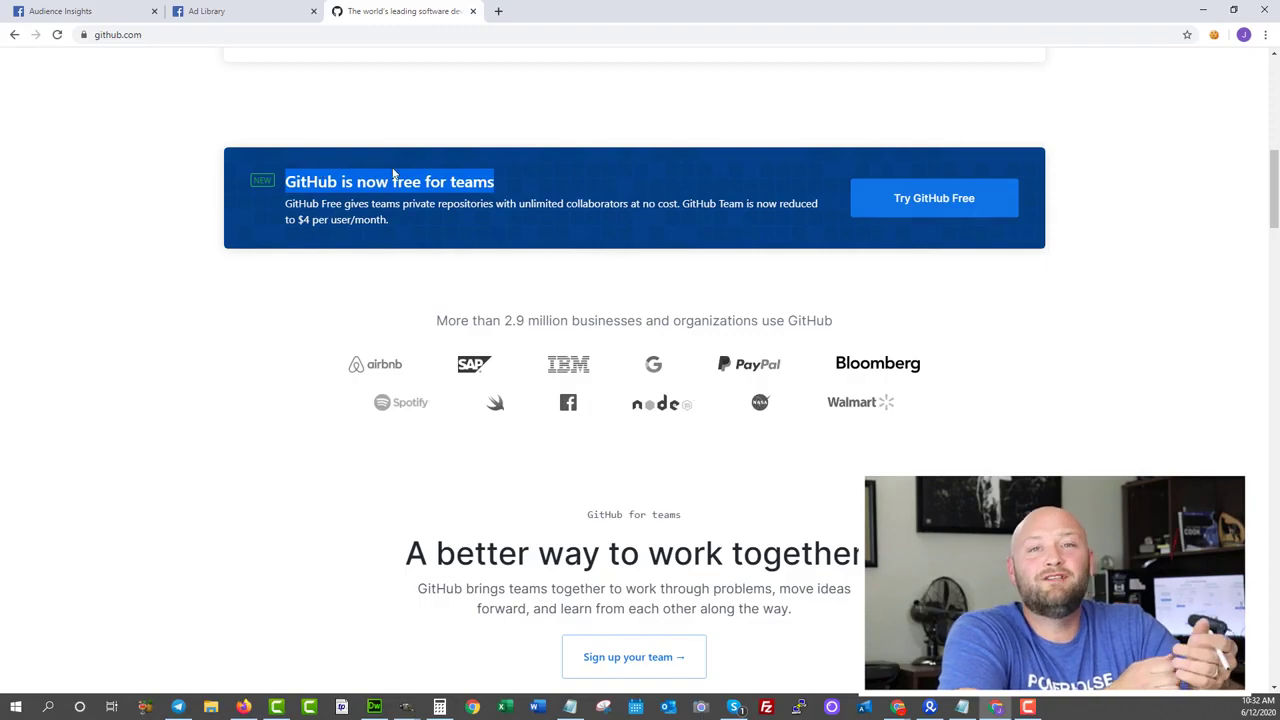
scroll("down", 3)
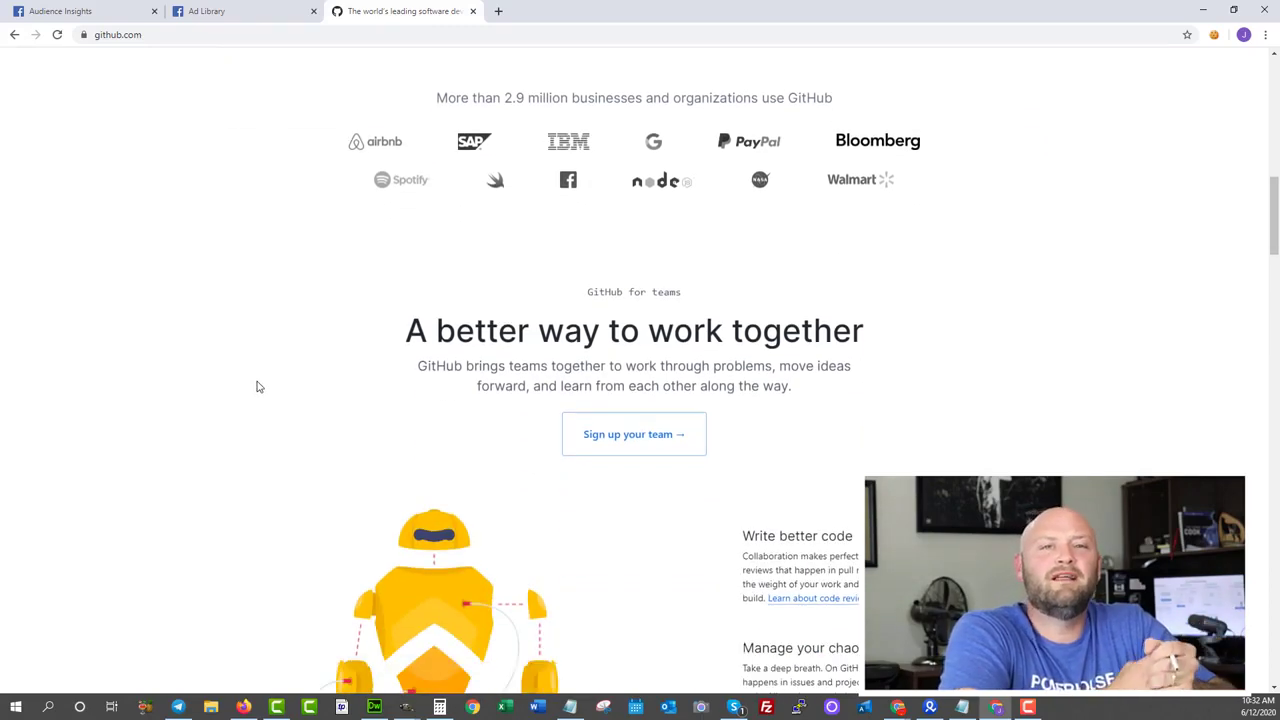
scroll("down", 3)
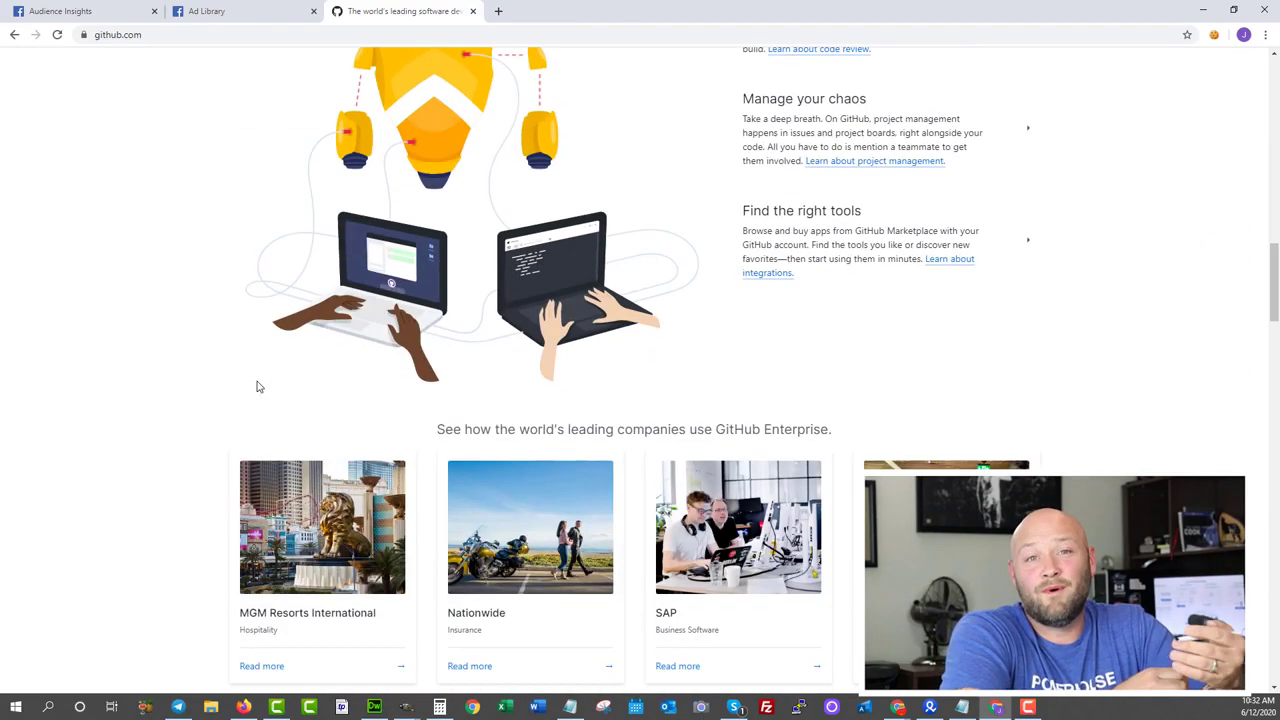
scroll("up", 3)
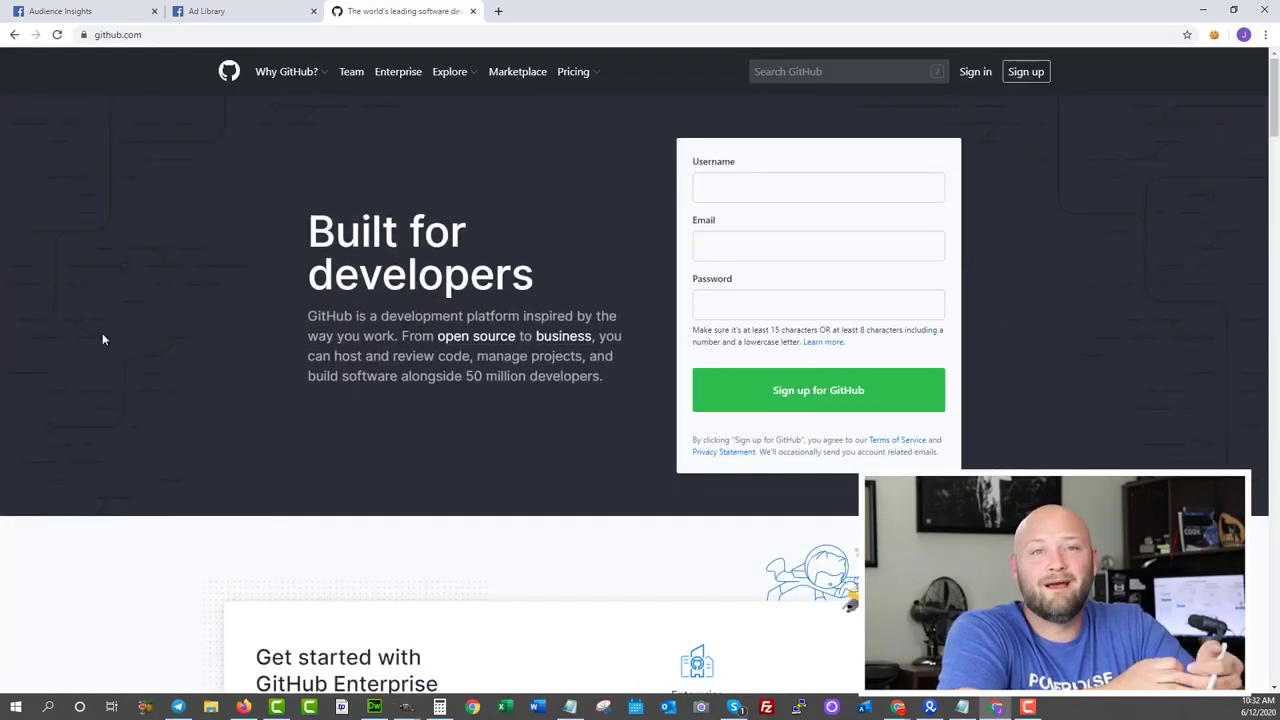
mouse_move(975, 71)
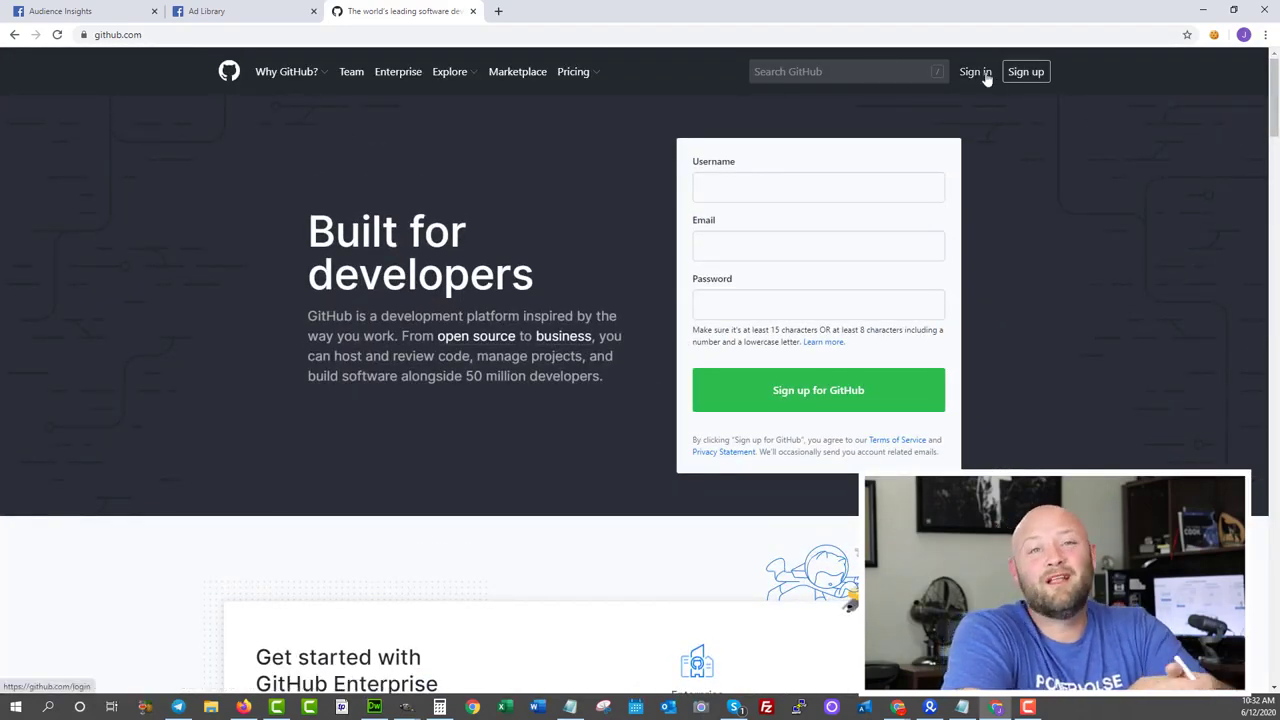
scroll("down", 3)
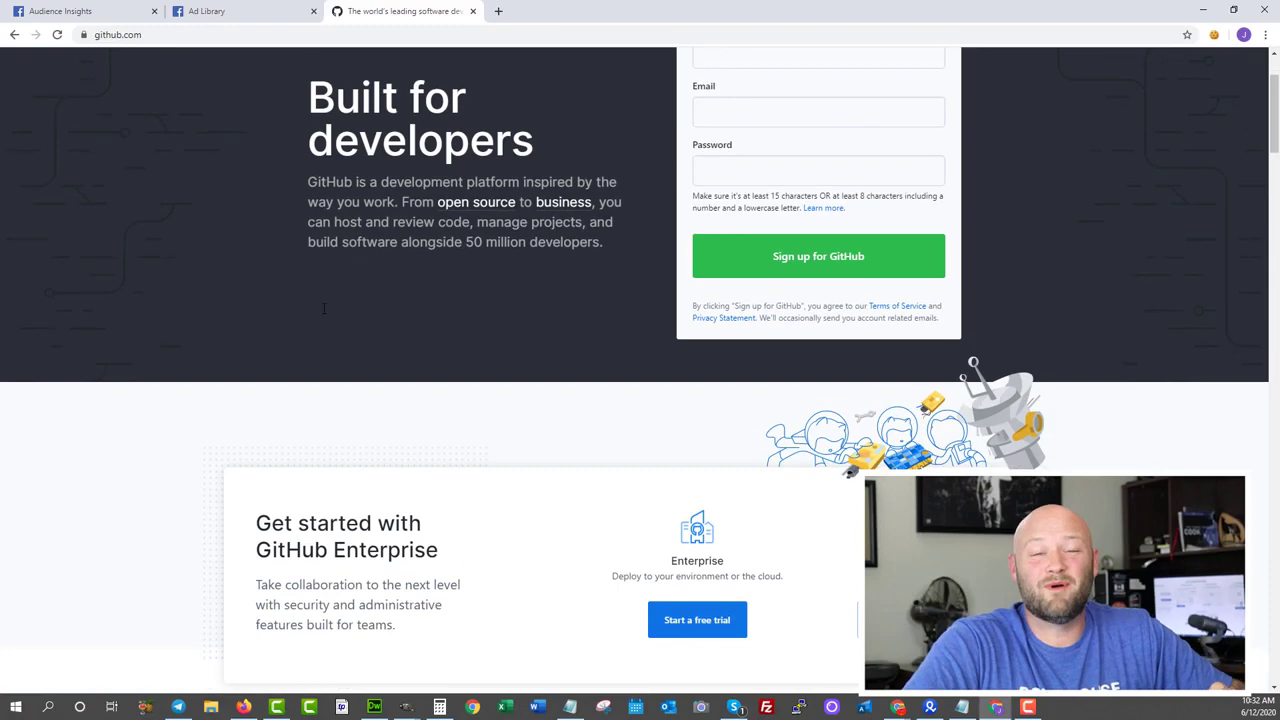
scroll("down", 3)
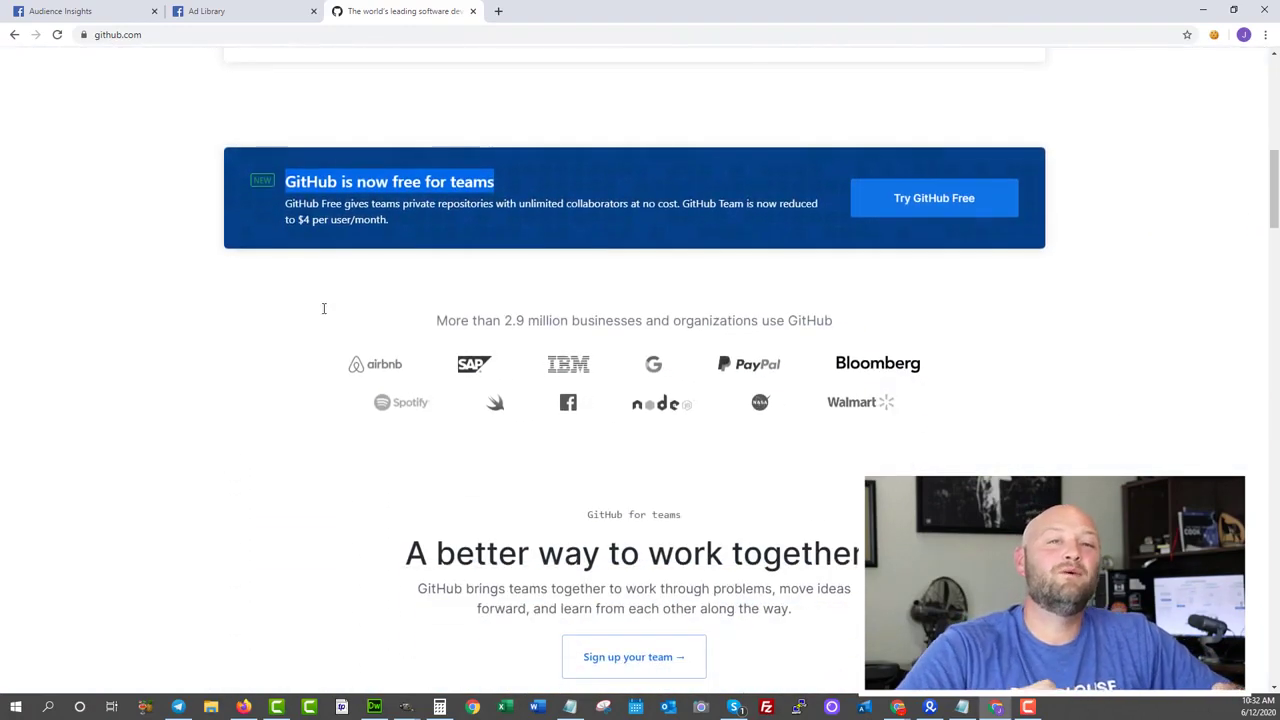
mouse_move(165, 161)
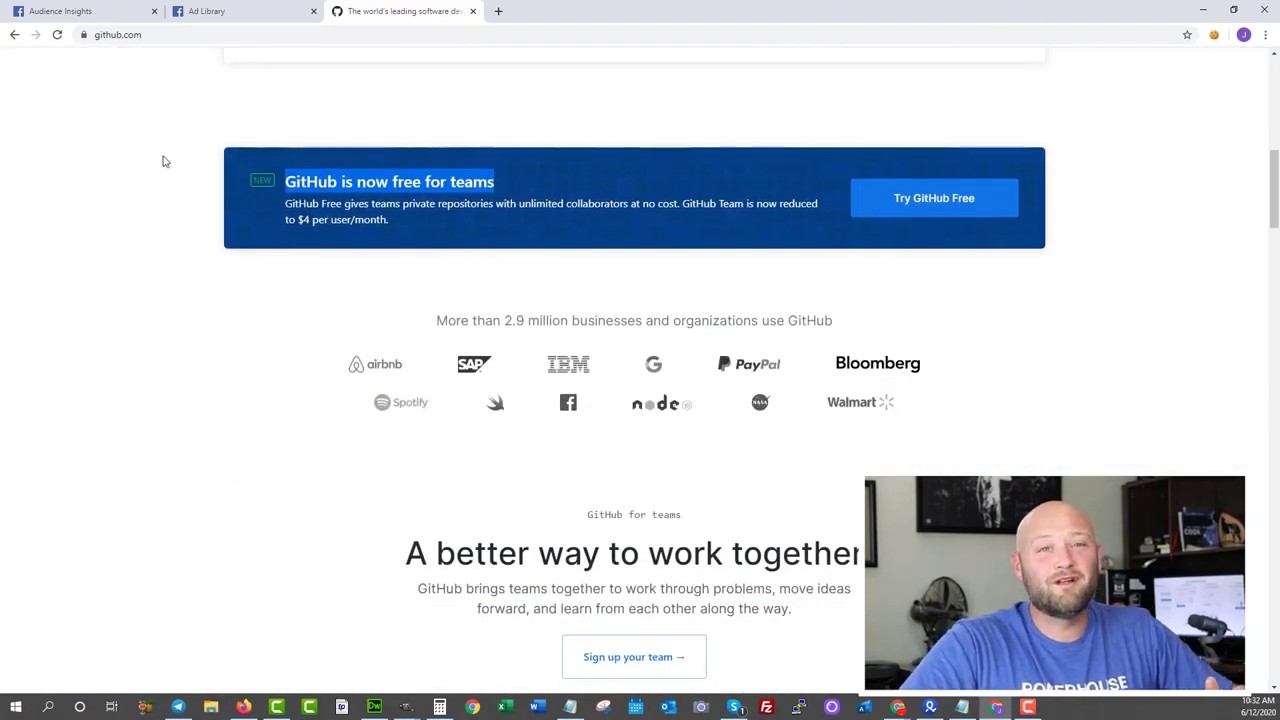
scroll("up", 3)
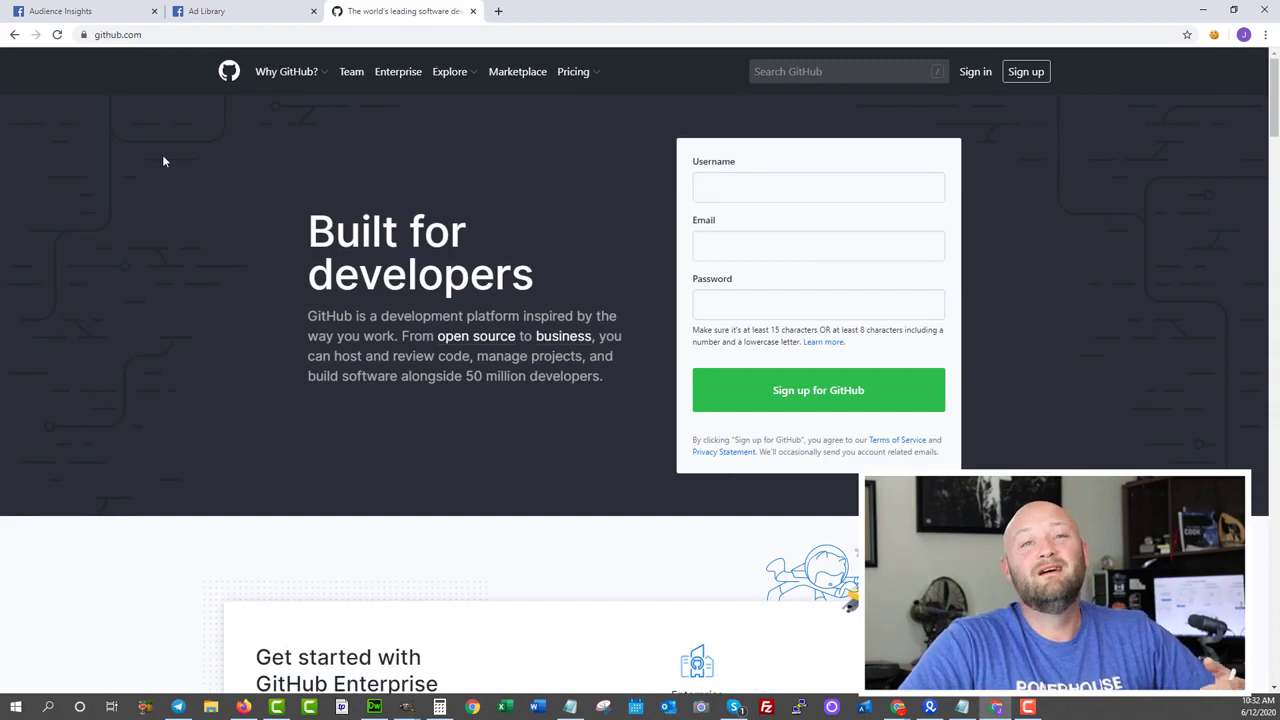
left_click(449, 71)
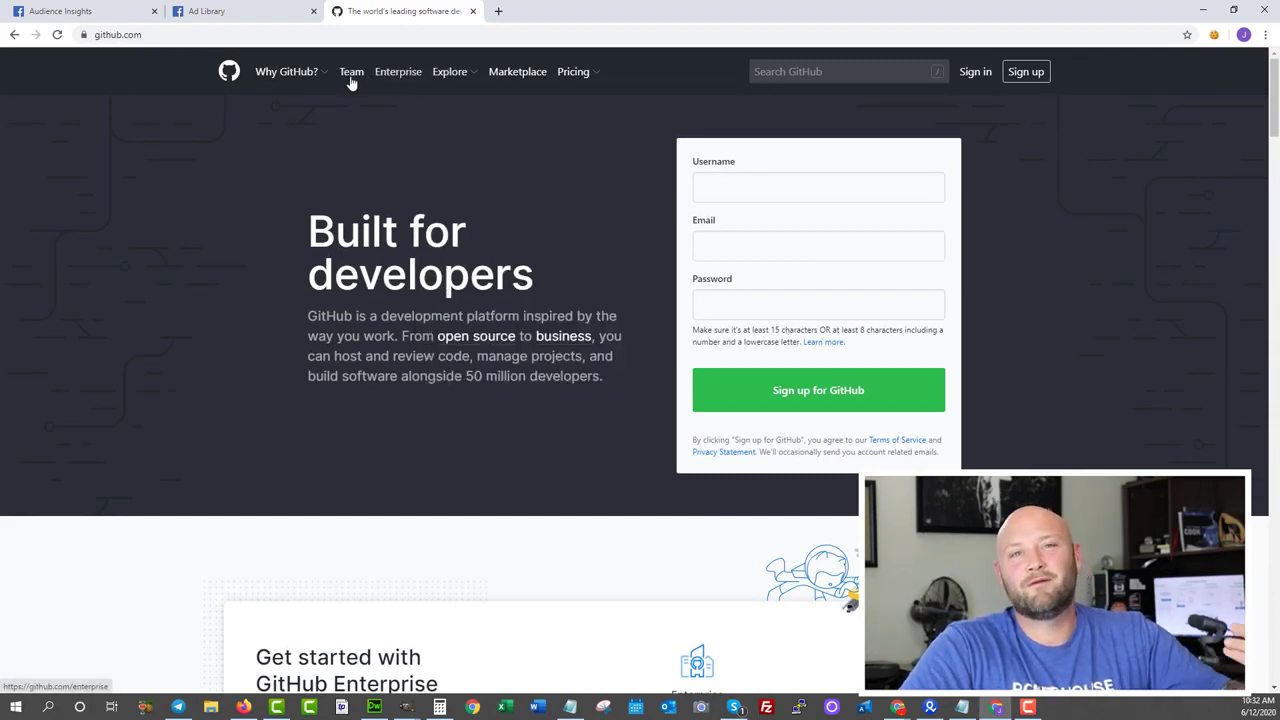
left_click(287, 71)
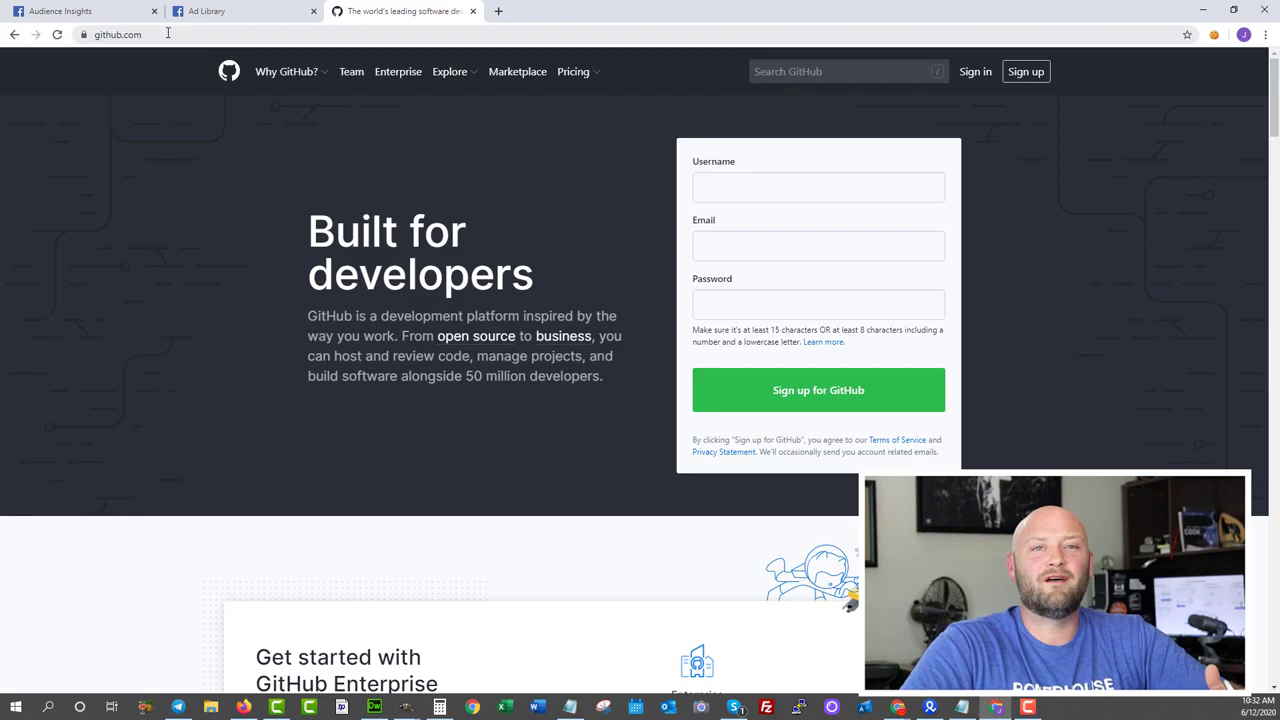
- Reach Bluehost through a dayjobhacks.com link and scroll to its 24/7 expert support section
type("dayjobhacks")
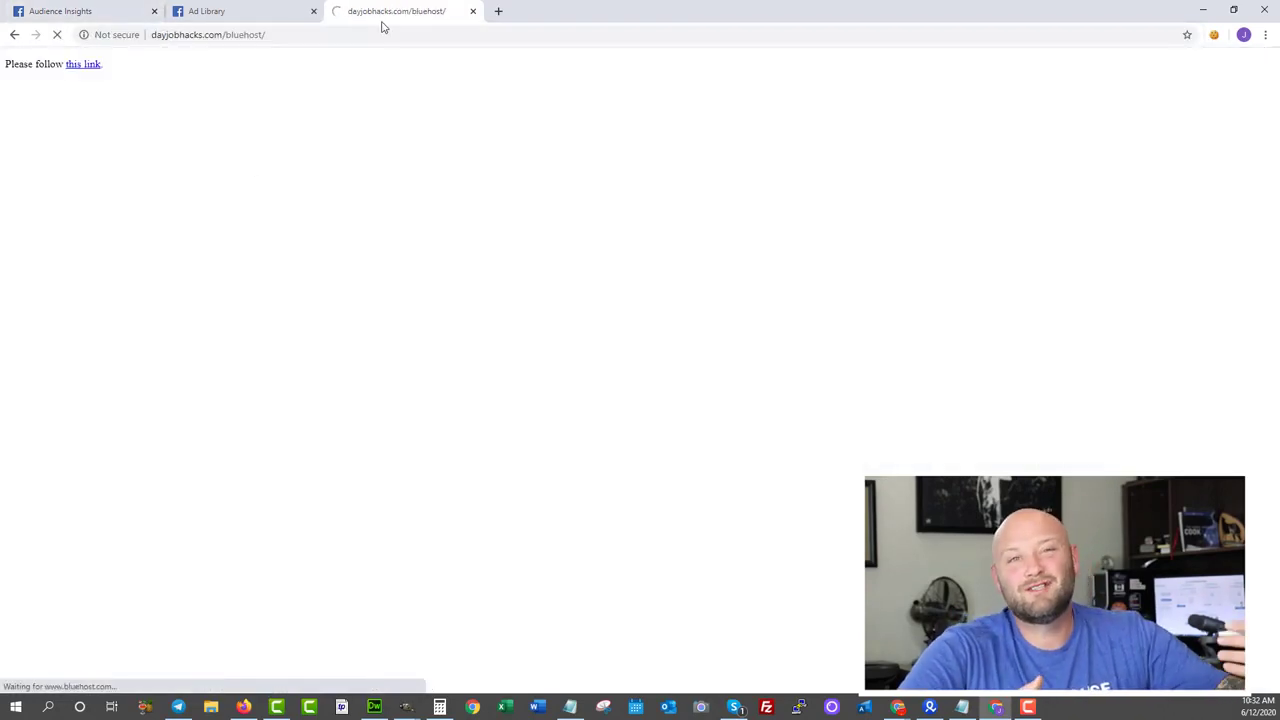
left_click(83, 64)
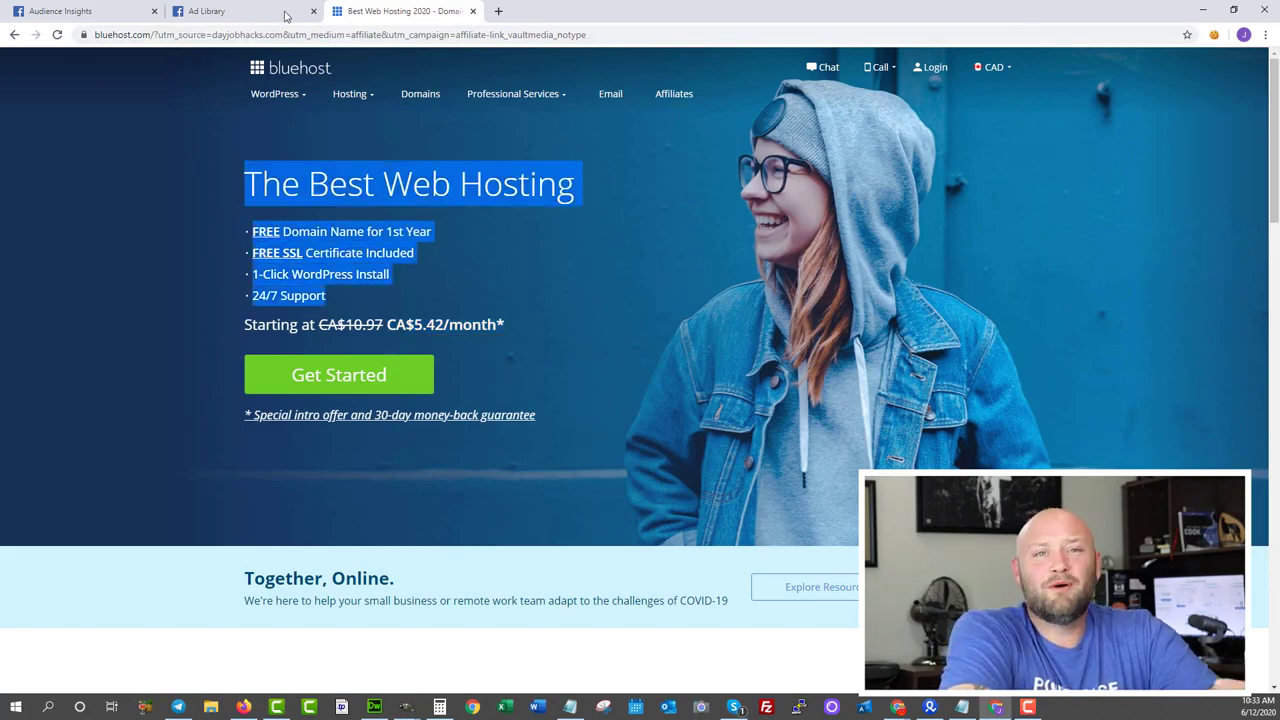
mouse_move(155, 233)
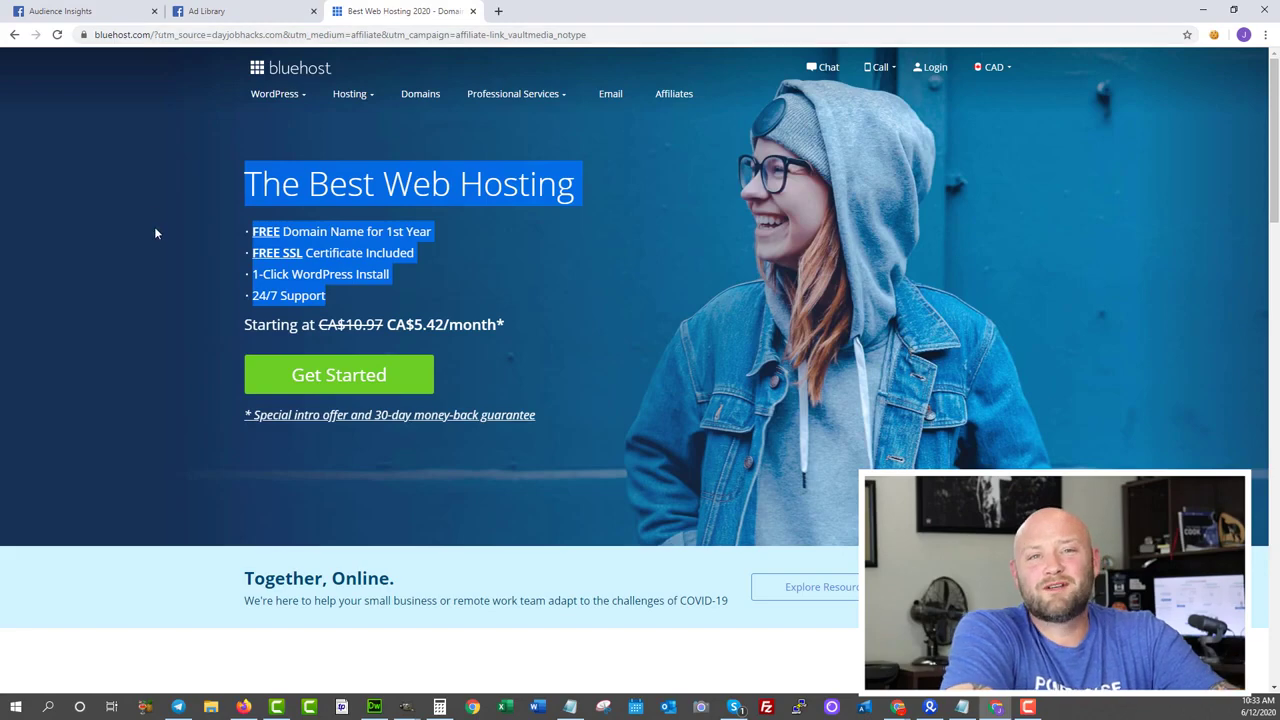
left_click(276, 93)
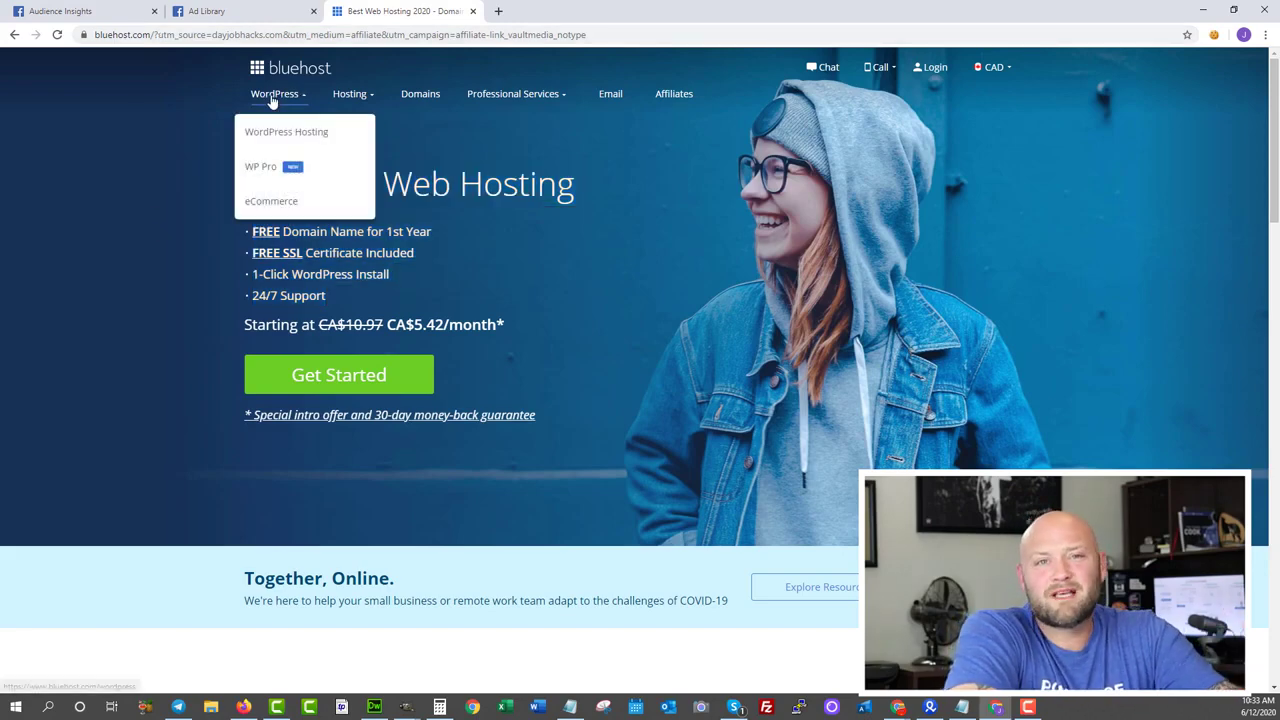
mouse_move(287, 131)
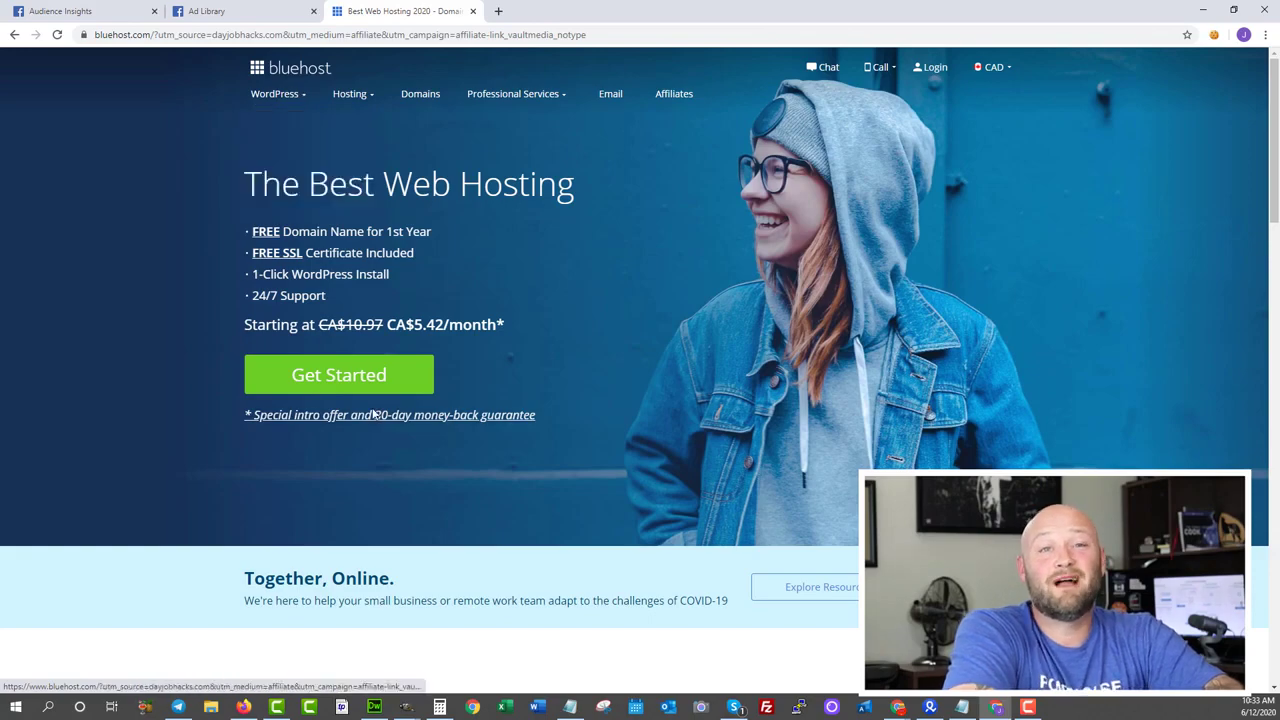
scroll("down", 3)
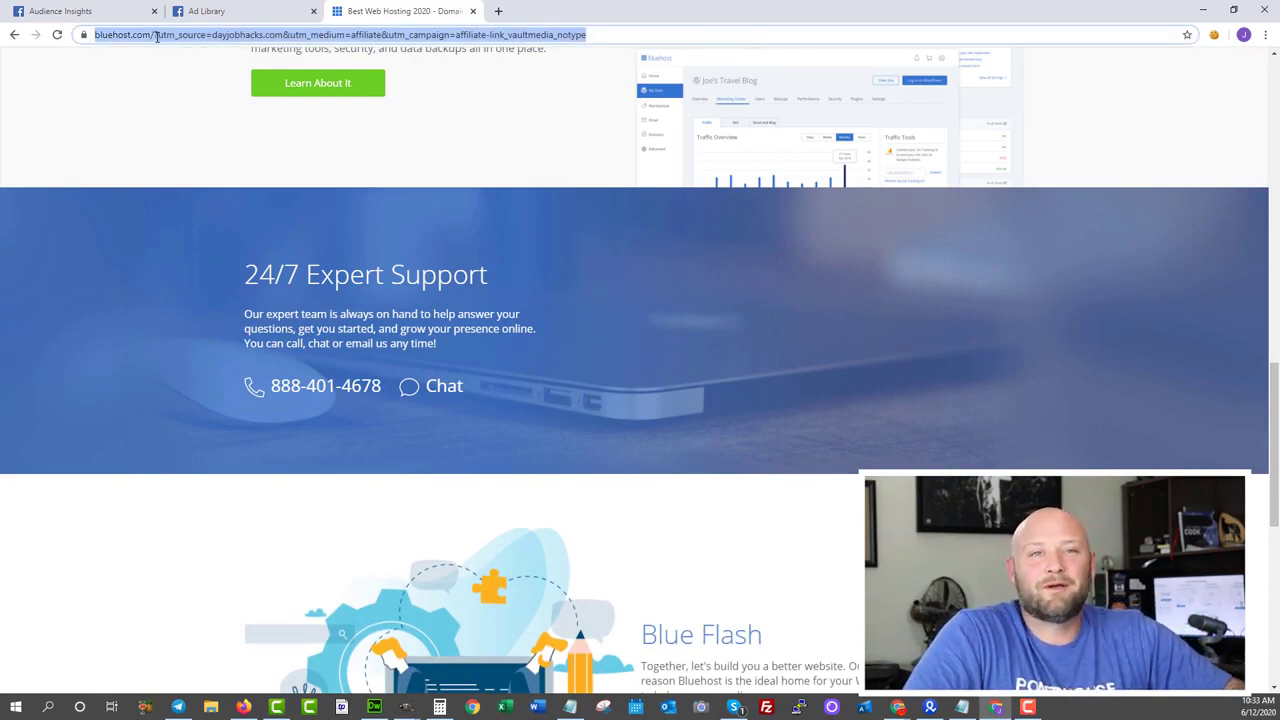
- Go to gimp.org from the address-bar suggestion and scroll down to the footer links
type("gimp")
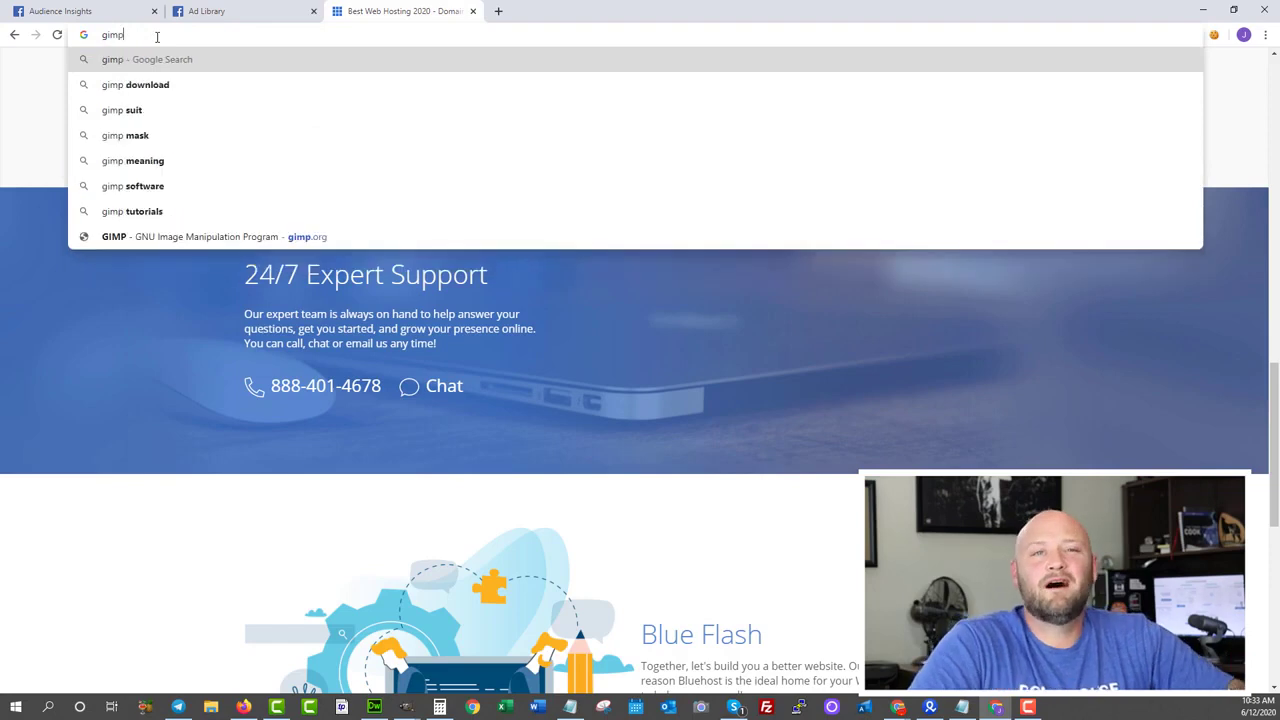
left_click(191, 236)
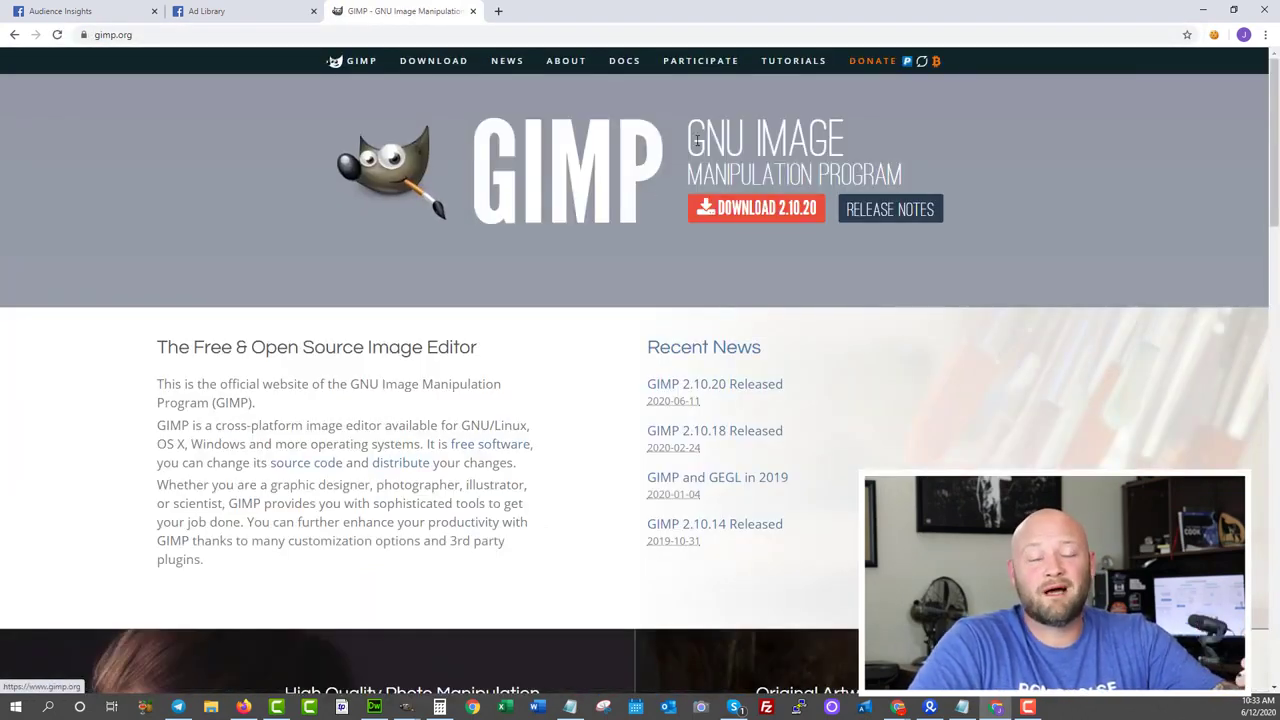
scroll("down", 3)
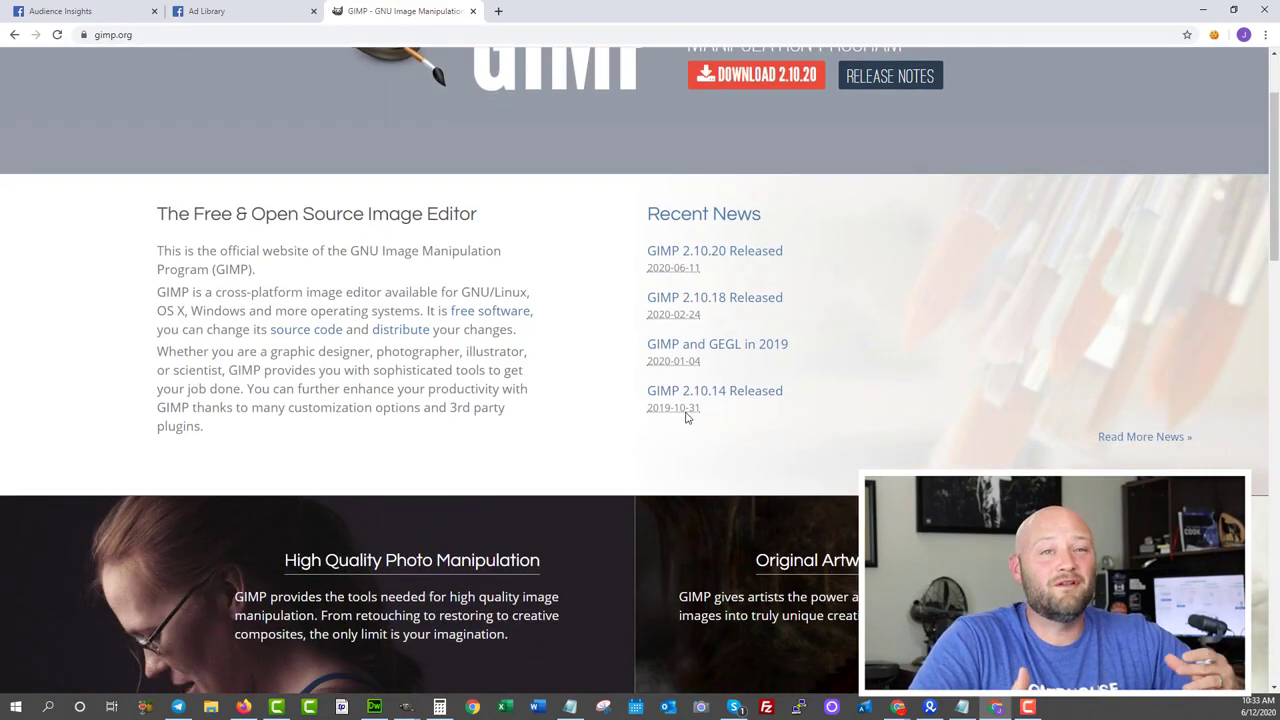
scroll("down", 3)
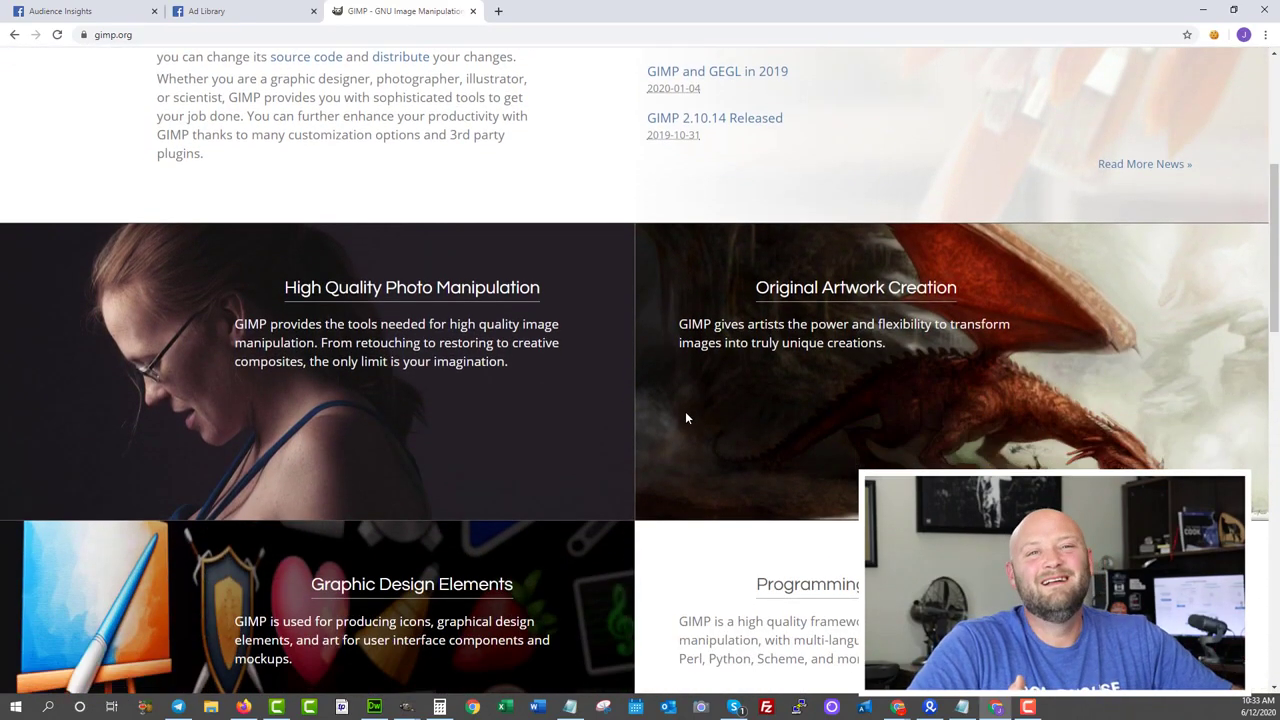
scroll("down", 3)
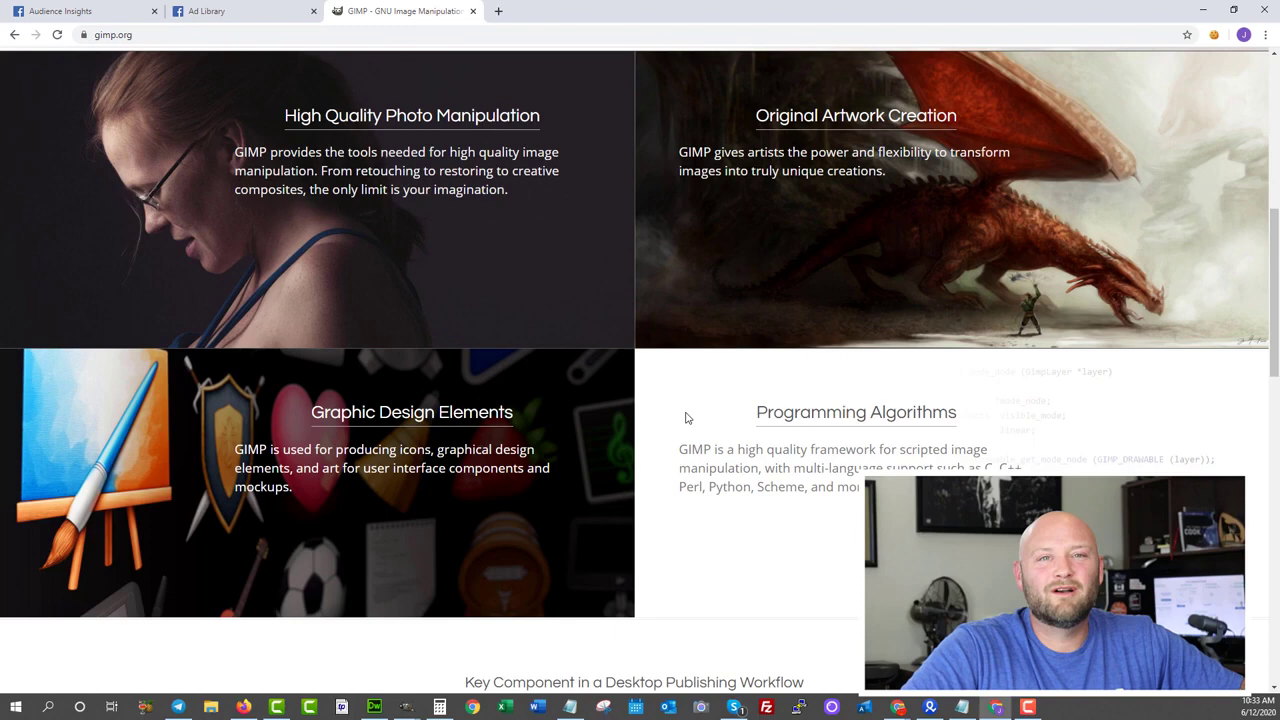
scroll("down", 3)
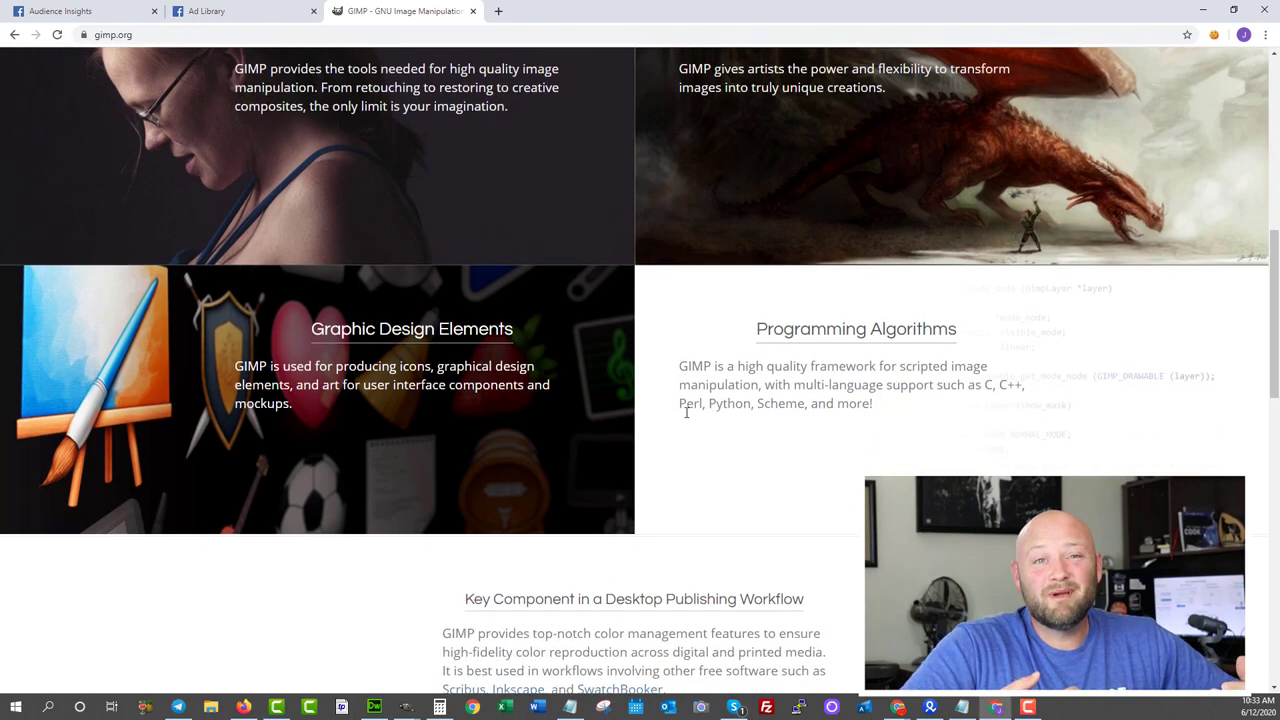
scroll("down", 3)
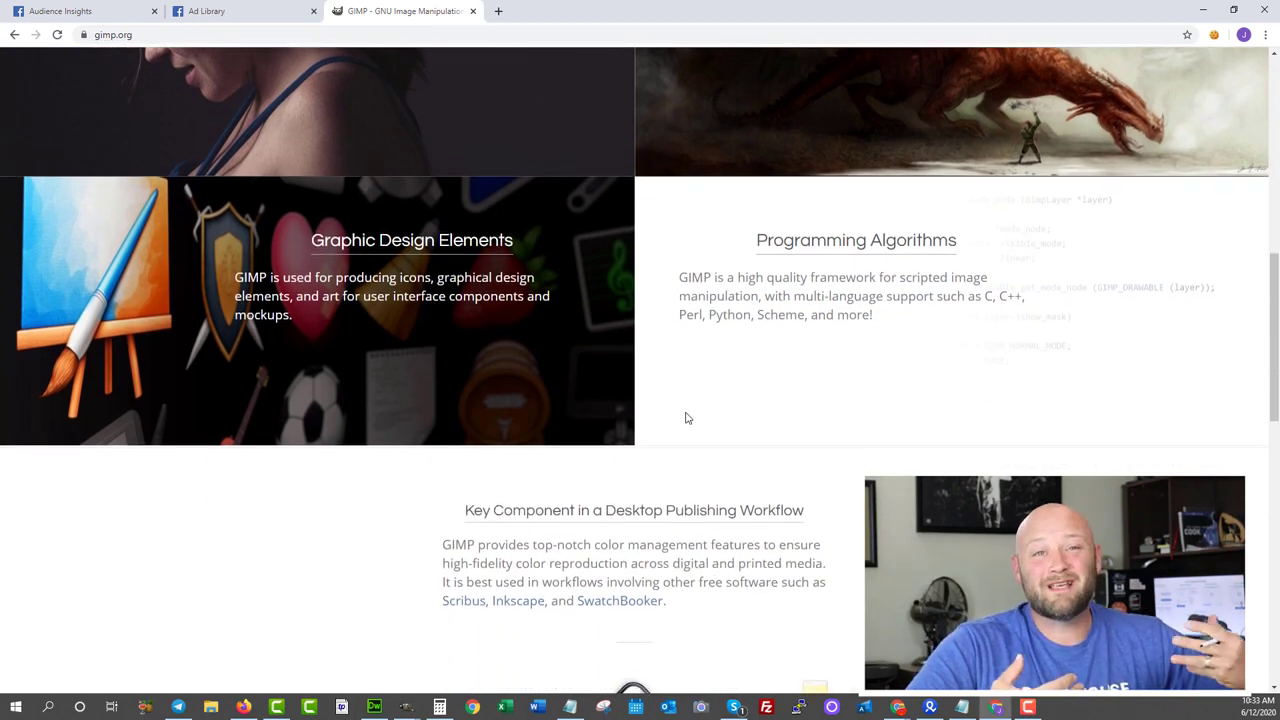
scroll("down", 3)
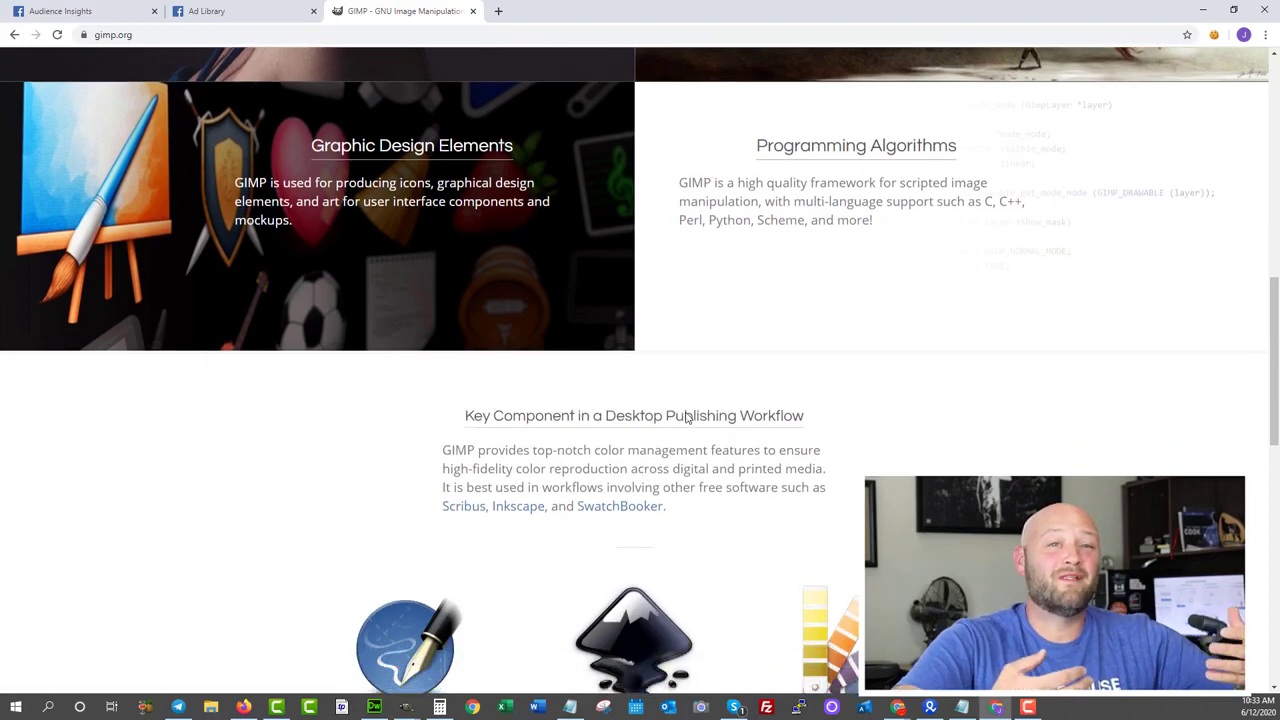
scroll("down", 3)
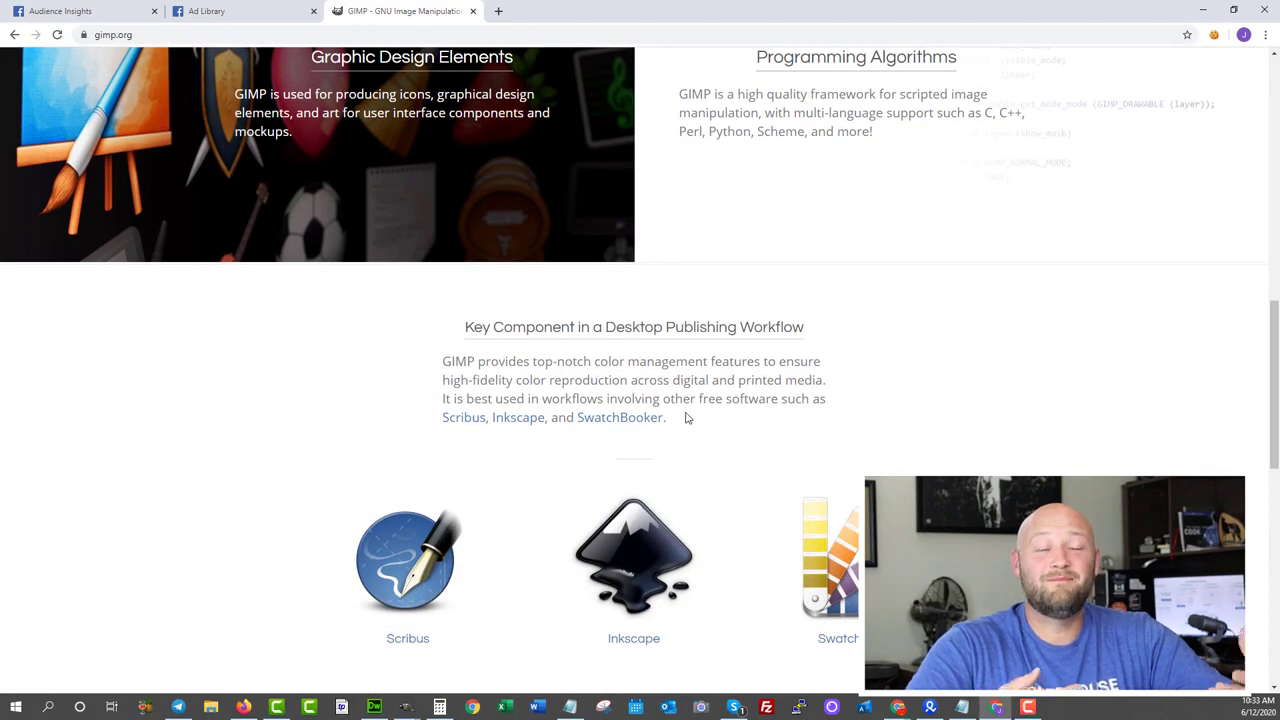
scroll("down", 3)
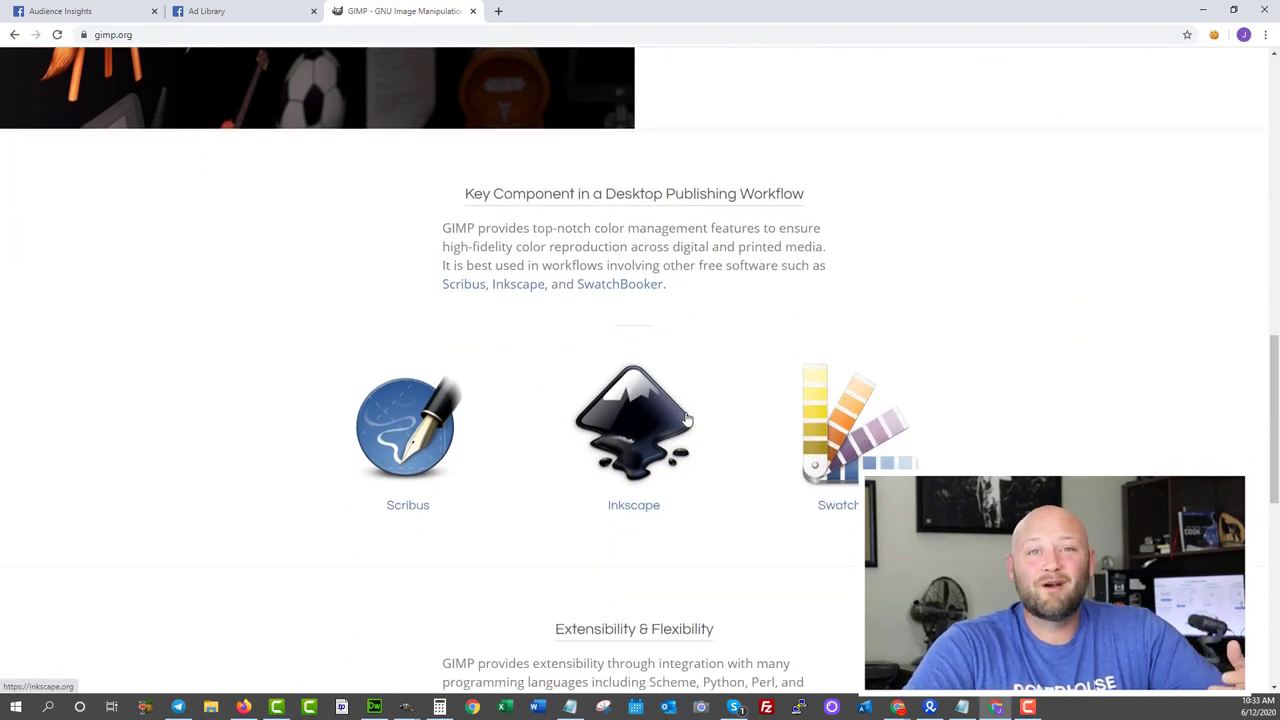
scroll("down", 3)
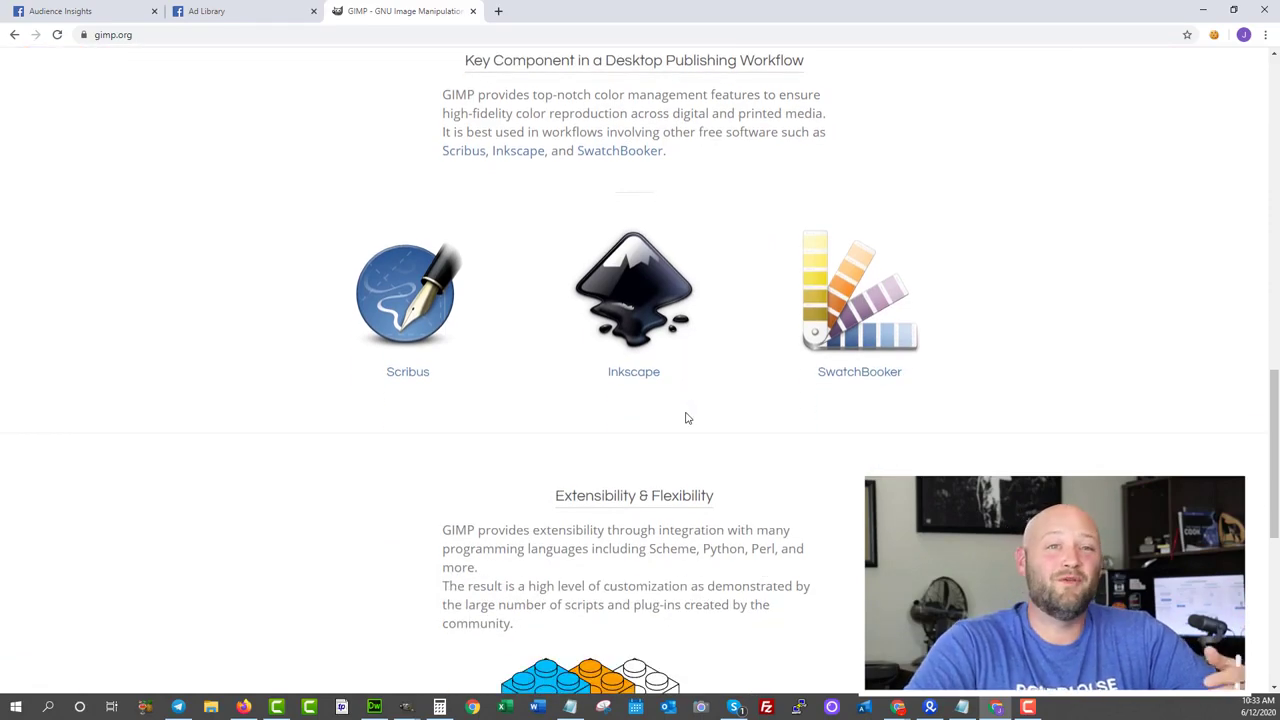
scroll("down", 3)
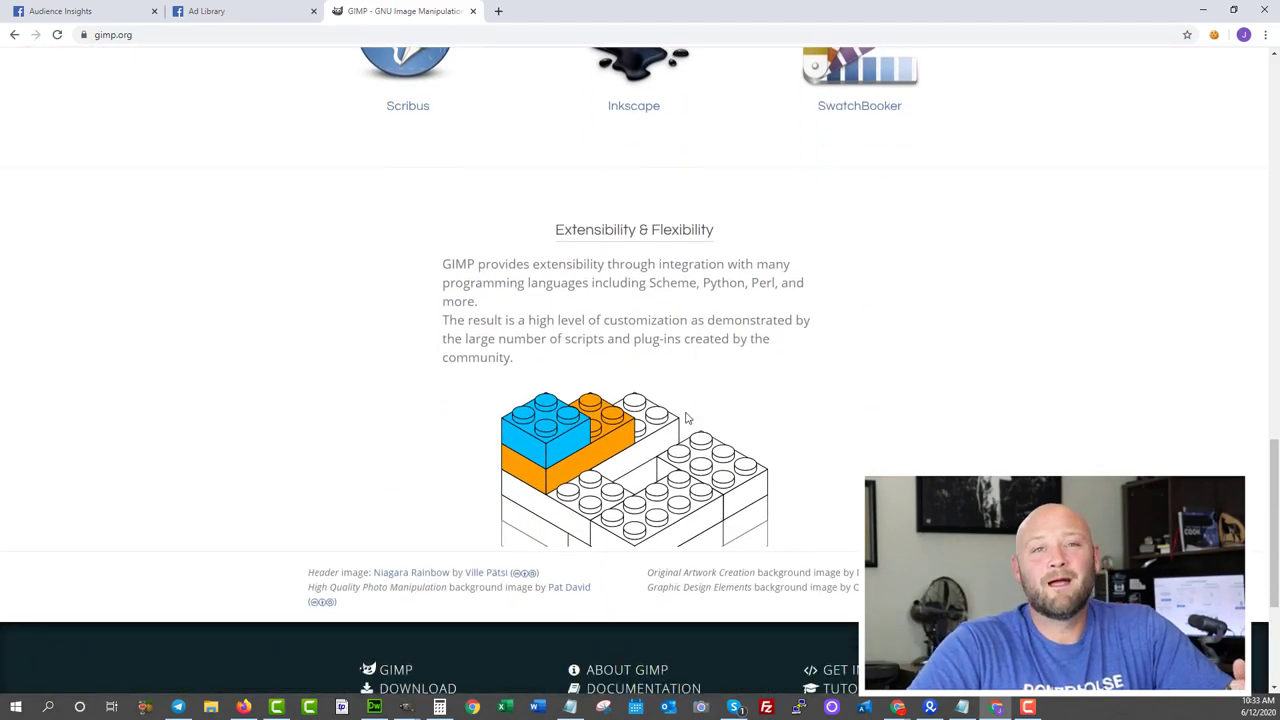
scroll("down", 3)
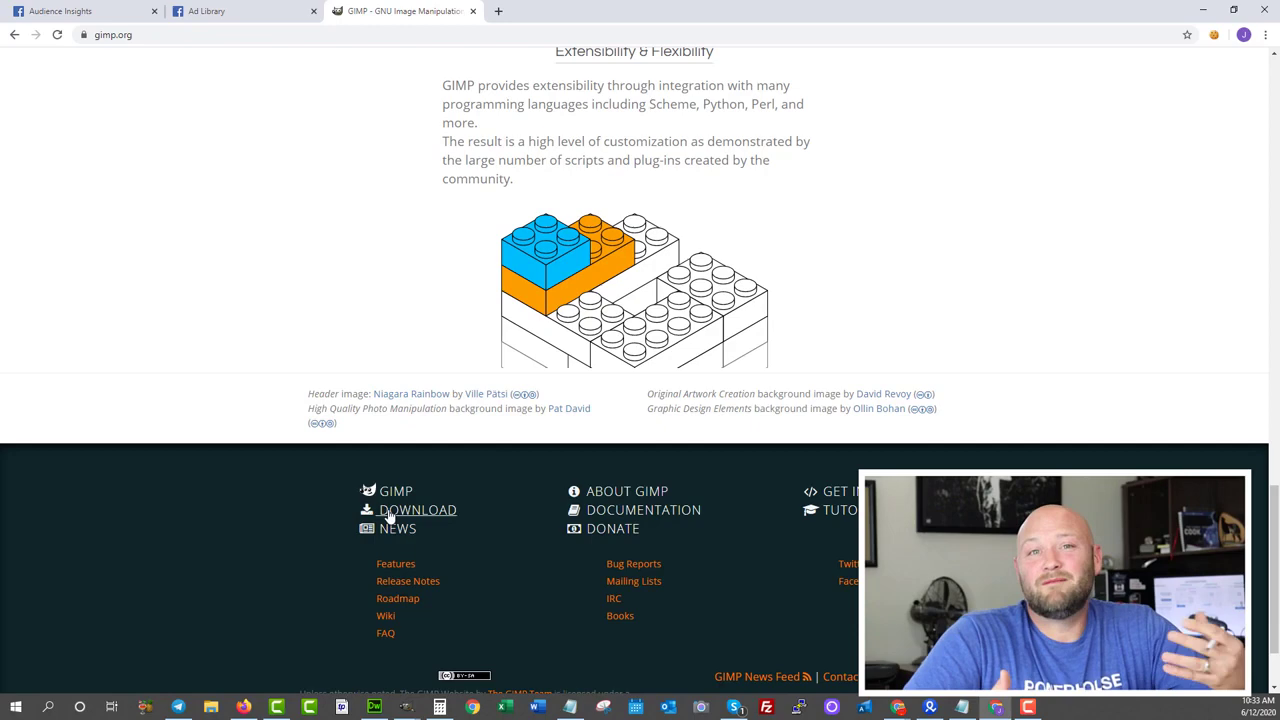
- Open GIMP's Downloads page and view the 2.10.20 Windows download options
left_click(418, 510)
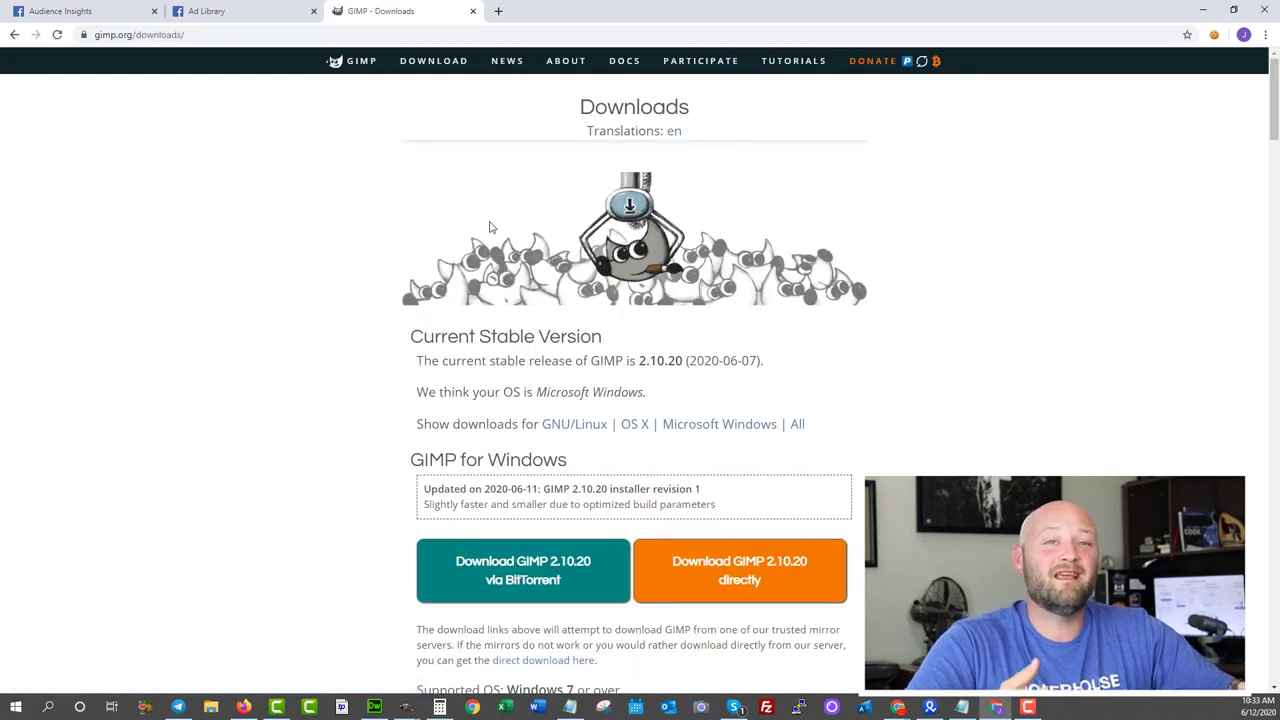
double_click(634, 107)
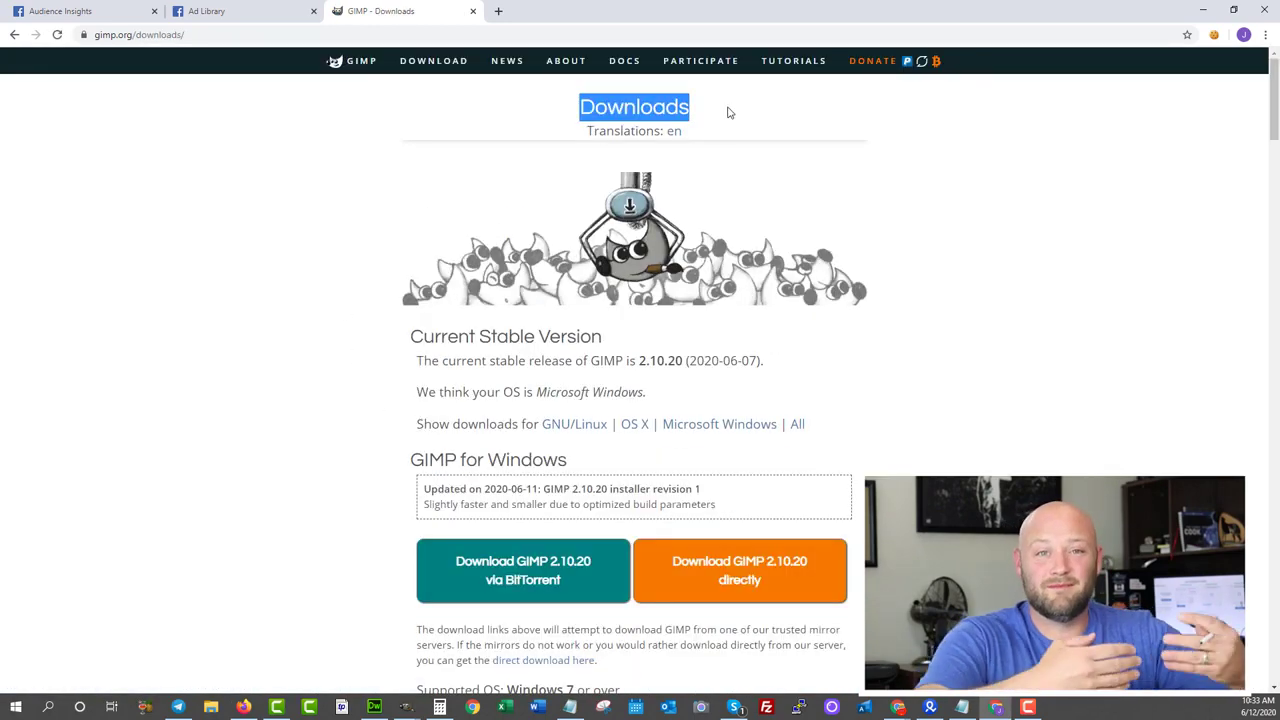
scroll("down", 3)
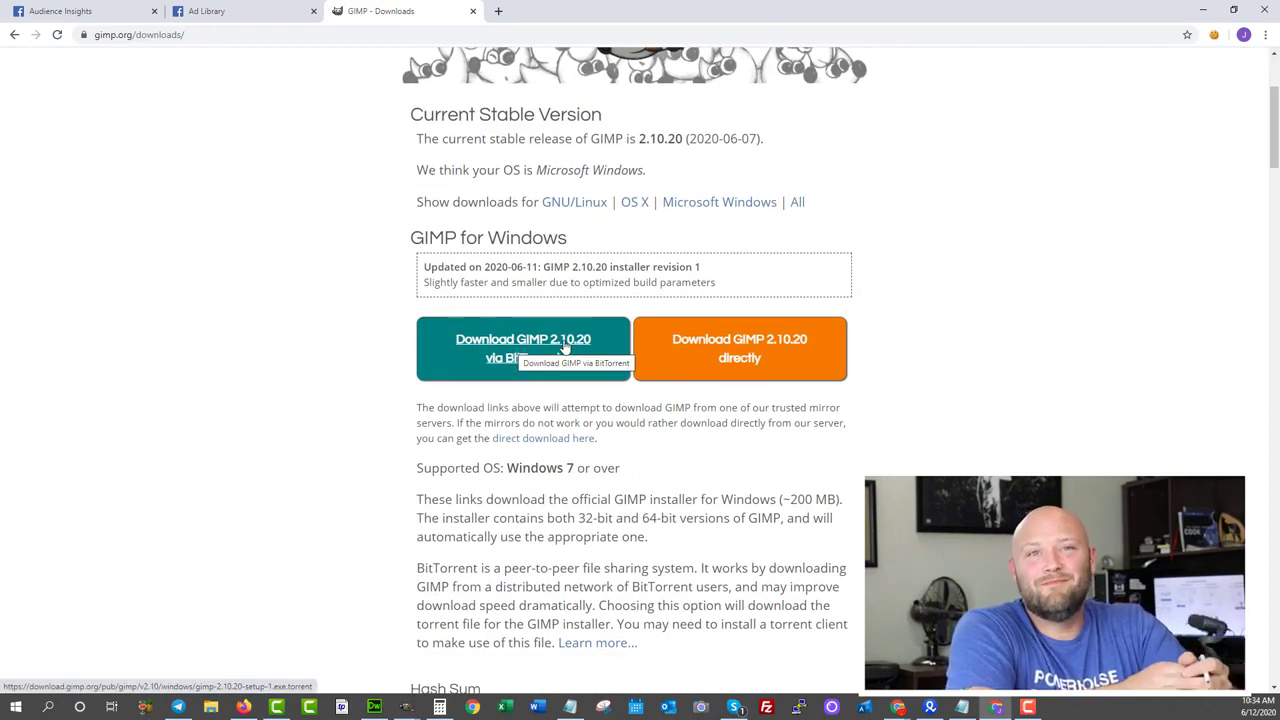
mouse_move(450, 360)
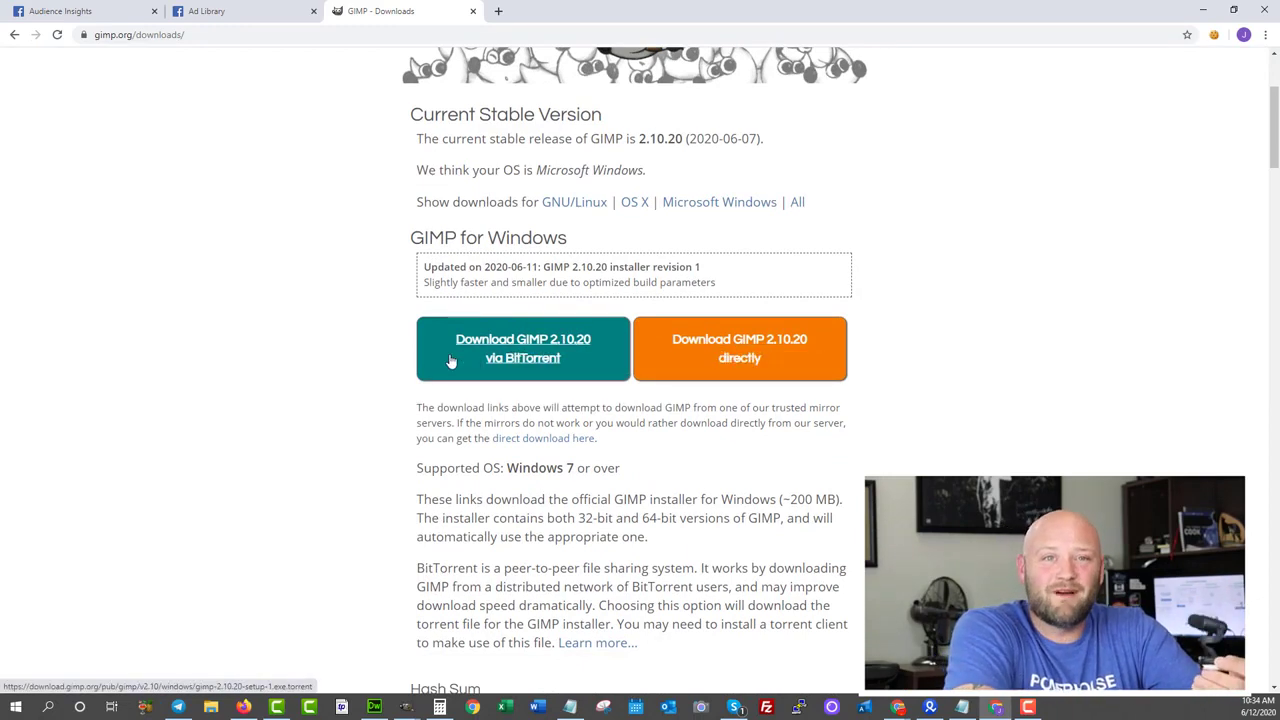
scroll("up", 3)
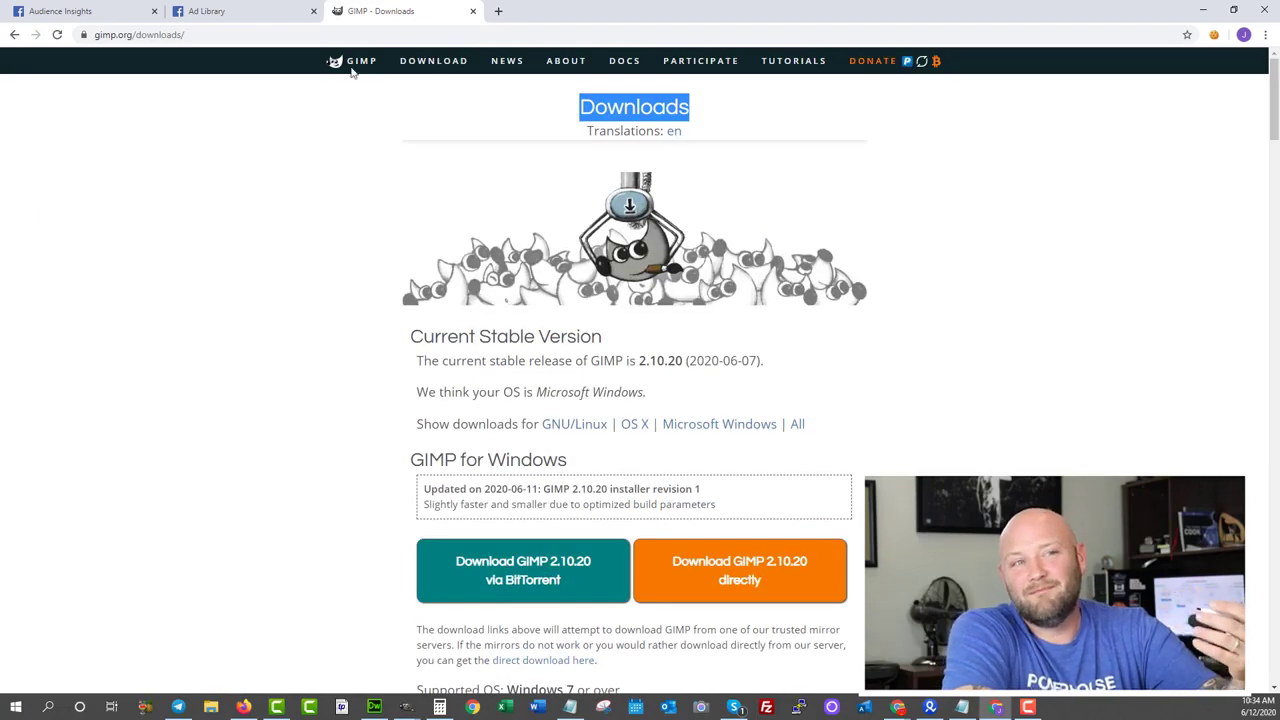
mouse_move(566, 60)
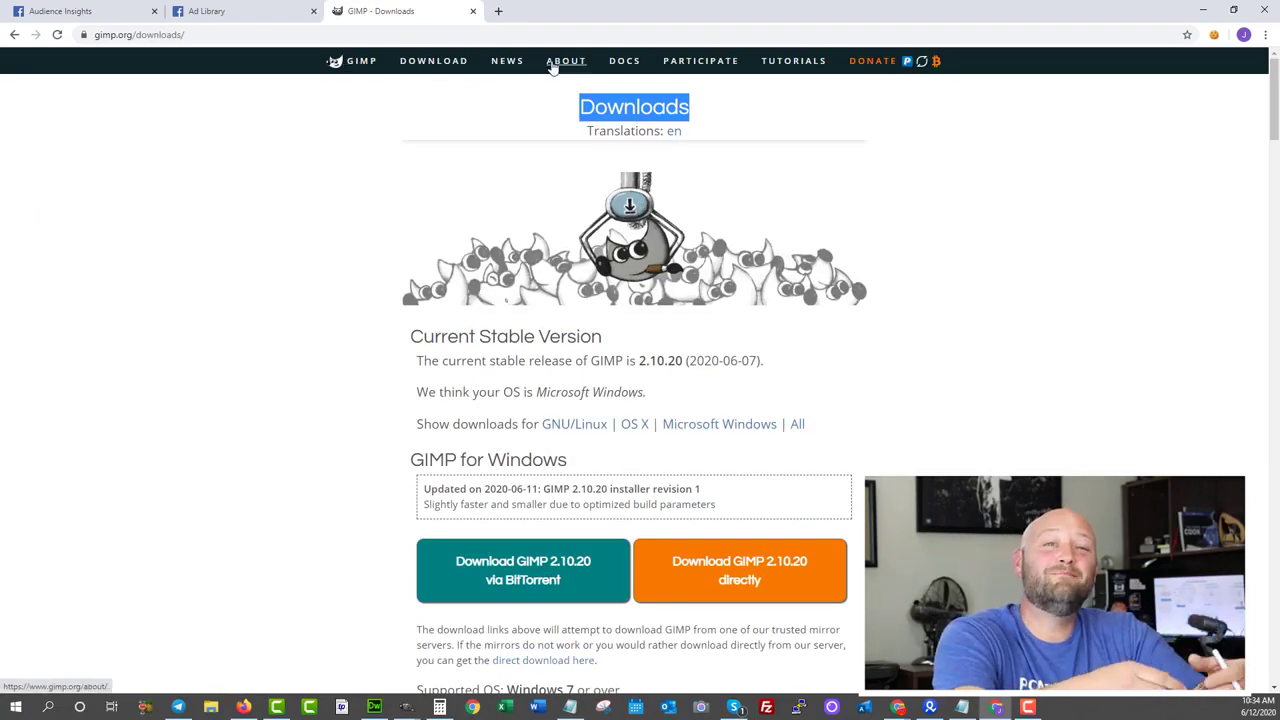
- Open and scroll through the About GIMP page
left_click(566, 60)
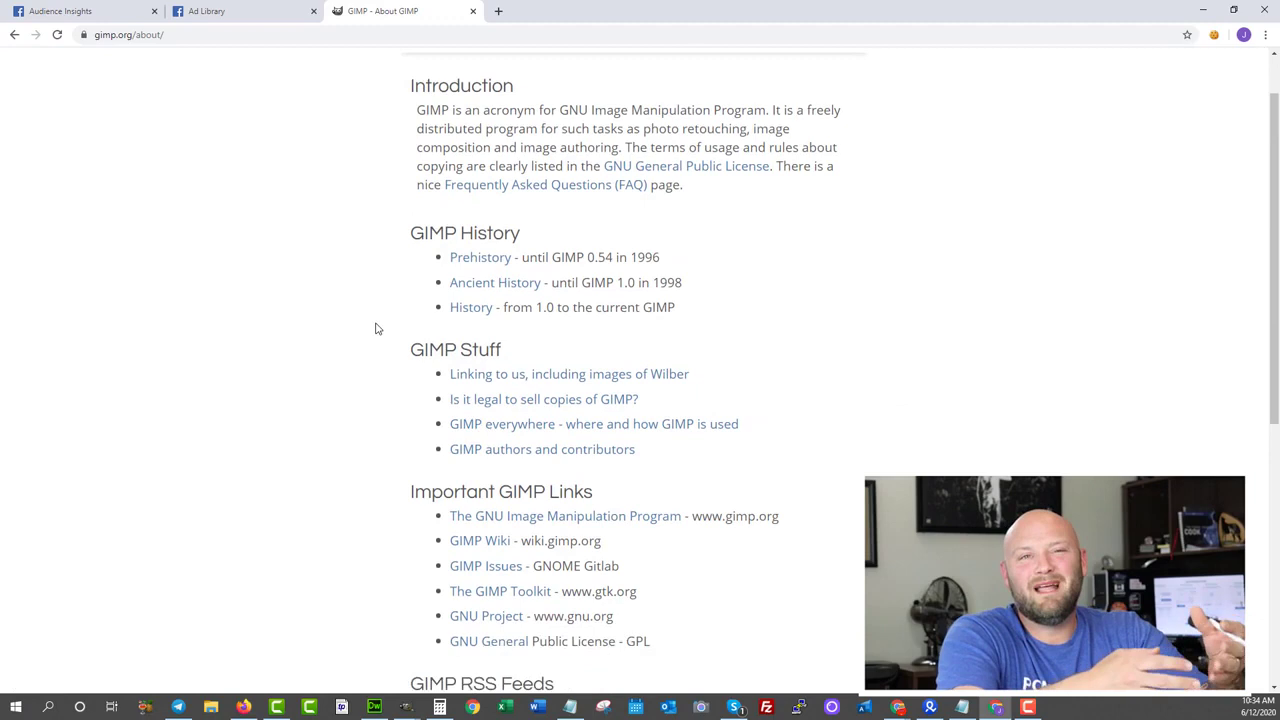
scroll("down", 3)
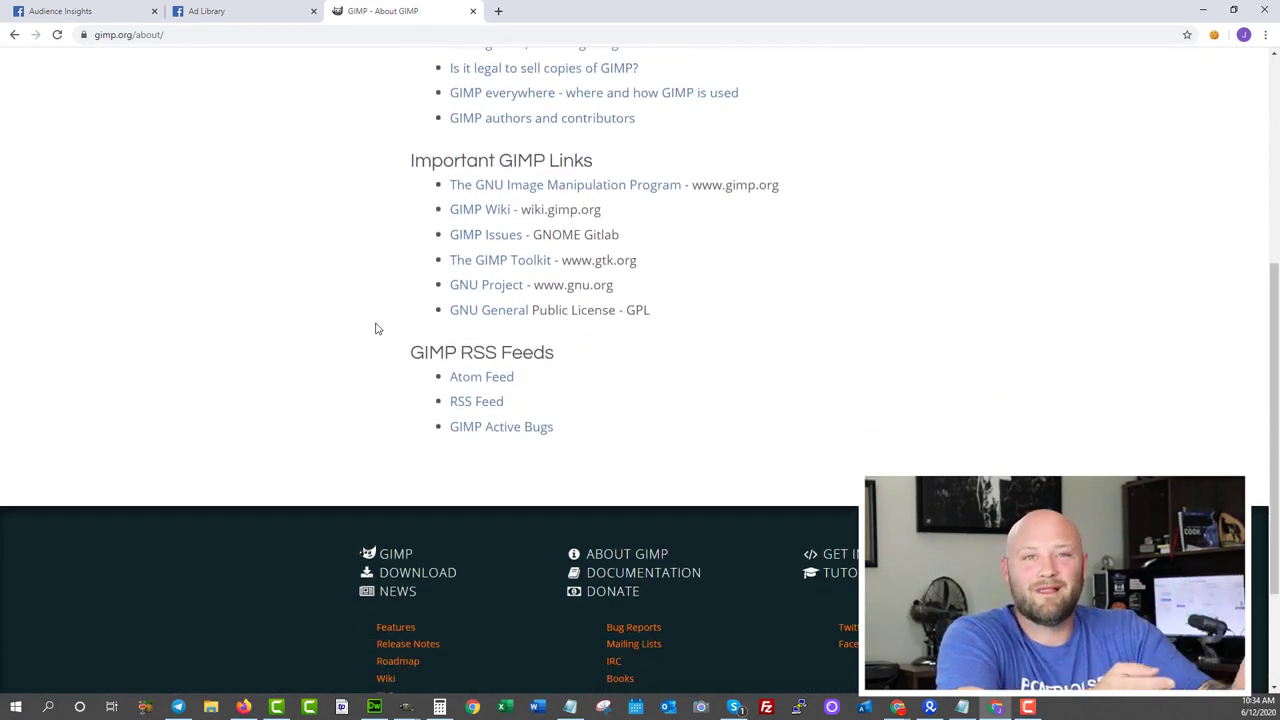
scroll("up", 3)
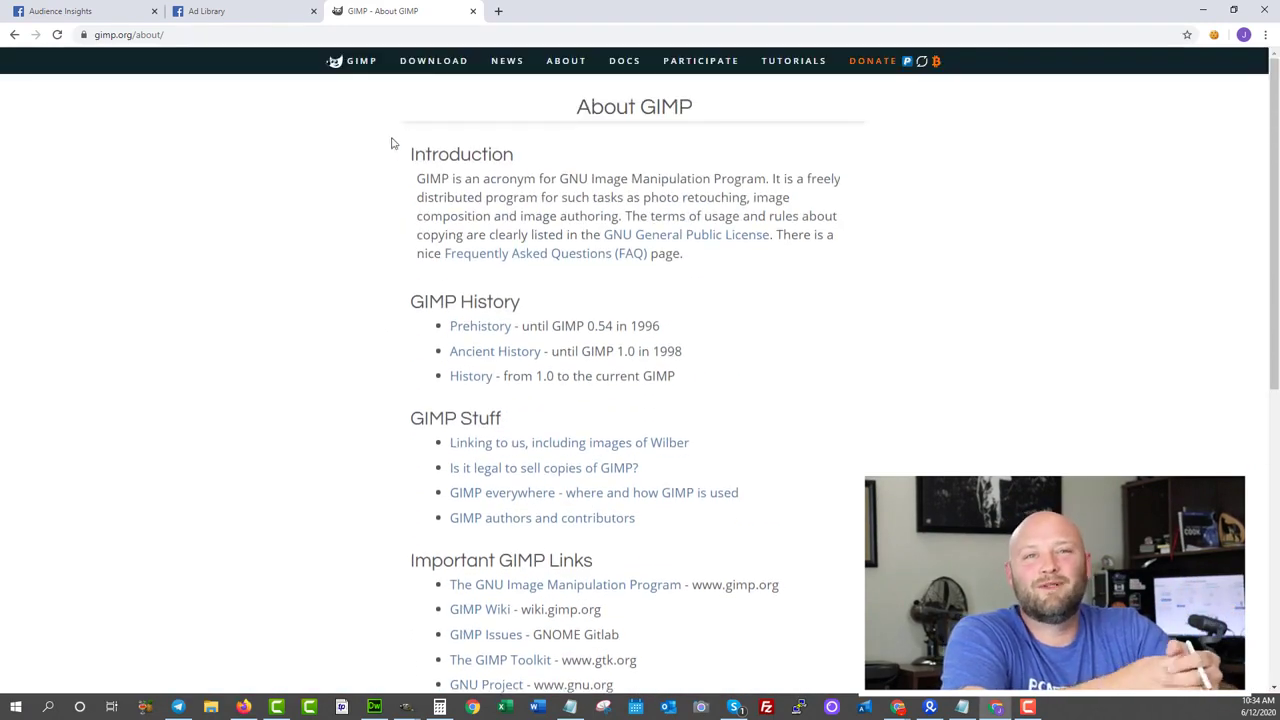
- Open the GIMP Tutorials page and scroll through its beginner guides
left_click(793, 61)
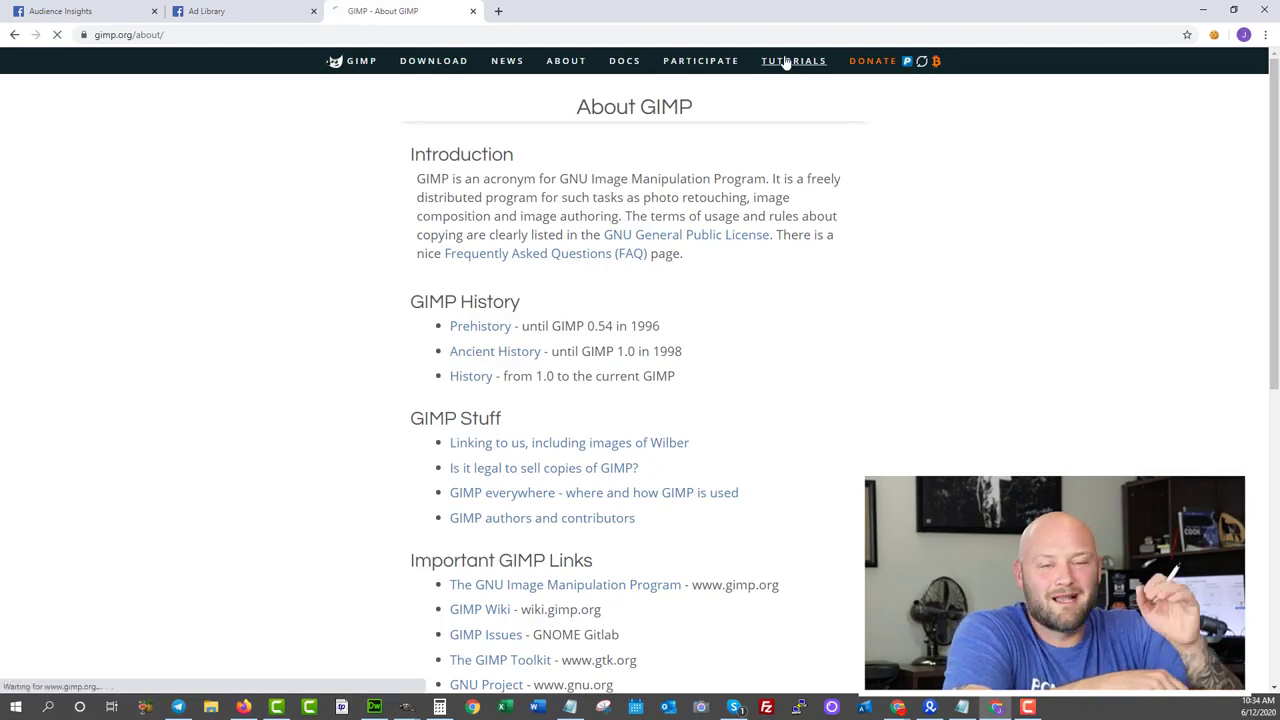
left_click(793, 61)
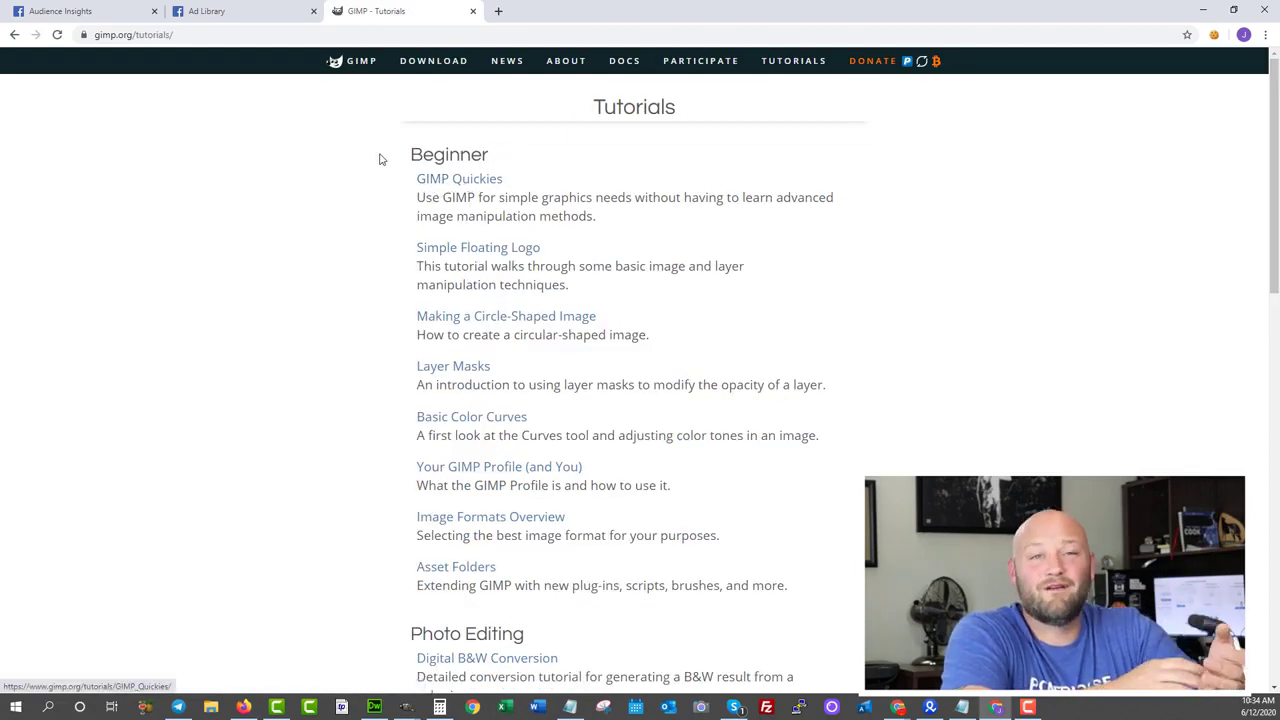
scroll("down", 3)
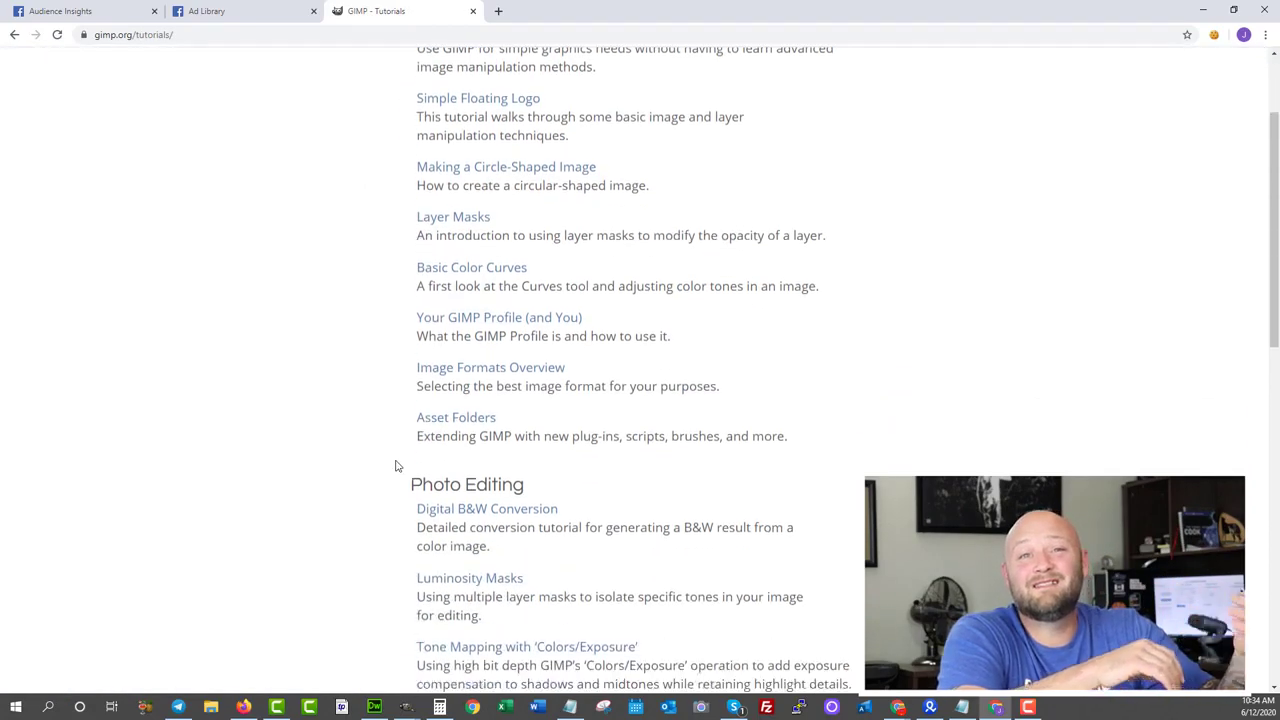
scroll("down", 3)
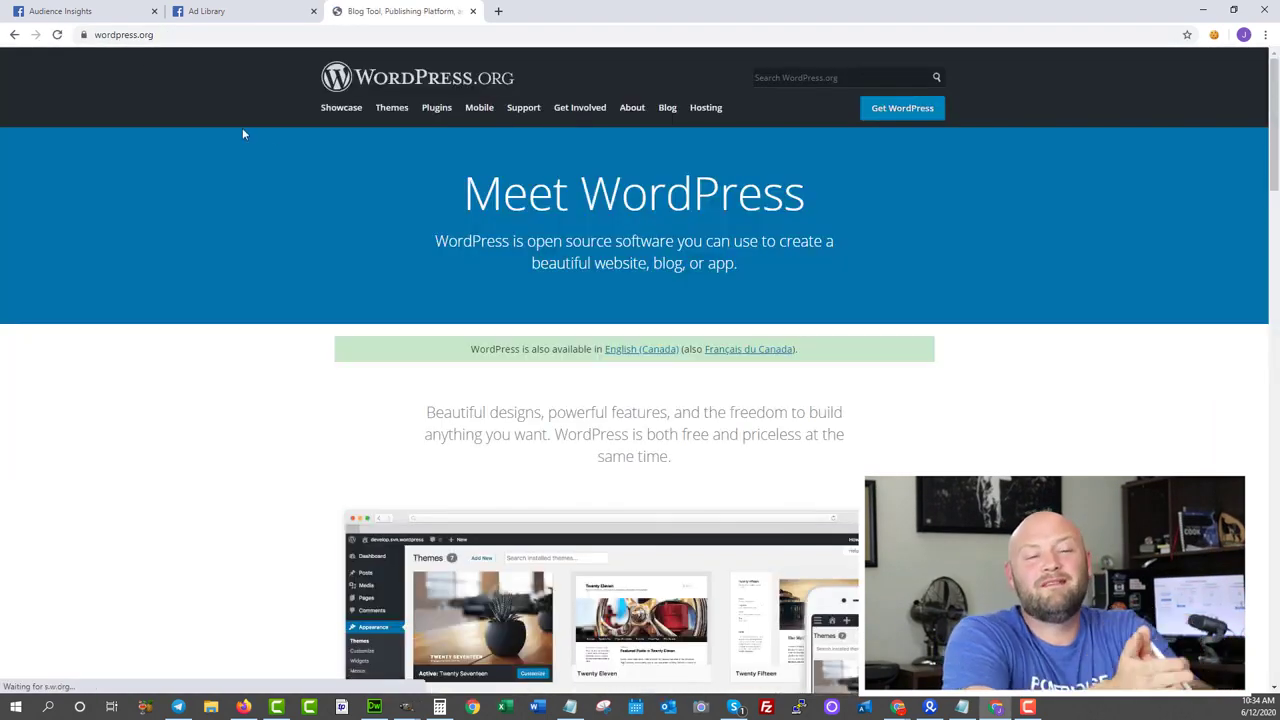
- Scroll the WordPress.org homepage and highlight the Meet WordPress heading
scroll("down", 3)
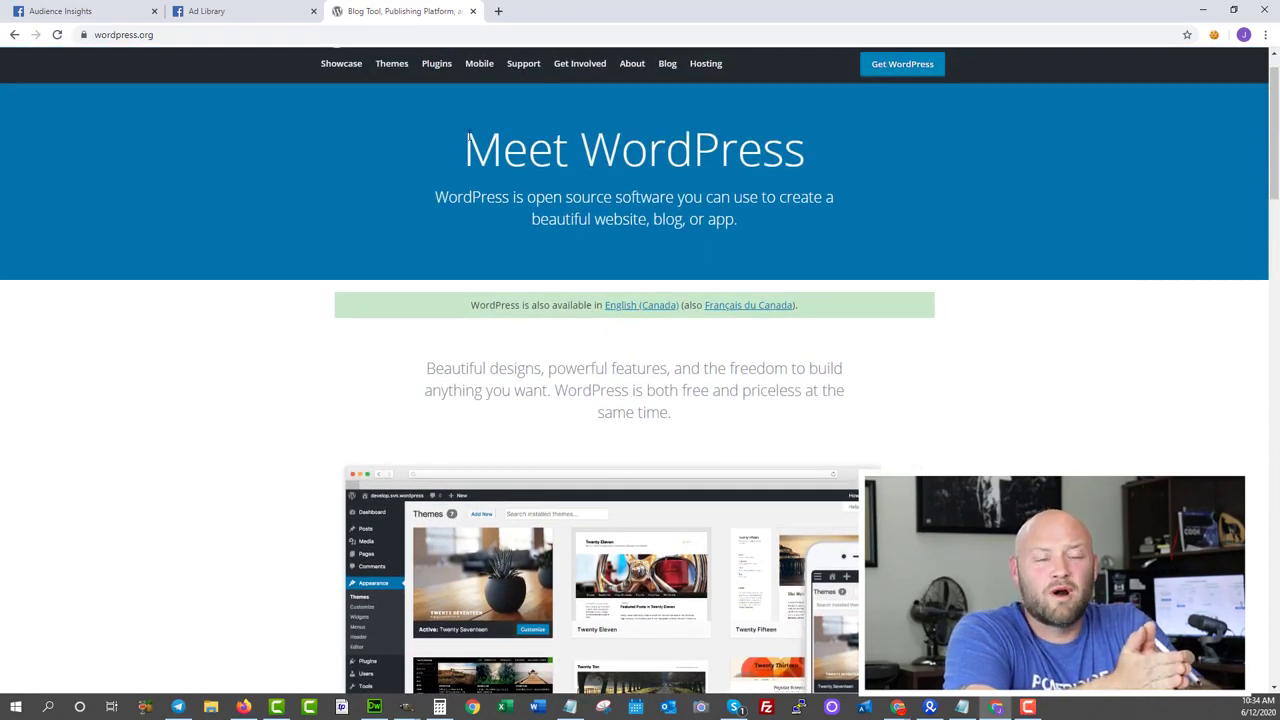
double_click(634, 149)
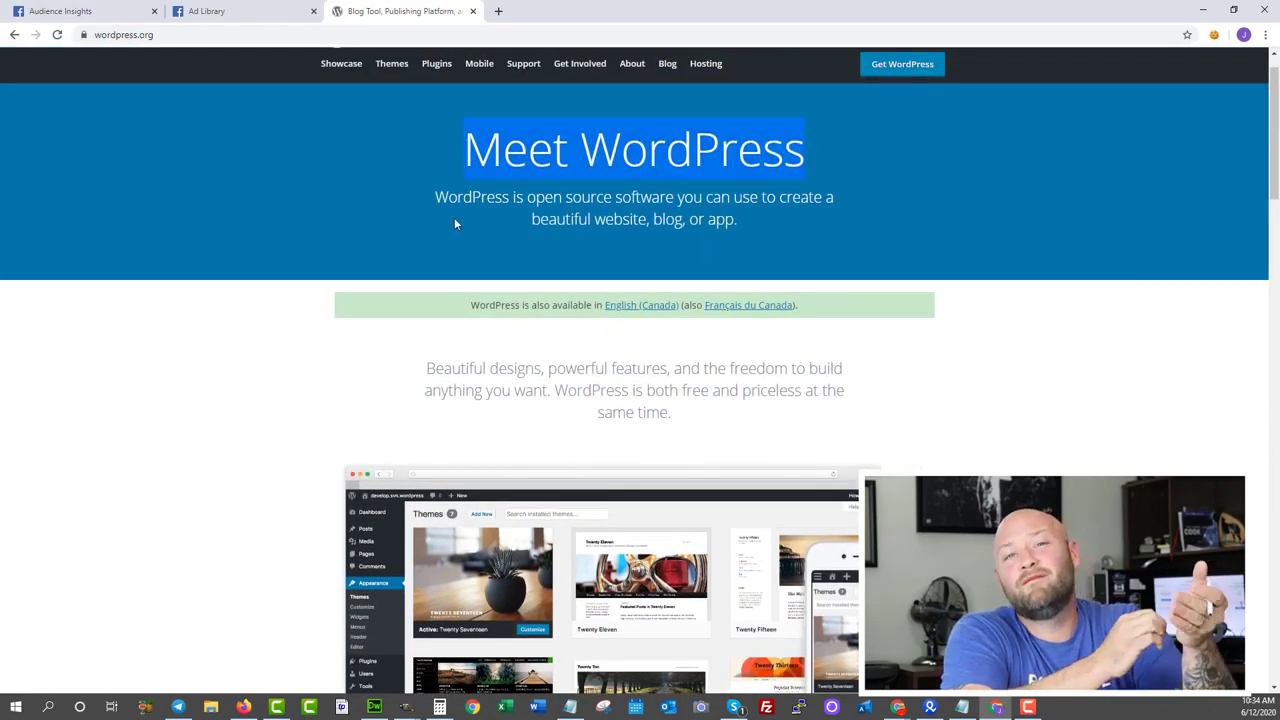
scroll("up", 3)
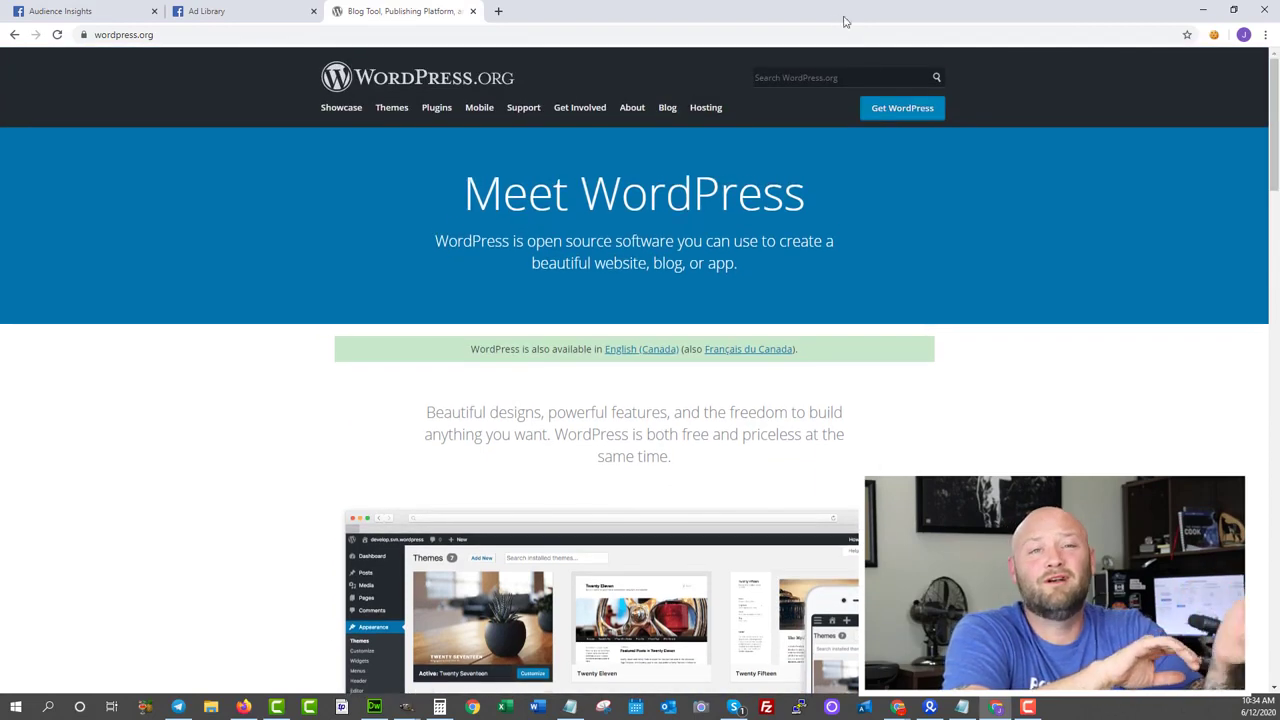
- Go to Get WordPress and browse the WordPress 5.4.2 download page to the hosting section
left_click(901, 107)
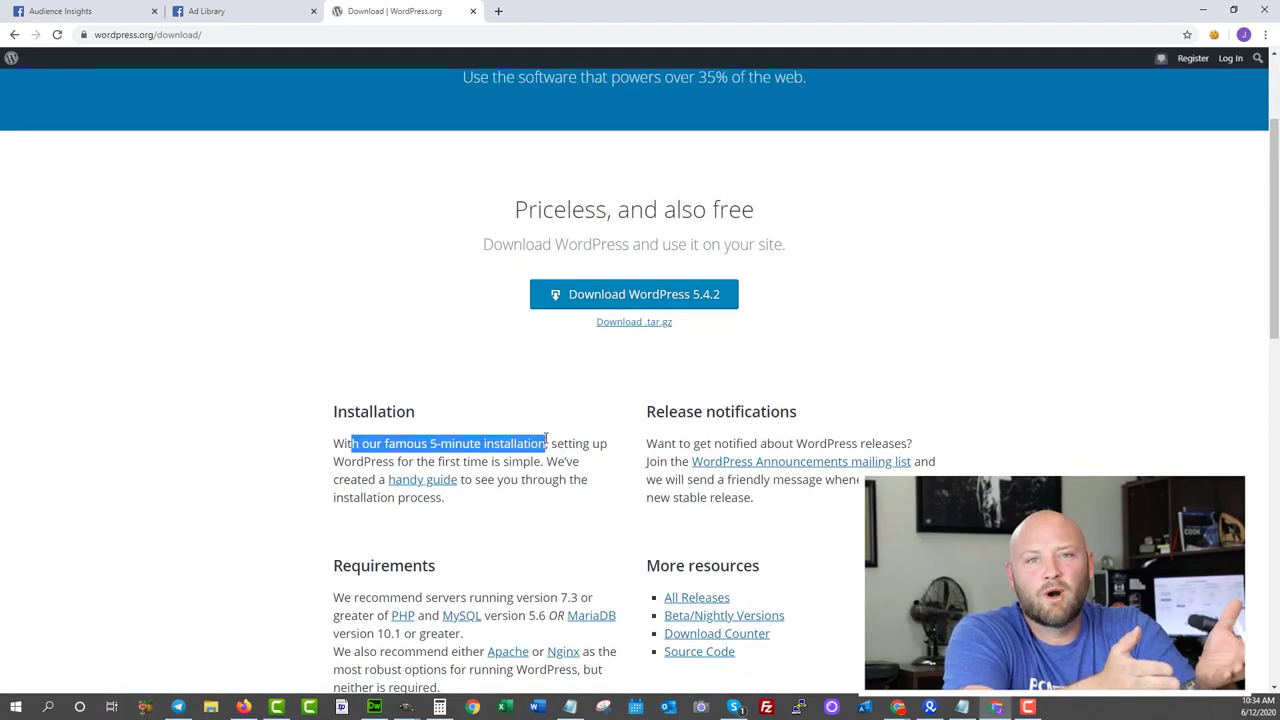
scroll("down", 3)
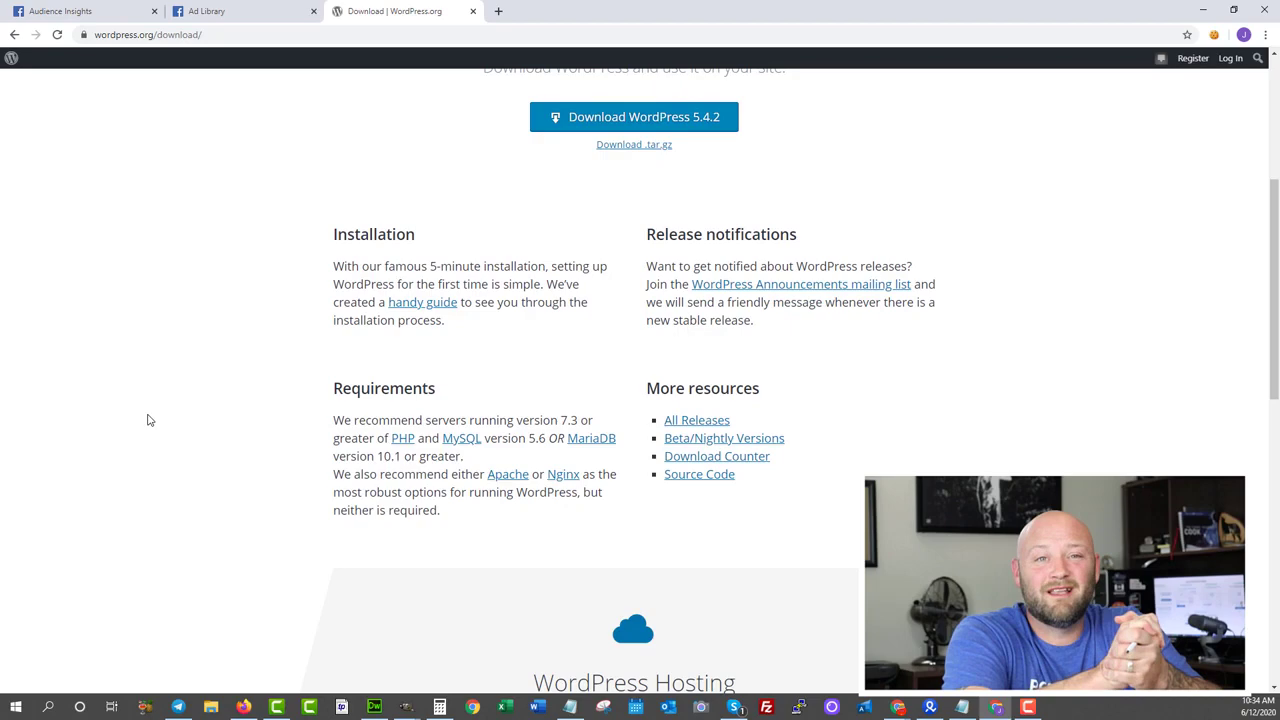
scroll("down", 3)
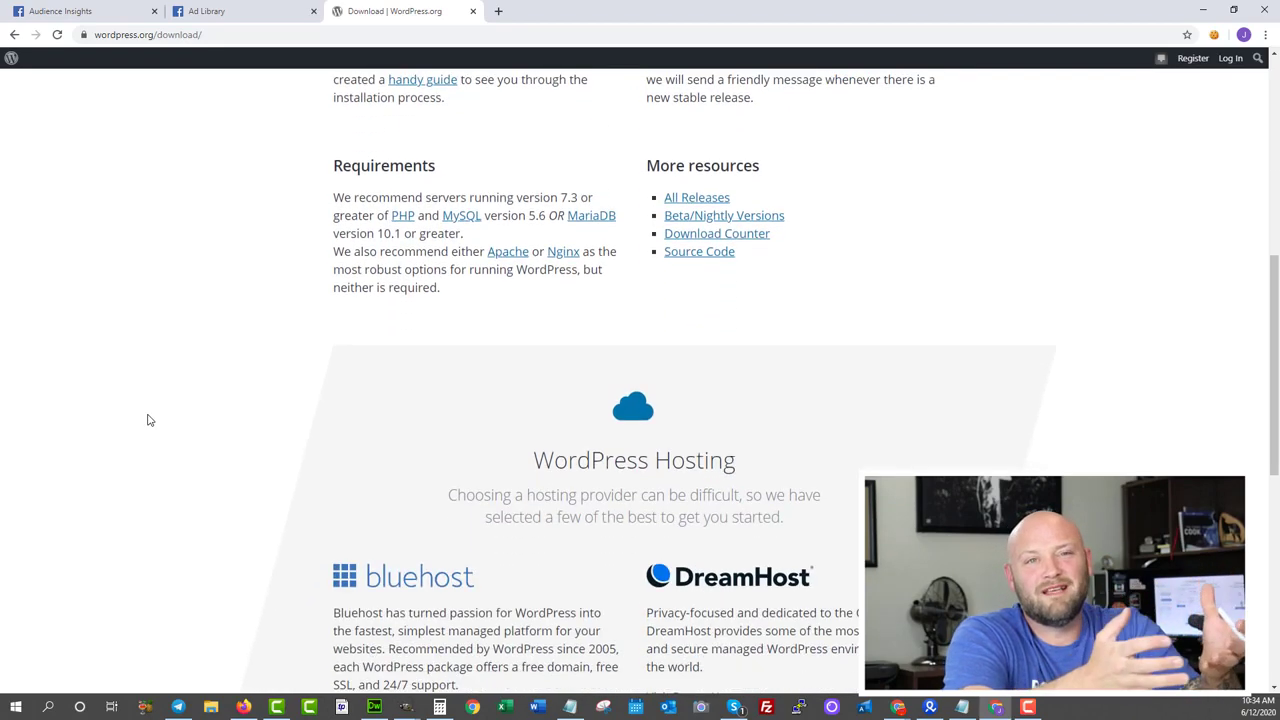
scroll("down", 3)
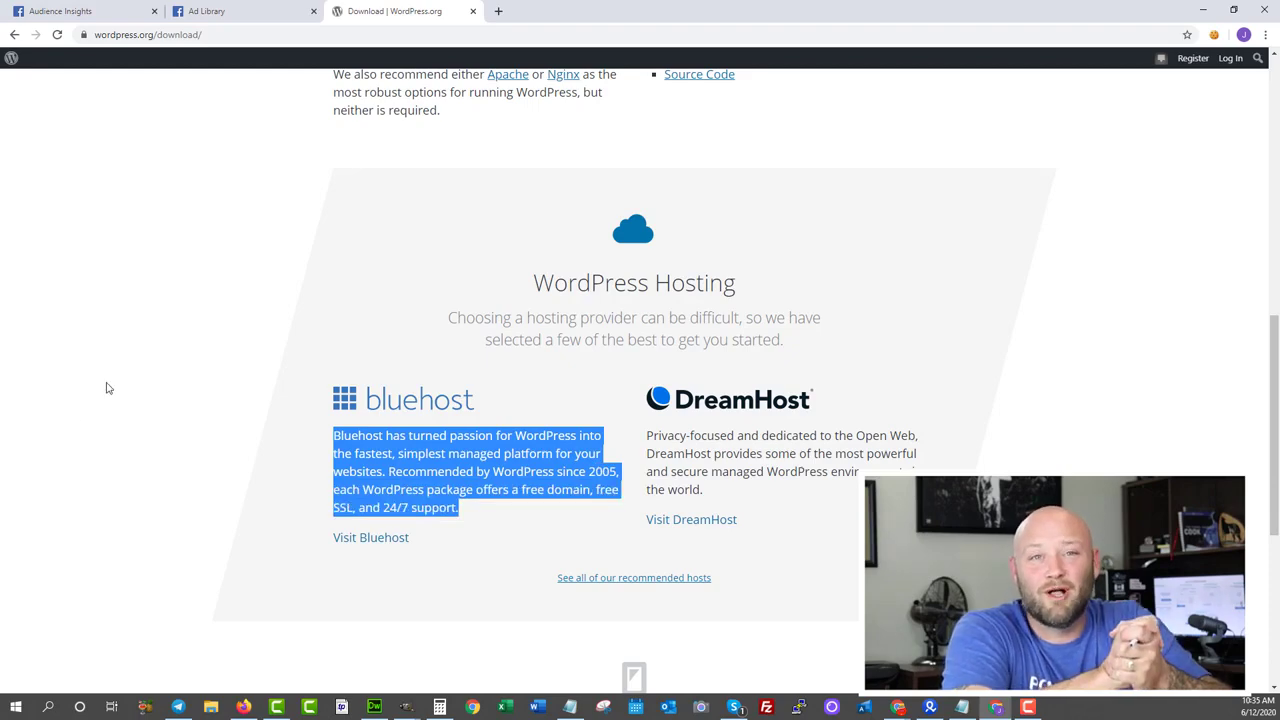
scroll("up", 3)
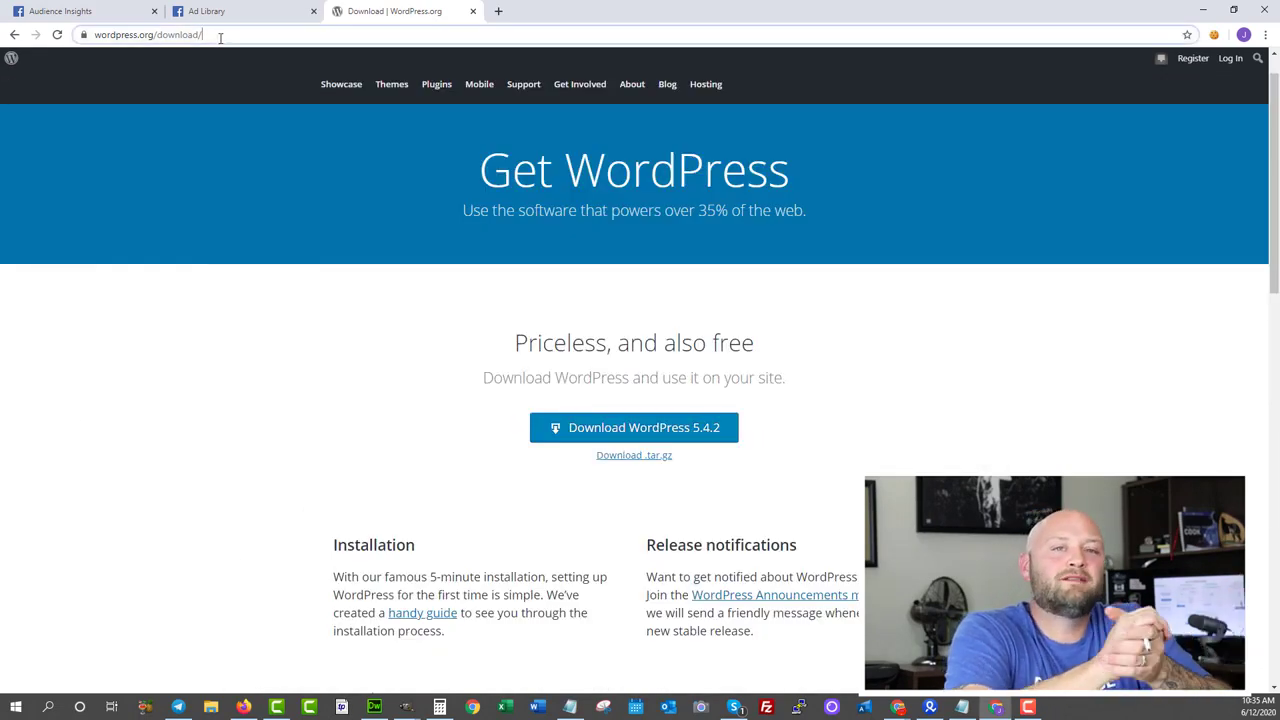
- Replace the current address with the Lightshot site, entering 'lightsh'
left_click(145, 34)
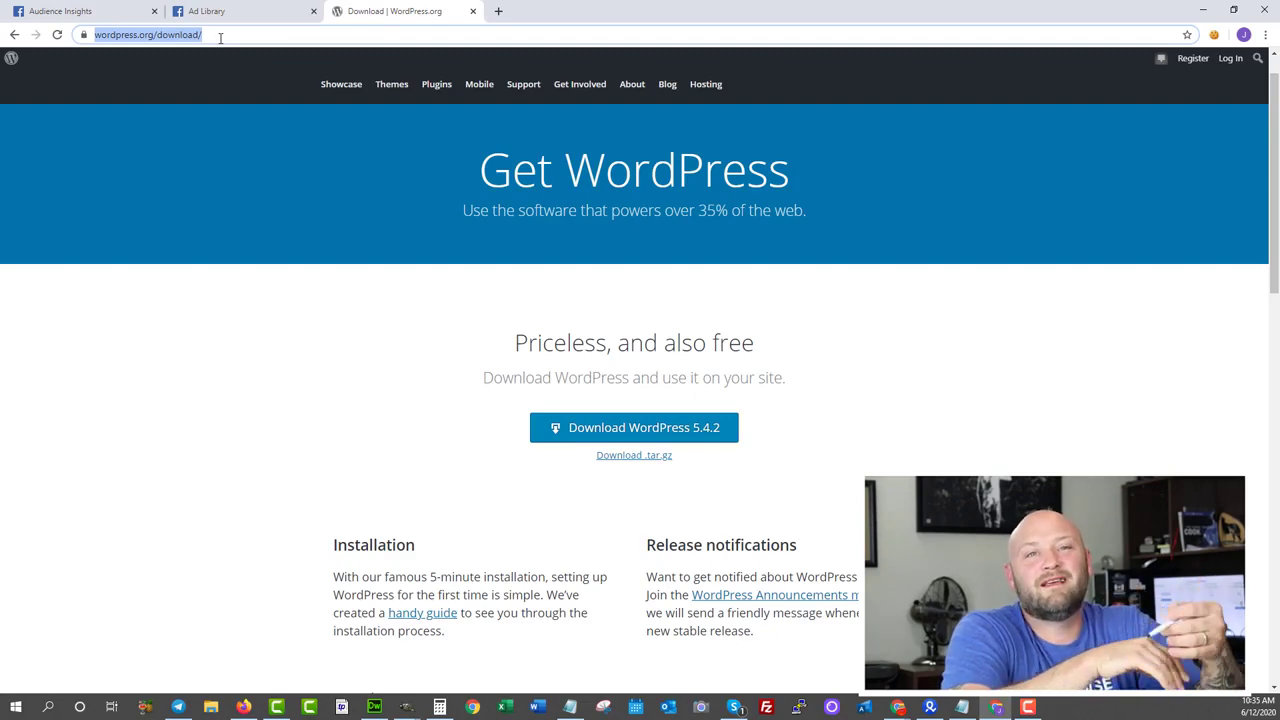
type("lightsh")
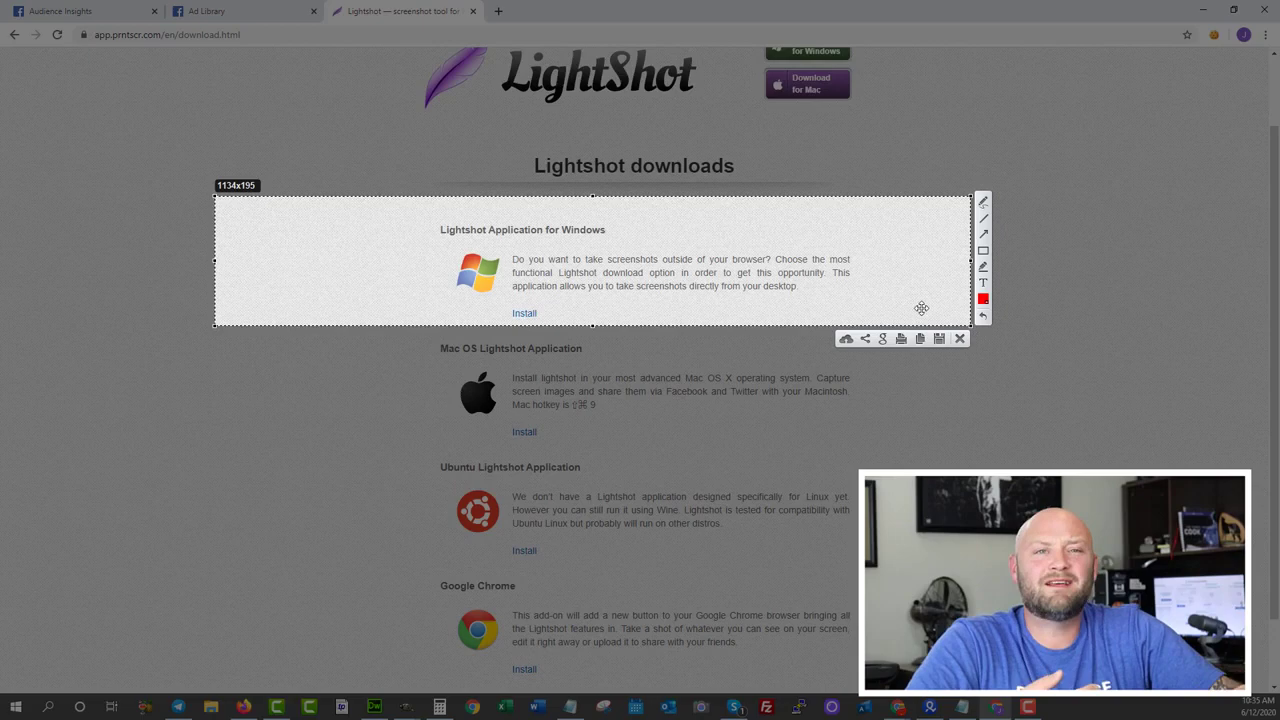
mouse_move(938, 338)
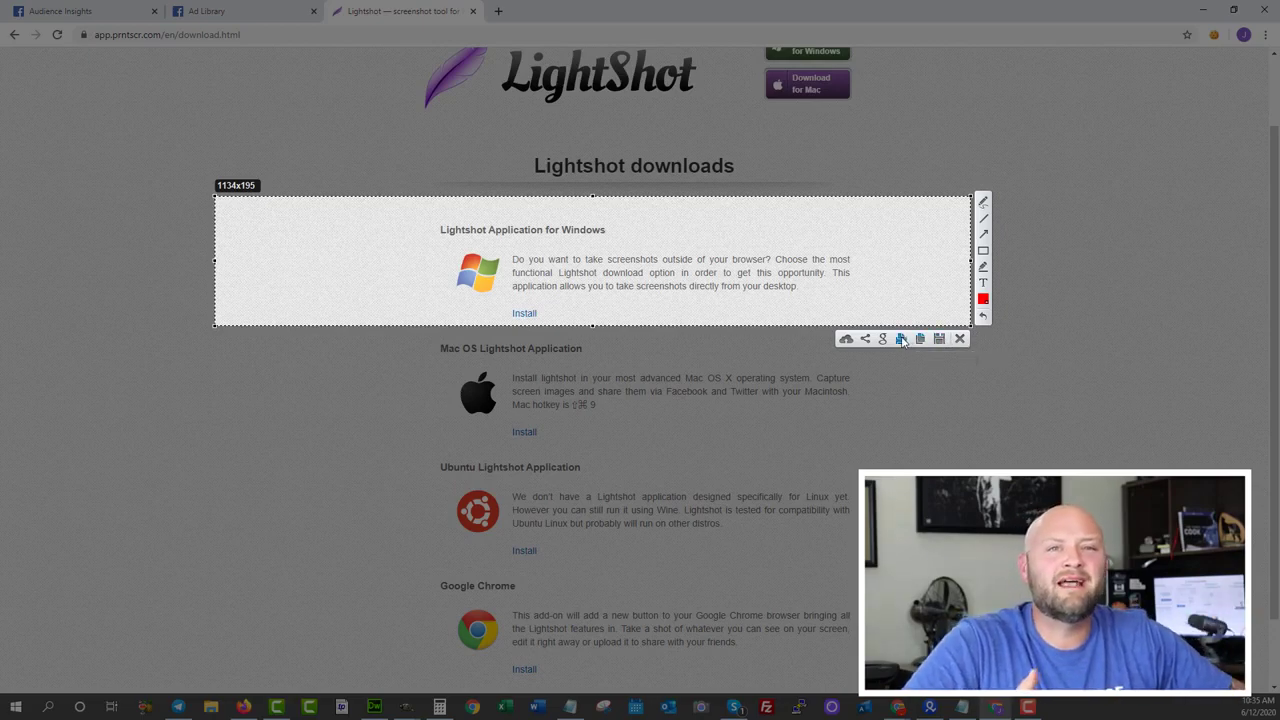
mouse_move(882, 338)
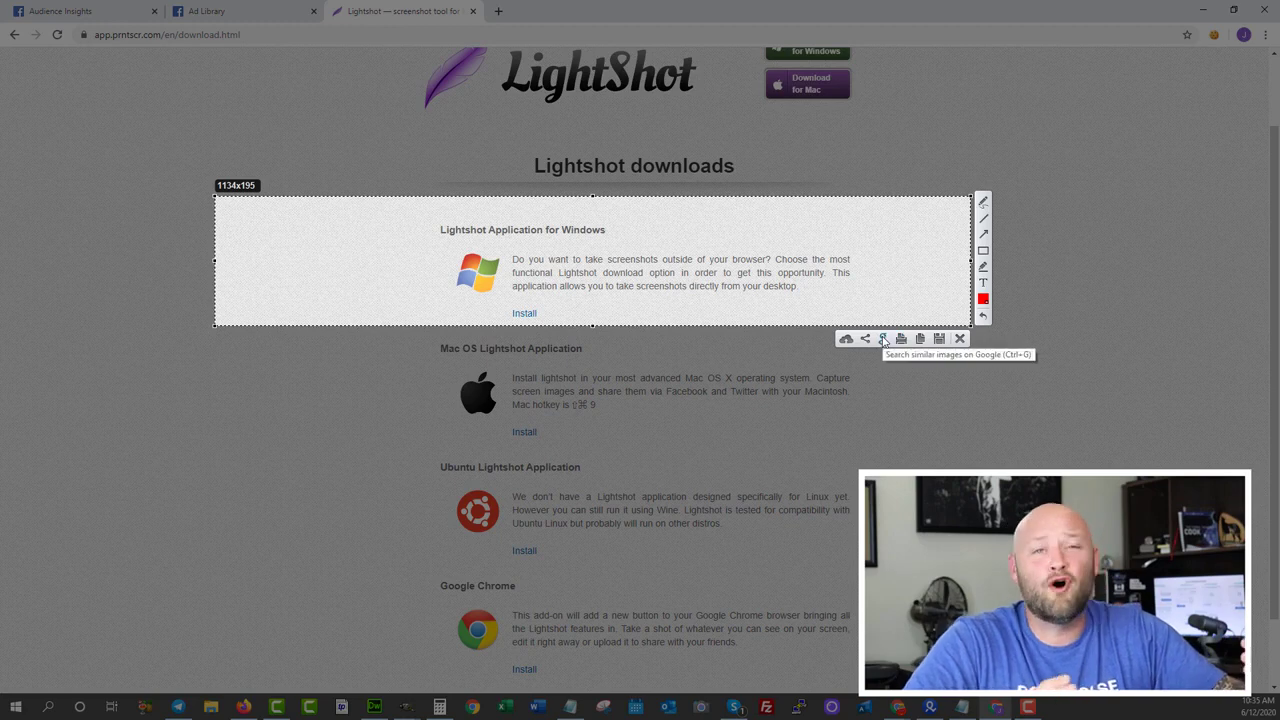
mouse_move(846, 339)
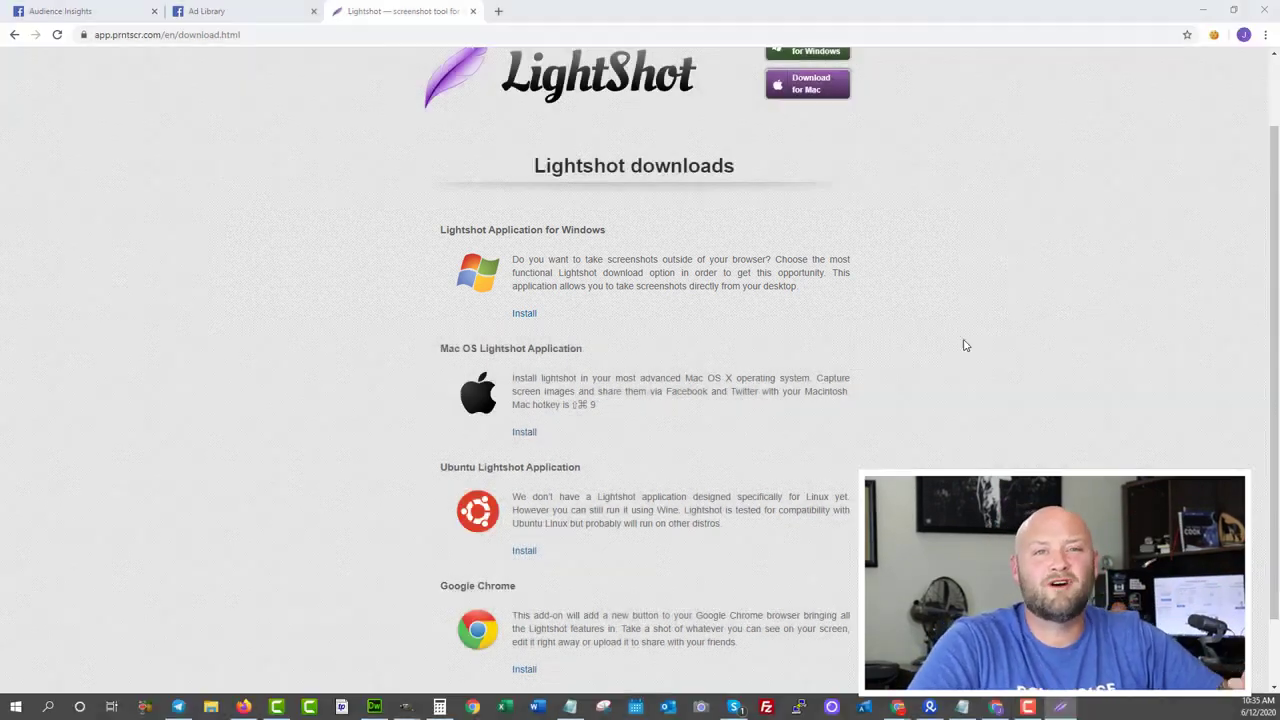
- Mark a Lightshot capture area on the downloads page, then scroll the page up and down
scroll("up", 3)
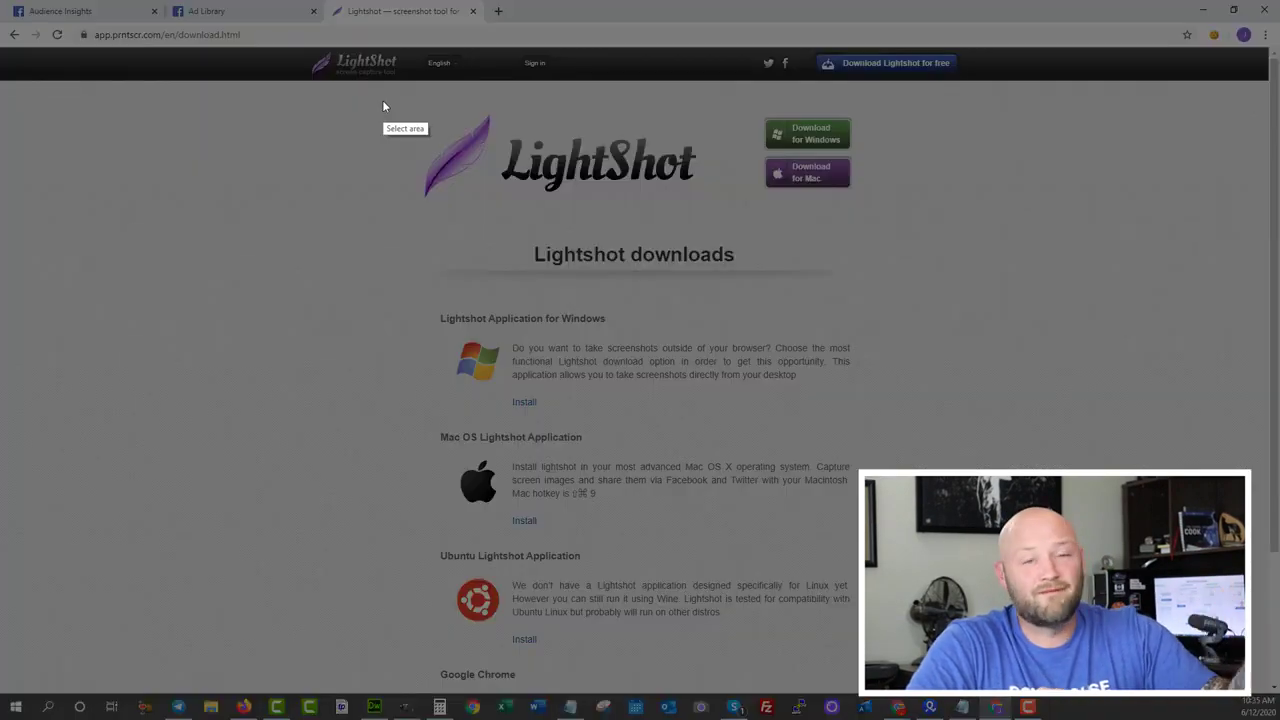
left_click_drag(382, 100, 521, 218)
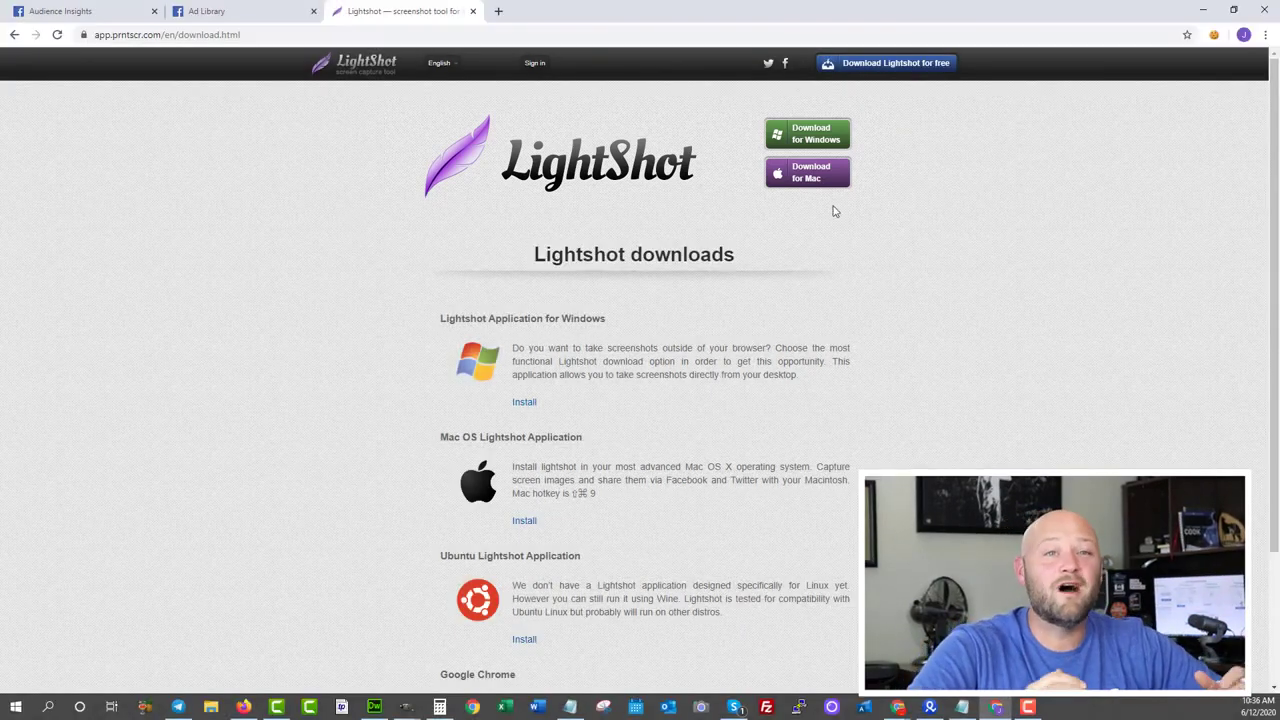
scroll("down", 3)
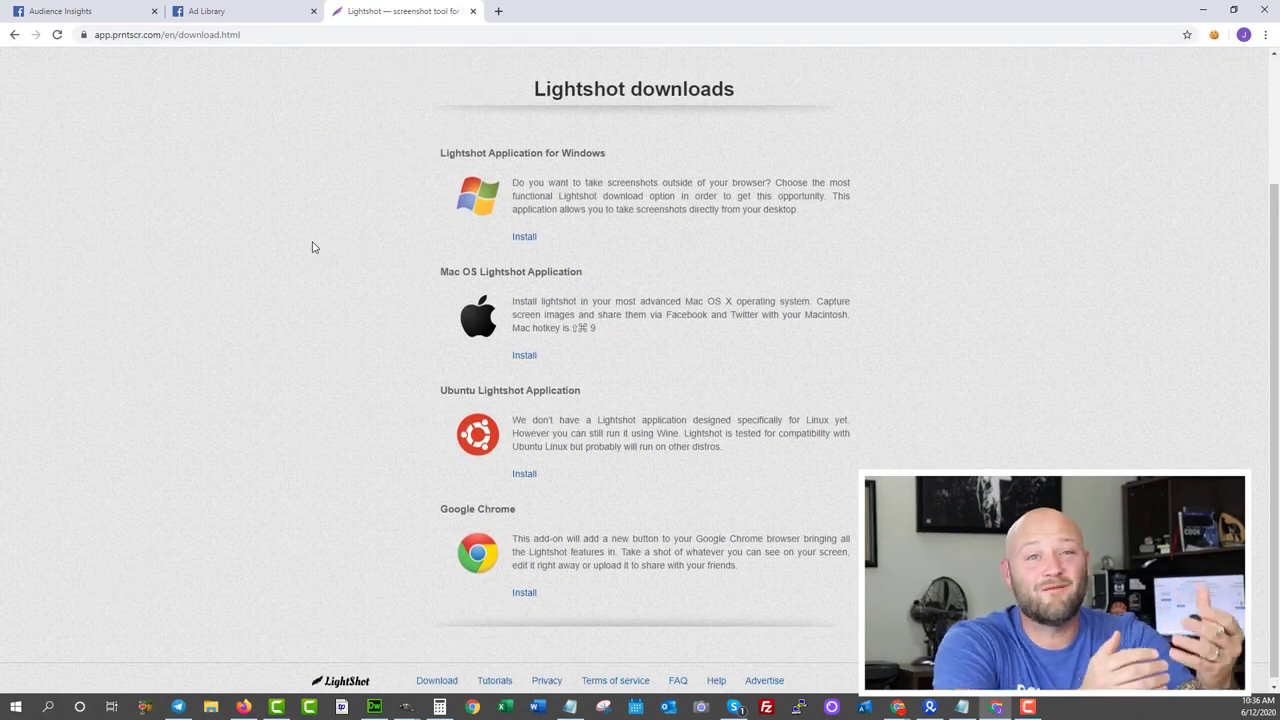
scroll("up", 3)
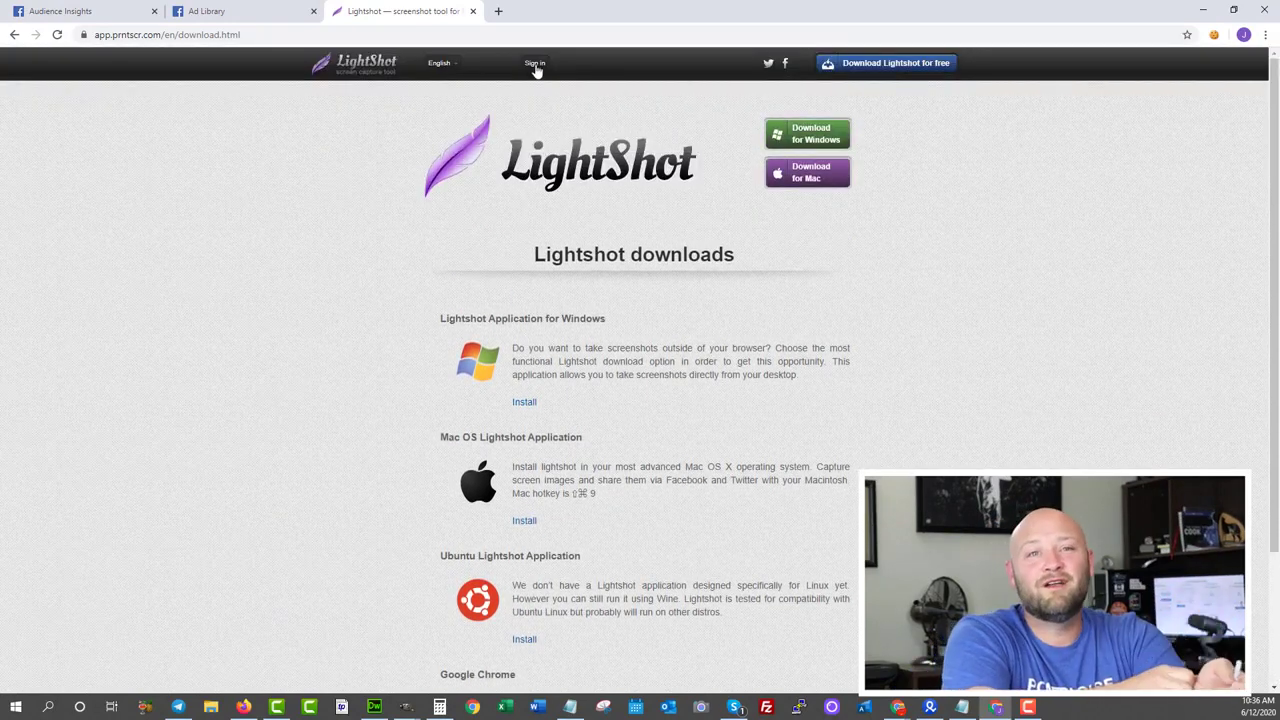
mouse_move(895, 63)
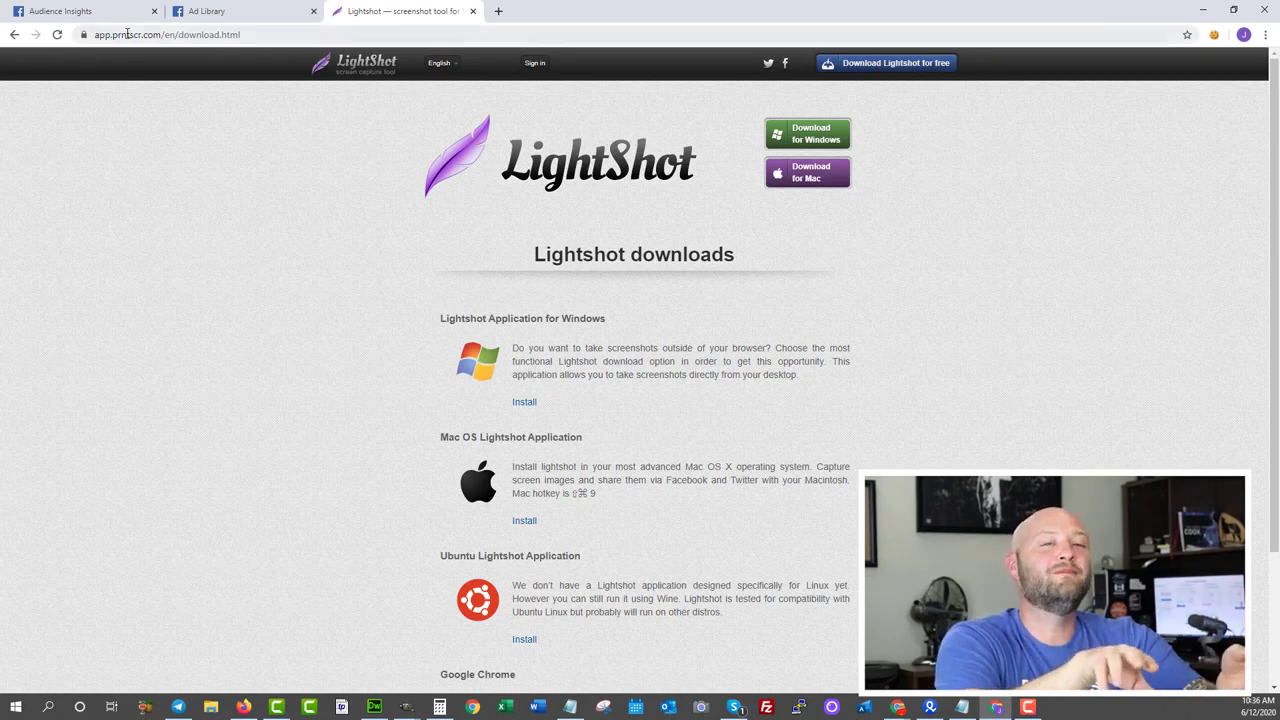
scroll("down", 3)
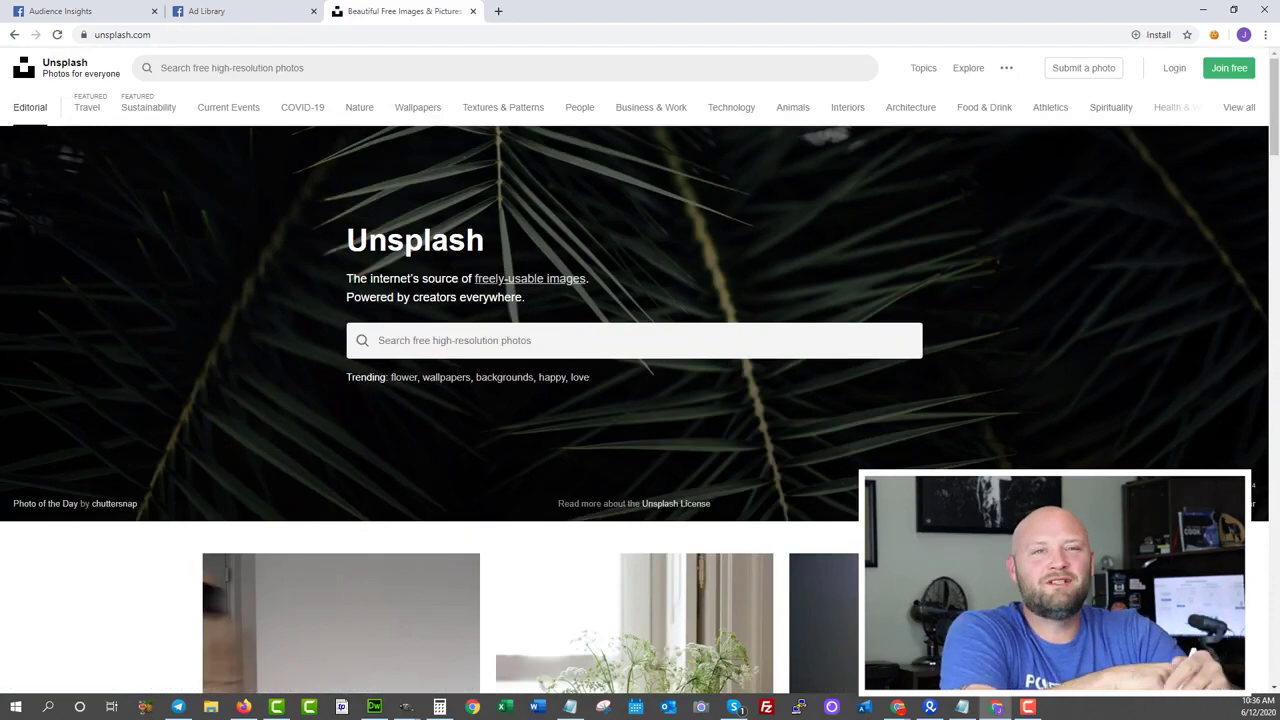
scroll("down", 3)
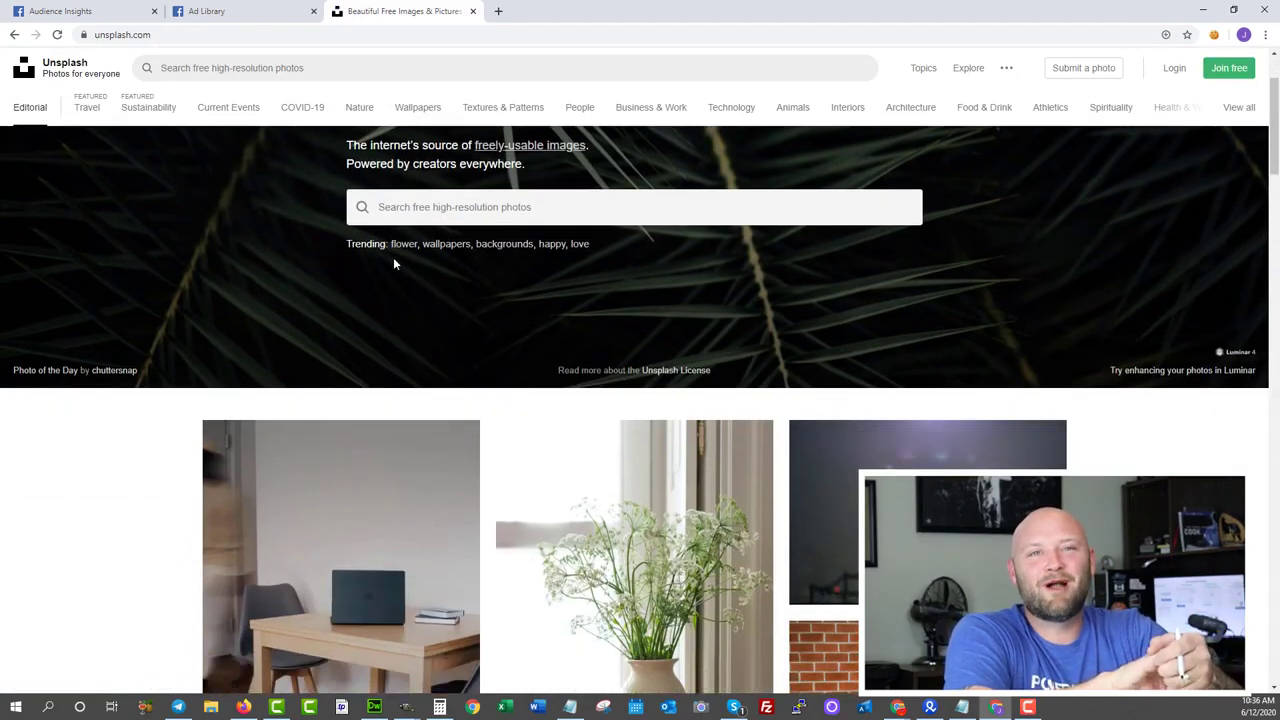
scroll("down", 3)
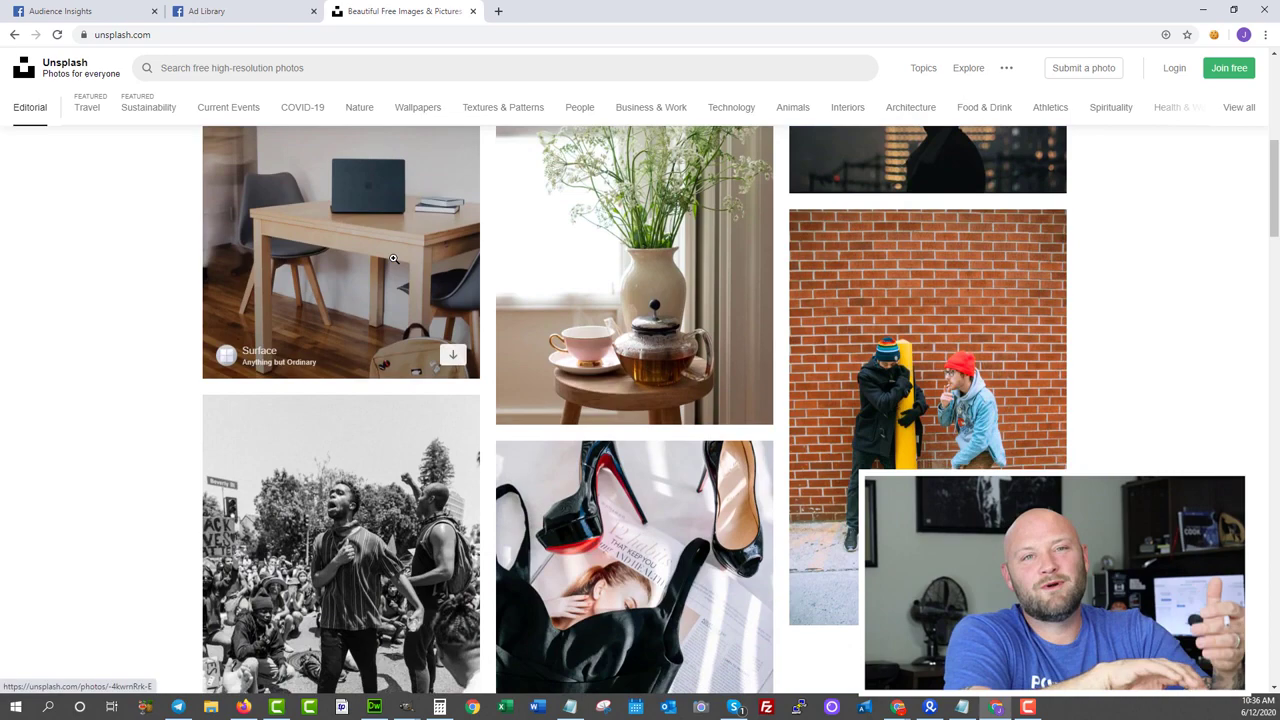
scroll("down", 3)
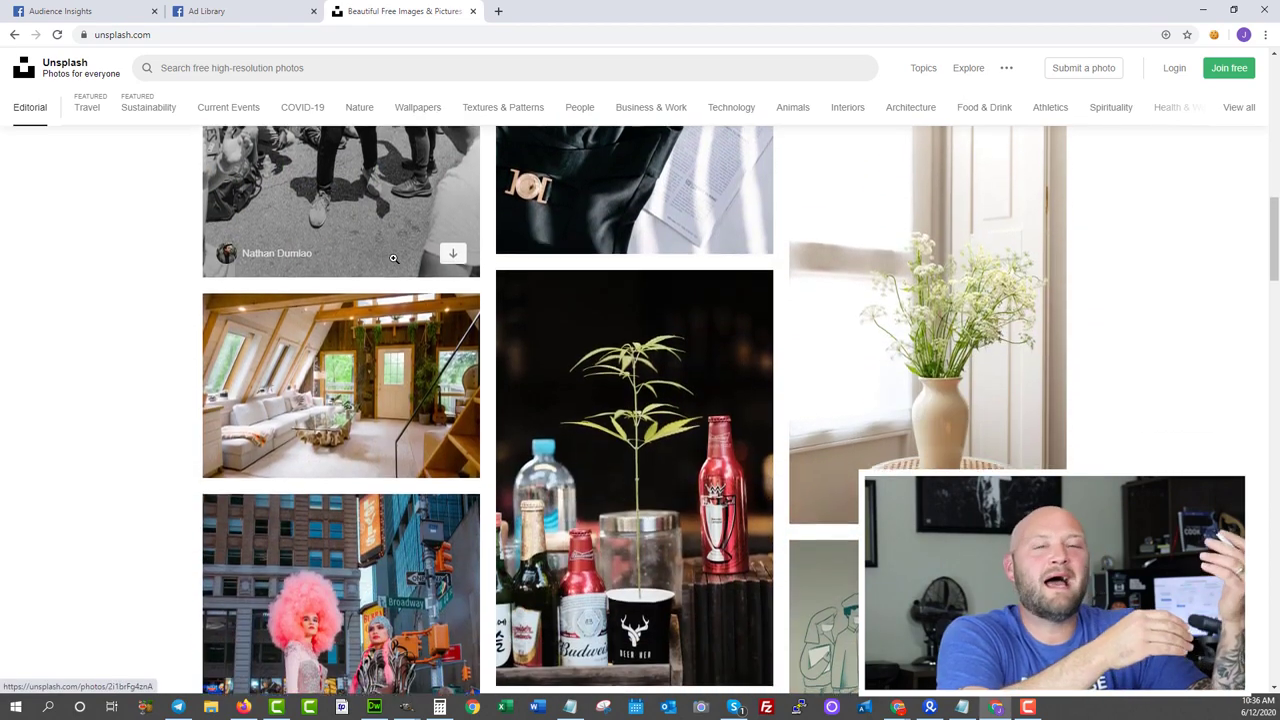
scroll("down", 3)
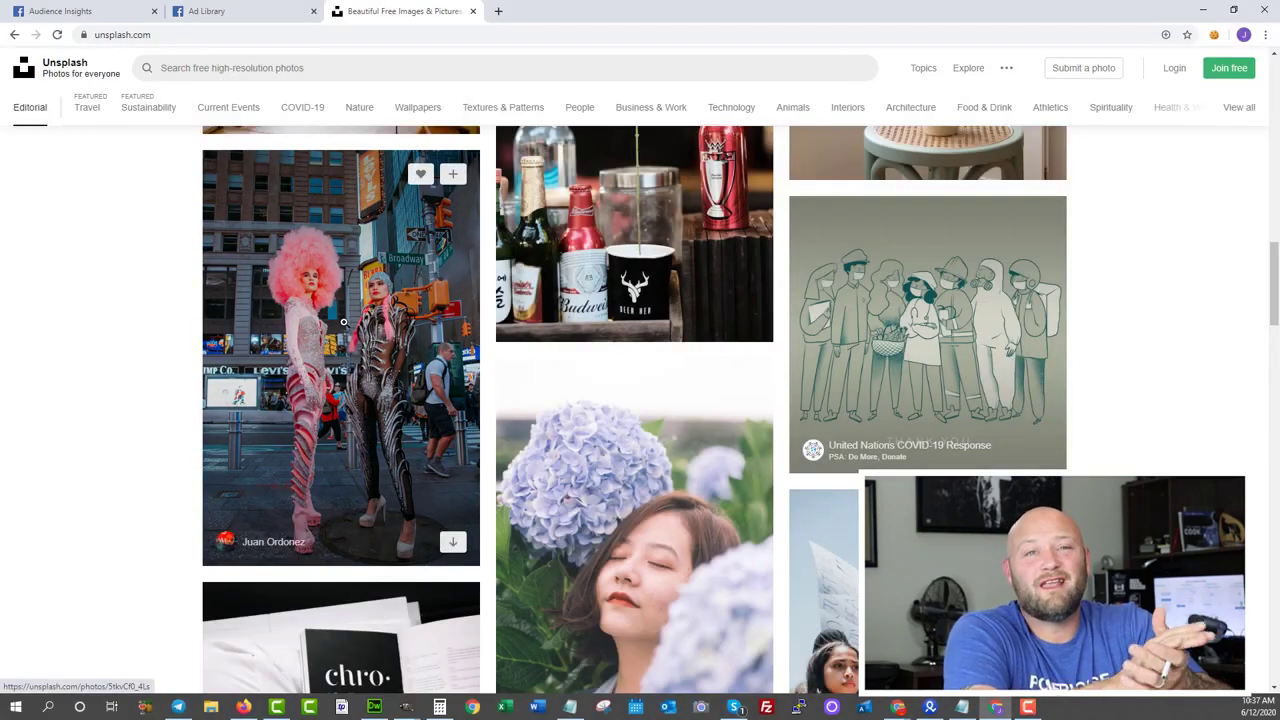
left_click(341, 355)
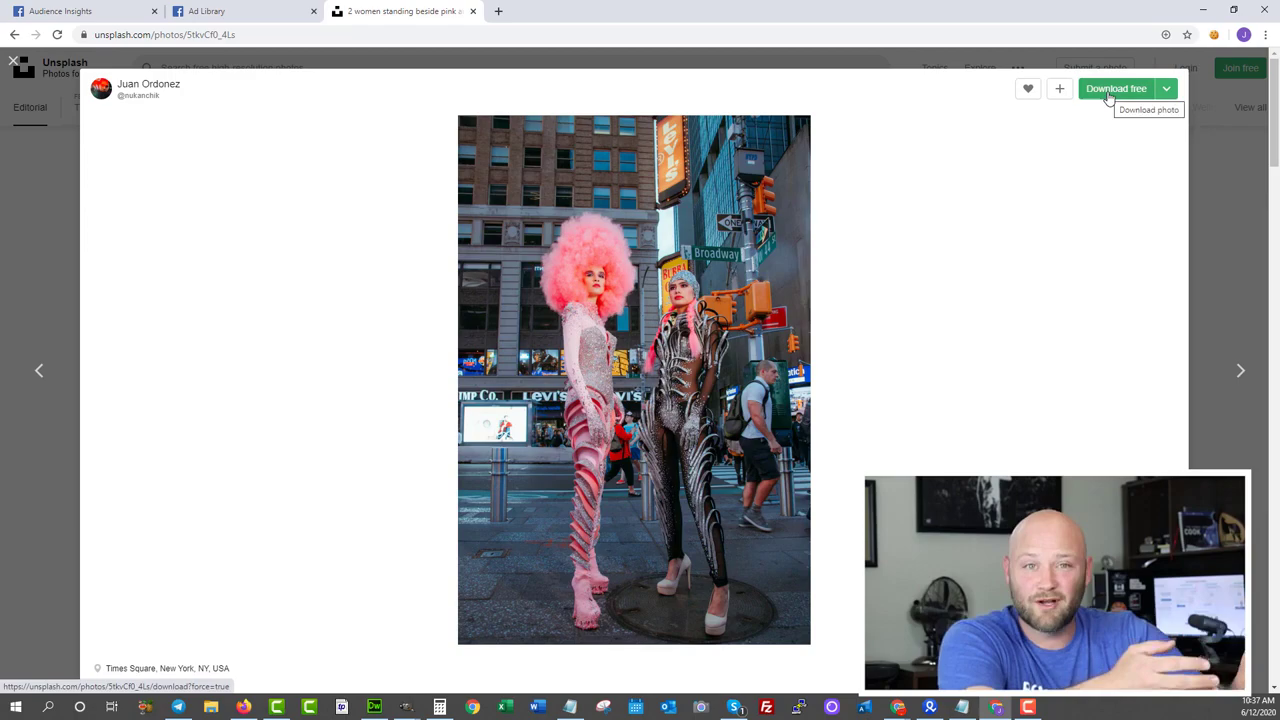
mouse_move(35, 363)
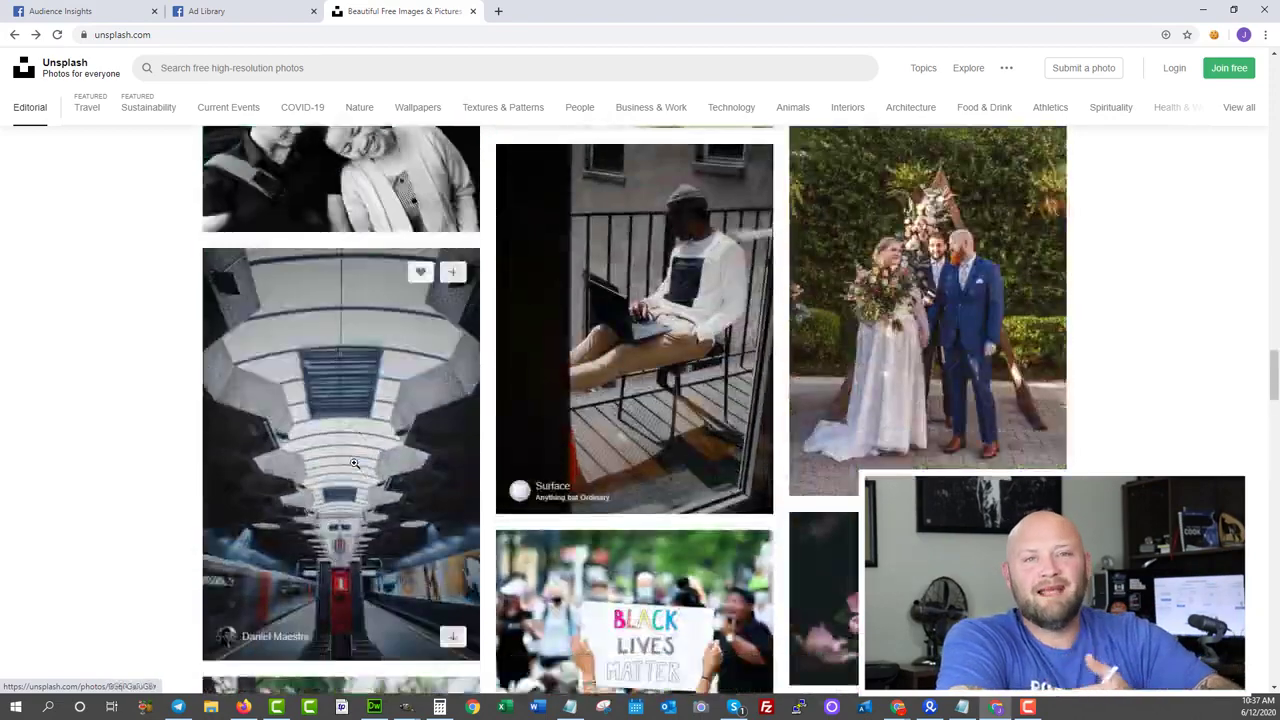
scroll("down", 3)
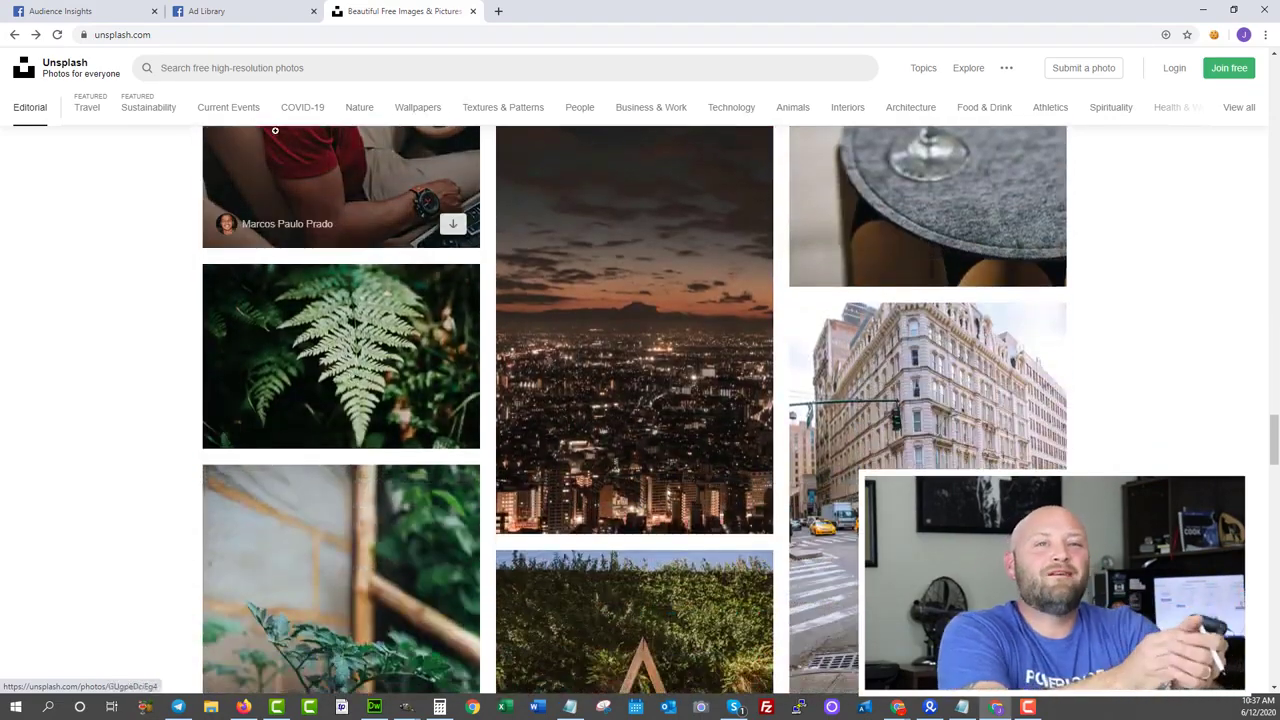
left_click(120, 35)
type("dayjobhacks.com/aweber/")
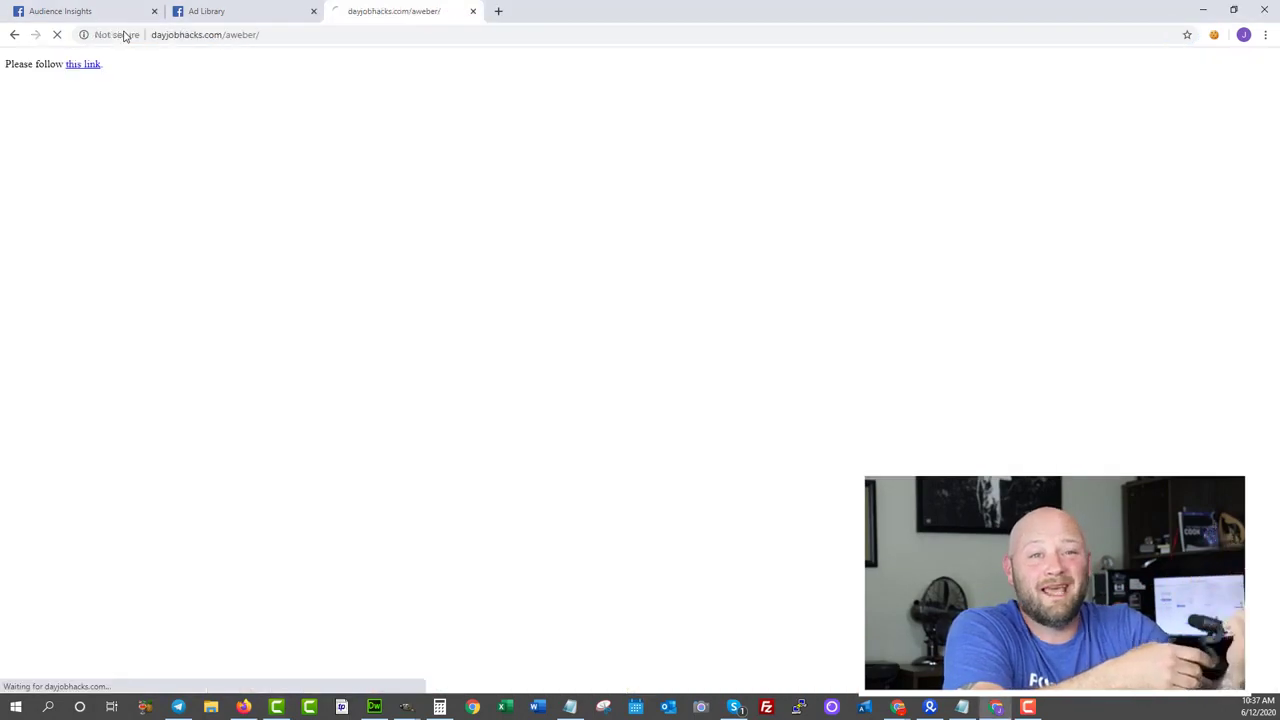
- Browse down through the AWeber homepage features alongside a fresh blank tab
left_click(83, 64)
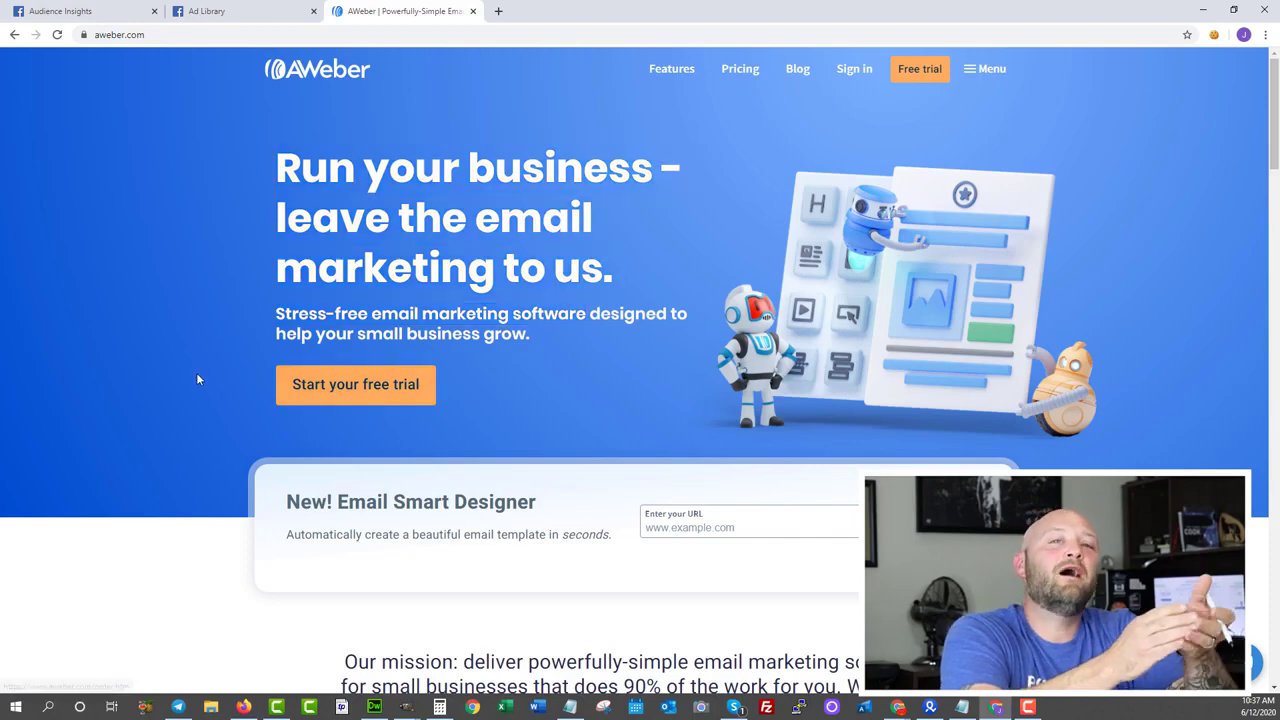
scroll("down", 3)
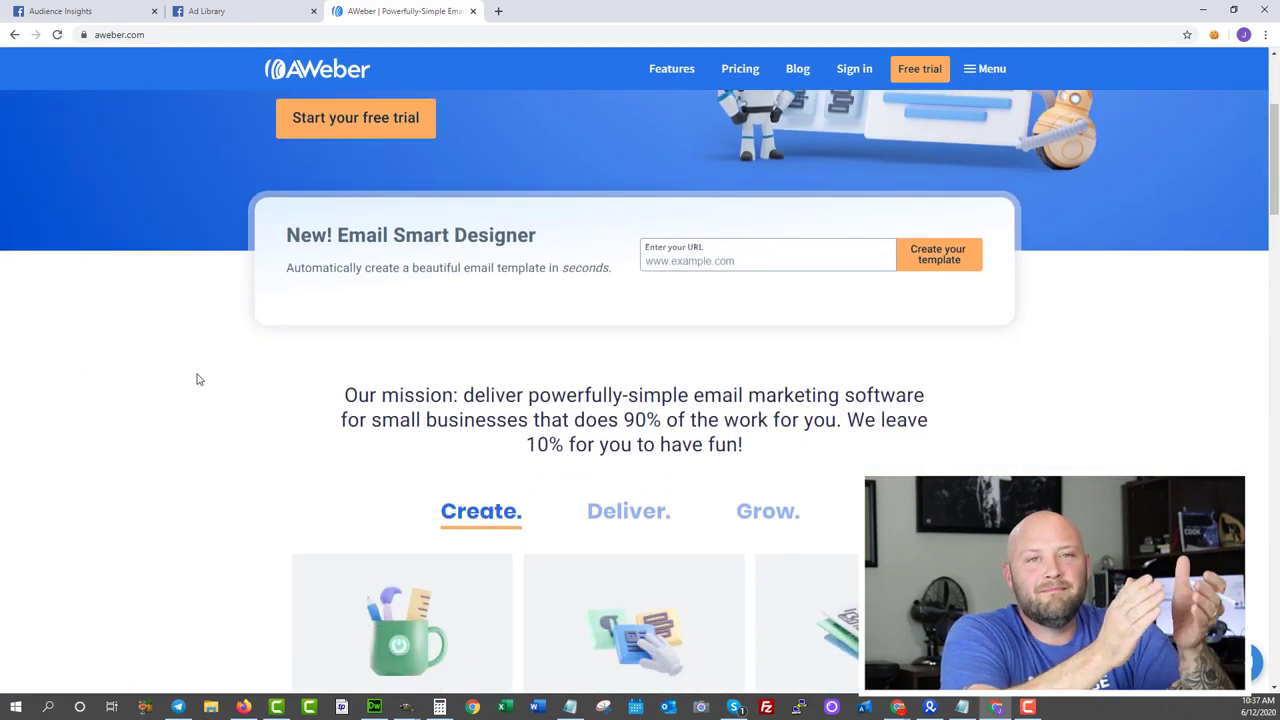
scroll("down", 3)
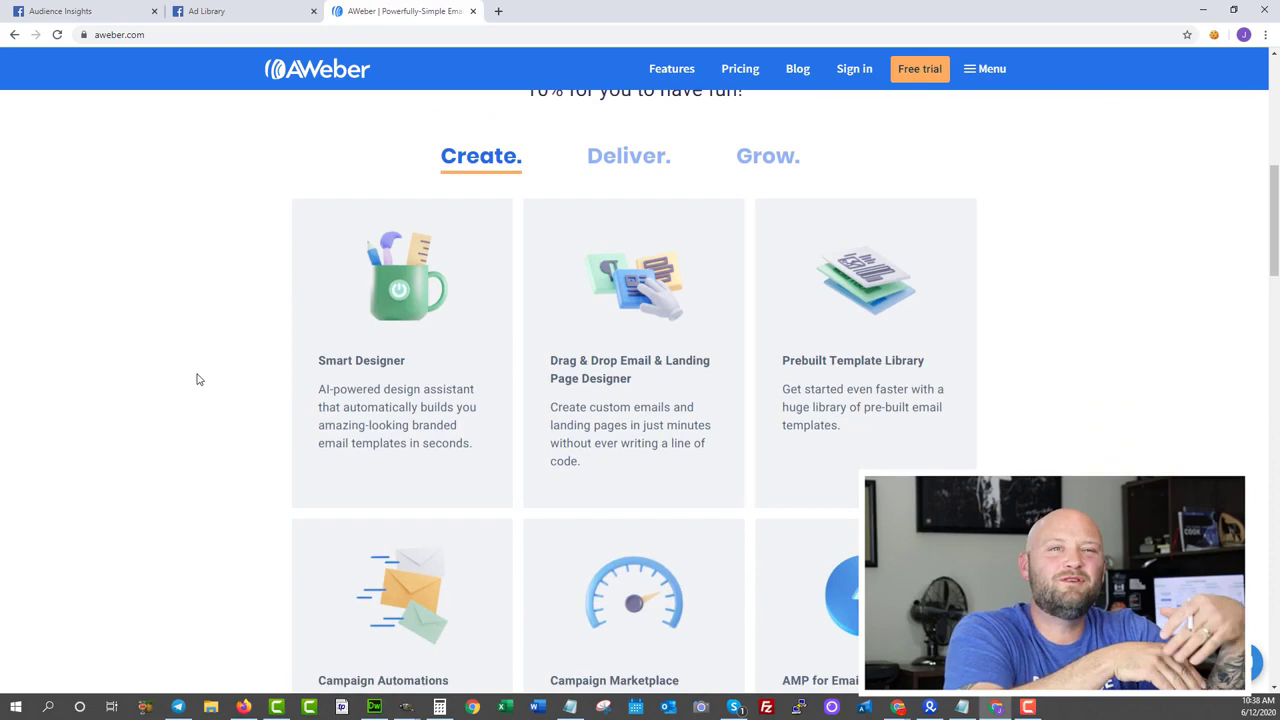
scroll("down", 3)
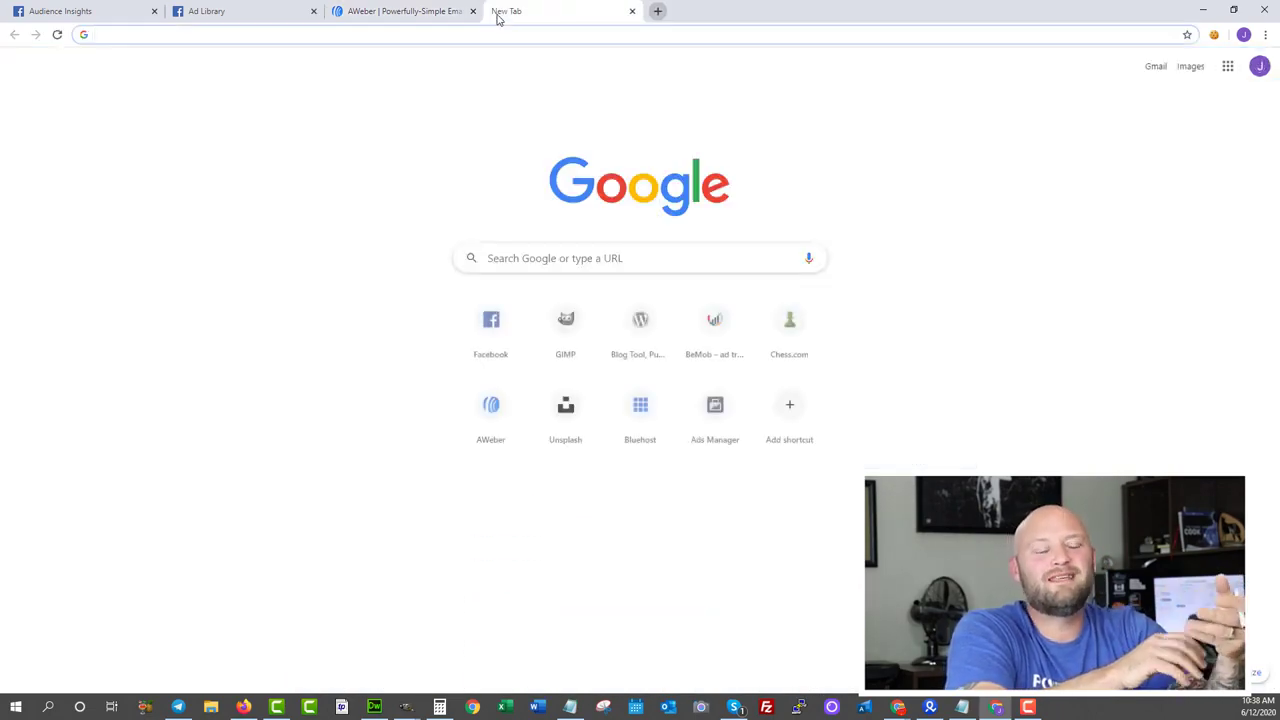
- Go to 'mailchimp', open its Pricing page and scroll to the plan table
type("mailchimp.com")
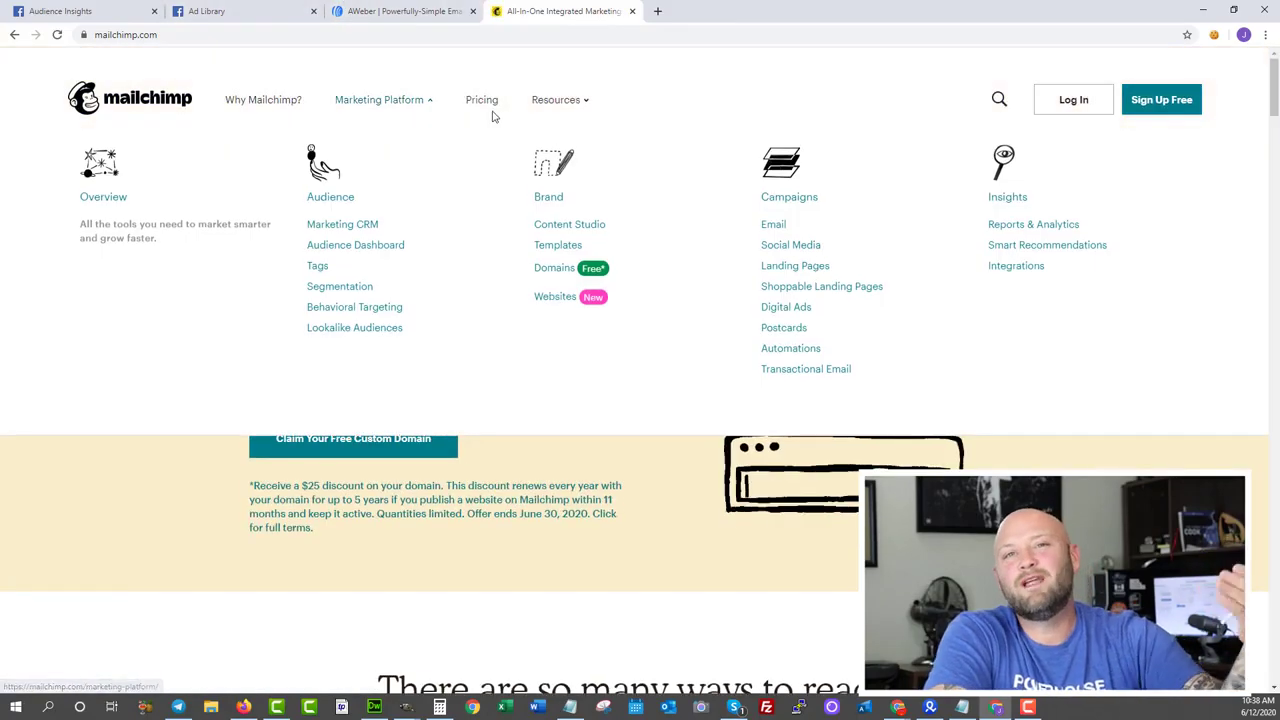
left_click(481, 99)
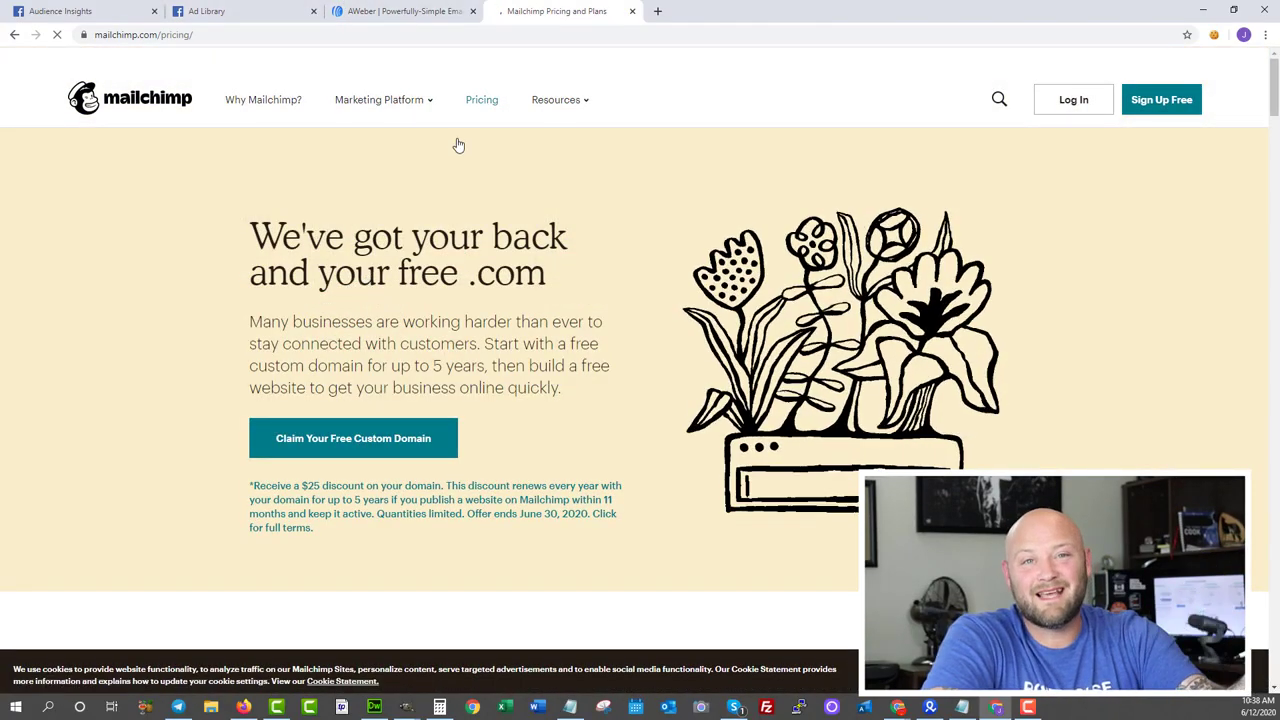
scroll("down", 3)
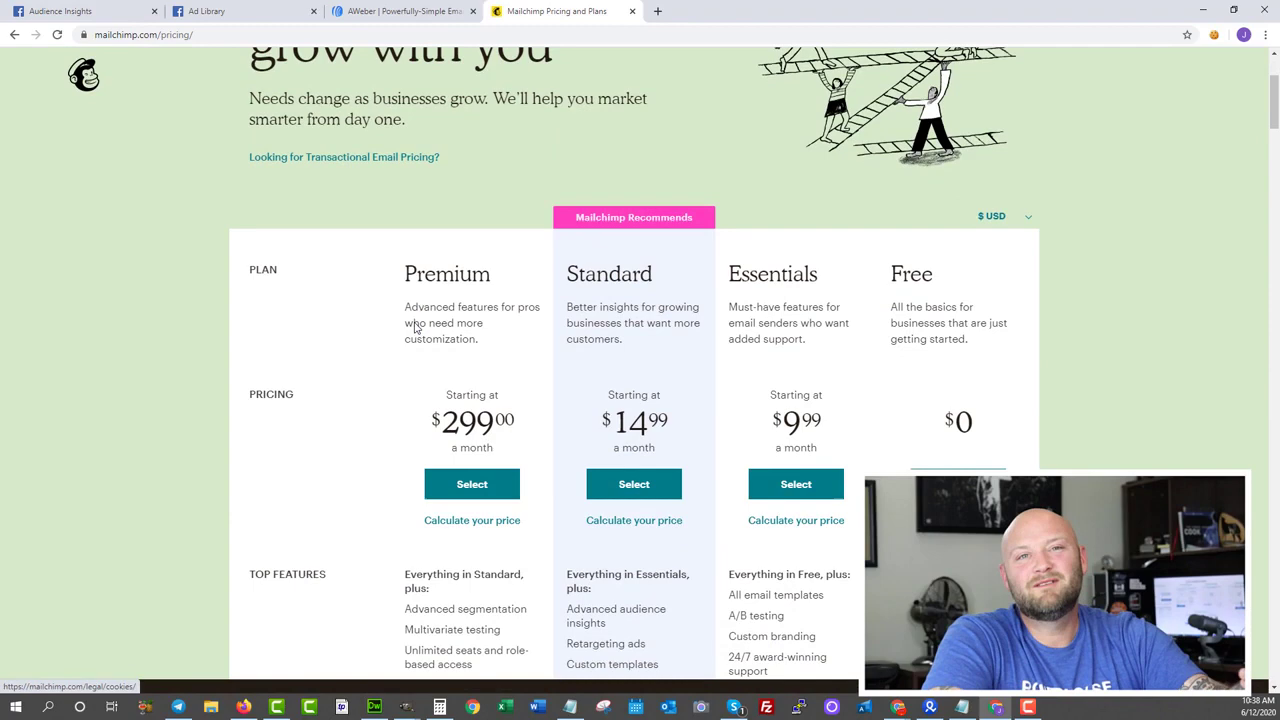
scroll("down", 3)
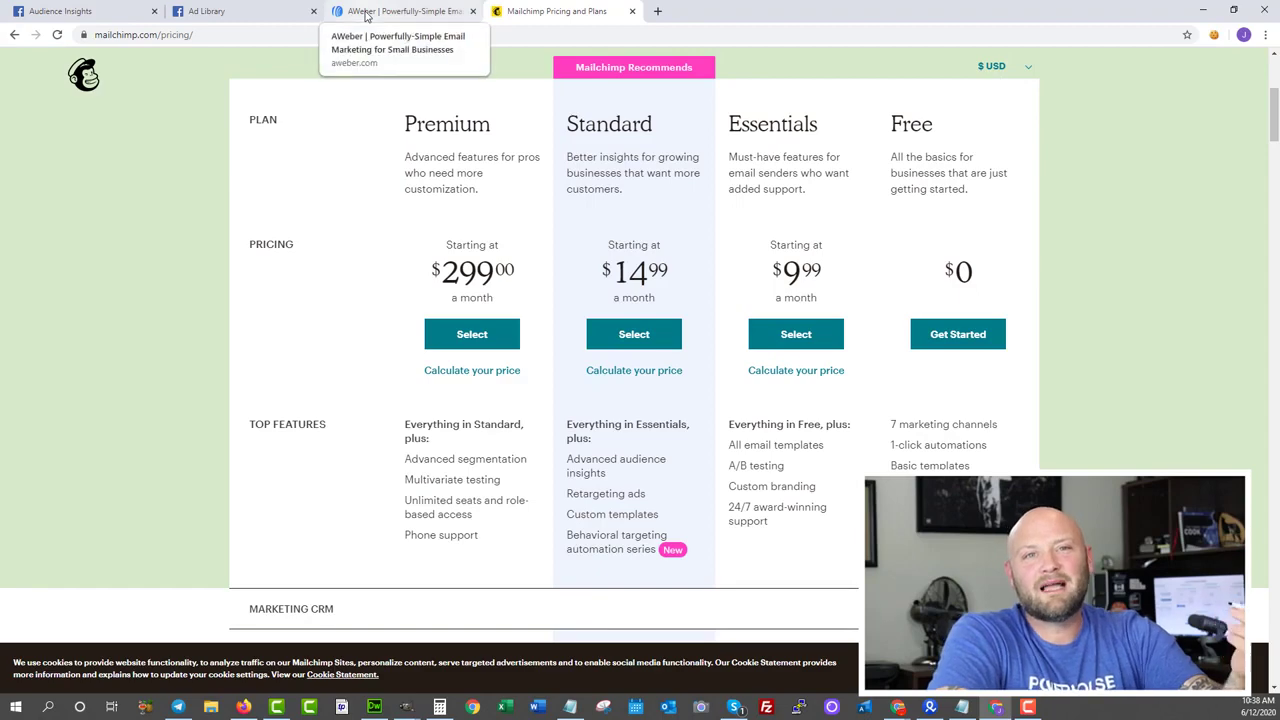
- Open AWeber's pricing, highlight its $19 starting price, and compare against the Mailchimp tab
left_click(400, 11)
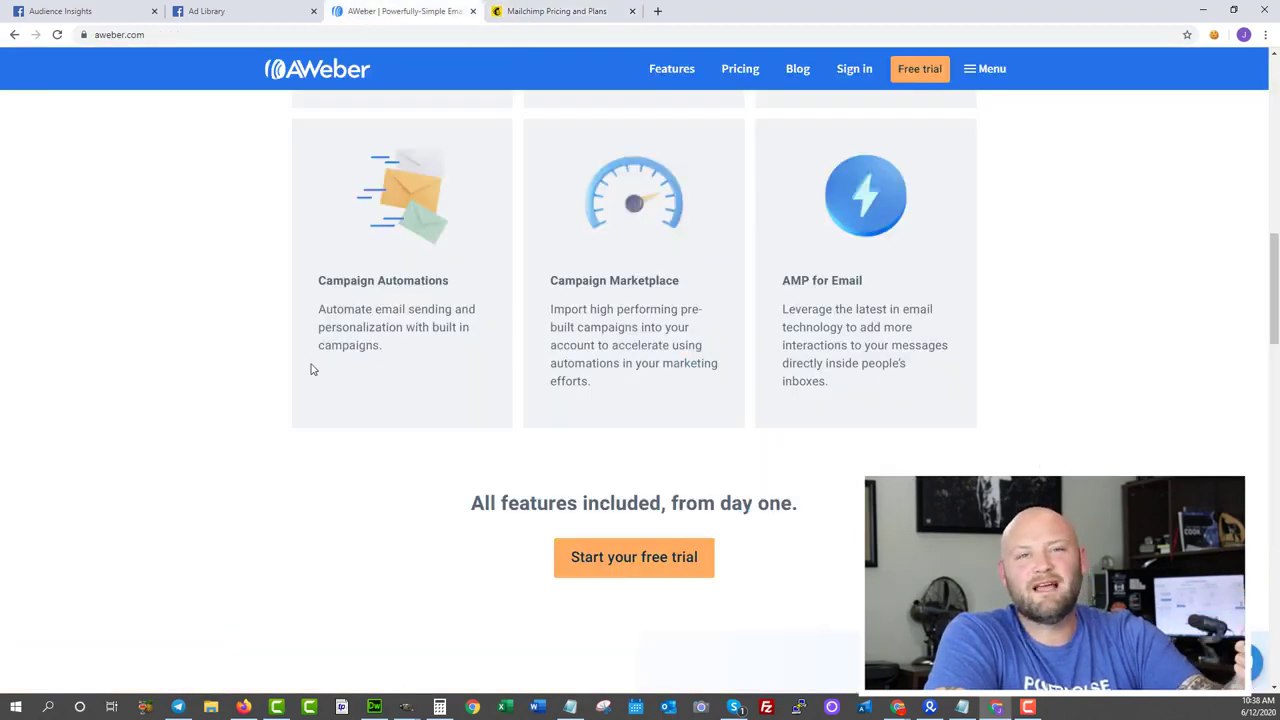
scroll("up", 3)
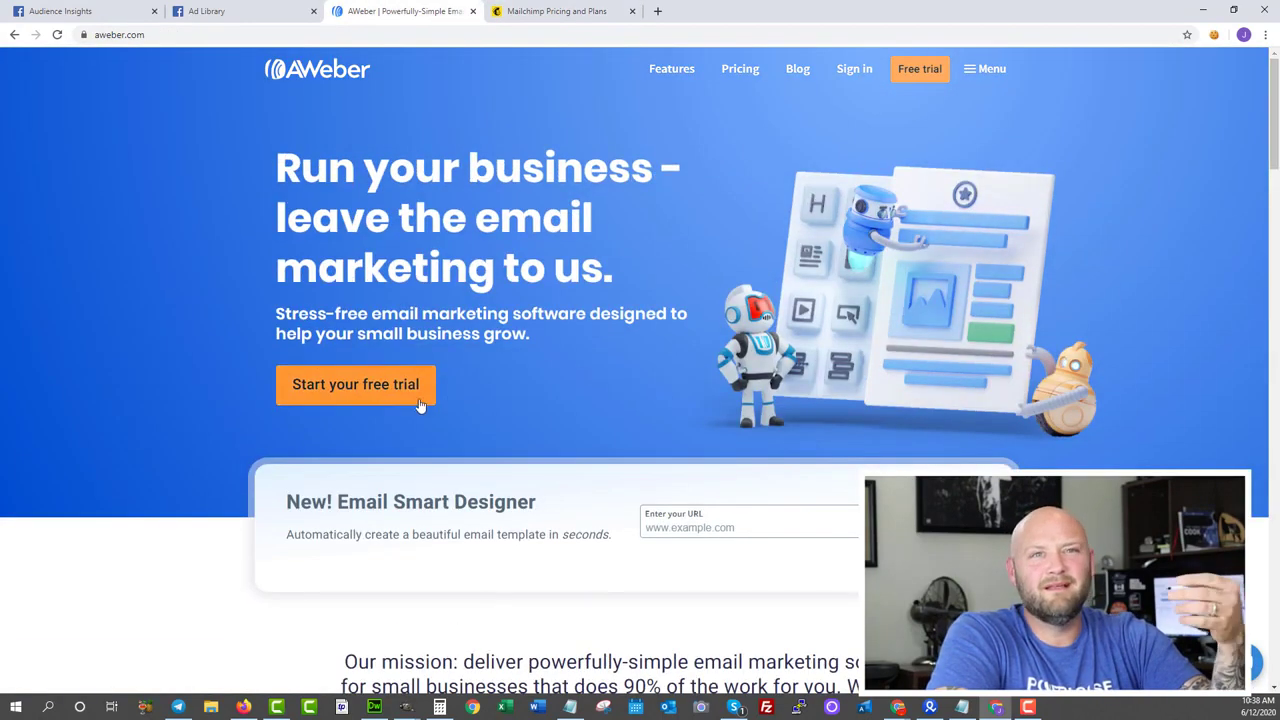
mouse_move(740, 68)
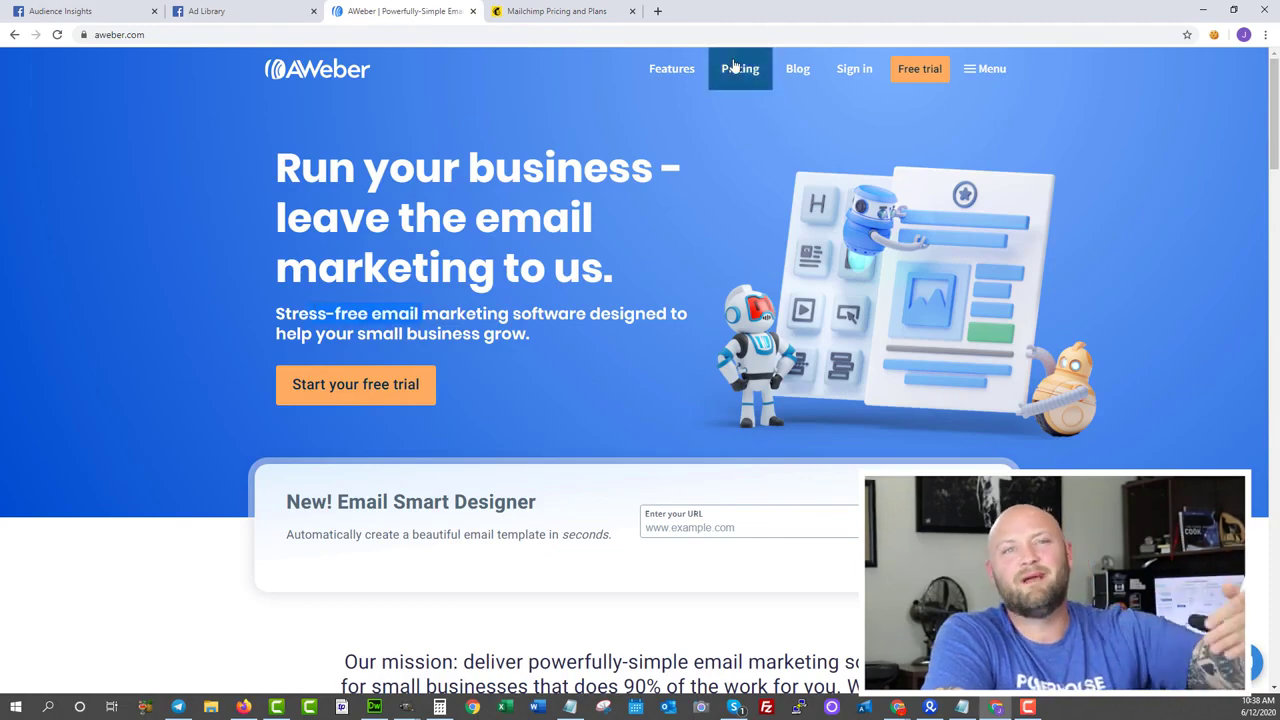
left_click(740, 68)
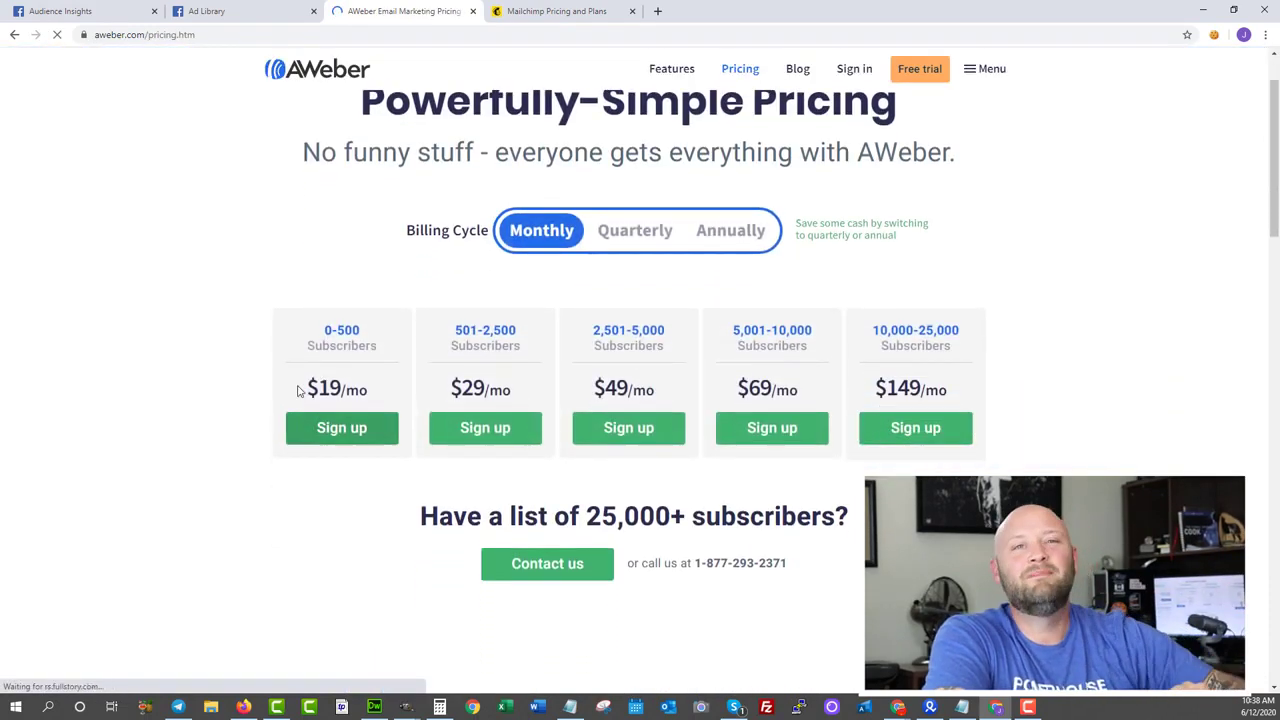
double_click(323, 389)
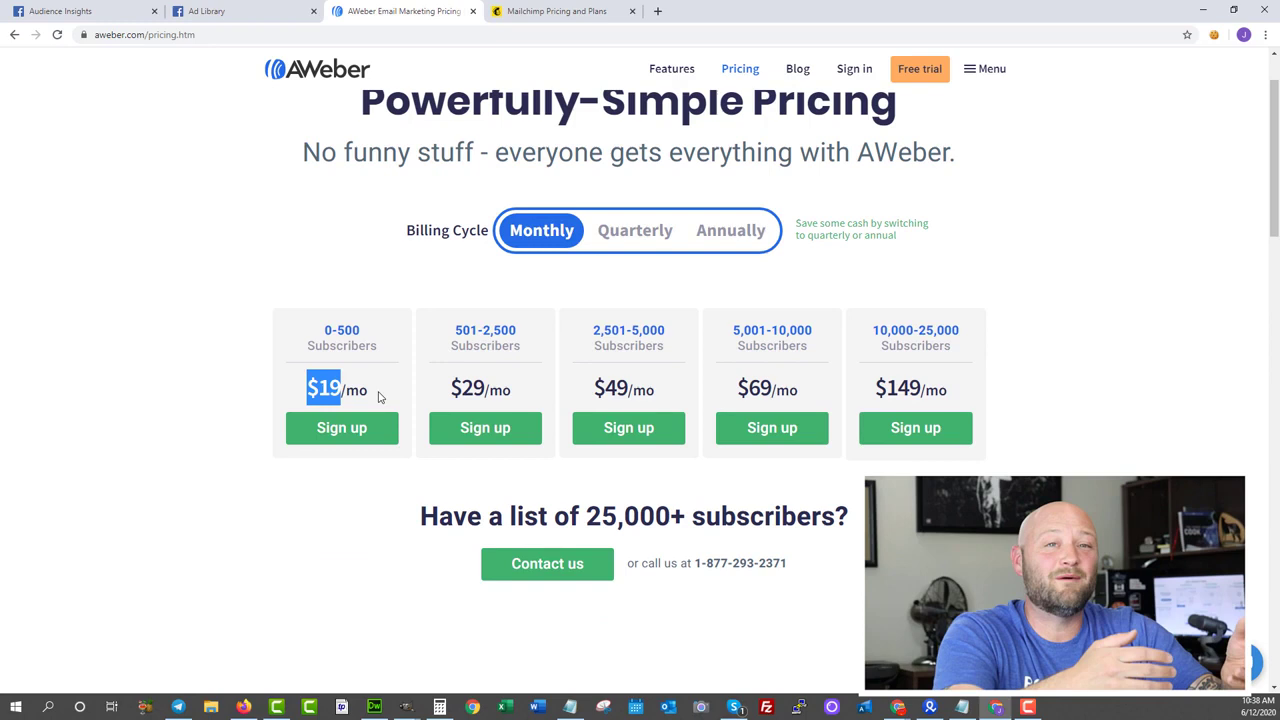
double_click(467, 388)
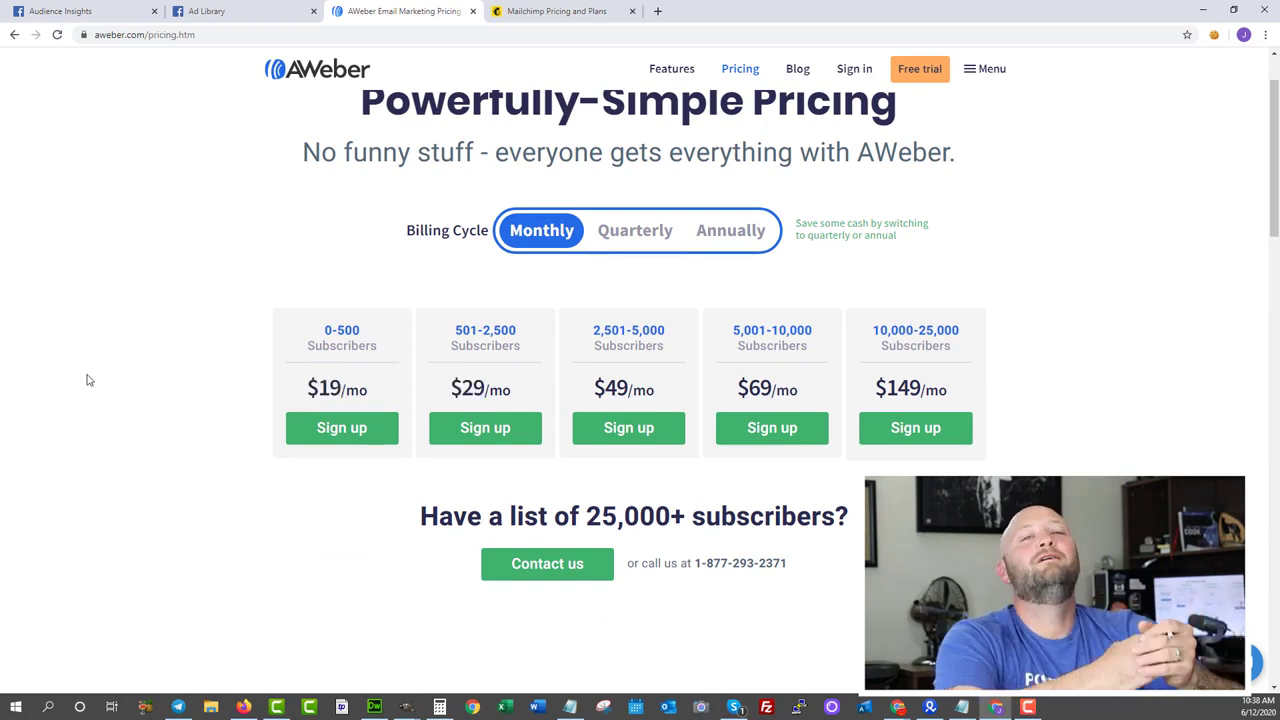
left_click(555, 11)
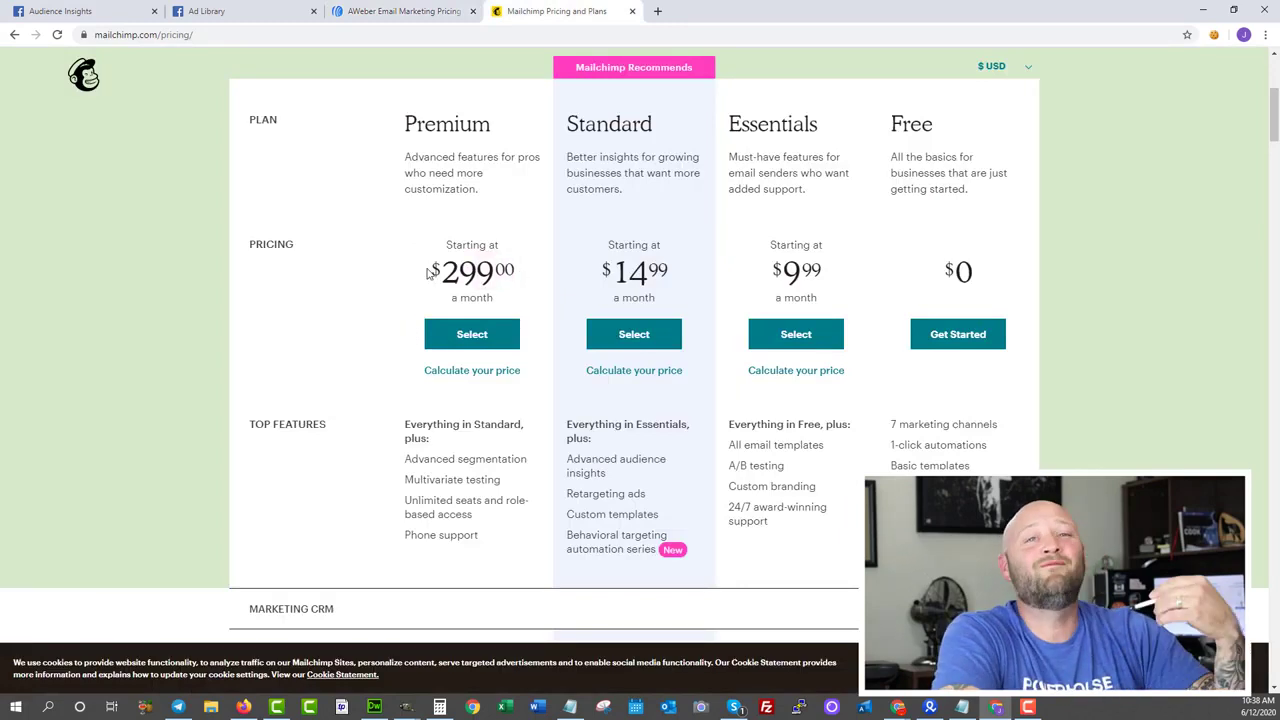
left_click(402, 11)
type("dayjobhacks.com/semrush")
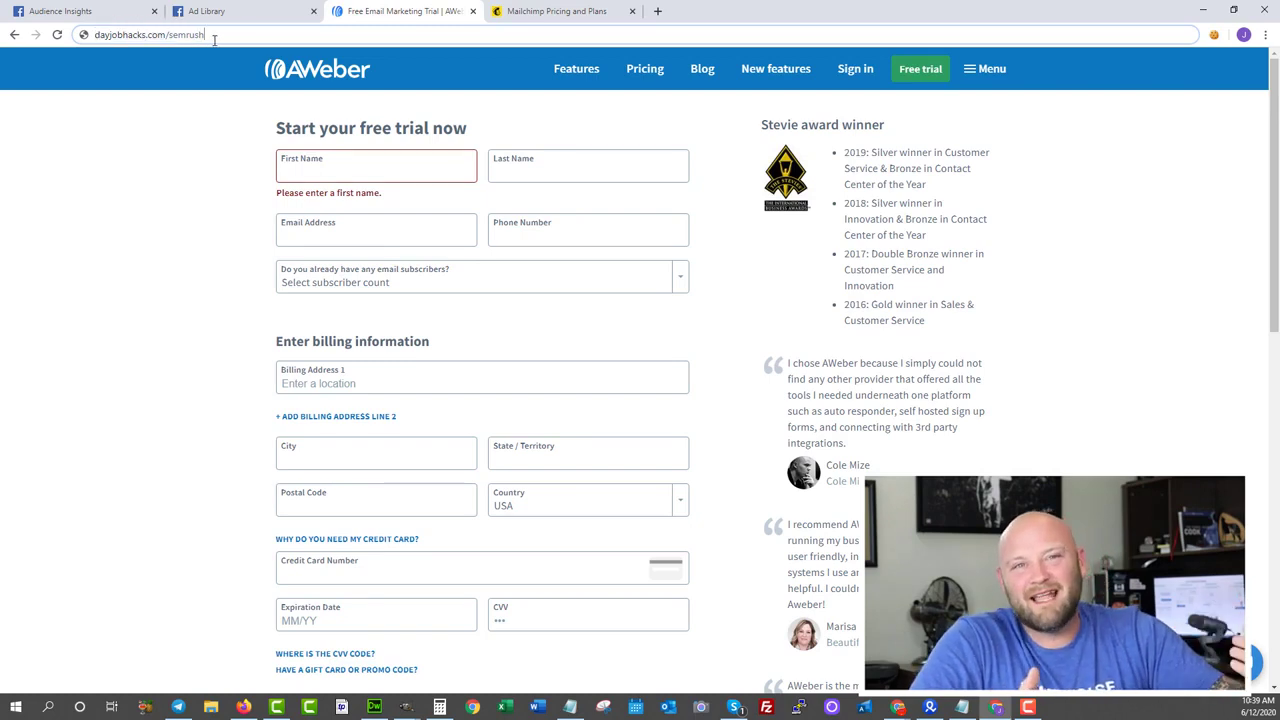
- Load dayjobhacks.com/semrush, follow its link, and scroll through the SEMrush SEO landing page
key("Return")
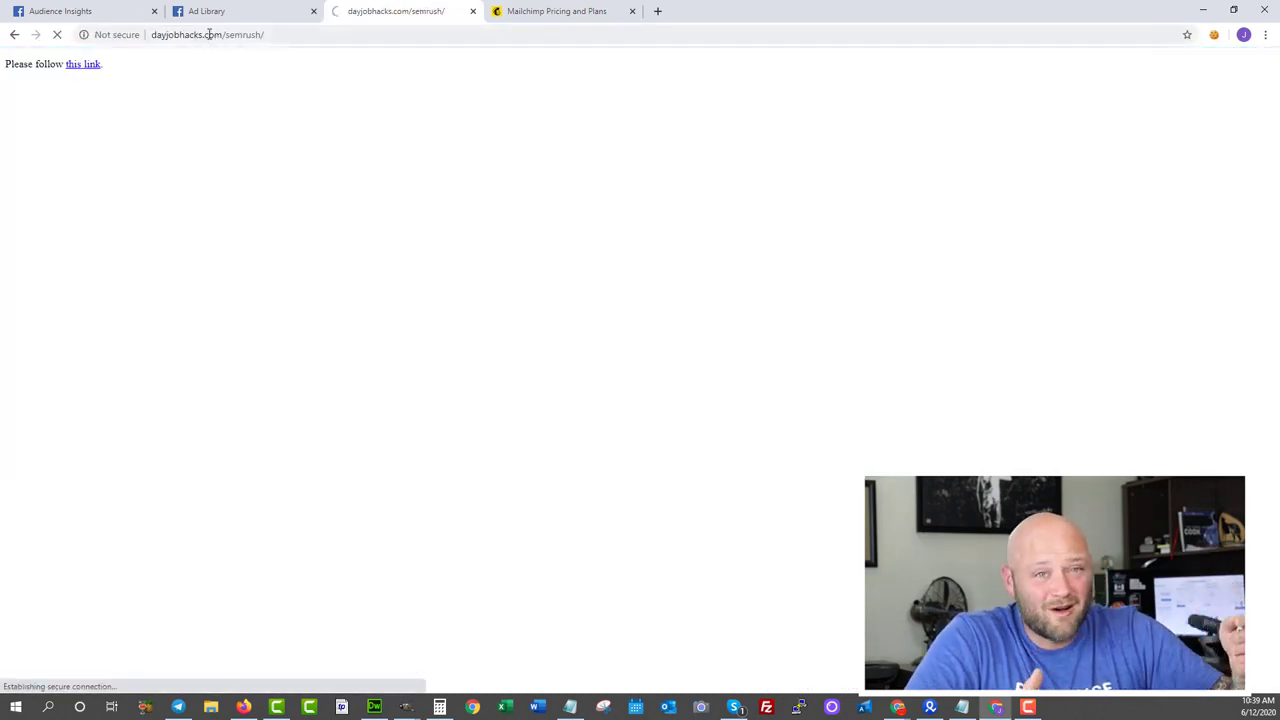
left_click(83, 64)
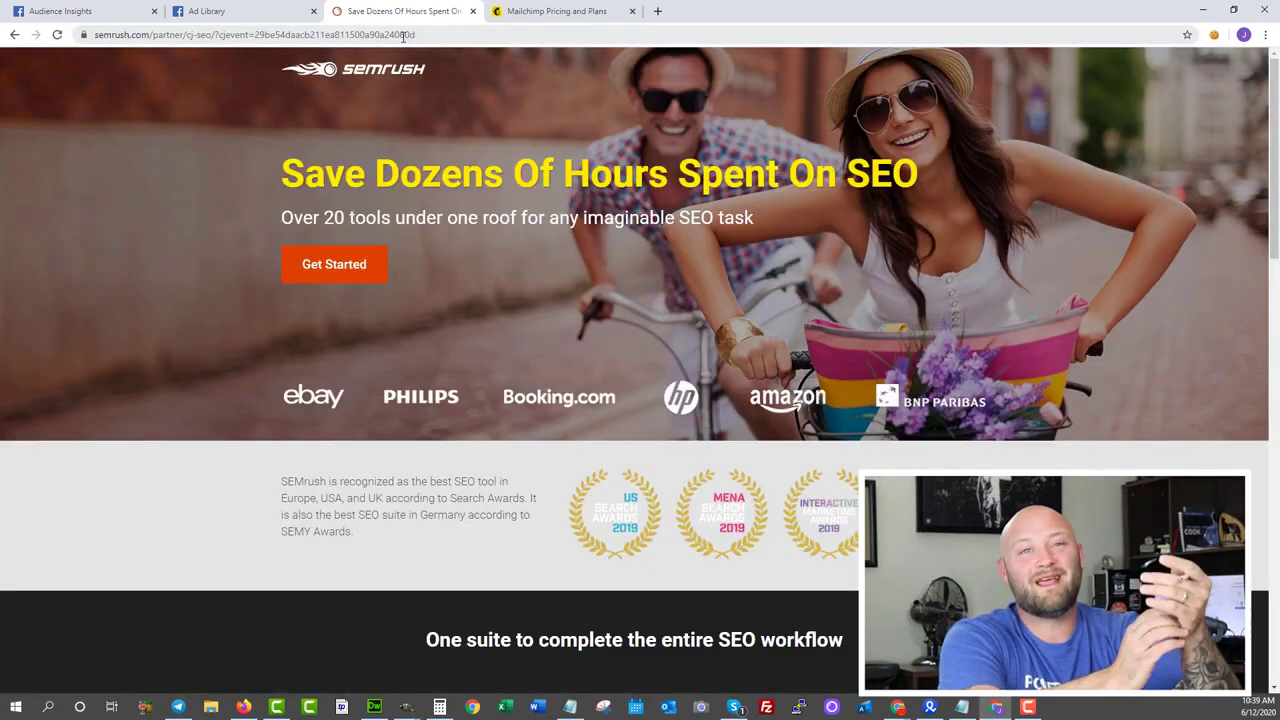
scroll("down", 3)
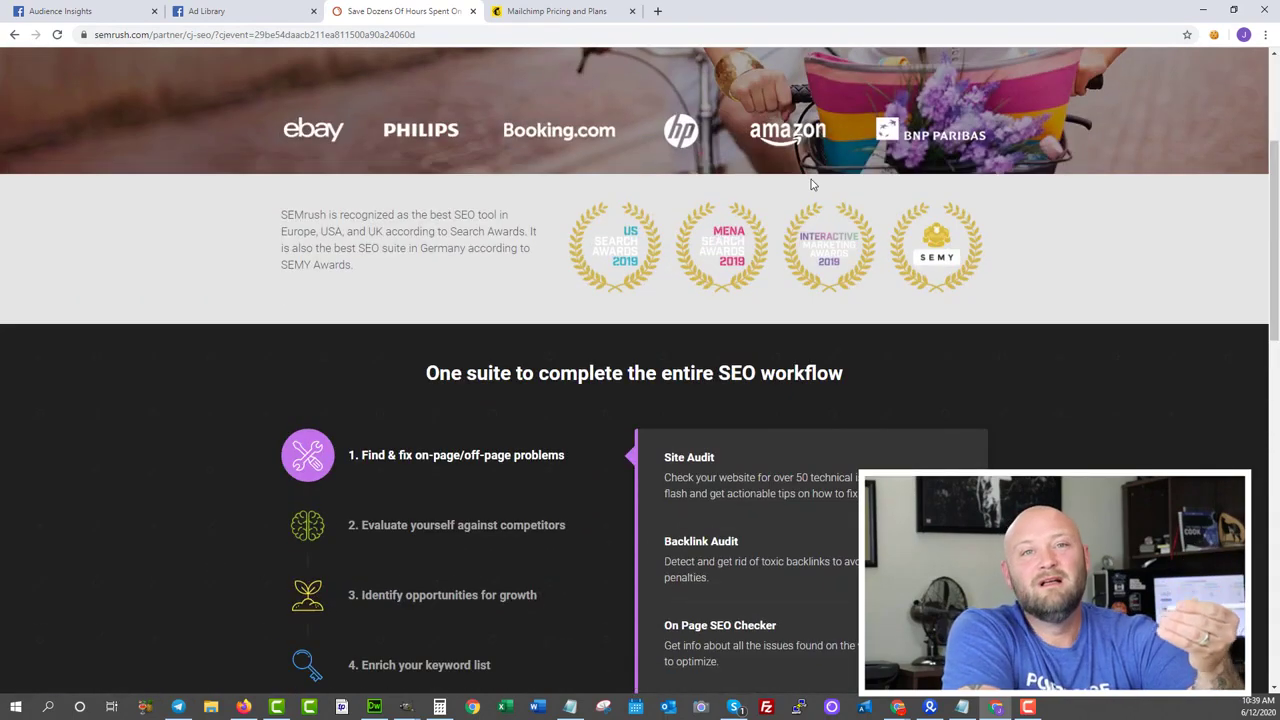
scroll("down", 3)
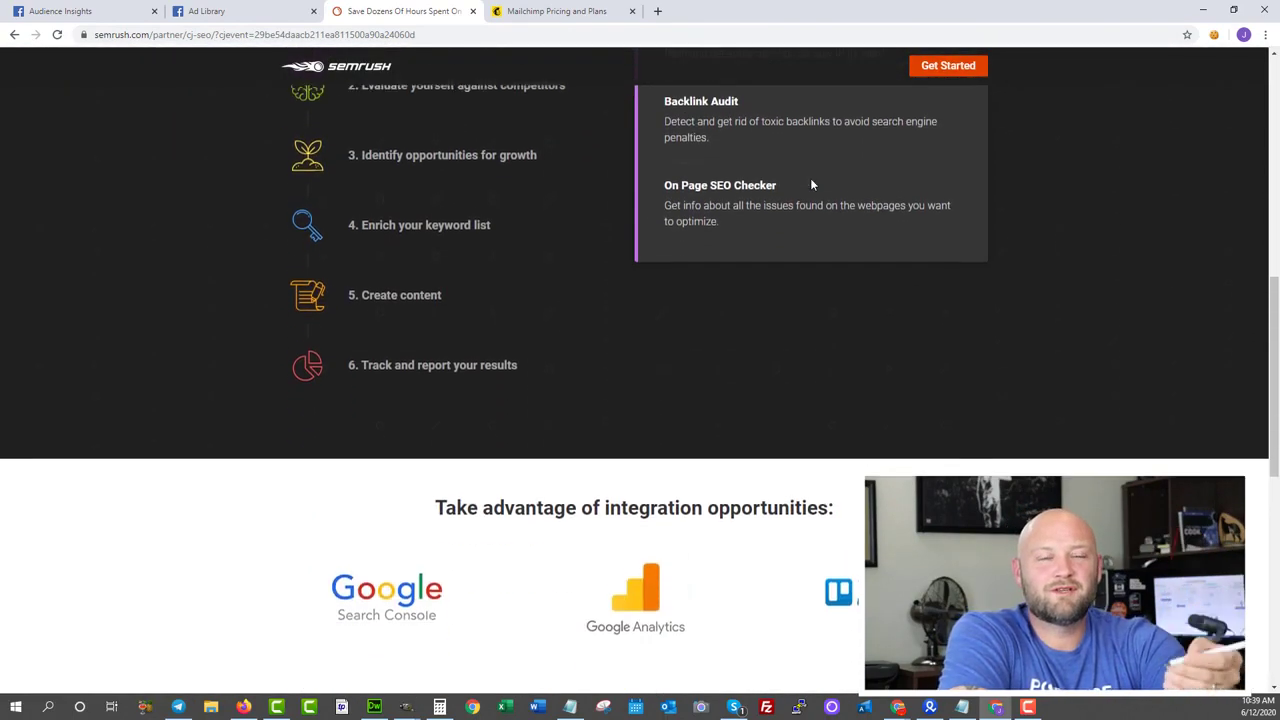
scroll("down", 3)
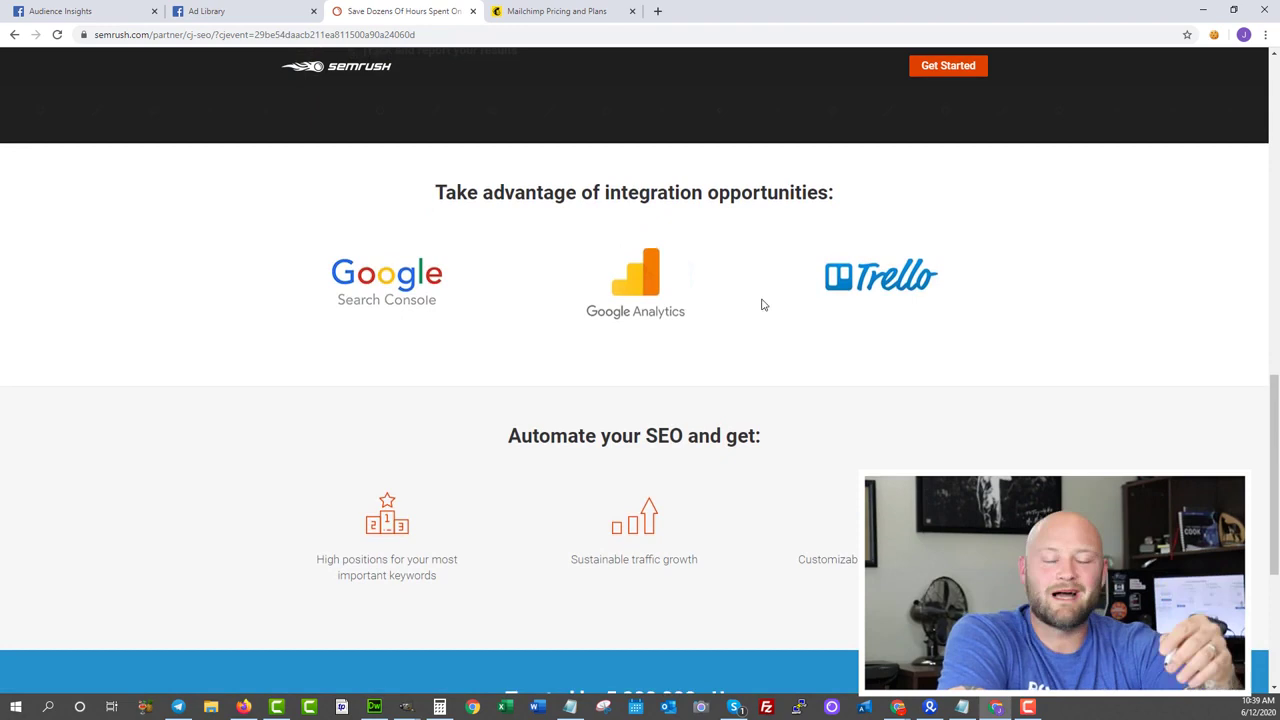
scroll("down", 3)
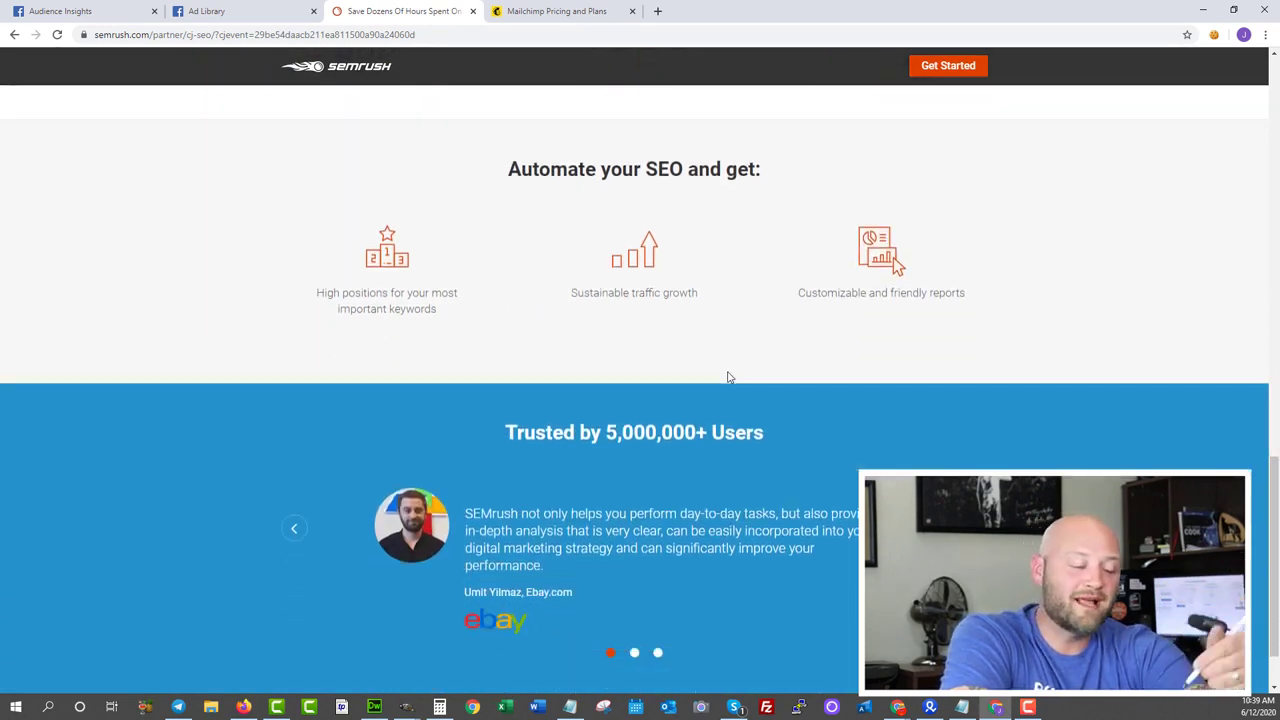
scroll("down", 3)
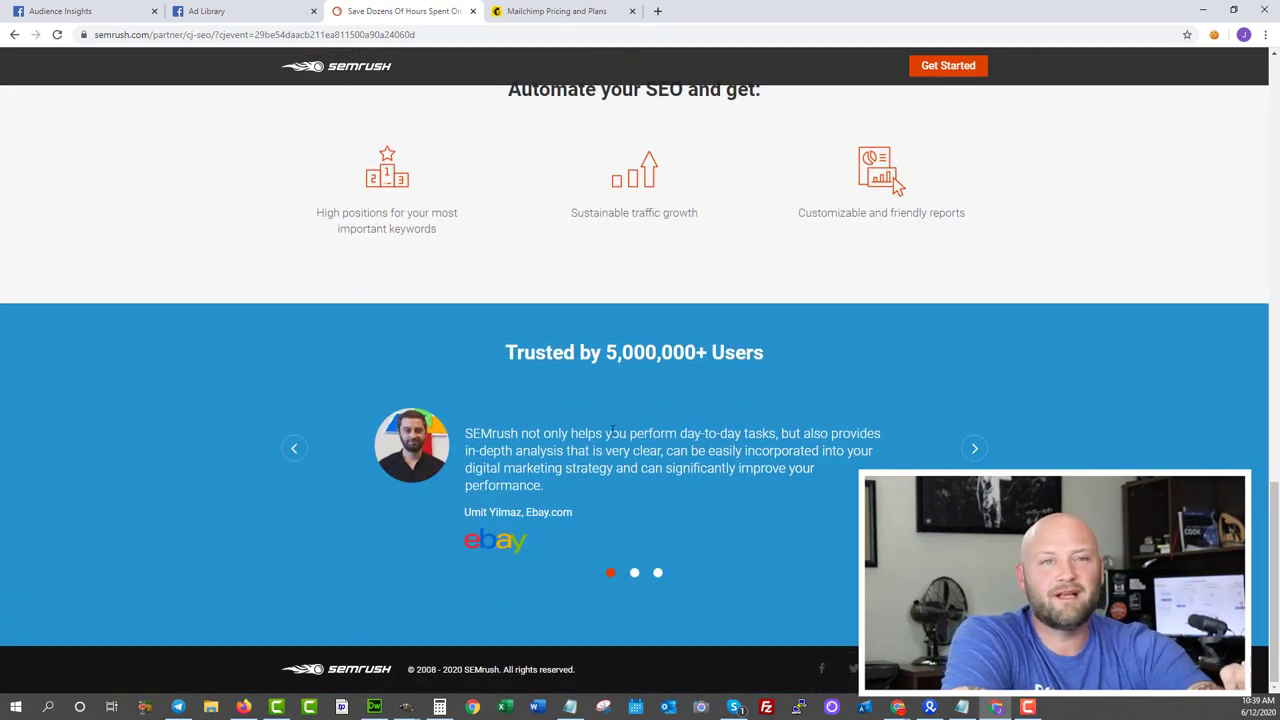
scroll("up", 3)
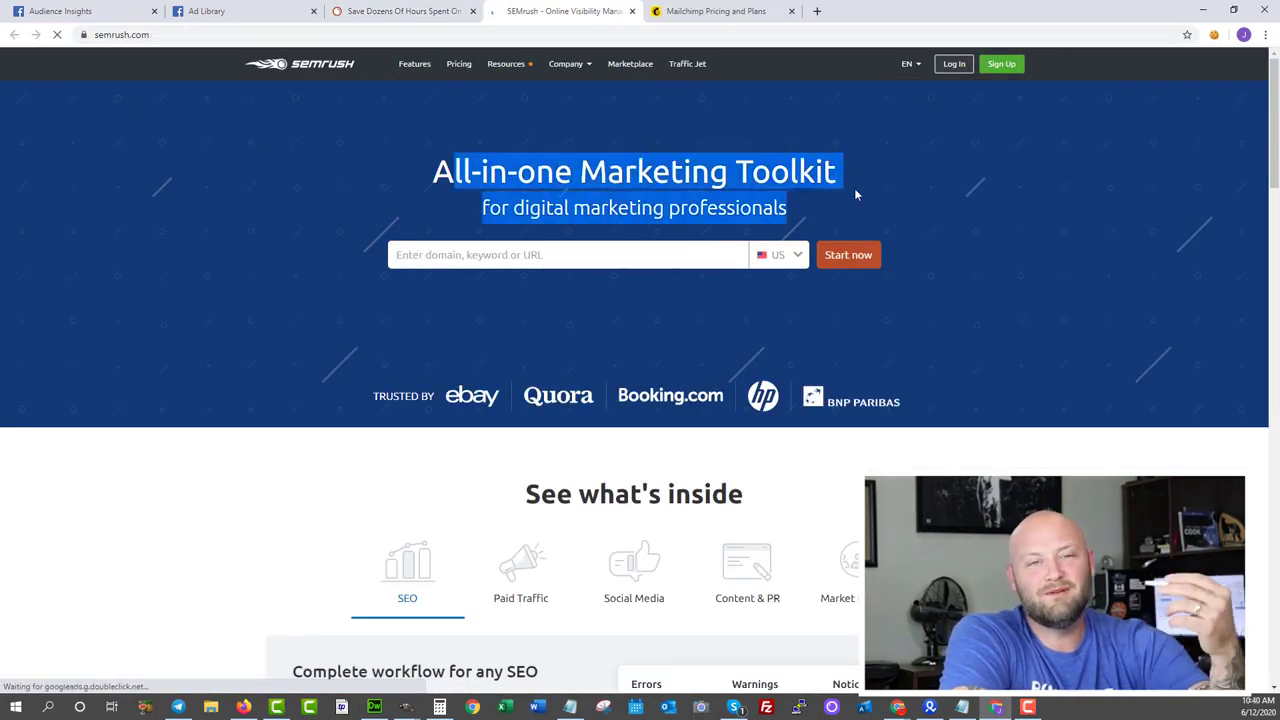
- Scroll the SEMrush homepage to its footer and open Analytics Reports under Our Products
scroll("down", 3)
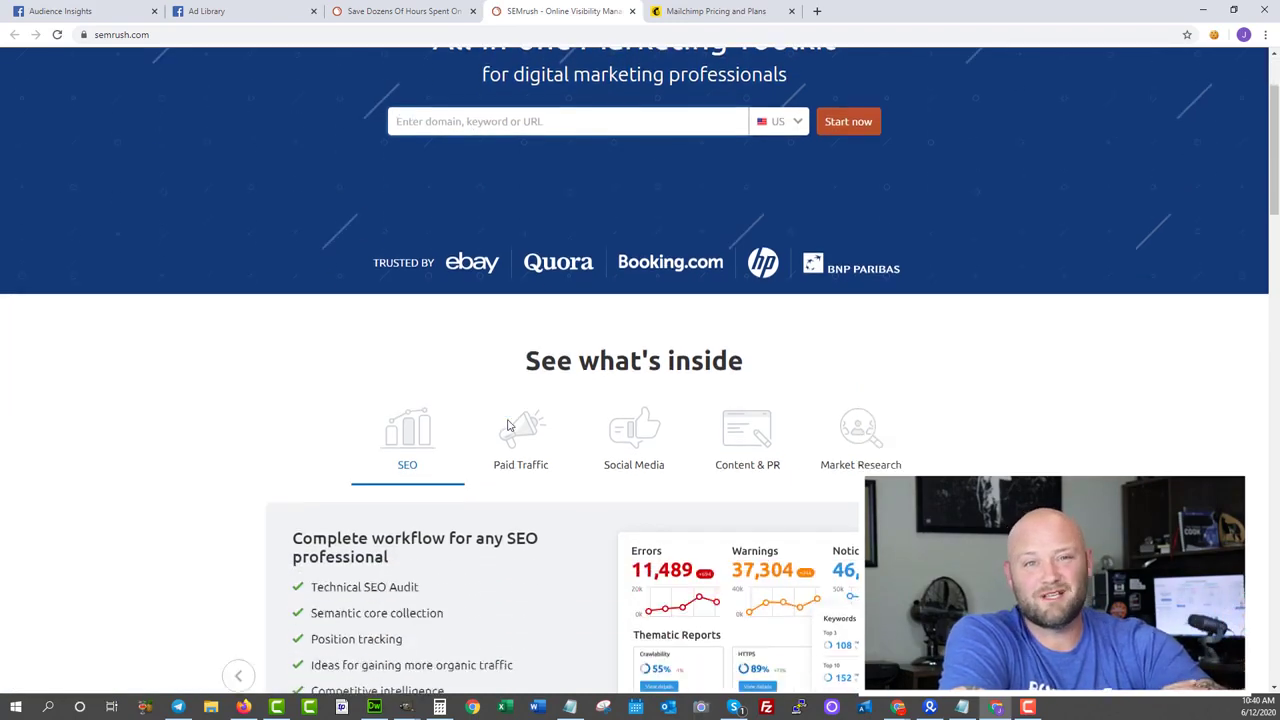
scroll("down", 3)
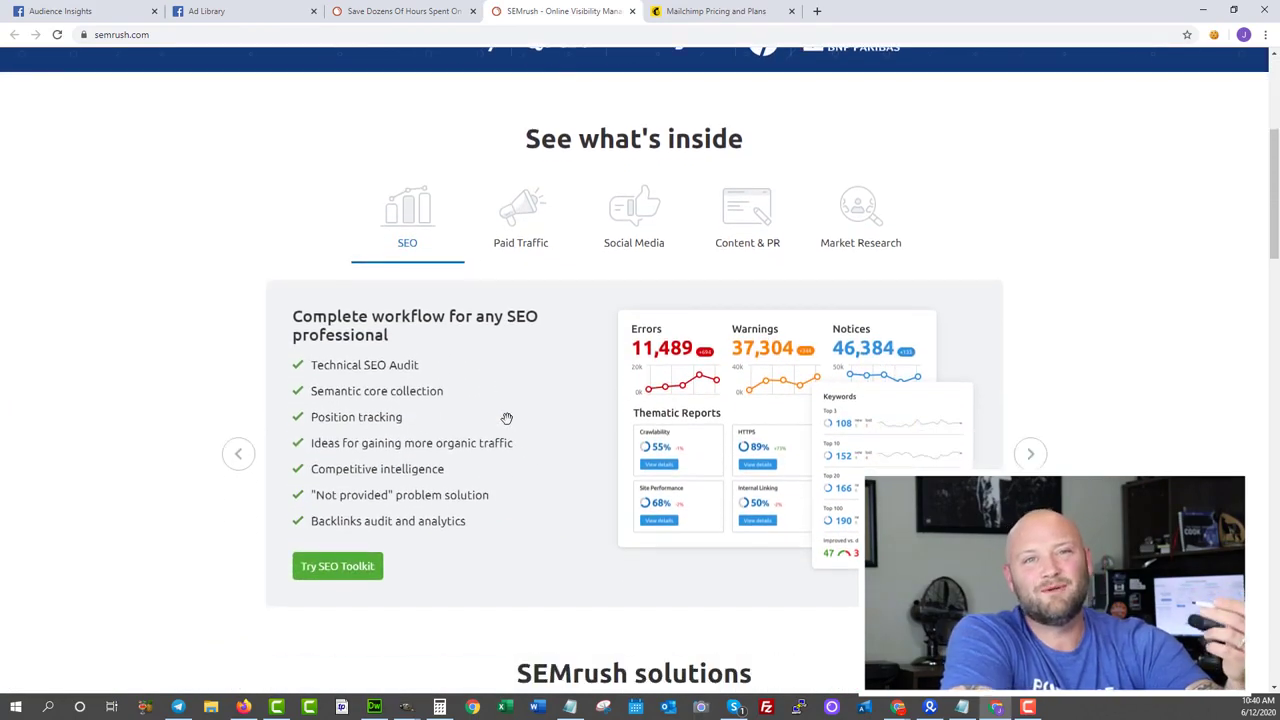
scroll("down", 3)
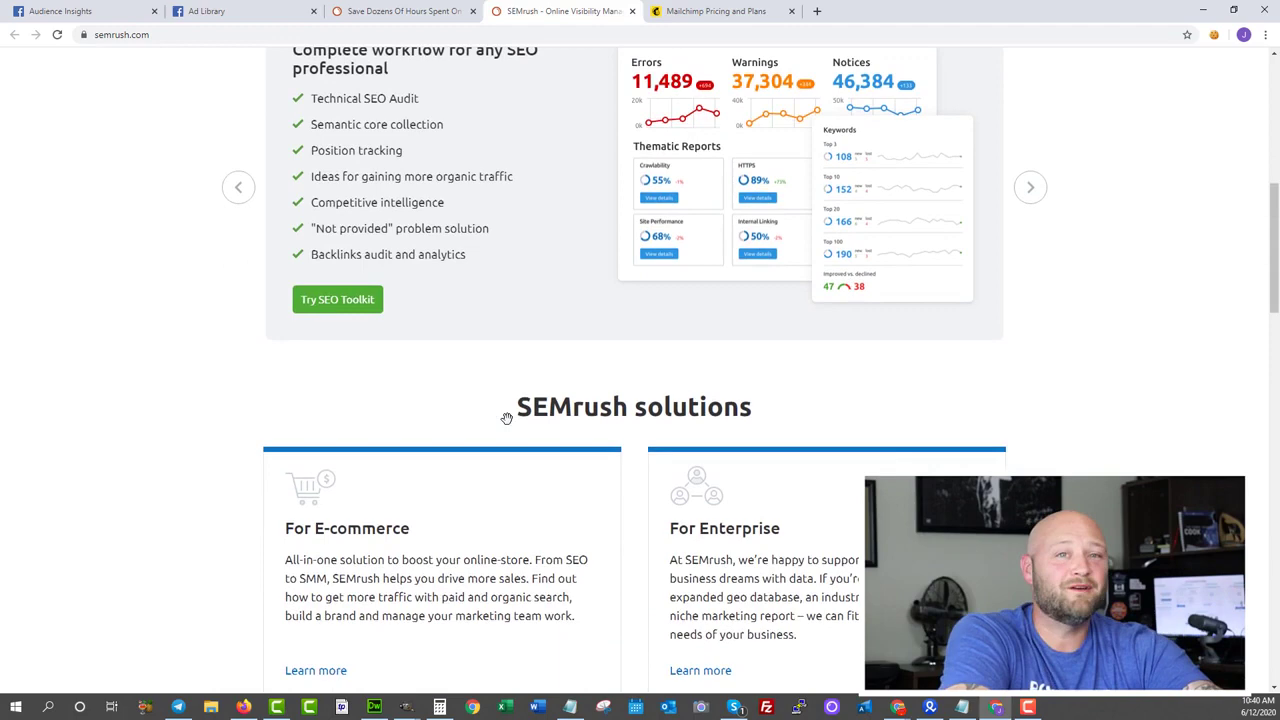
scroll("down", 3)
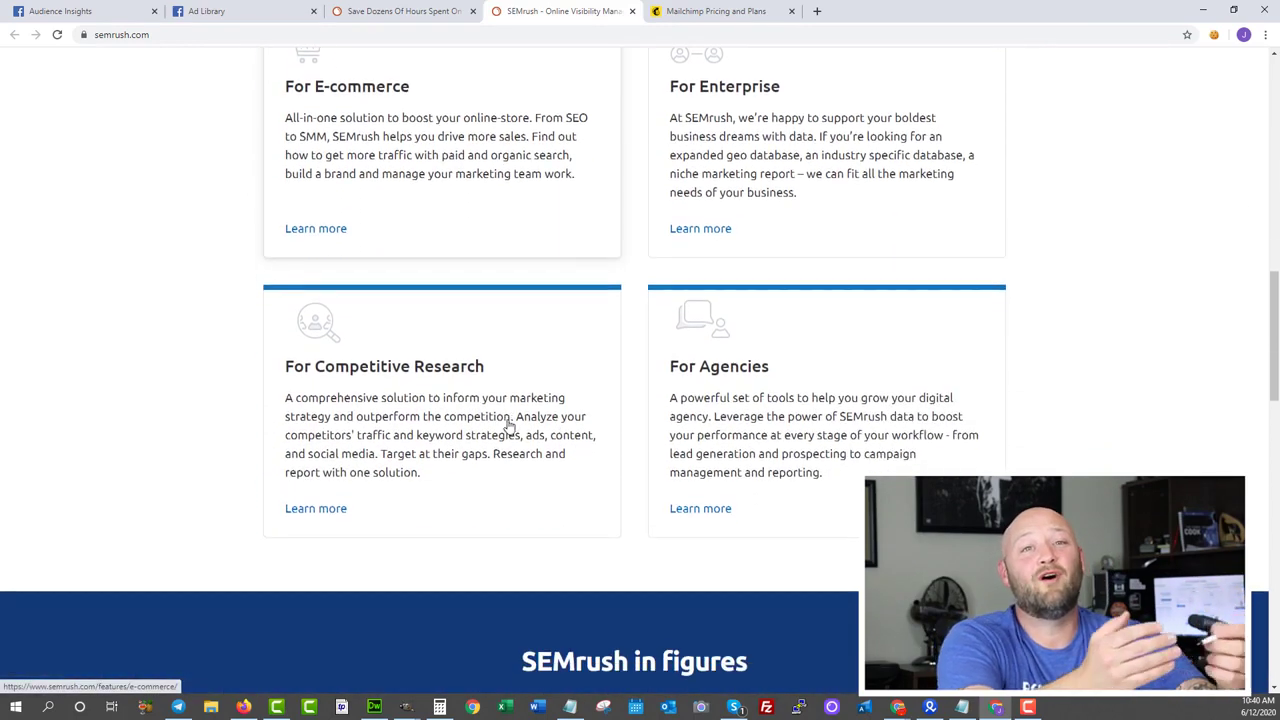
scroll("down", 3)
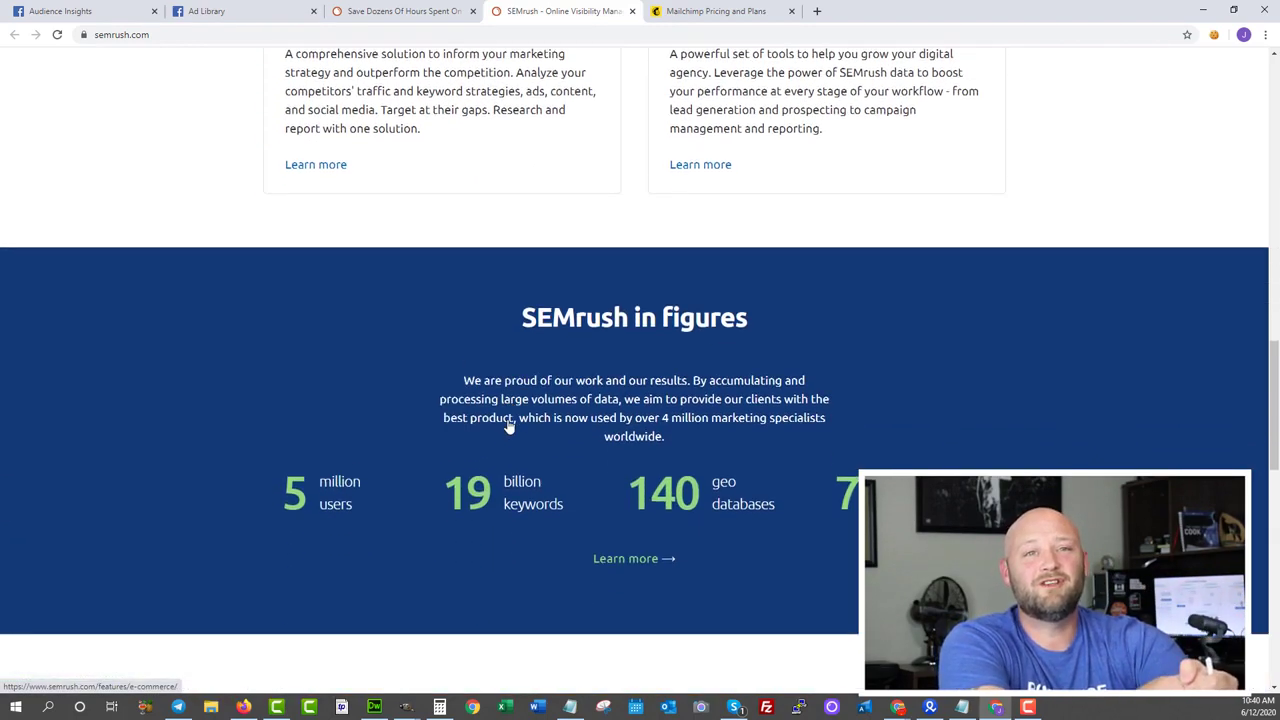
scroll("down", 3)
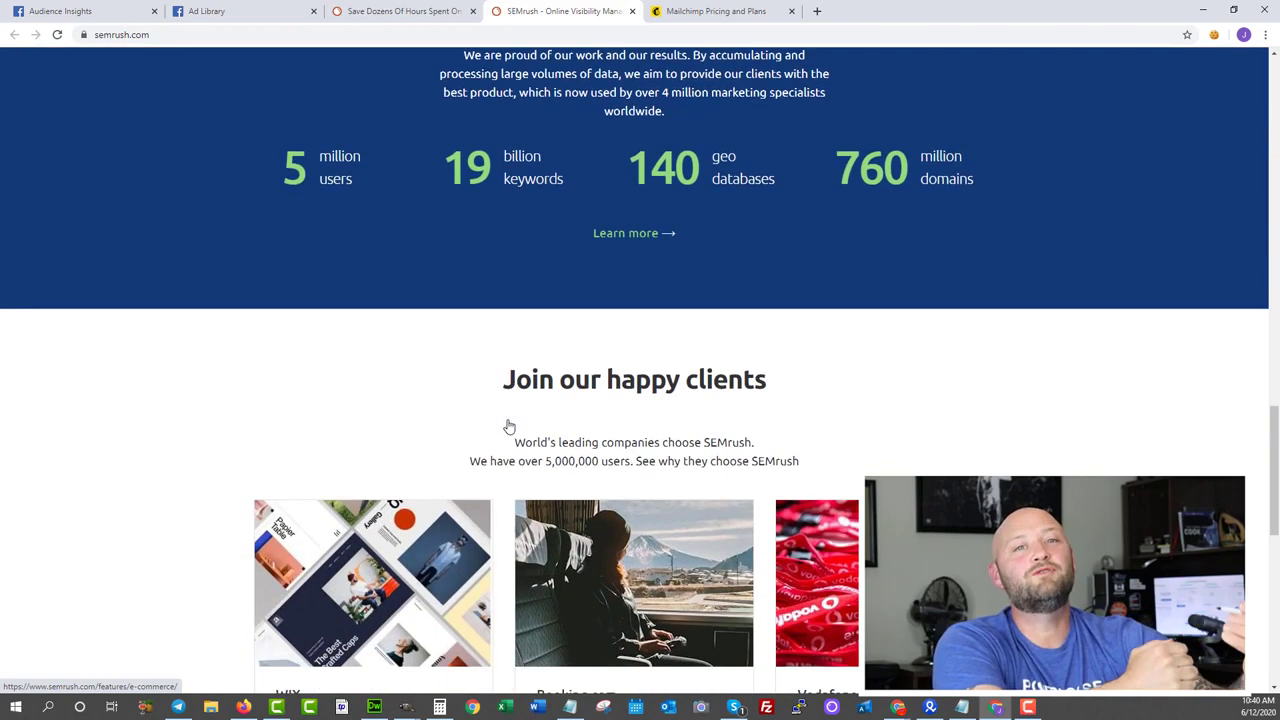
scroll("down", 3)
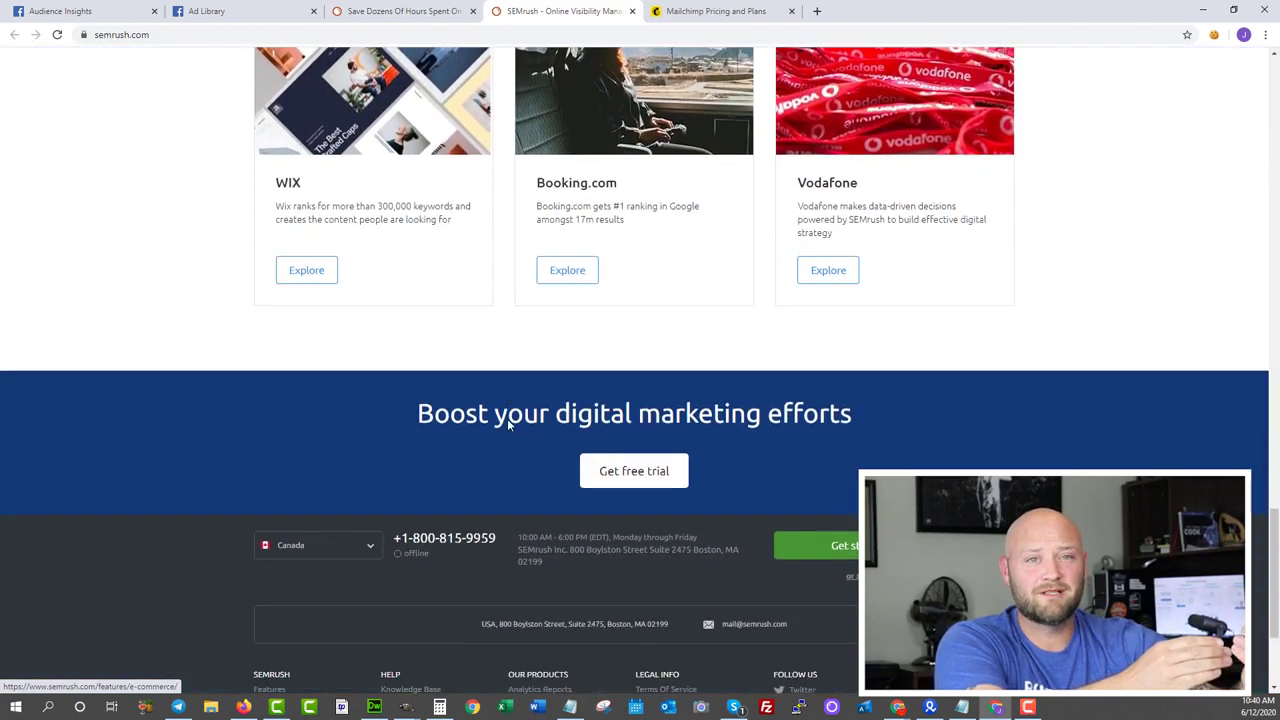
scroll("down", 3)
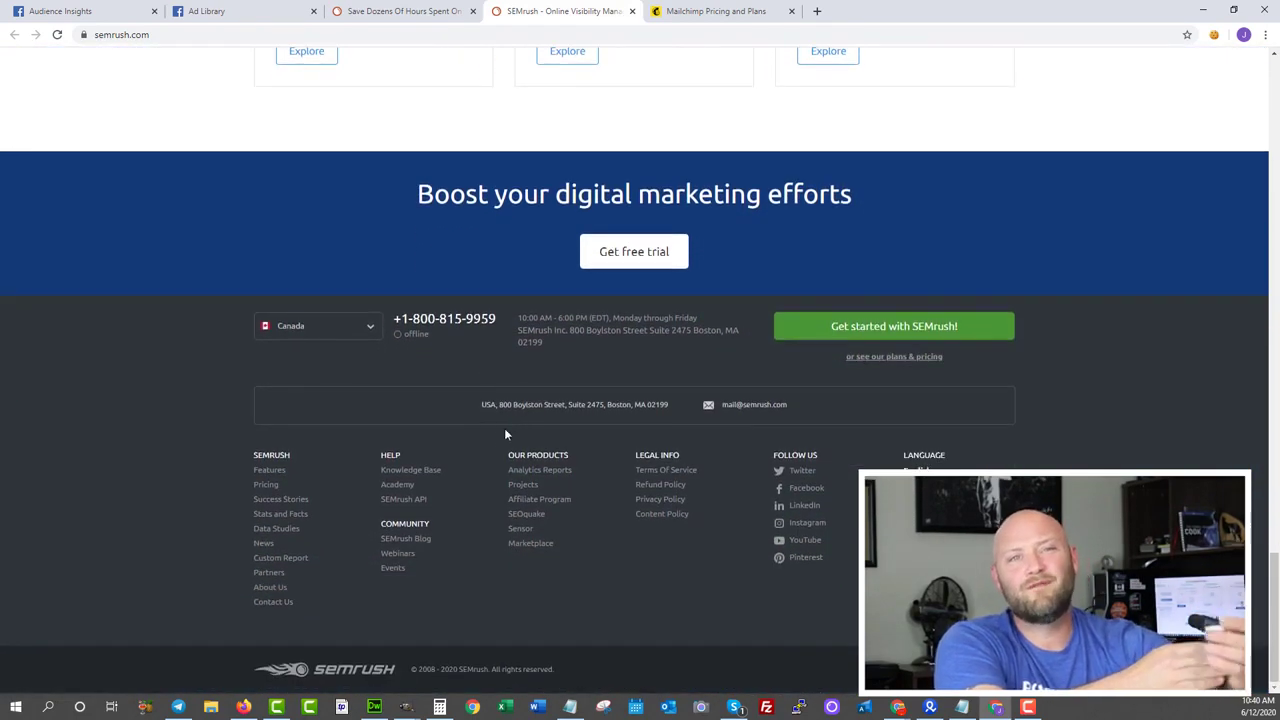
left_click(539, 470)
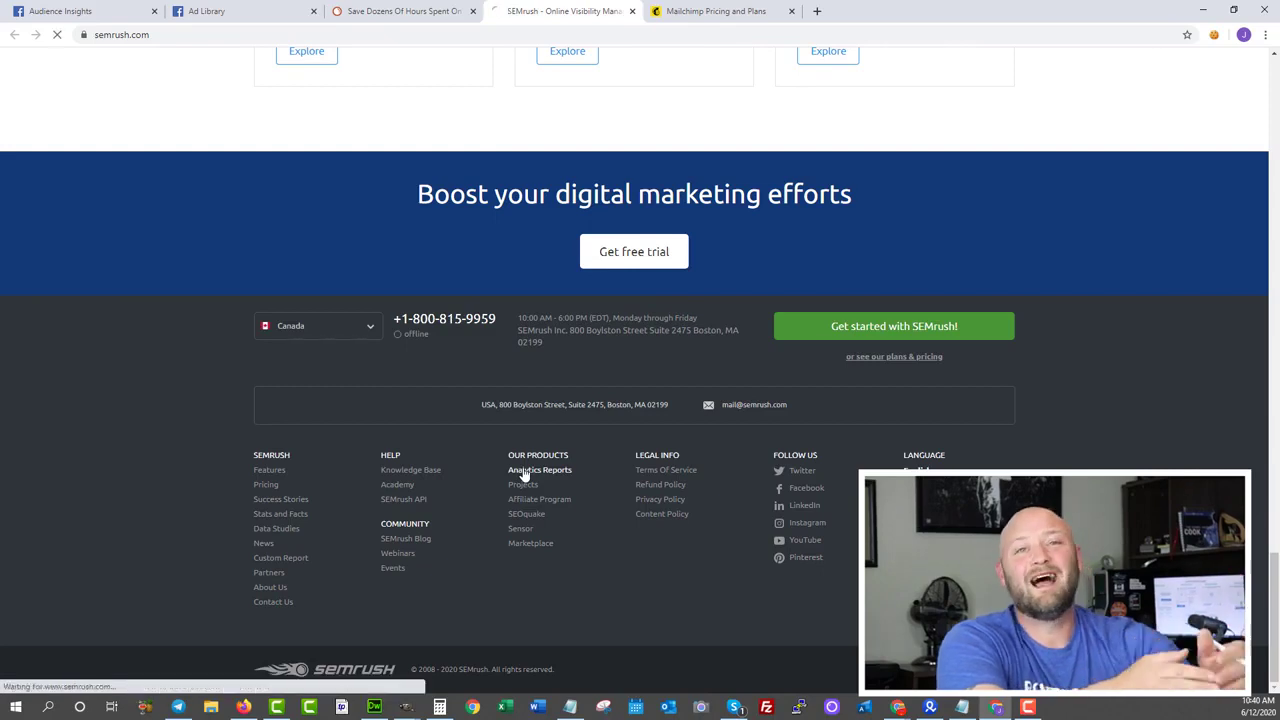
left_click(539, 470)
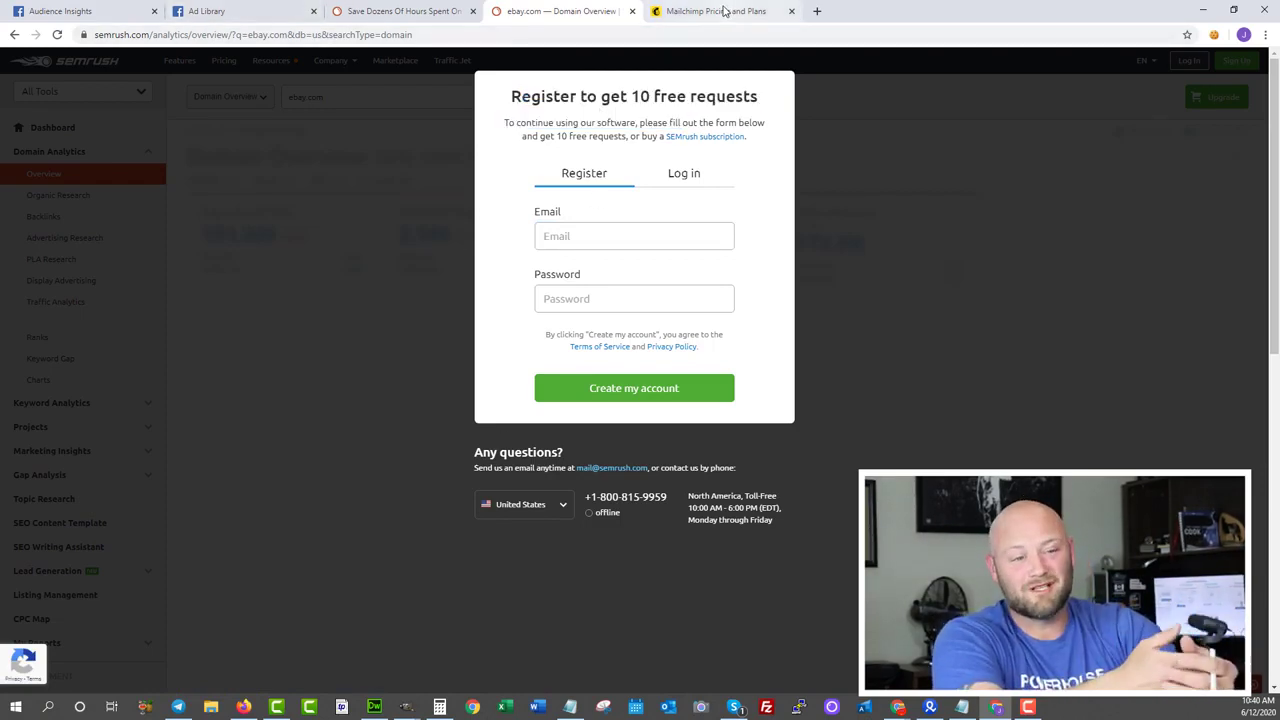
- Scroll the ebay.com Domain Overview behind the registration prompt and select the address bar
scroll("down", 3)
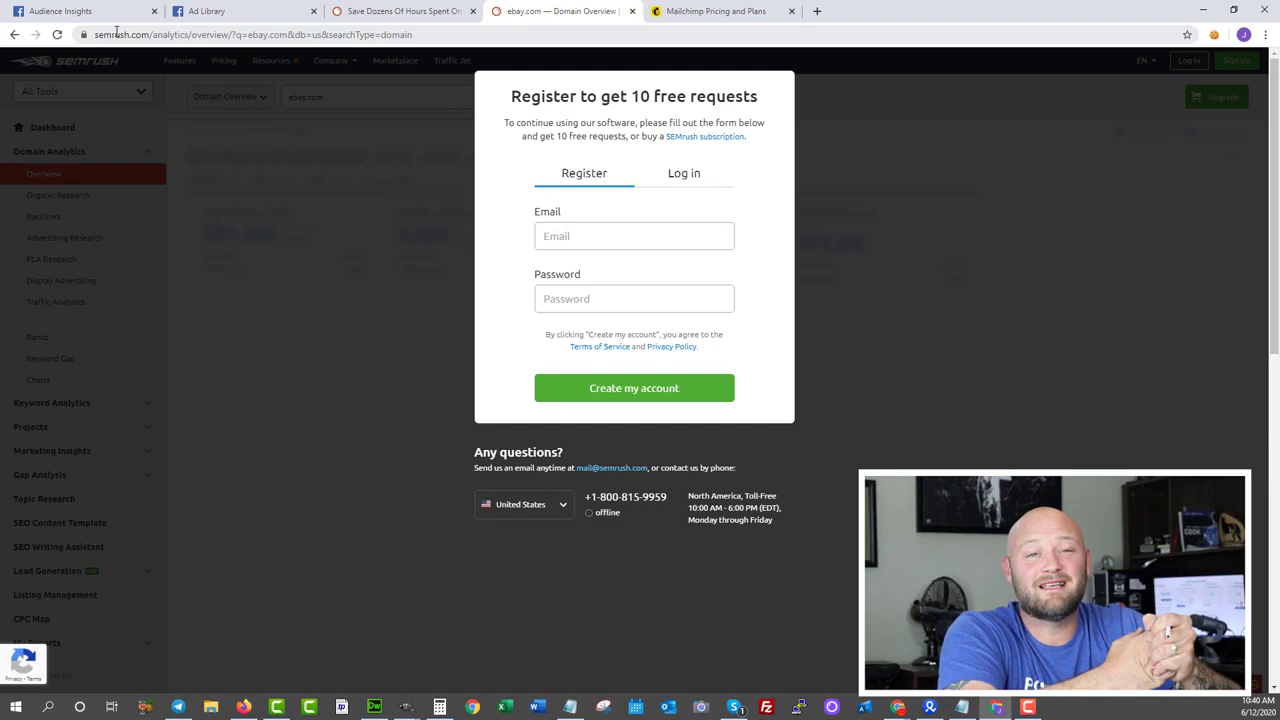
left_click(250, 34)
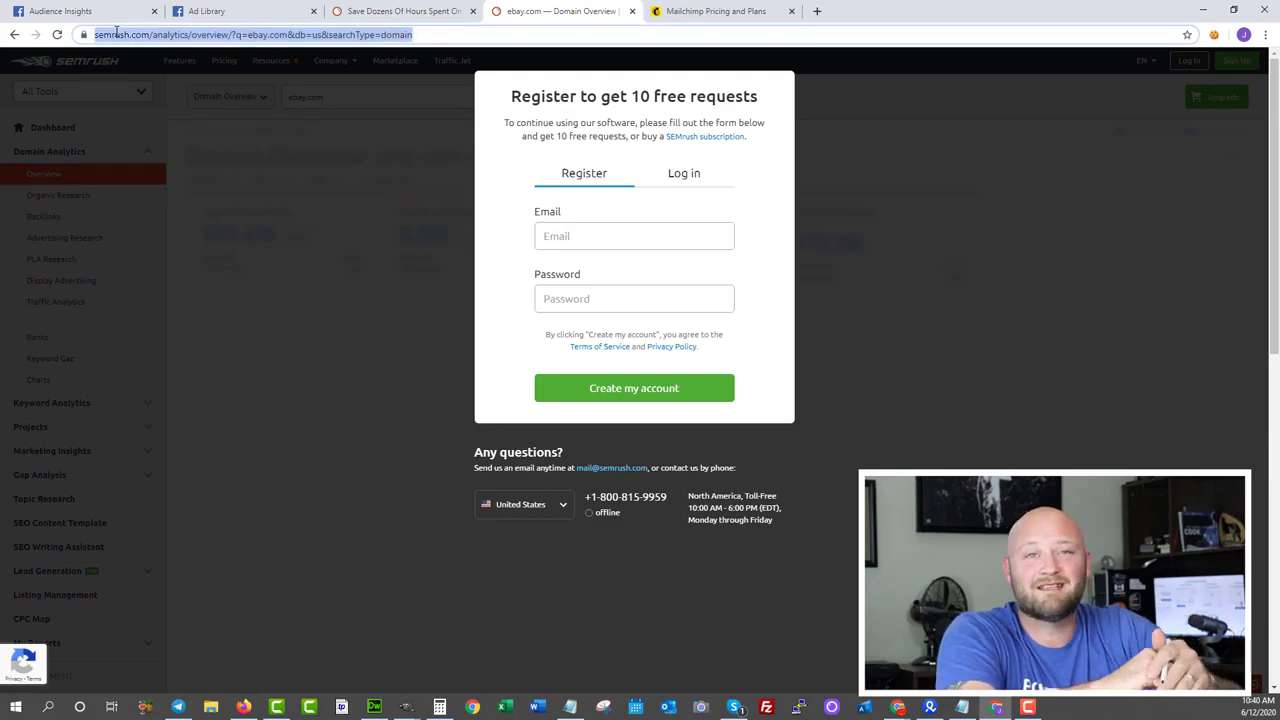
- Search 'google ads keyword planner' and open the Google Ads Help 'Use Keyword Planner' article
type("google ads")
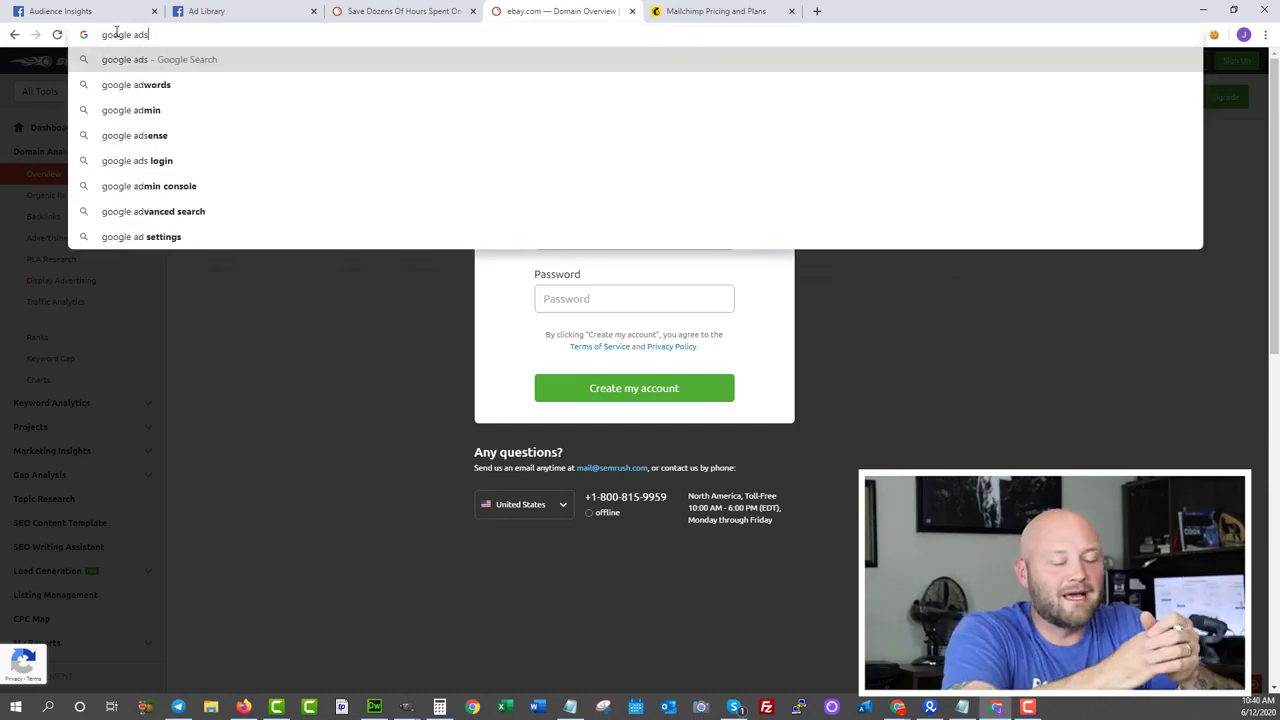
type("keyword planner")
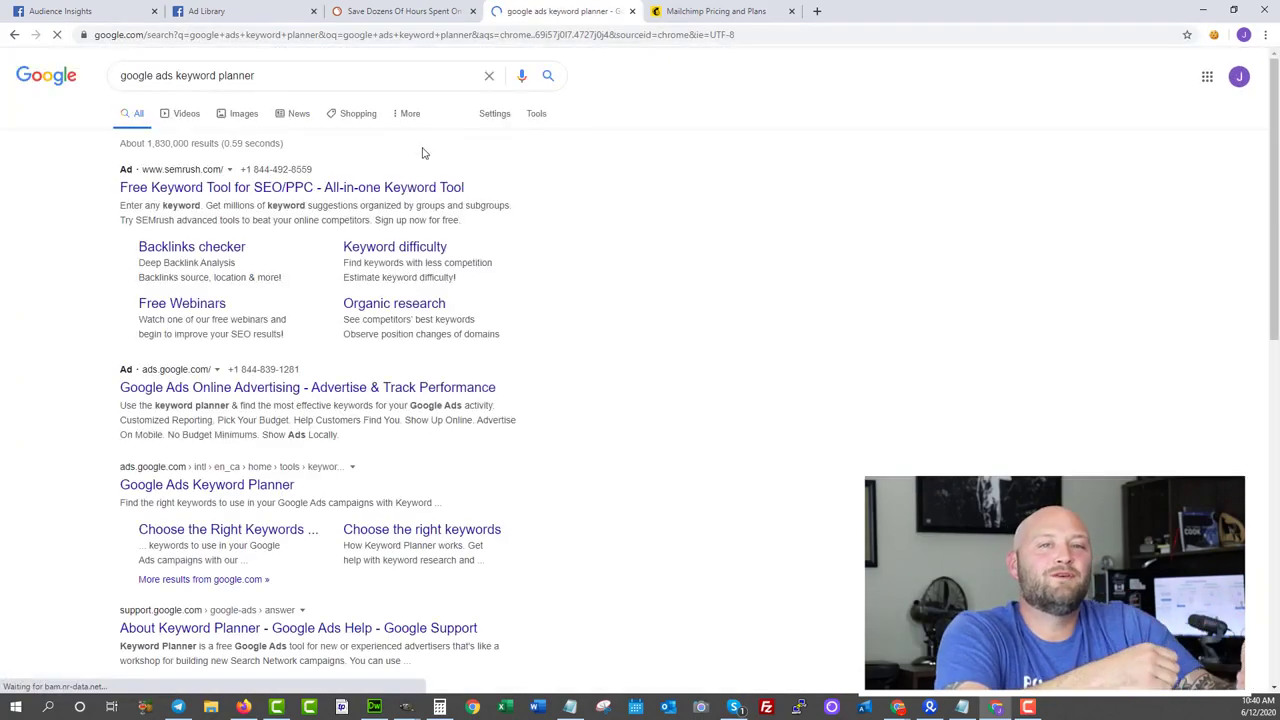
scroll("down", 3)
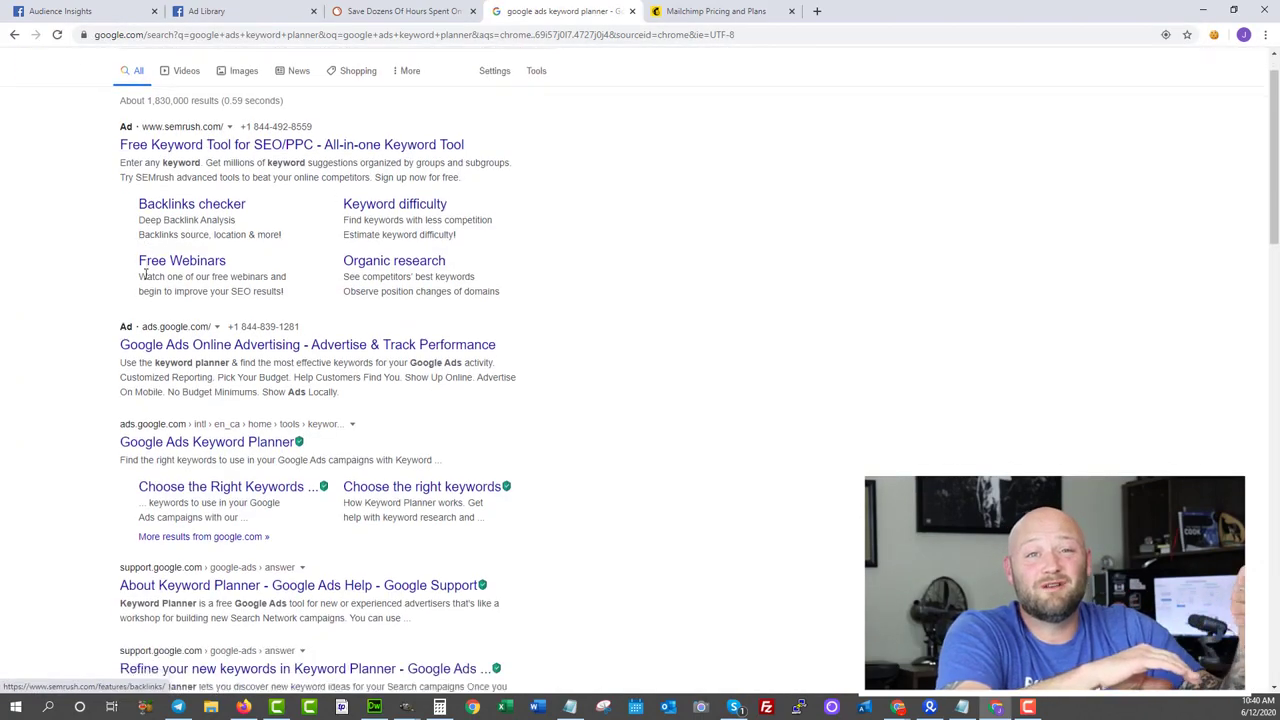
scroll("down", 3)
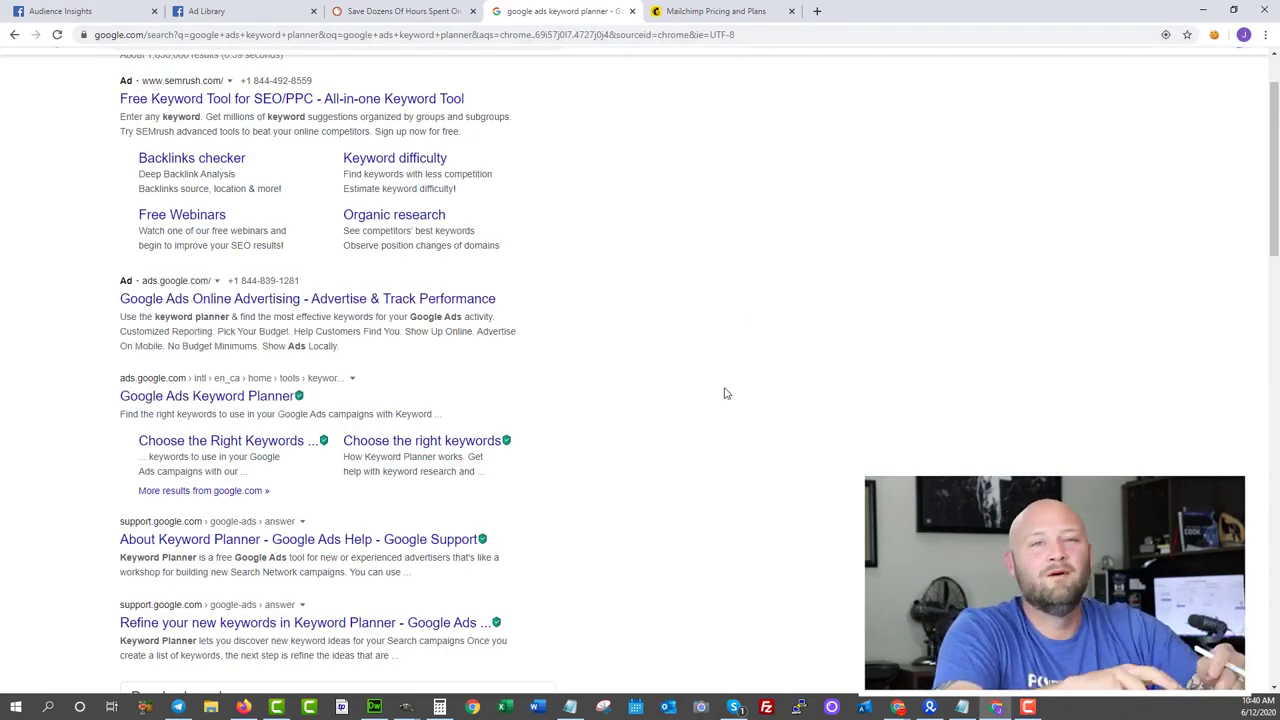
scroll("down", 3)
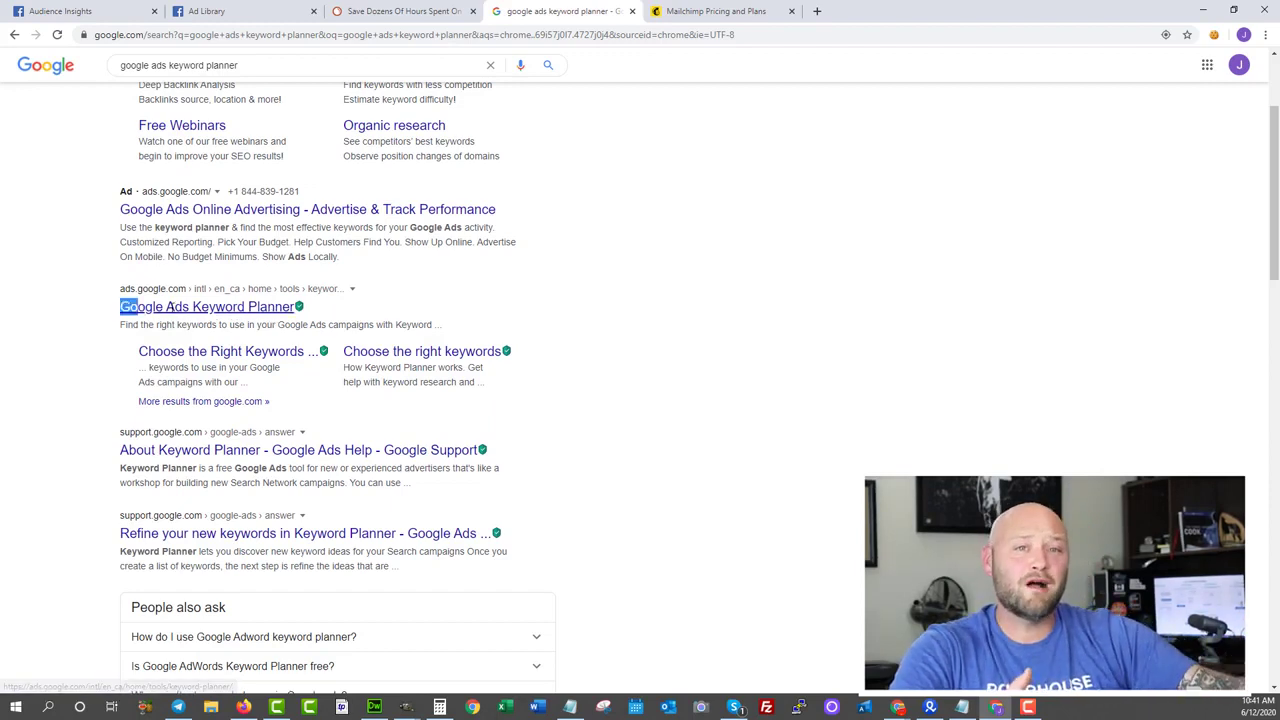
mouse_move(356, 311)
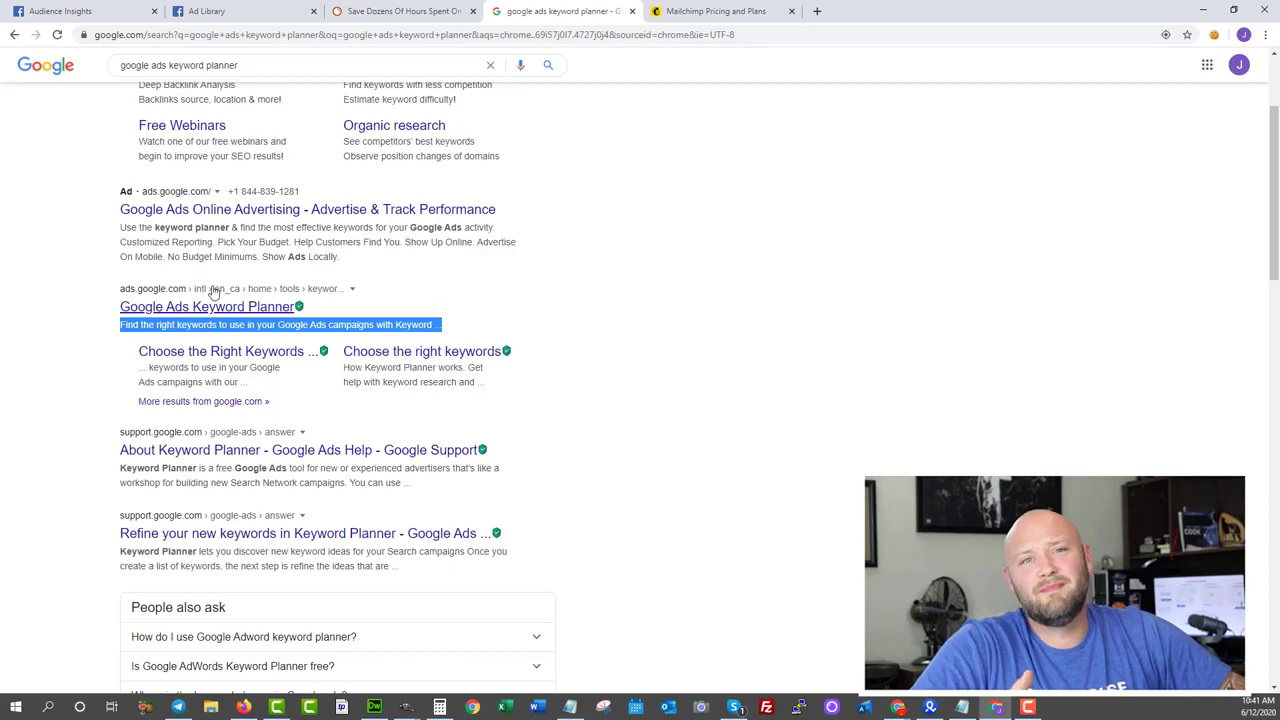
scroll("down", 3)
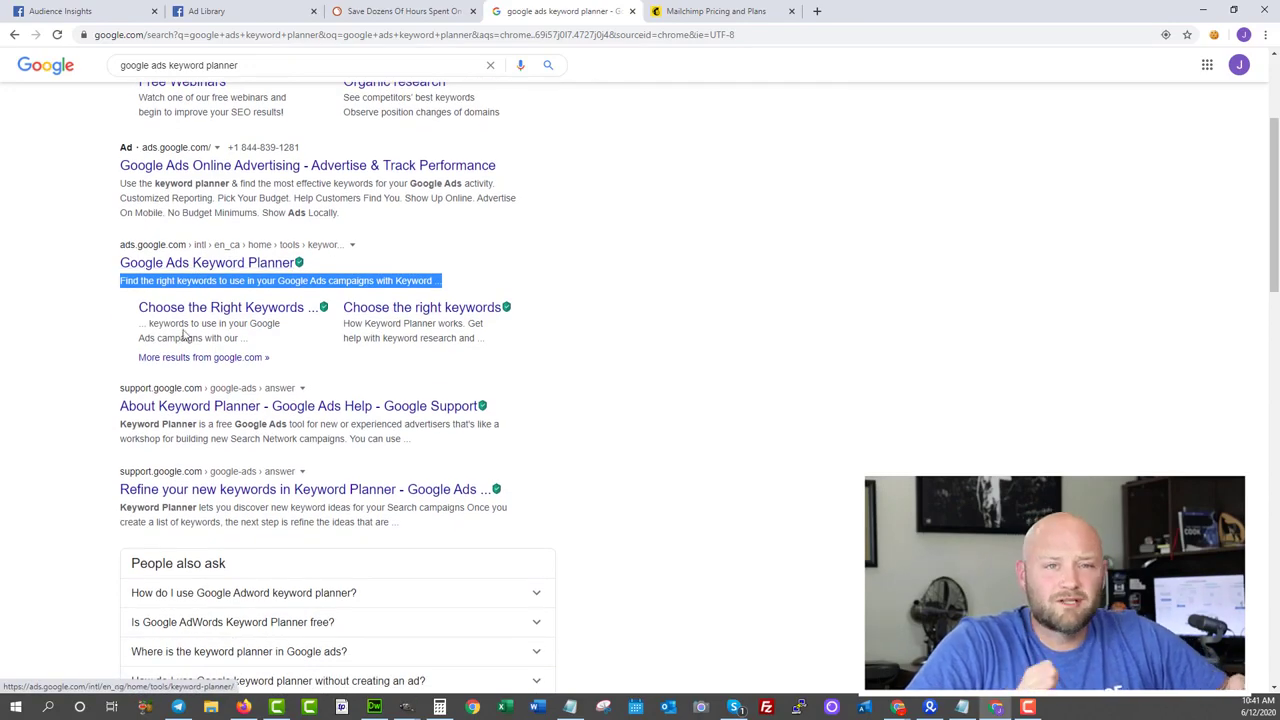
left_click(300, 405)
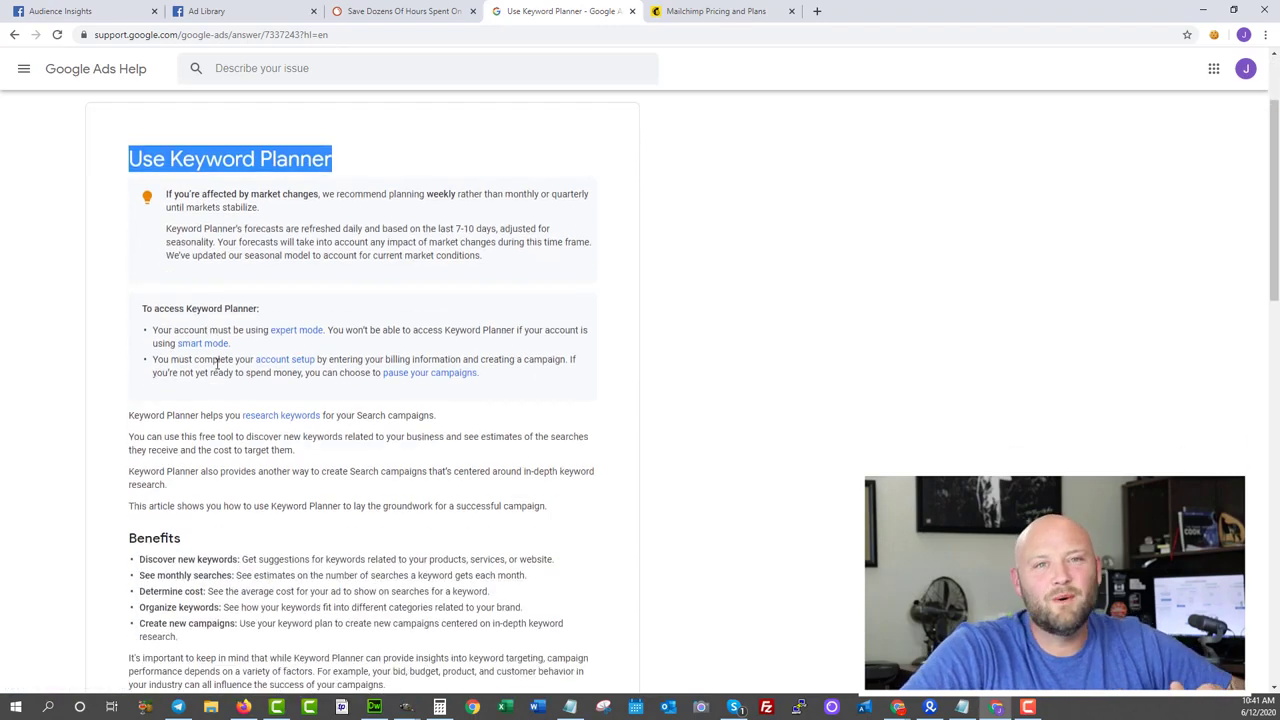
- Read through the Keyword Planner article's benefits and steps, then enter 'ubersuggest' as a new search
scroll("down", 3)
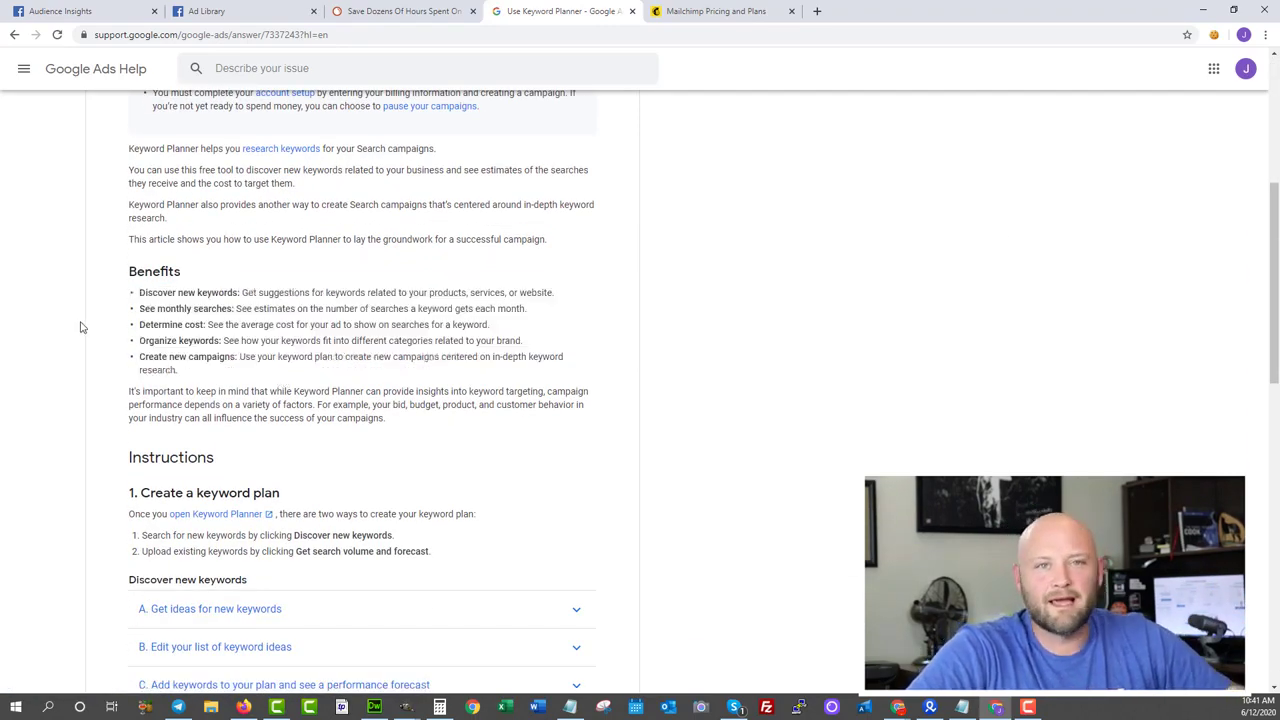
scroll("down", 3)
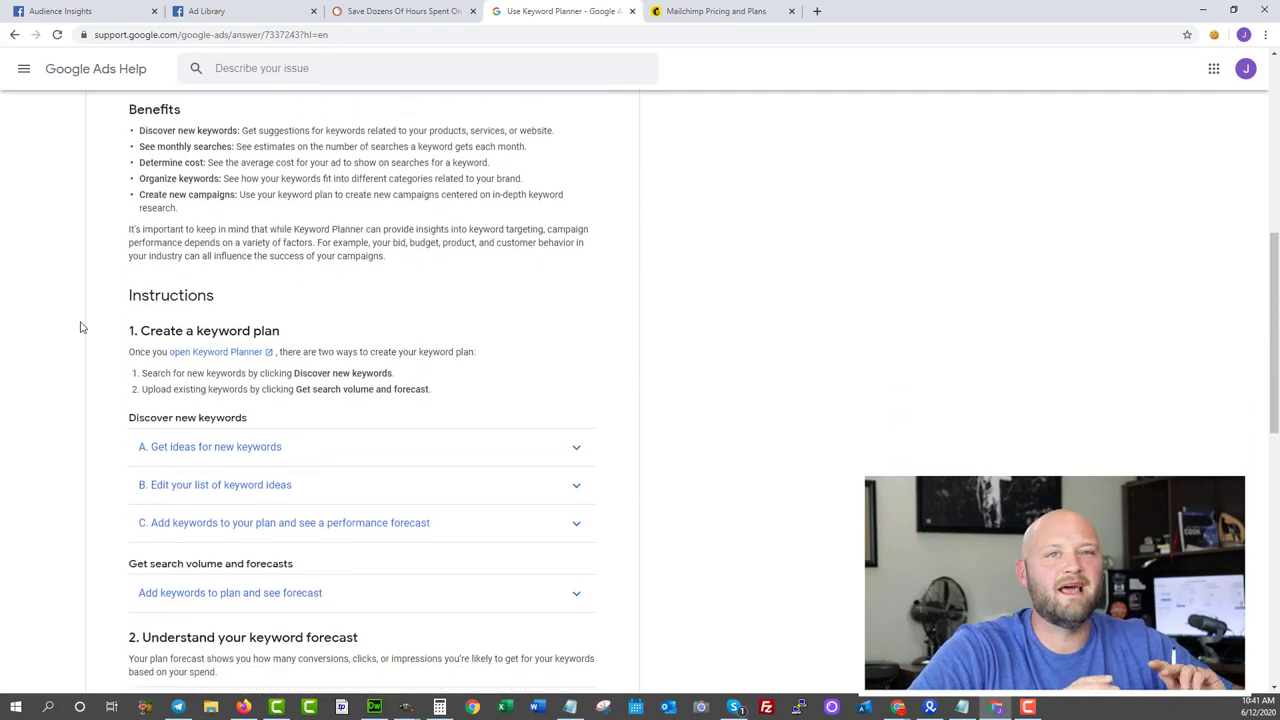
scroll("down", 3)
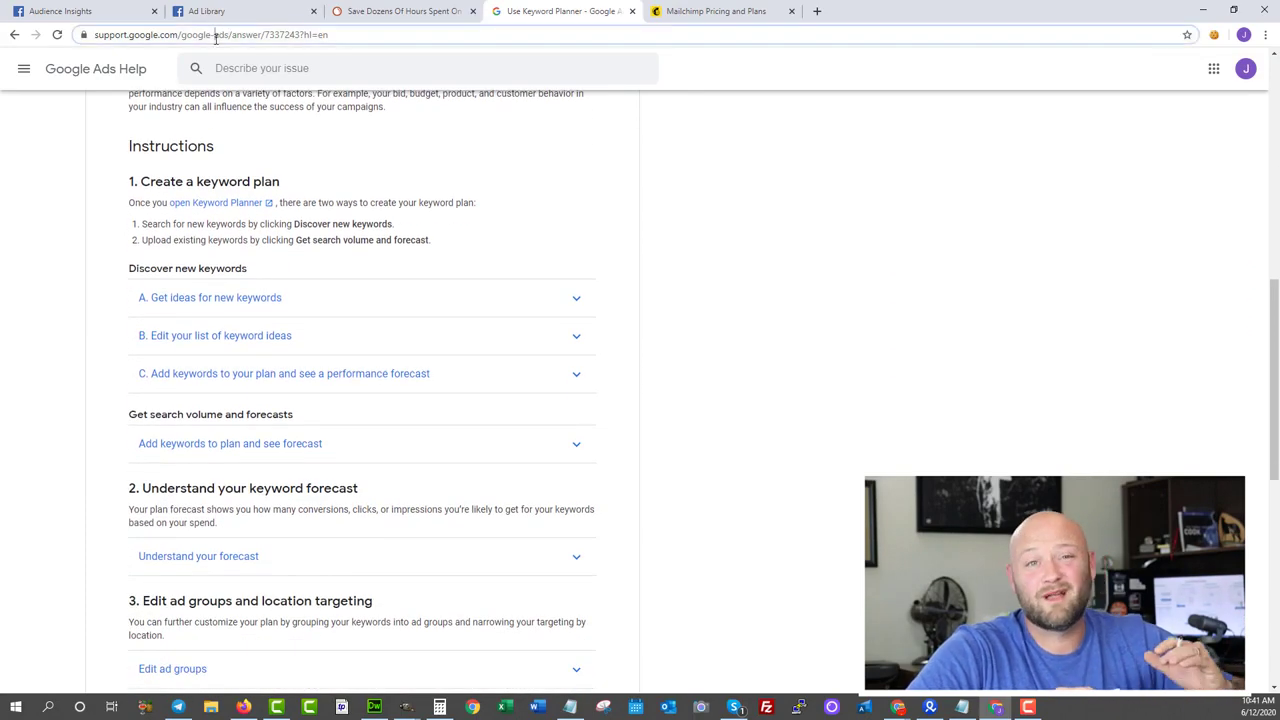
type("ubersuggest")
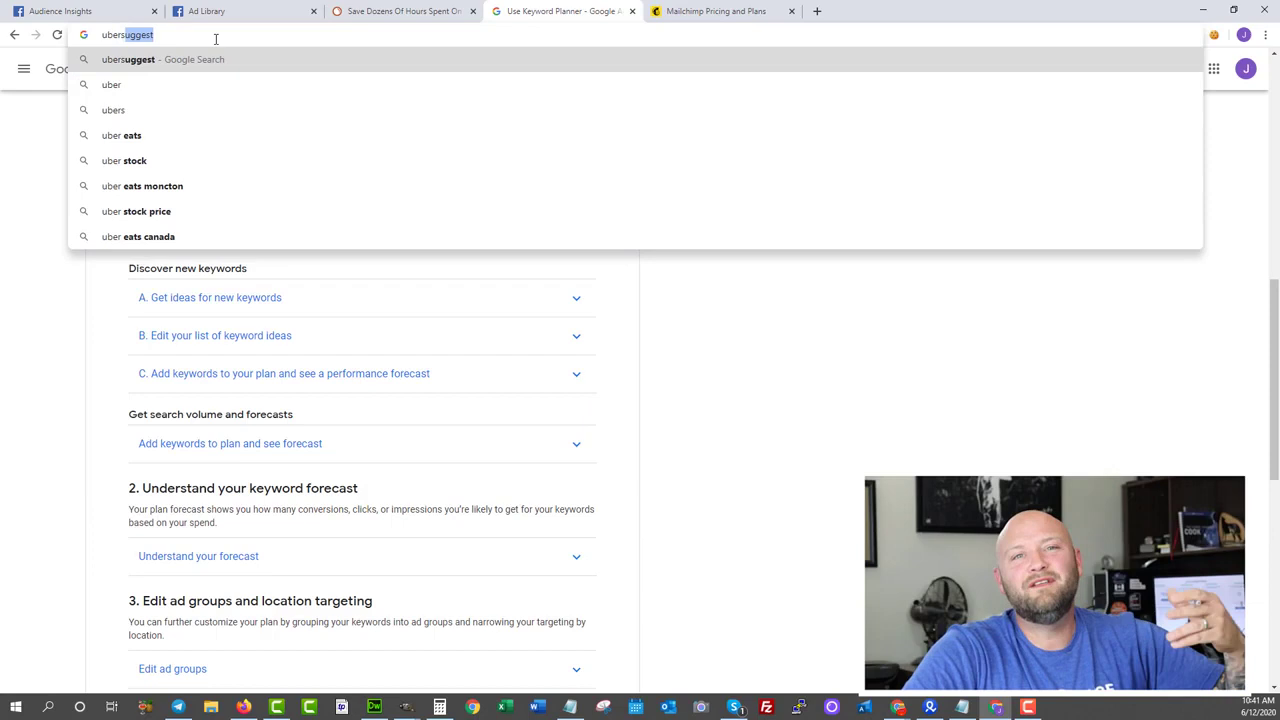
- Search Google for 'ubersuggest' and open the neilpatel.com 'Ubersuggest's Free Keyword Tool' result
key("Backspace")
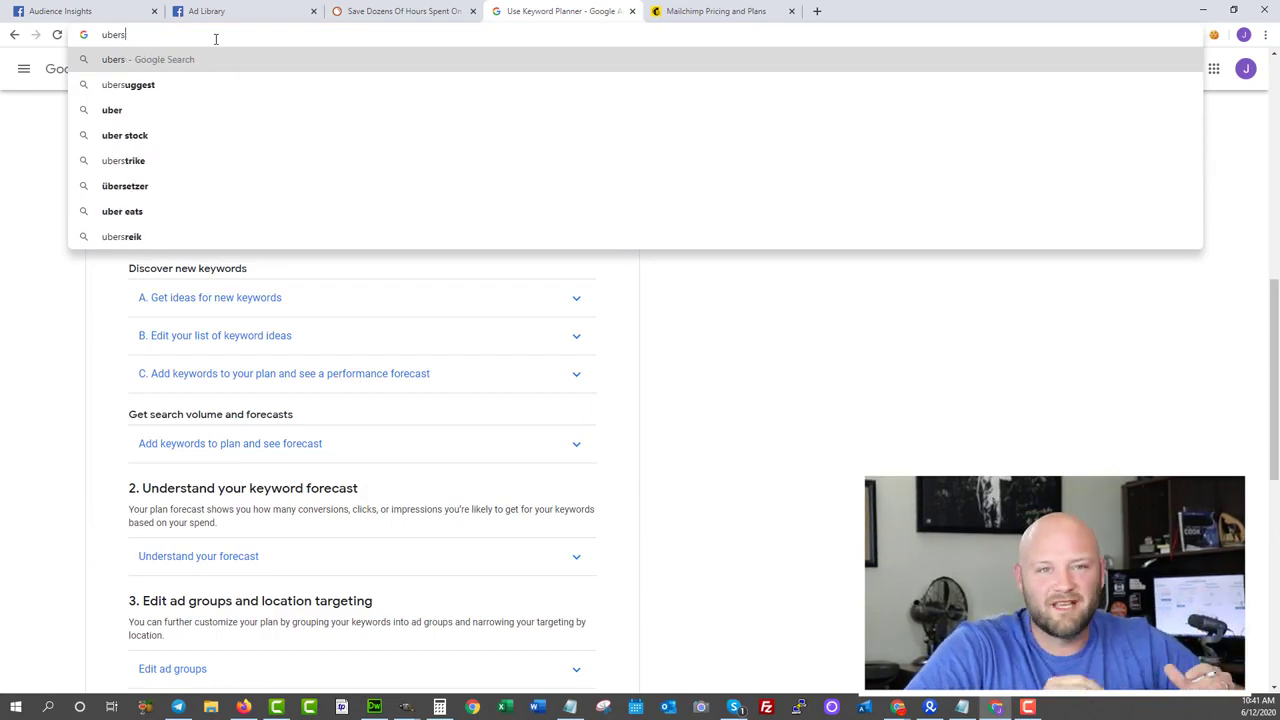
left_click(128, 84)
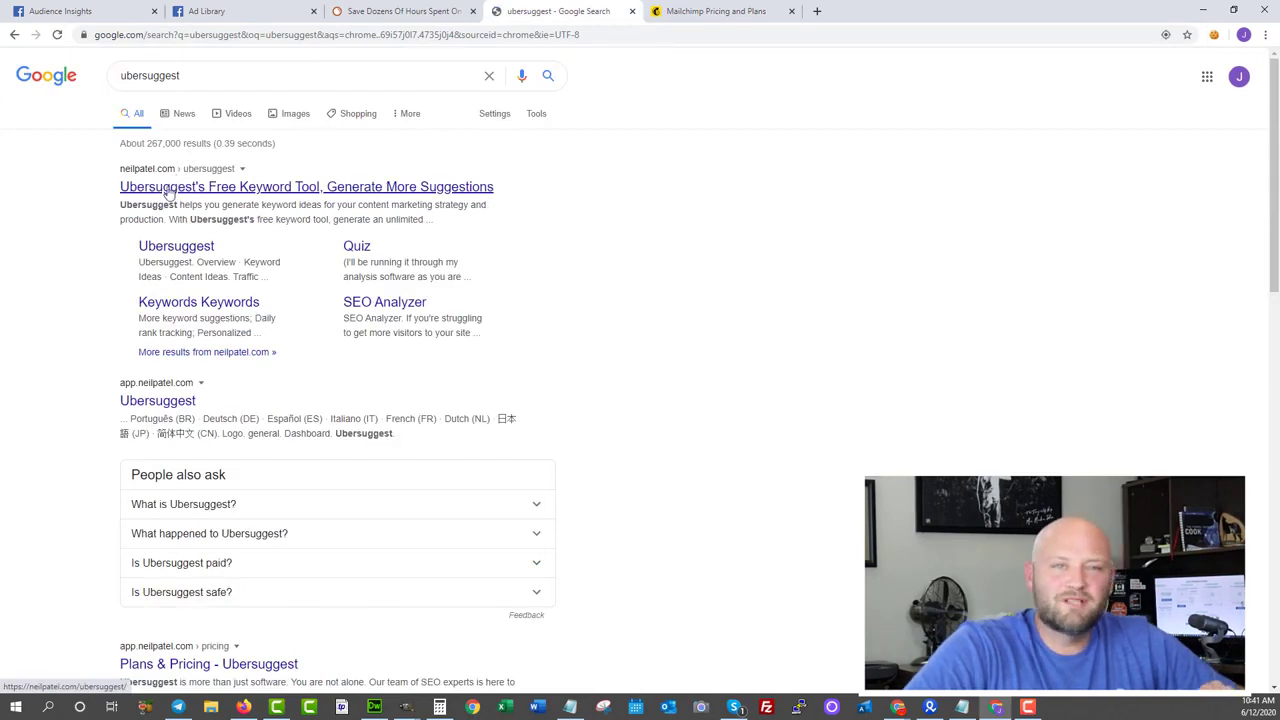
left_click(306, 186)
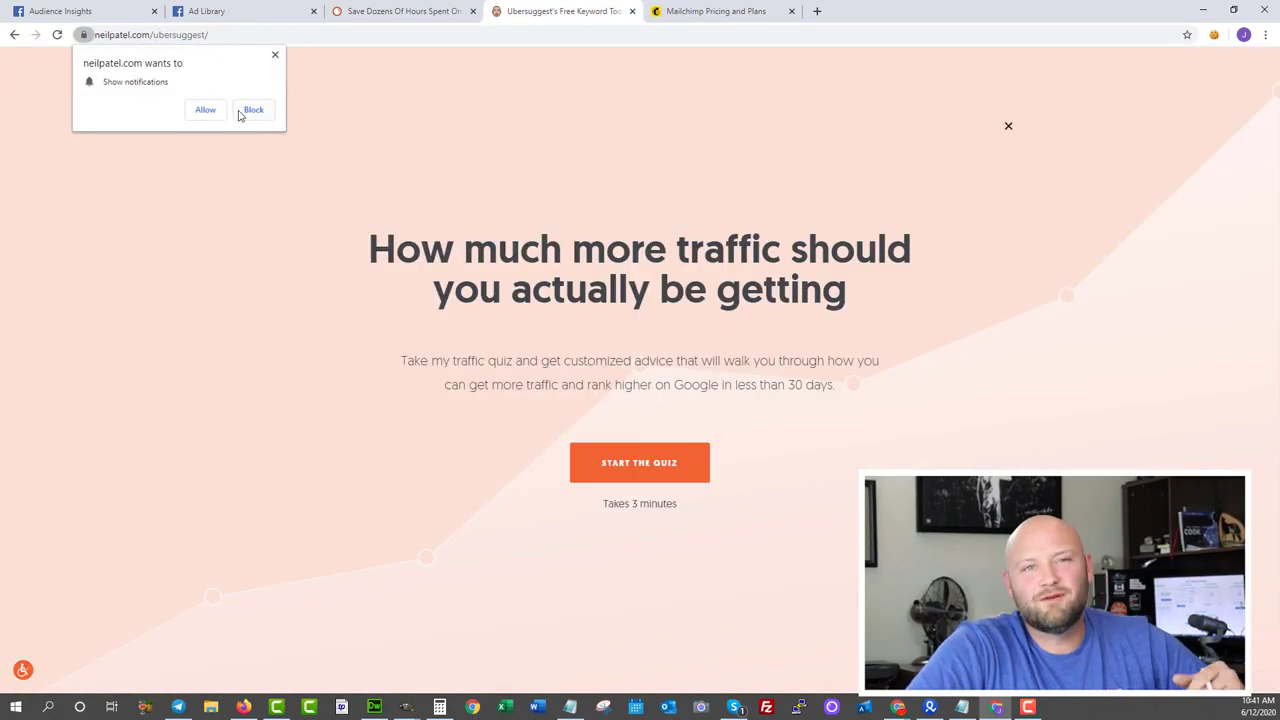
- Block Ubersuggest's notification prompt and close the traffic quiz overlay
left_click(253, 110)
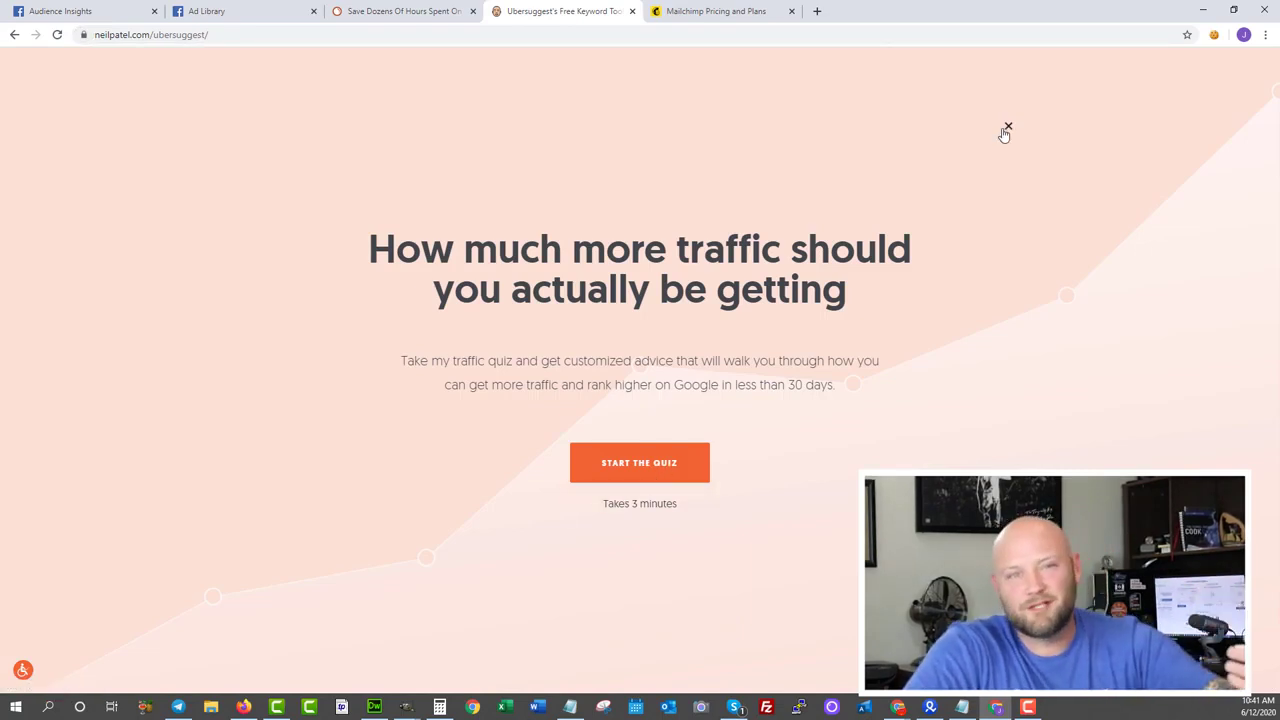
left_click(1007, 128)
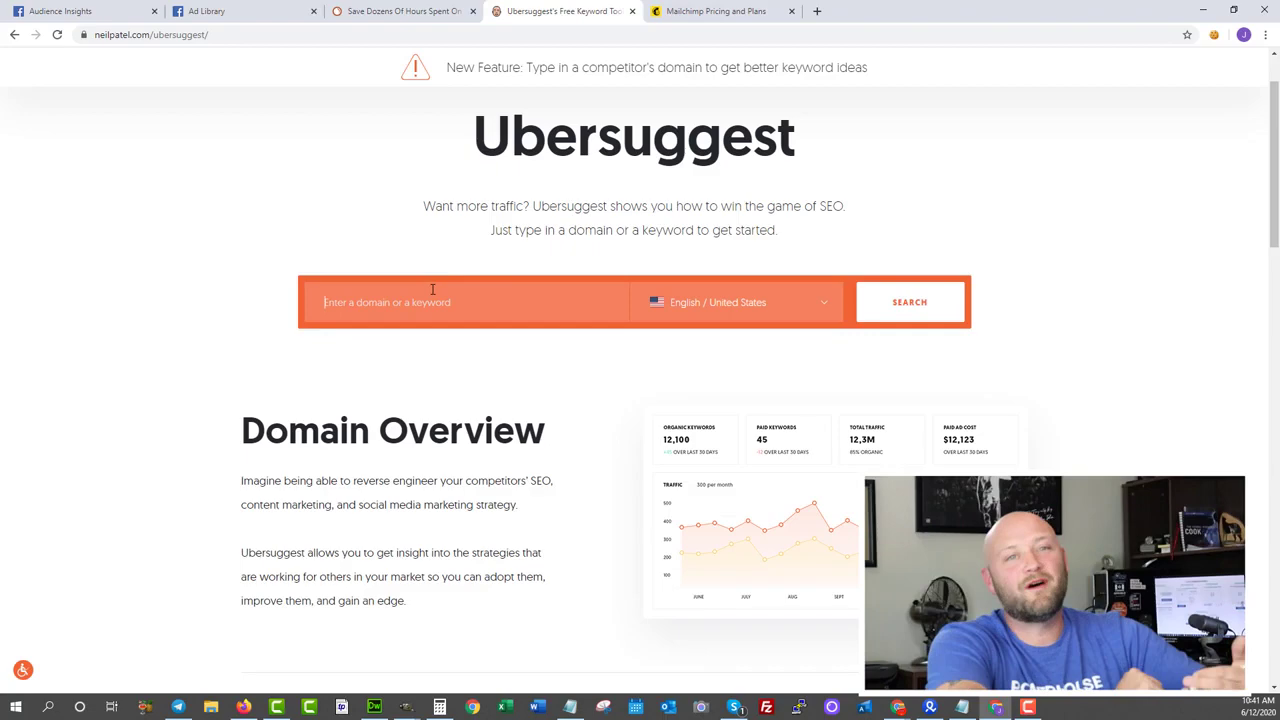
mouse_move(433, 302)
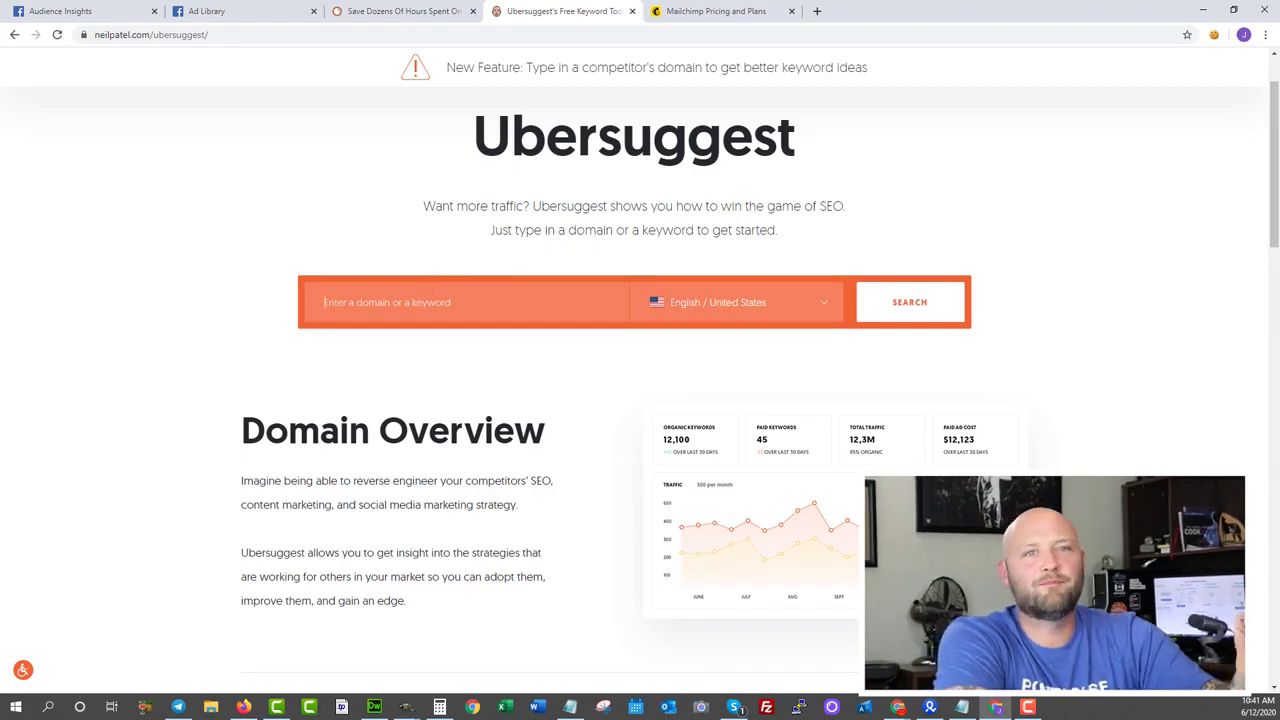